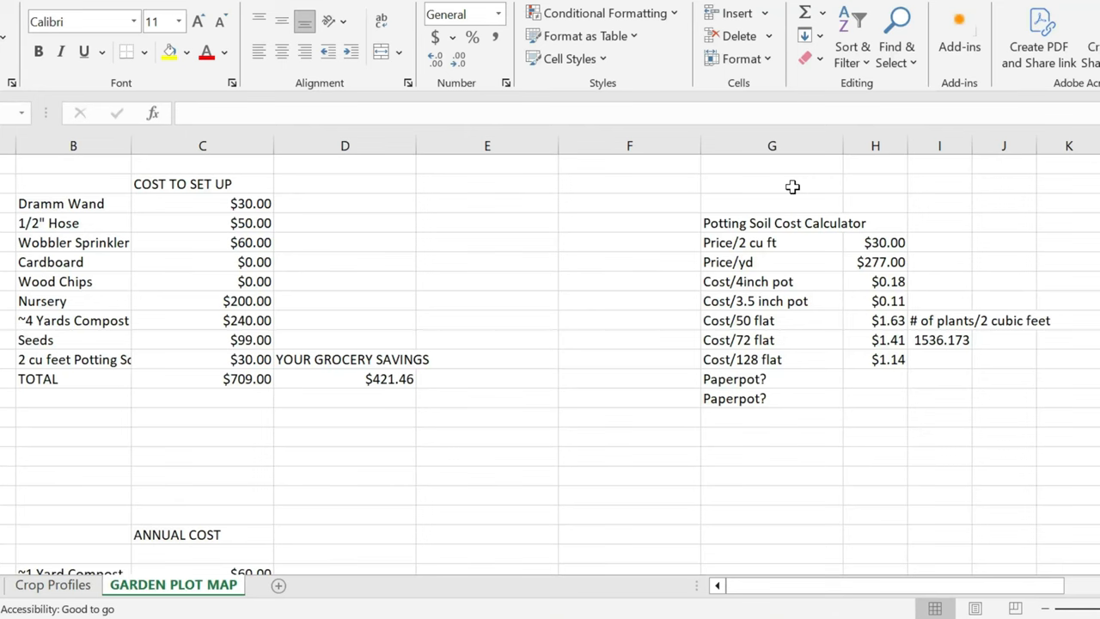
pyautogui.moveTo(602, 224)
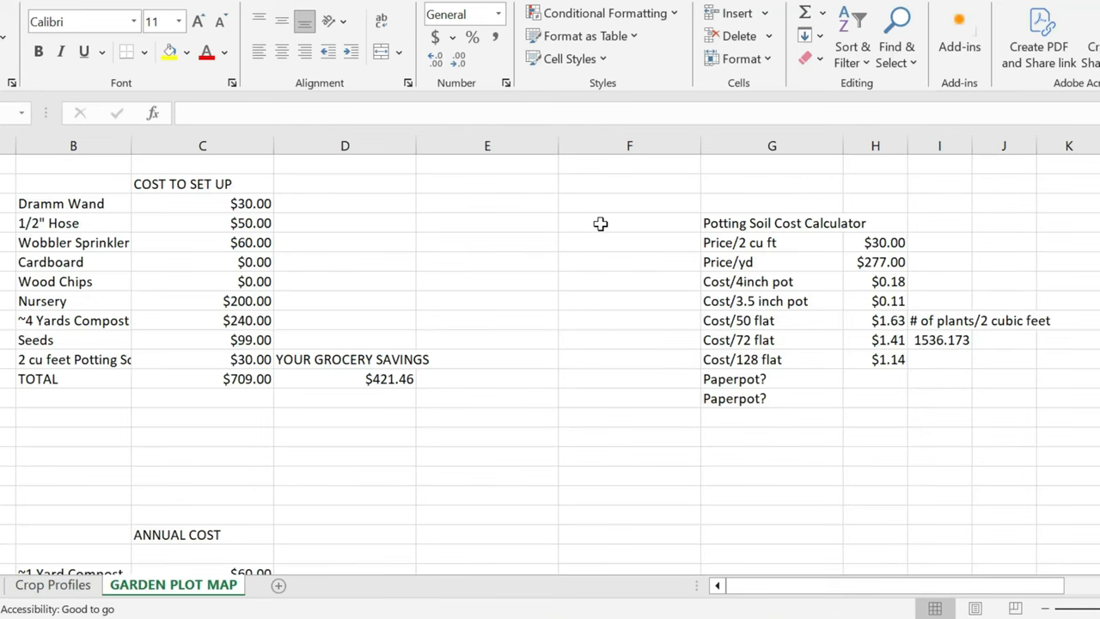
pyautogui.moveTo(459, 251)
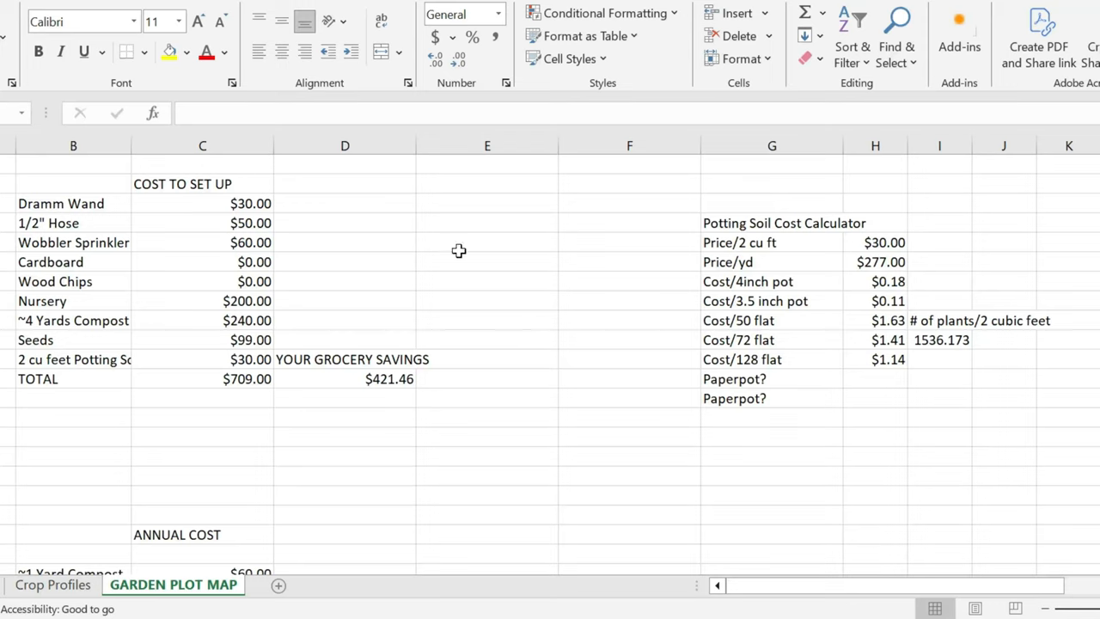
pyautogui.moveTo(540, 292)
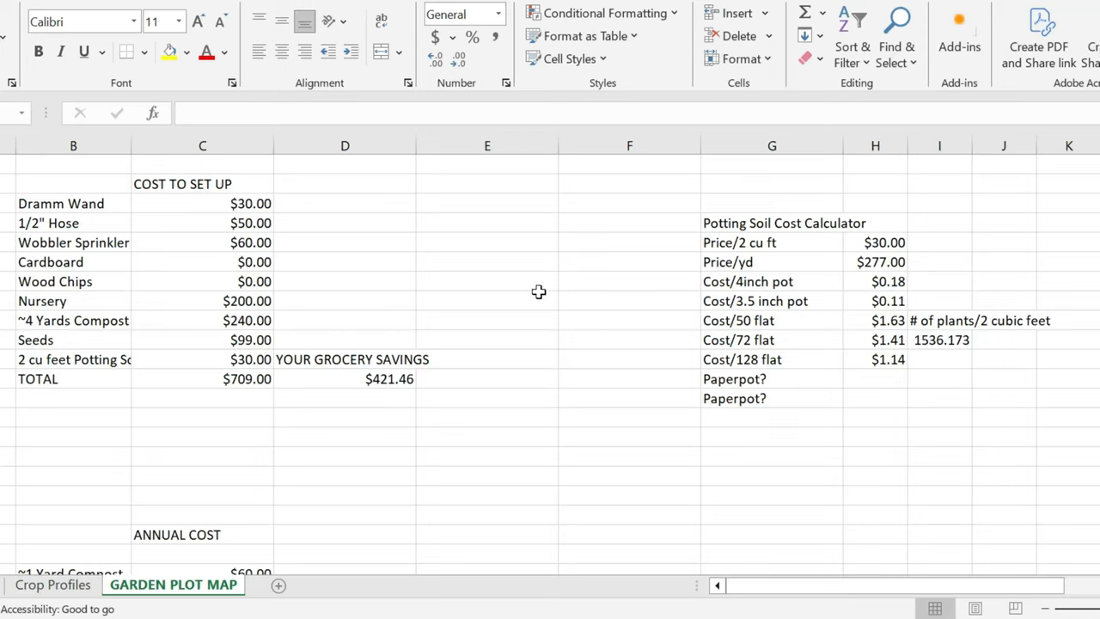
pyautogui.moveTo(540, 306)
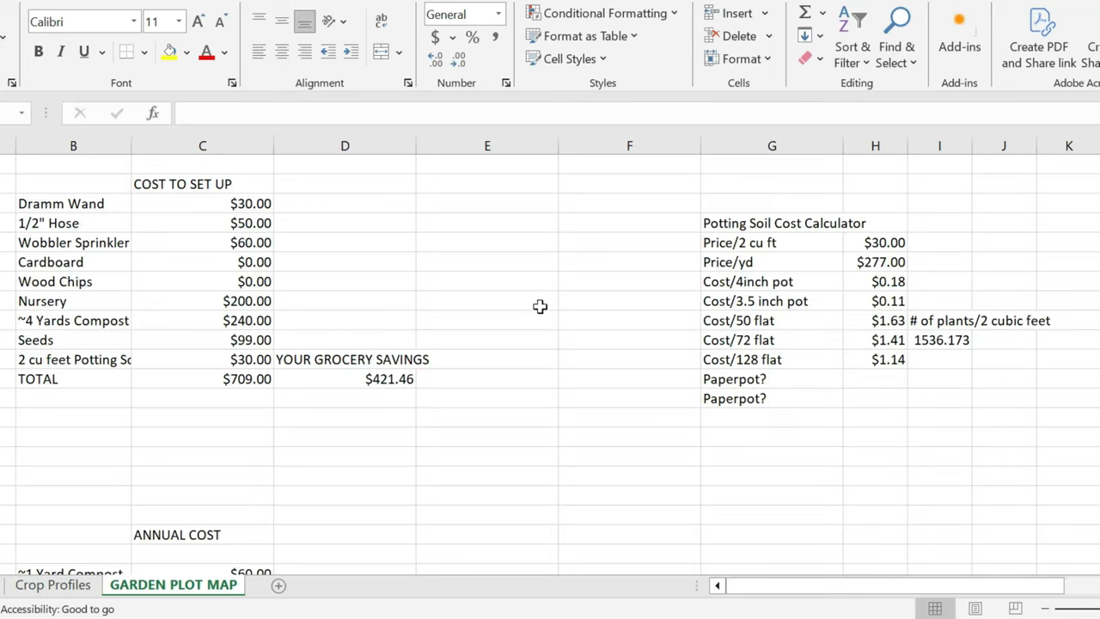
pyautogui.moveTo(368, 236)
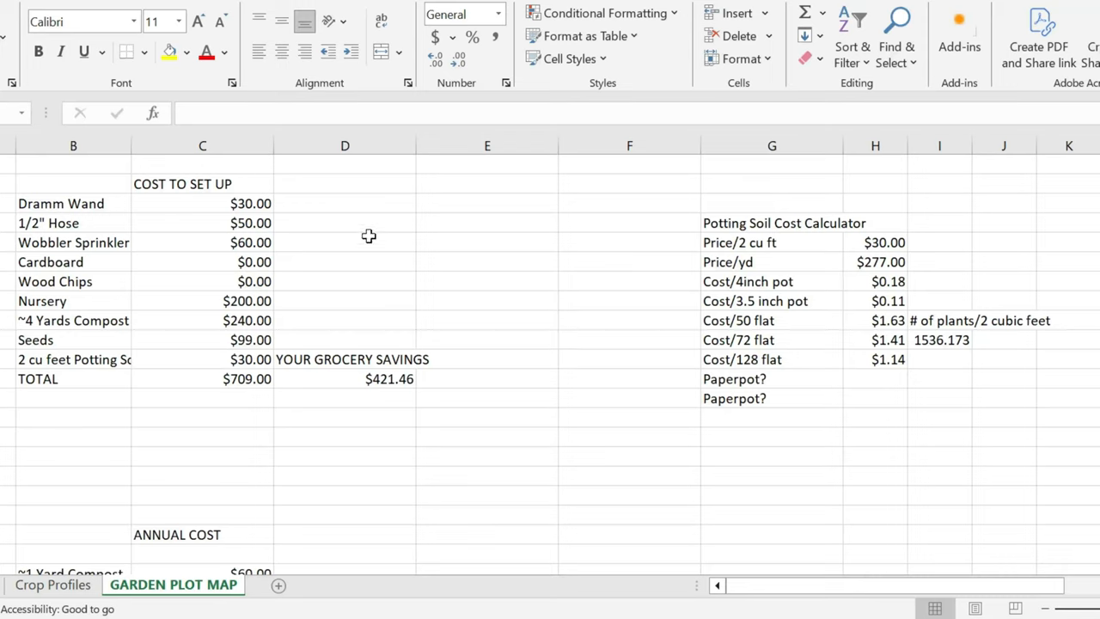
pyautogui.moveTo(468, 207)
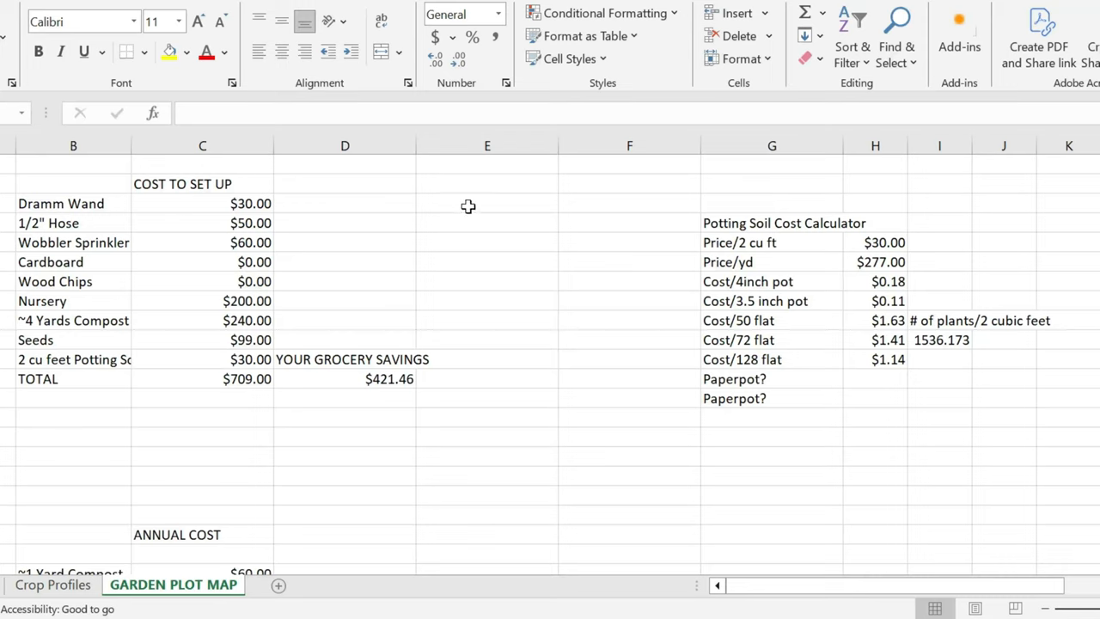
pyautogui.moveTo(385, 278)
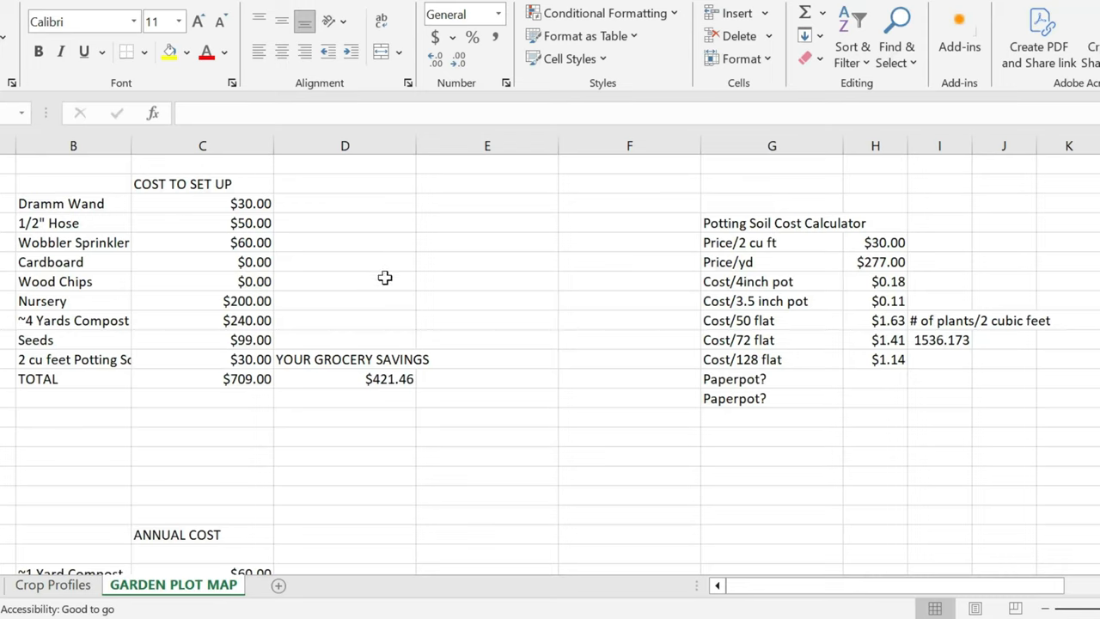
pyautogui.moveTo(381, 340)
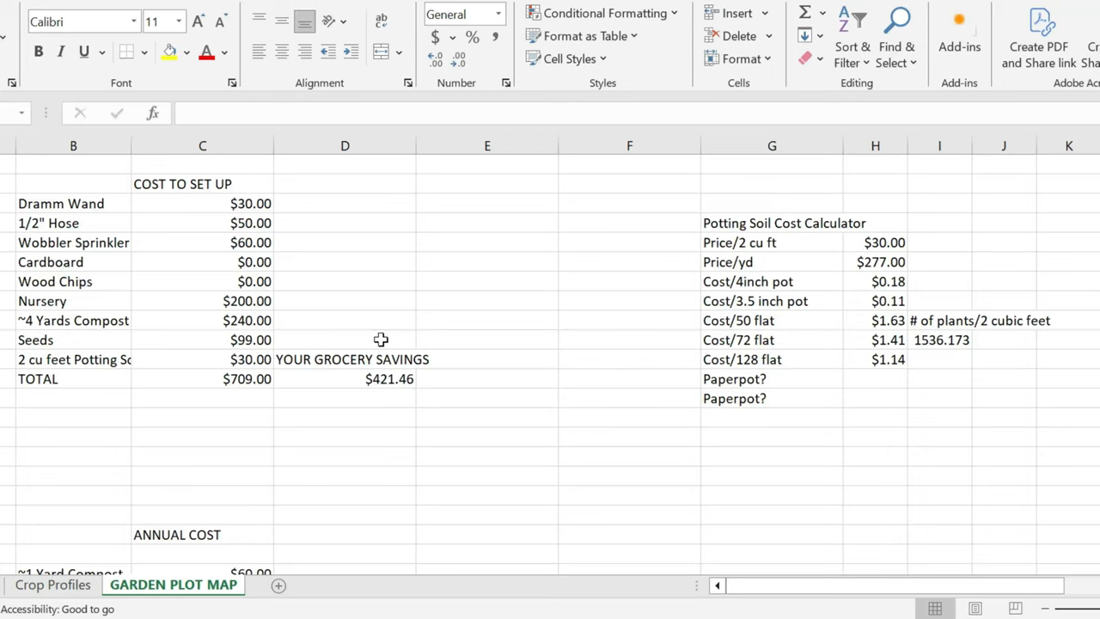
pyautogui.moveTo(484, 330)
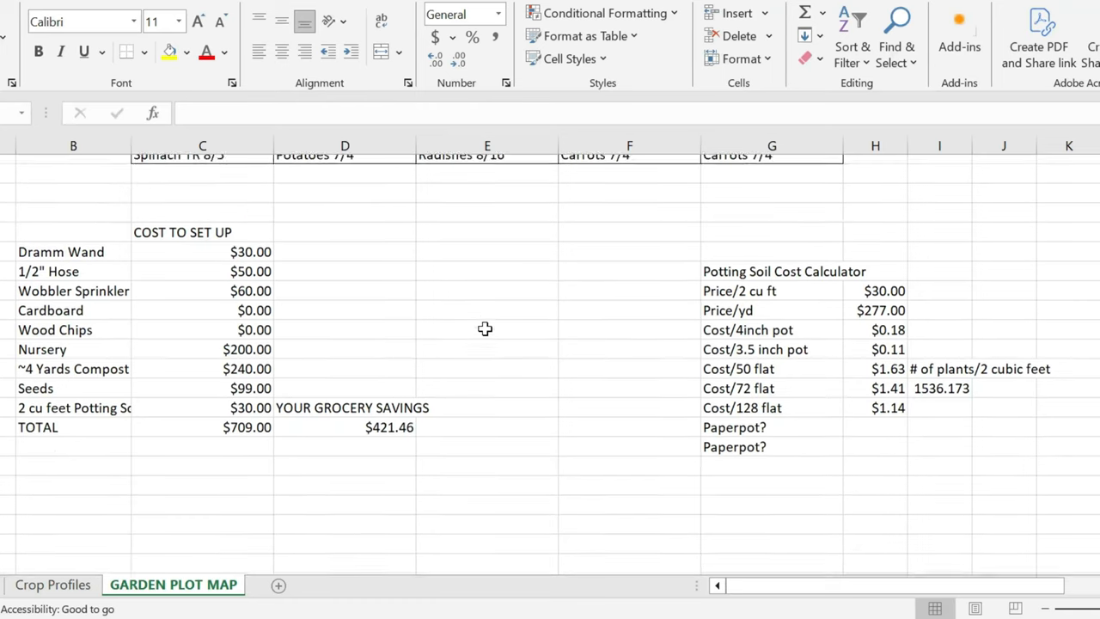
# Scroll through the garden plot map spreadsheet to review the bed layout.
pyautogui.scroll(3)
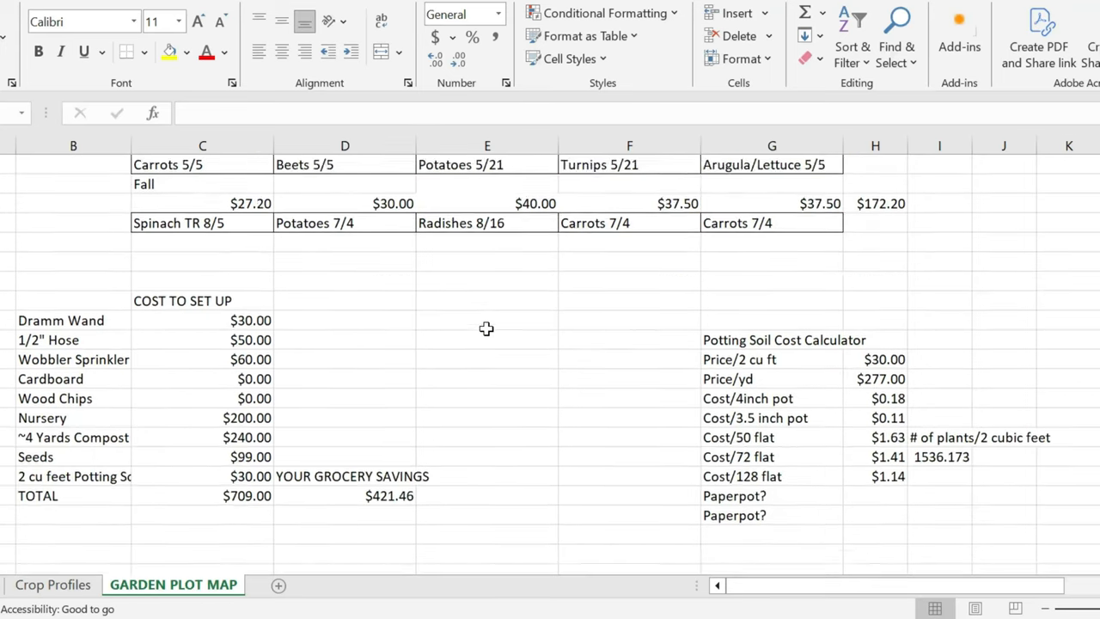
pyautogui.scroll(-3)
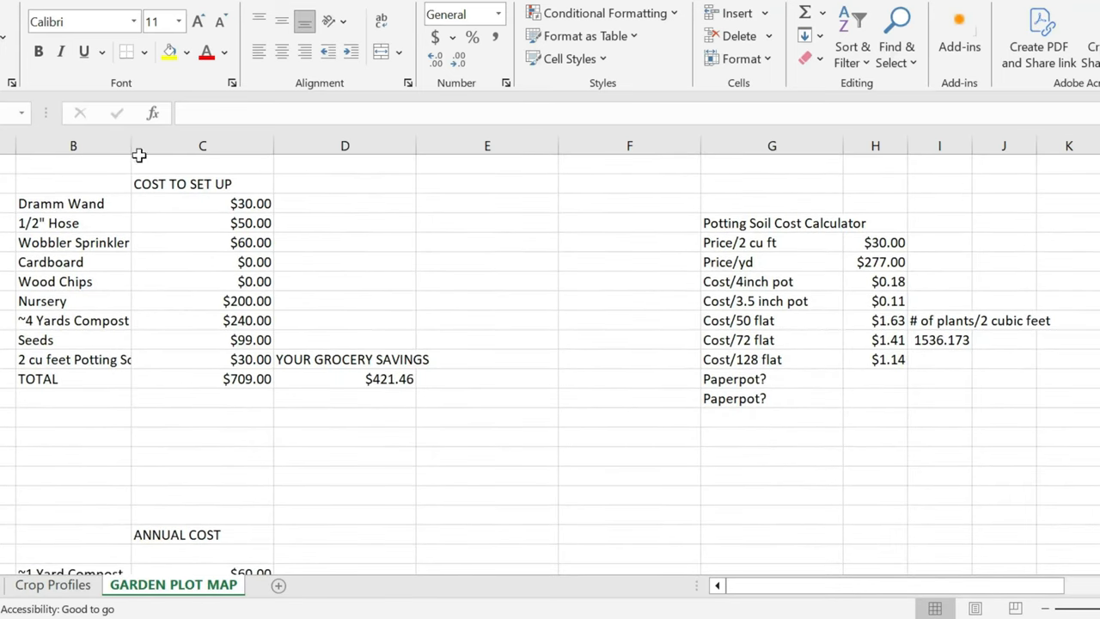
pyautogui.moveTo(233, 180)
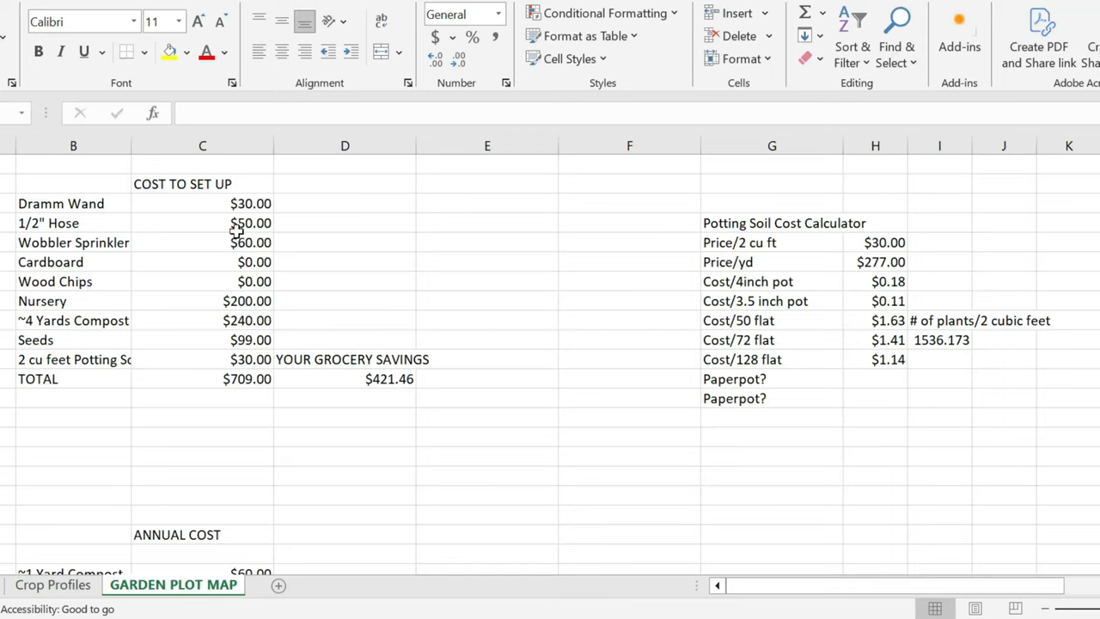
pyautogui.moveTo(106, 213)
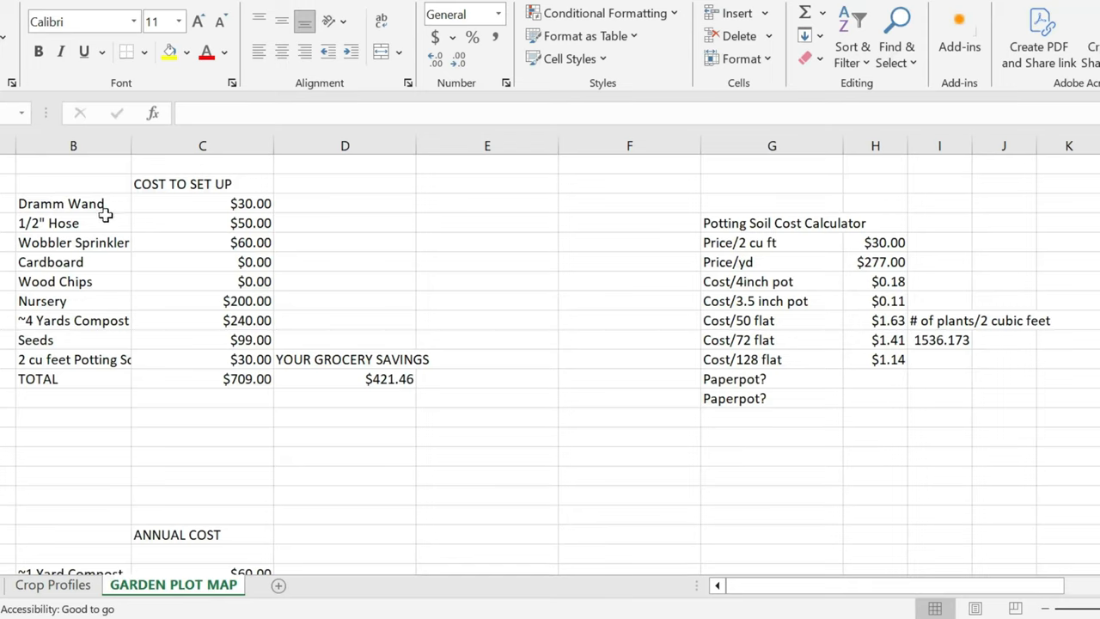
pyautogui.moveTo(128, 224)
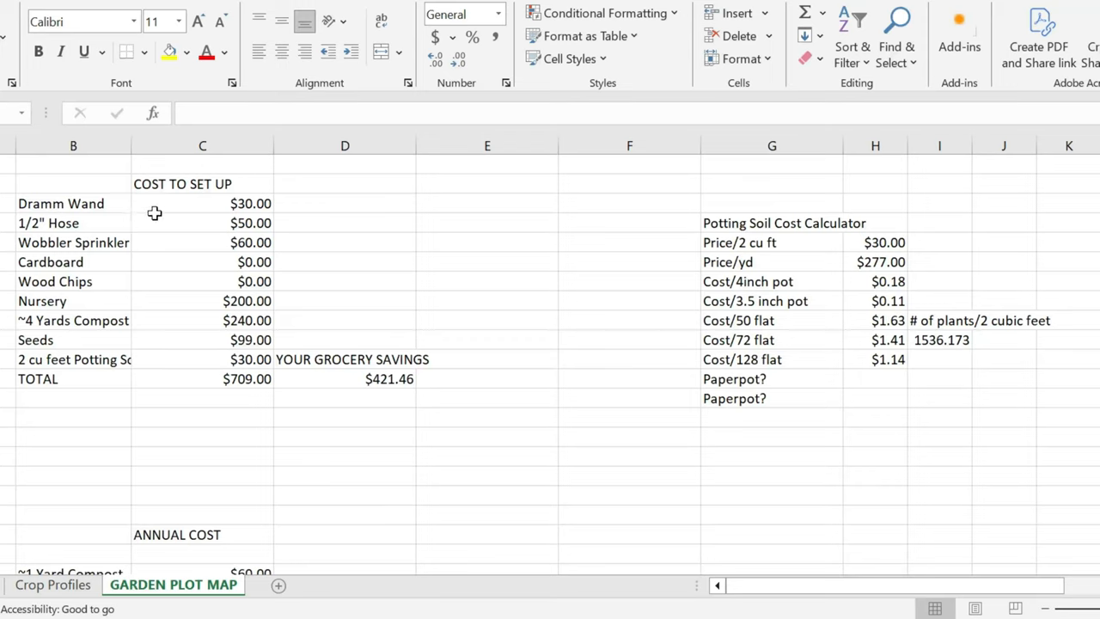
pyautogui.moveTo(186, 226)
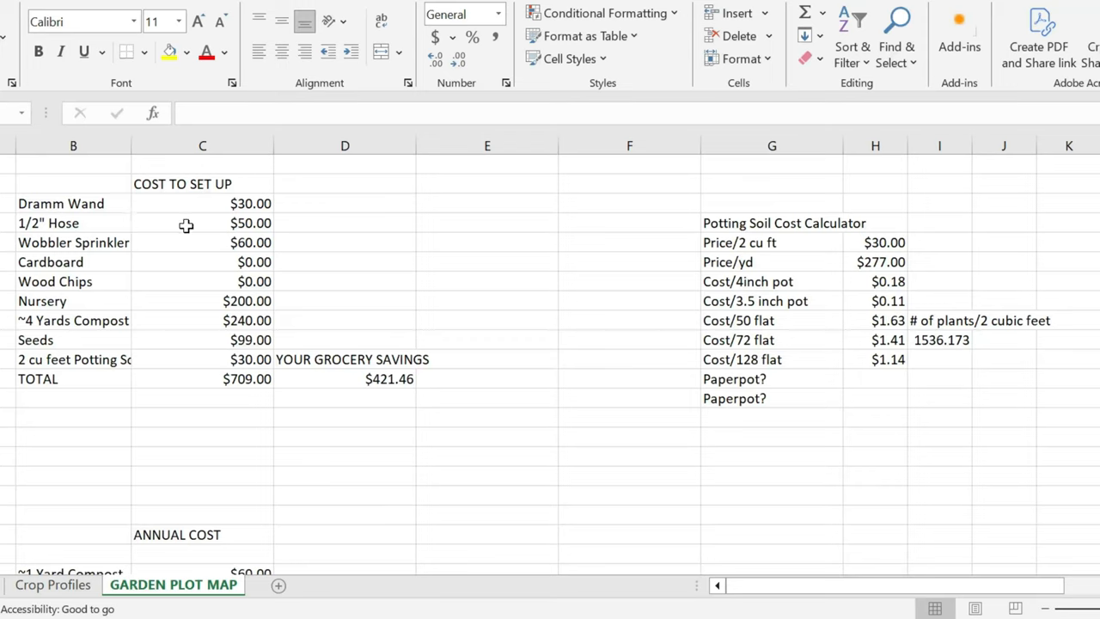
pyautogui.moveTo(19, 226)
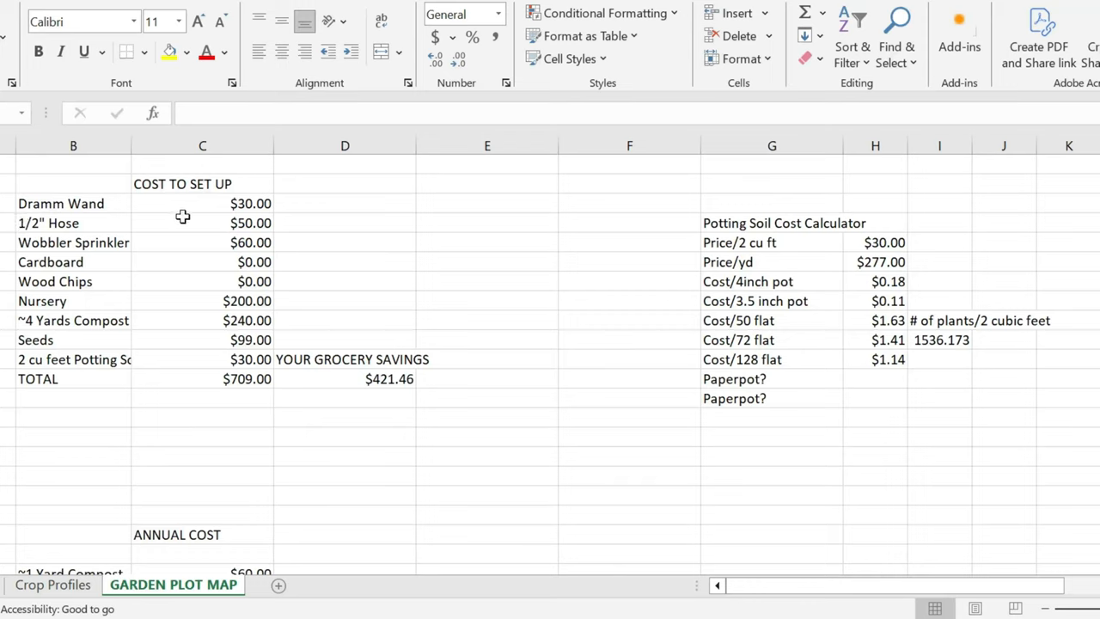
pyautogui.moveTo(136, 231)
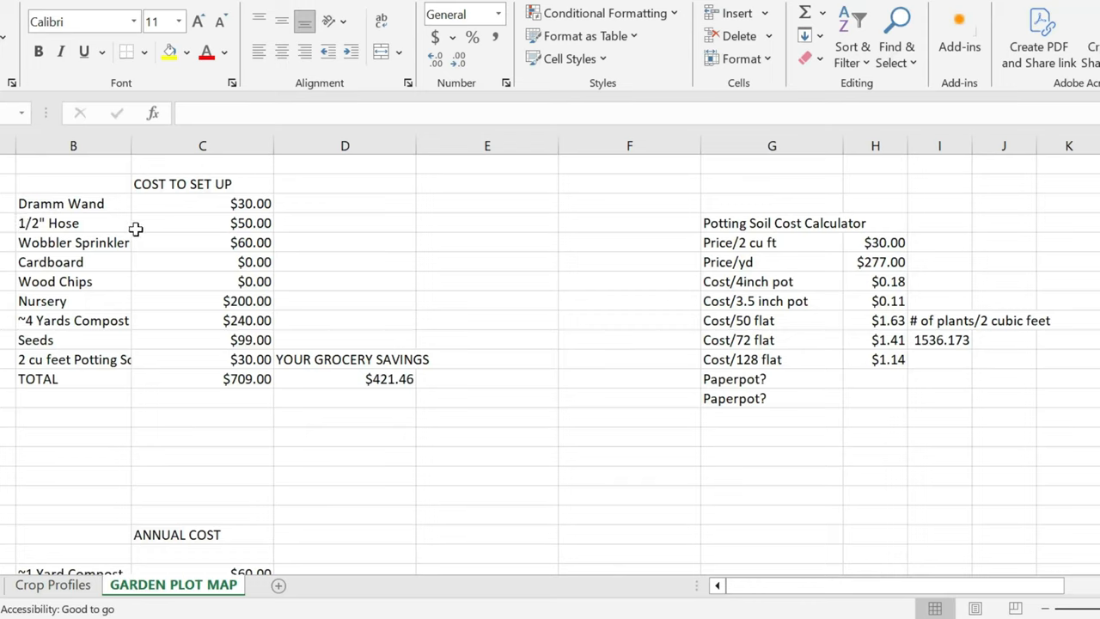
pyautogui.moveTo(101, 241)
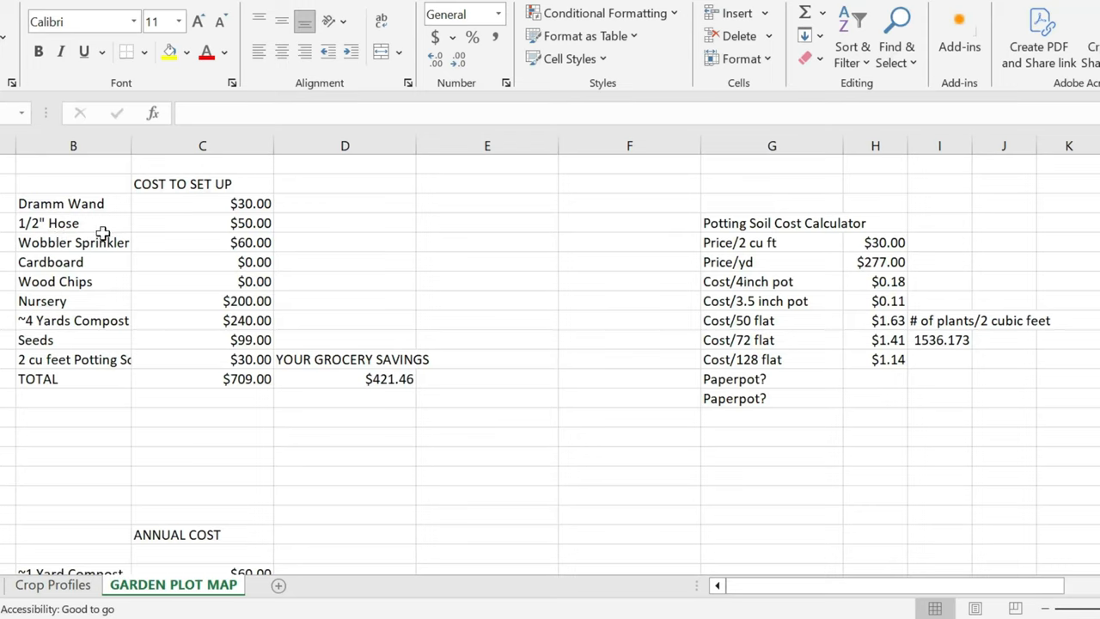
pyautogui.moveTo(144, 230)
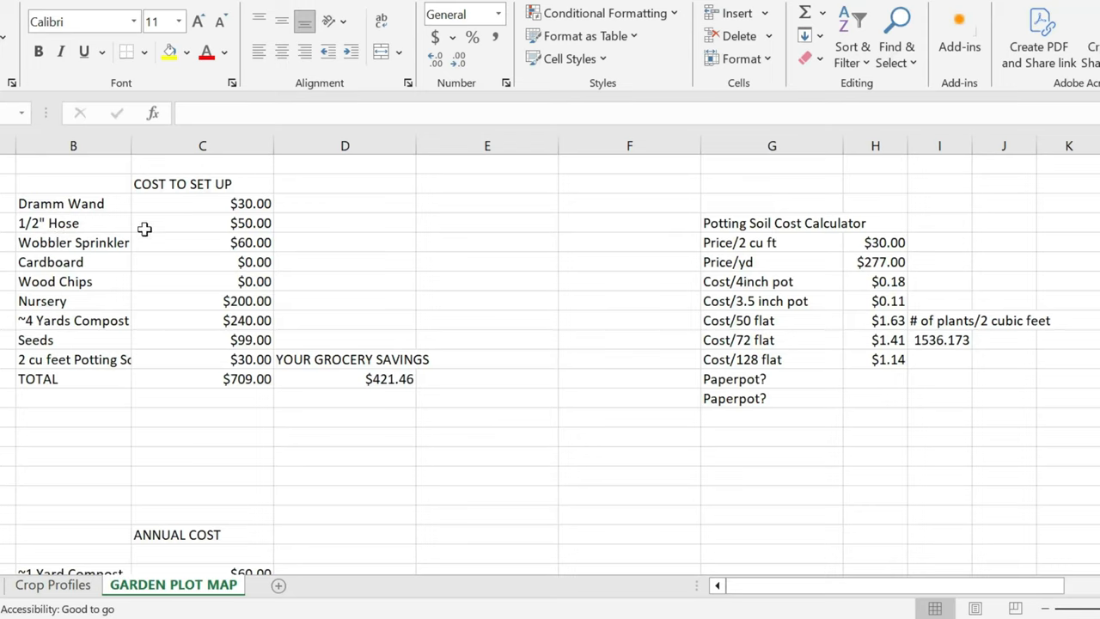
pyautogui.moveTo(130, 249)
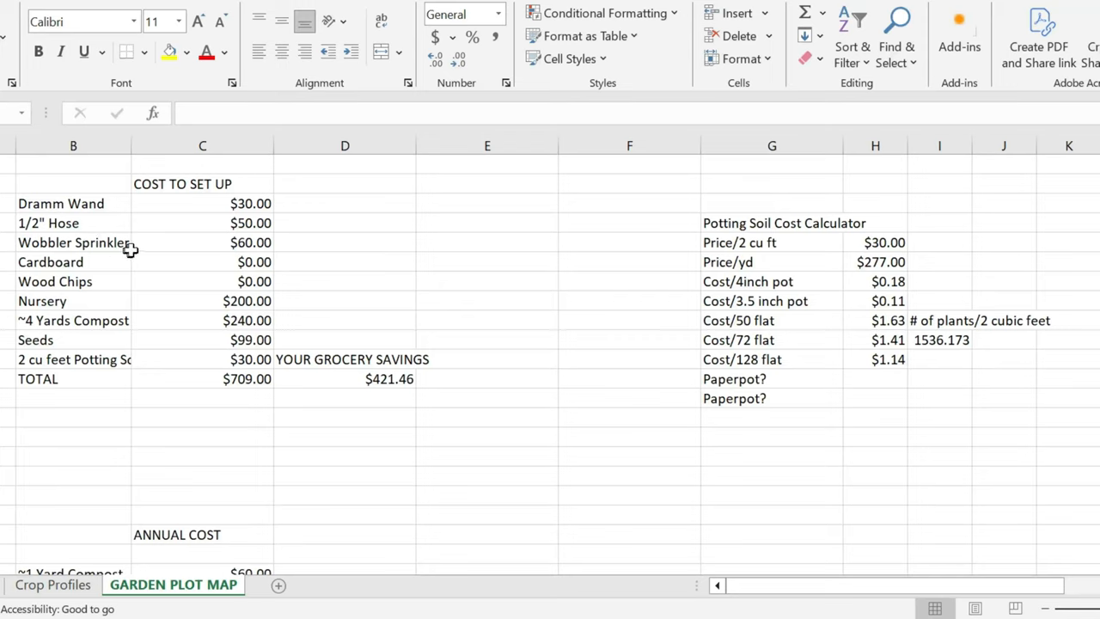
pyautogui.moveTo(114, 256)
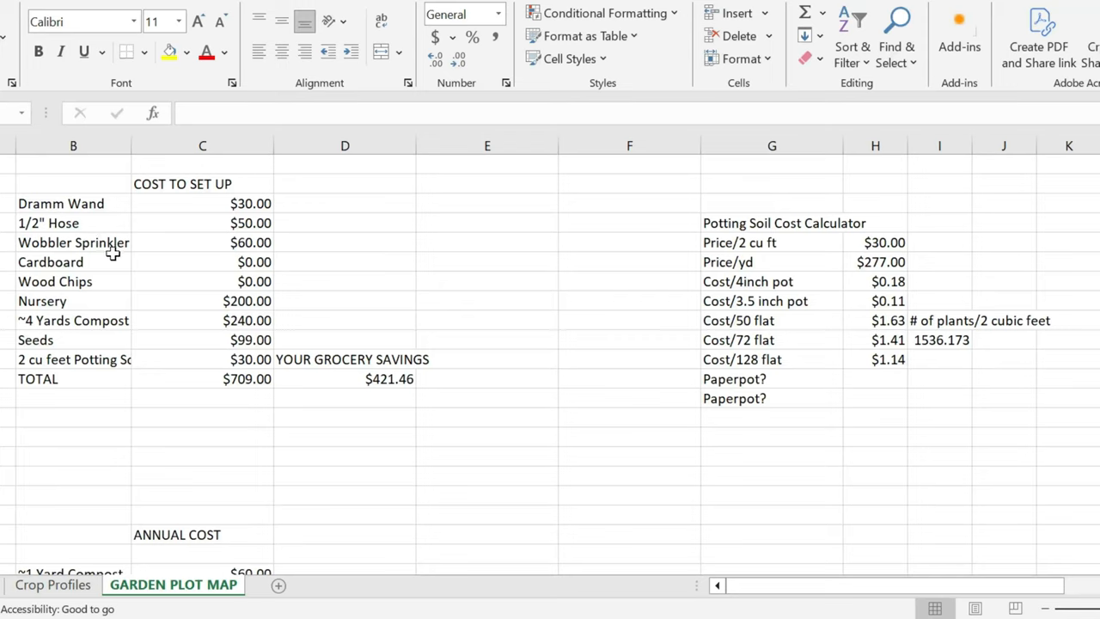
pyautogui.moveTo(144, 263)
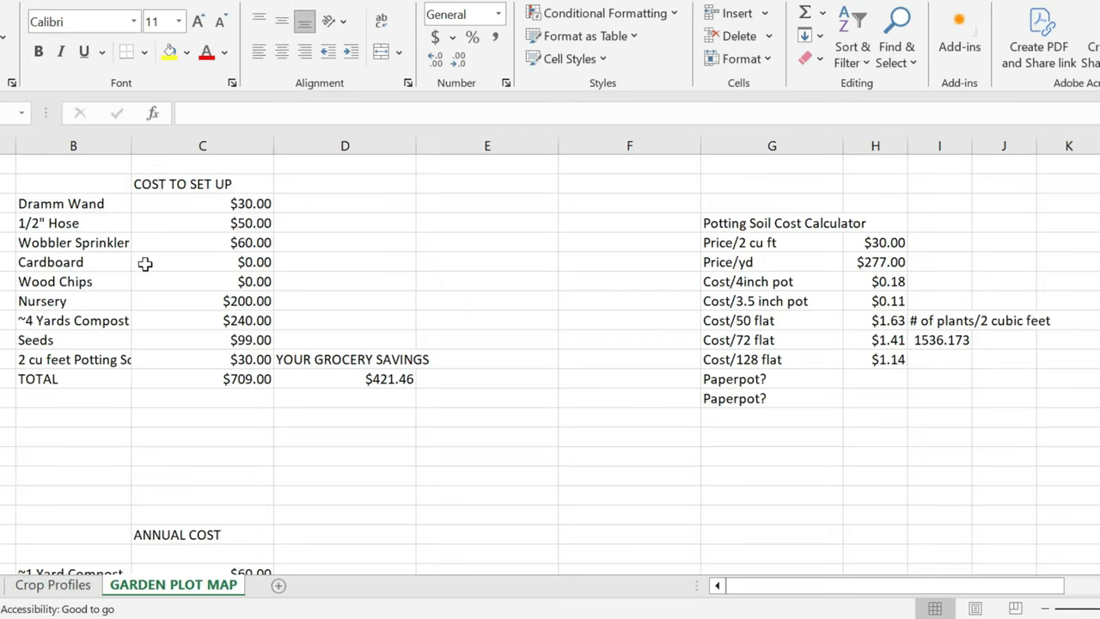
pyautogui.moveTo(156, 281)
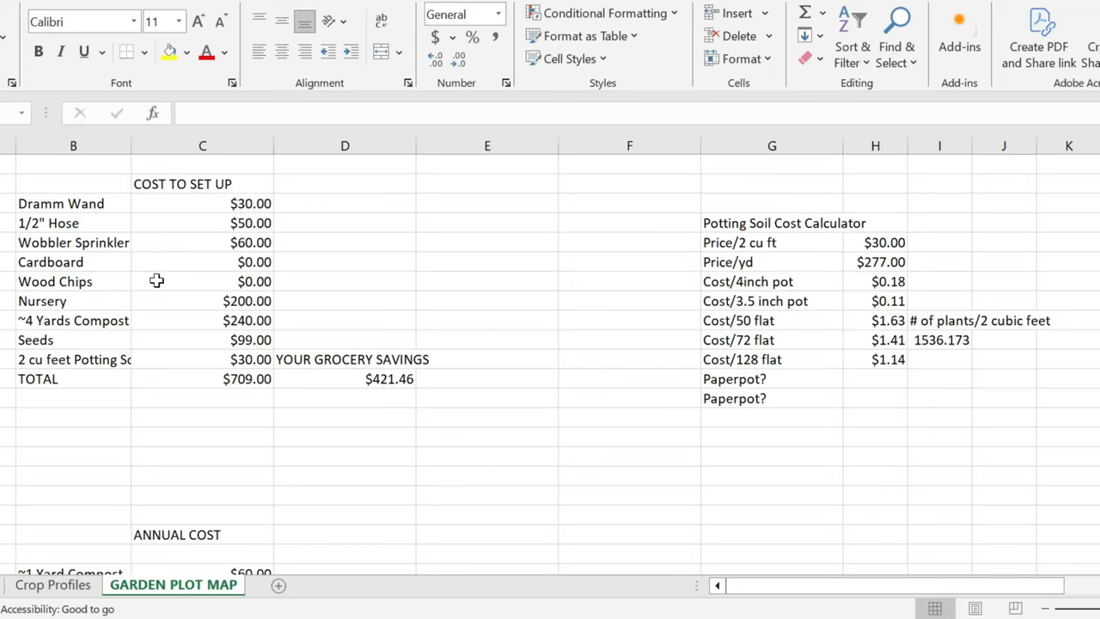
pyautogui.moveTo(189, 242)
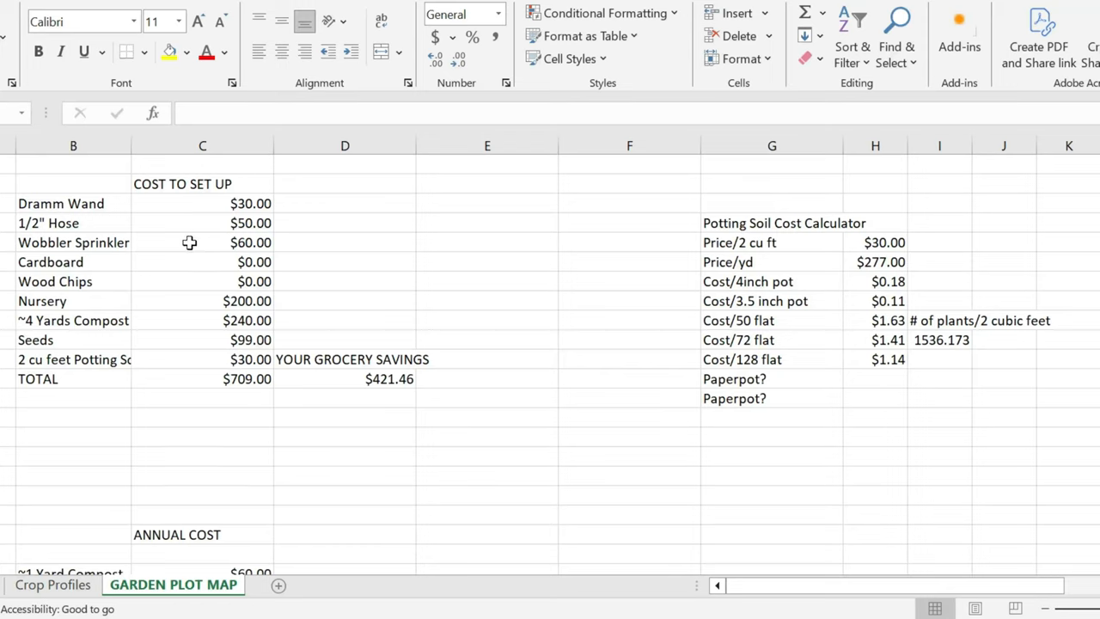
pyautogui.moveTo(206, 247)
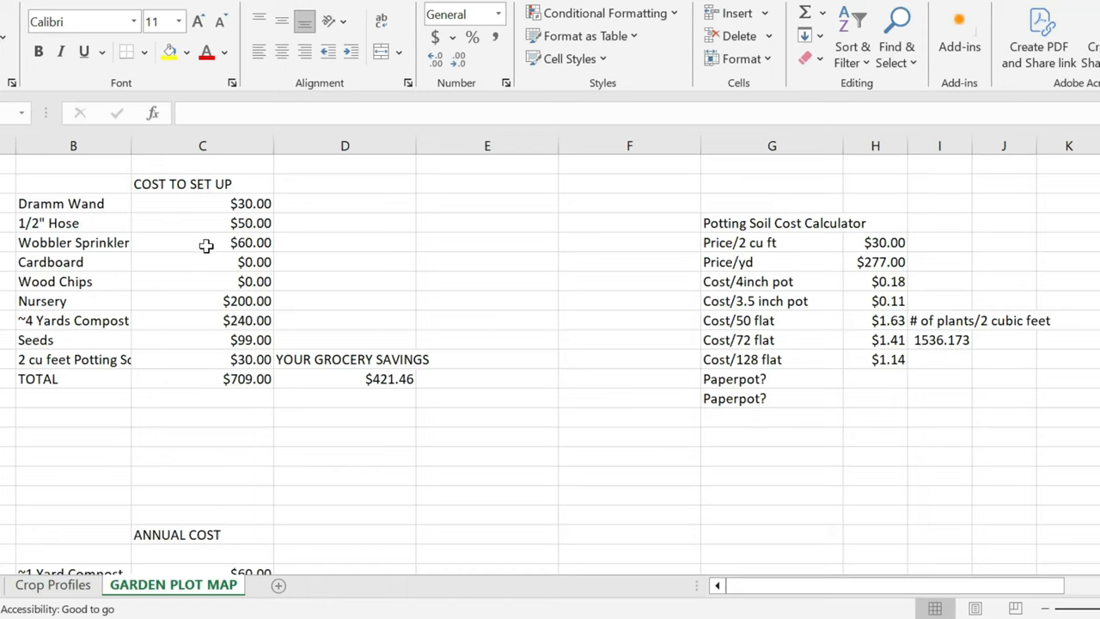
pyautogui.moveTo(69, 282)
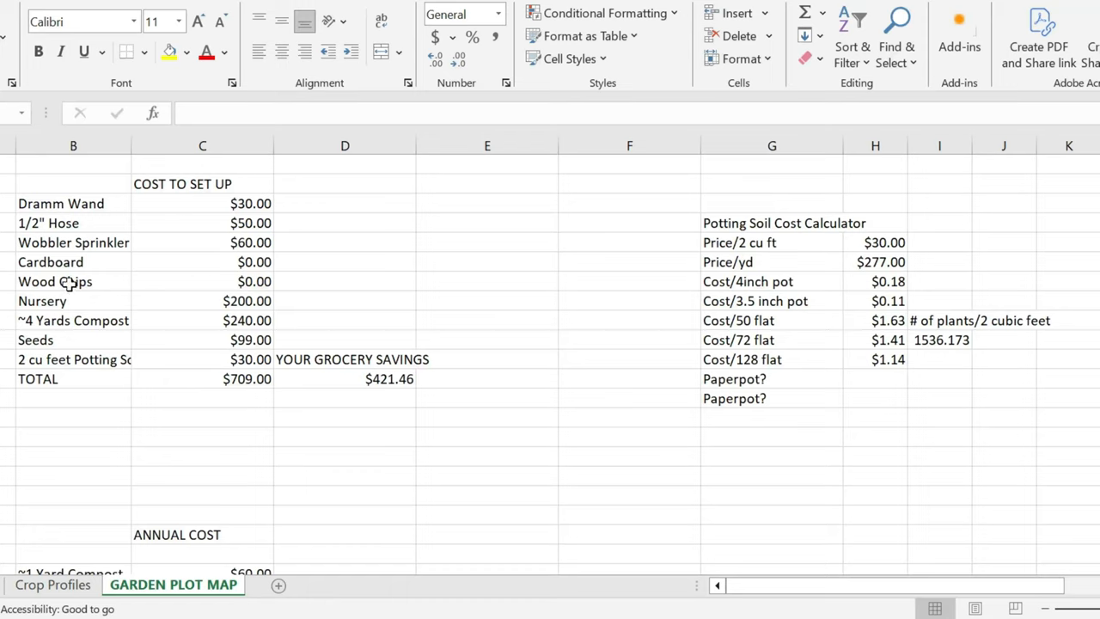
pyautogui.moveTo(151, 275)
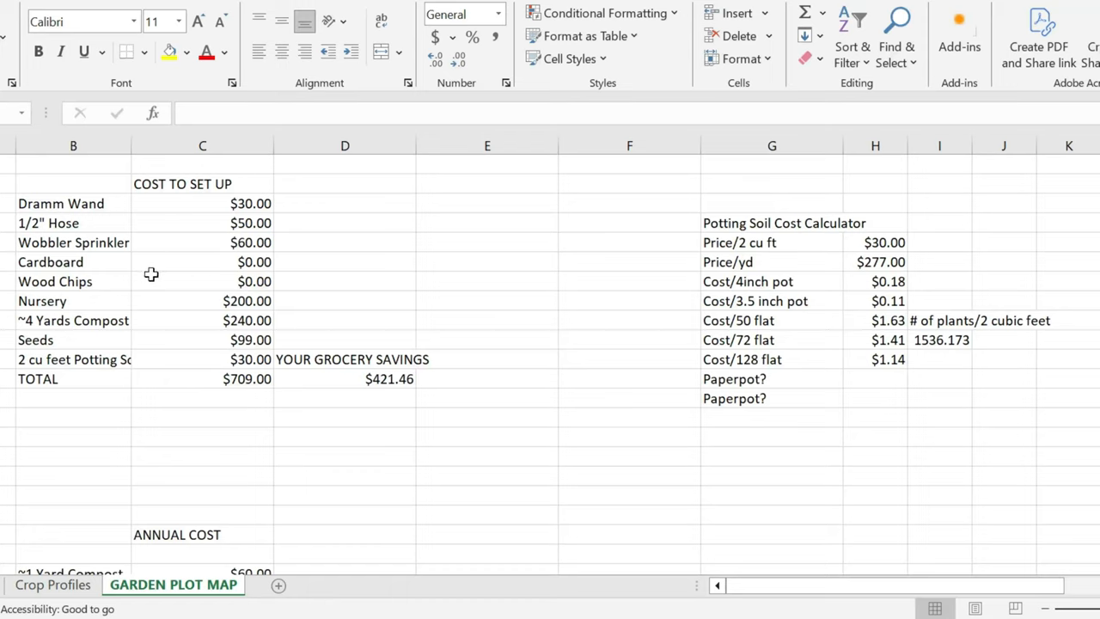
pyautogui.moveTo(136, 273)
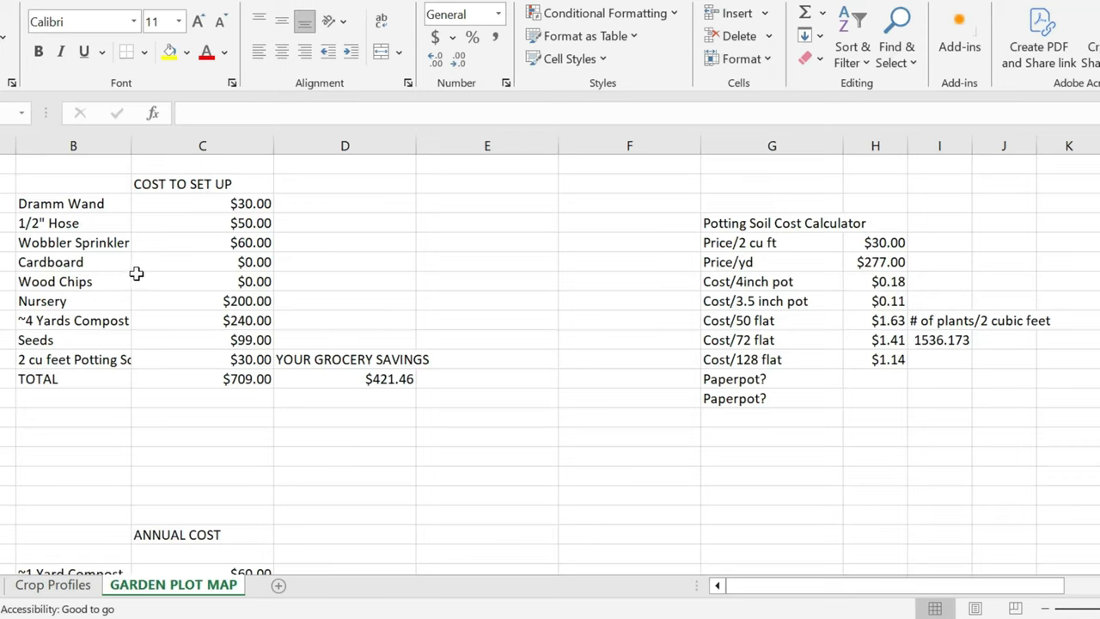
pyautogui.moveTo(77, 282)
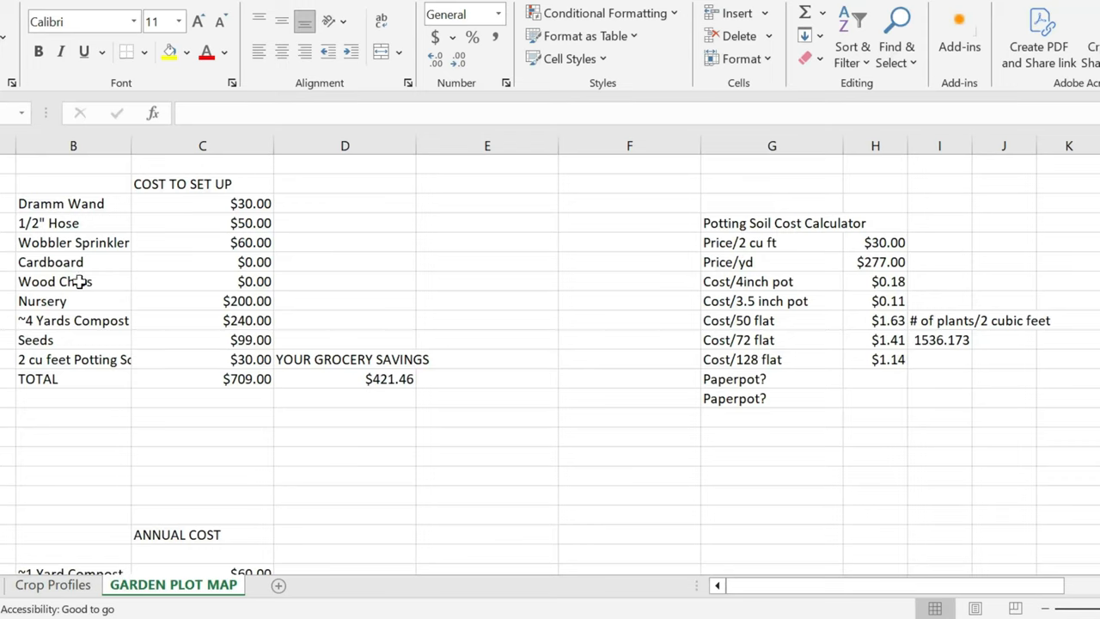
pyautogui.moveTo(138, 302)
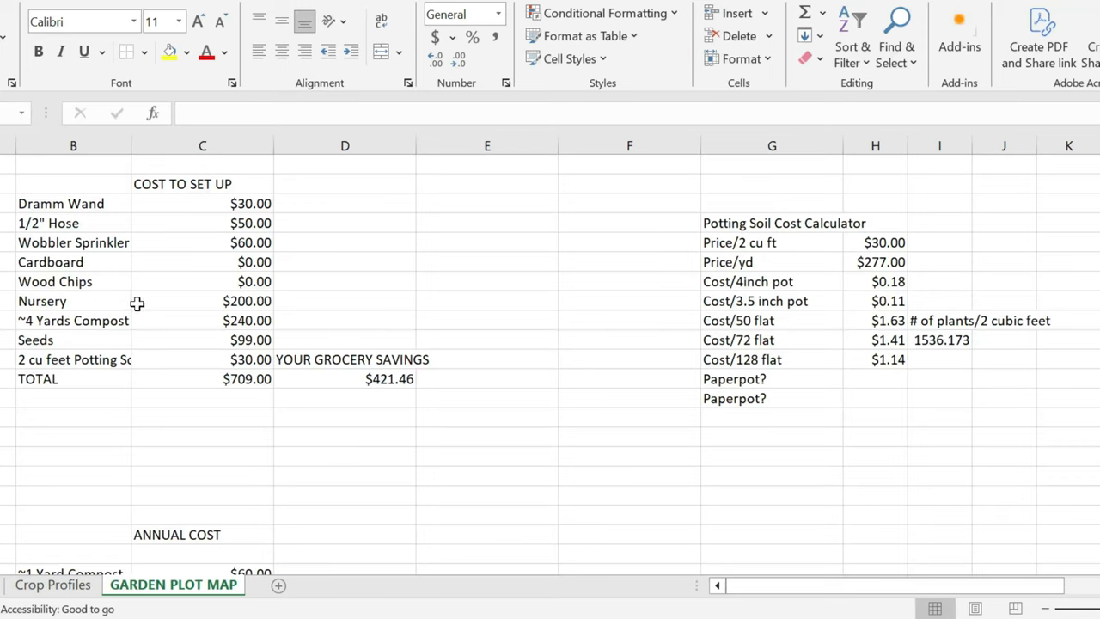
pyautogui.moveTo(168, 278)
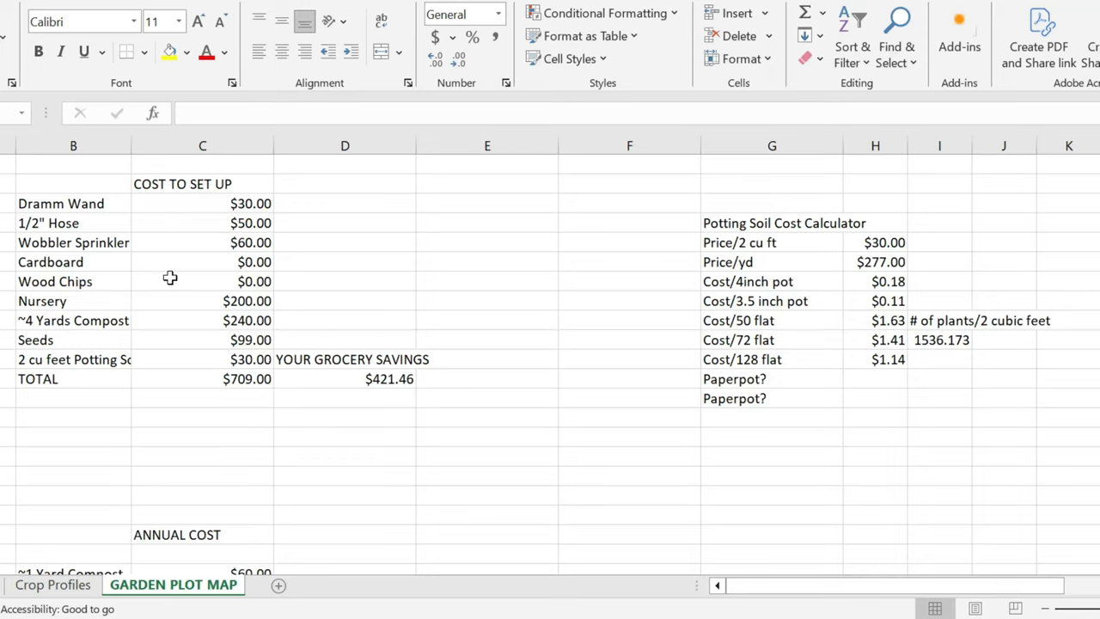
pyautogui.moveTo(189, 292)
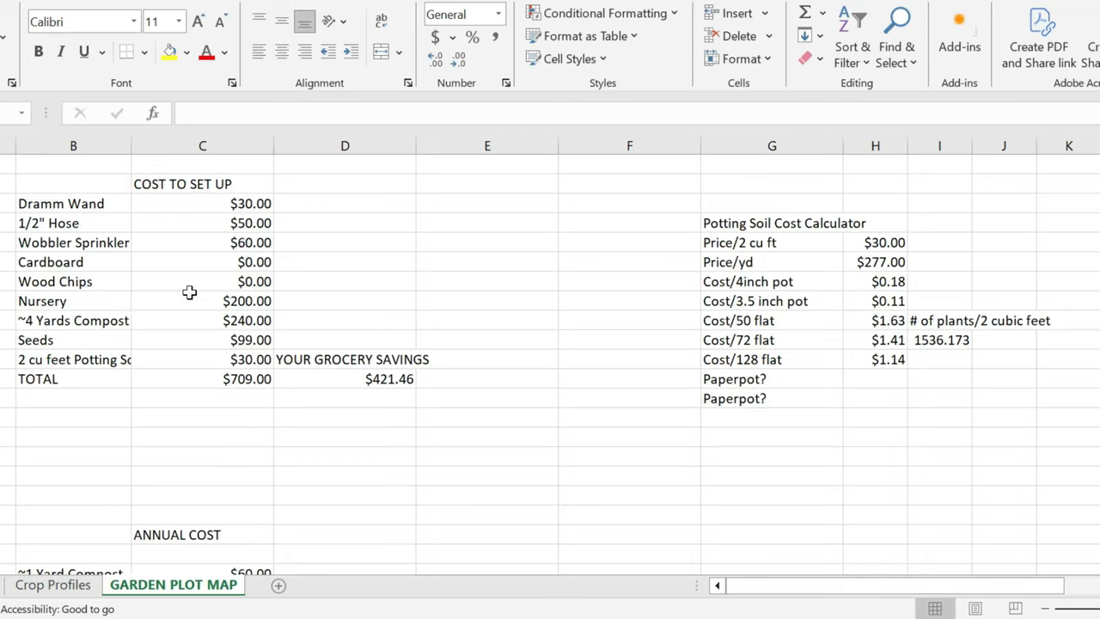
pyautogui.moveTo(134, 302)
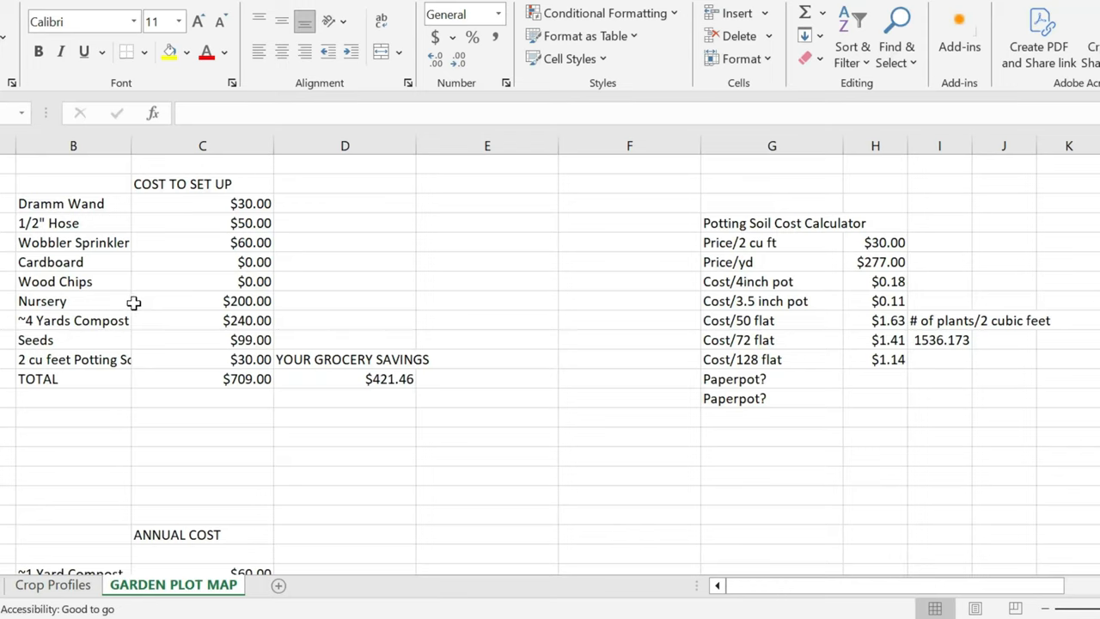
pyautogui.moveTo(137, 308)
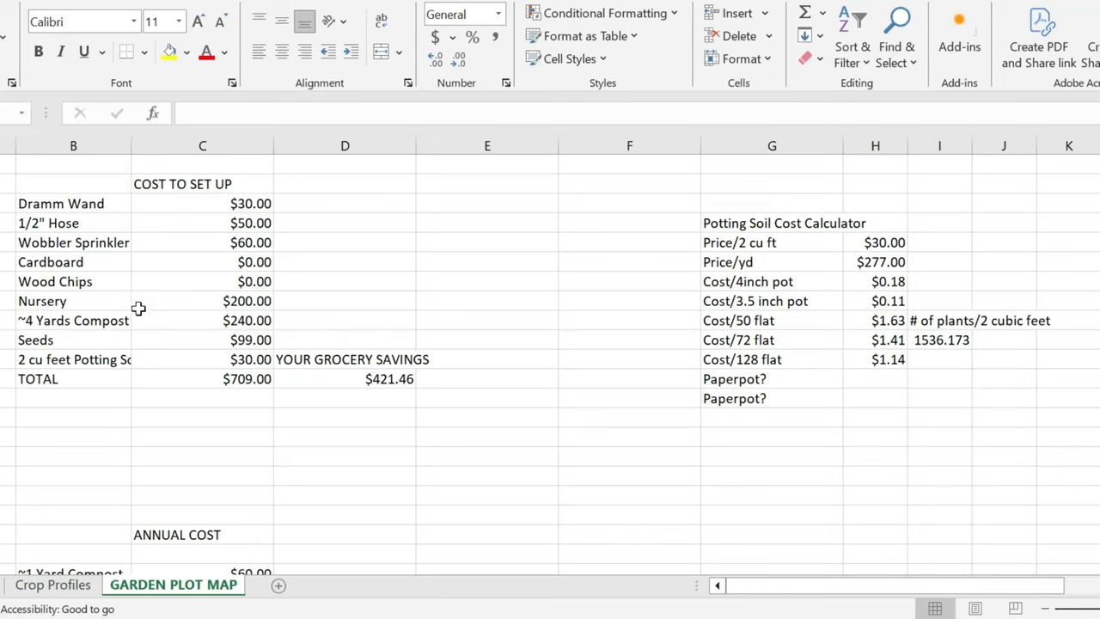
pyautogui.moveTo(230, 261)
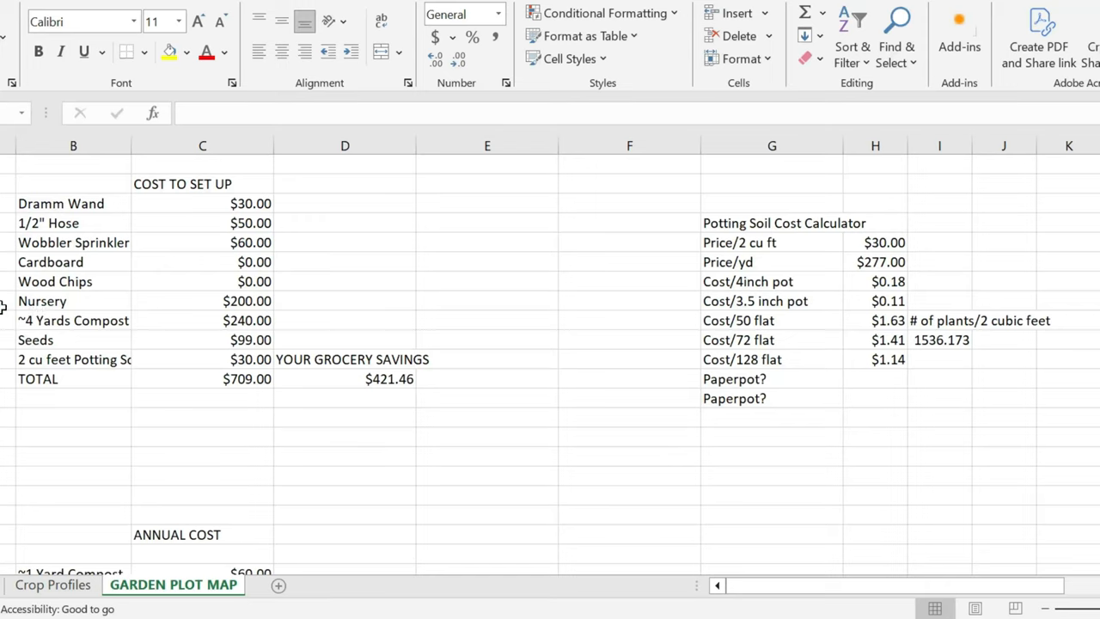
pyautogui.moveTo(38, 309)
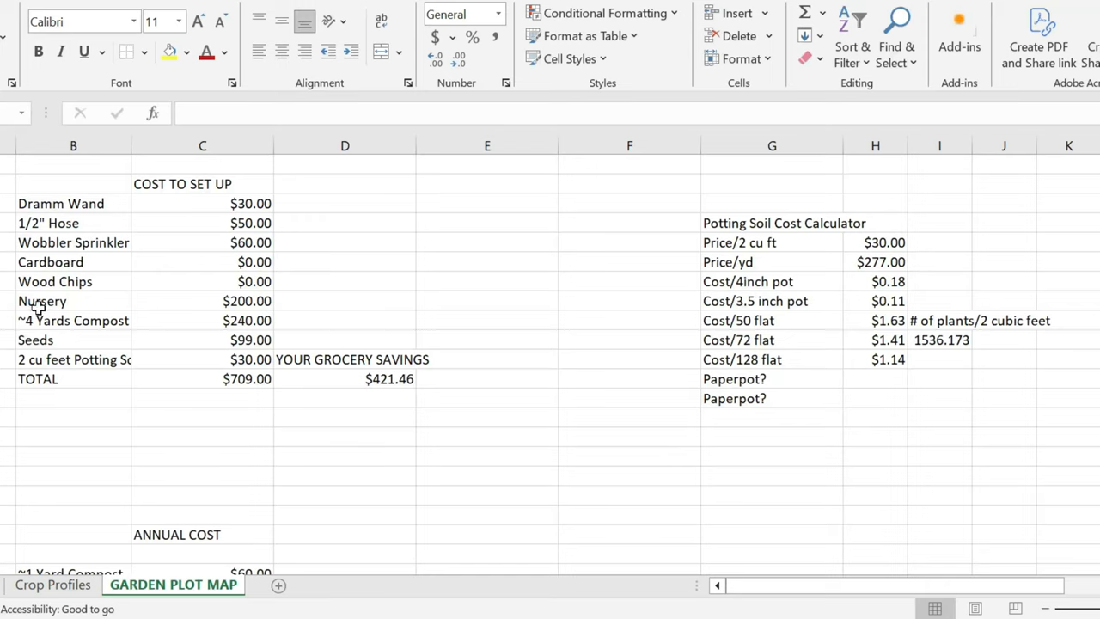
pyautogui.moveTo(172, 313)
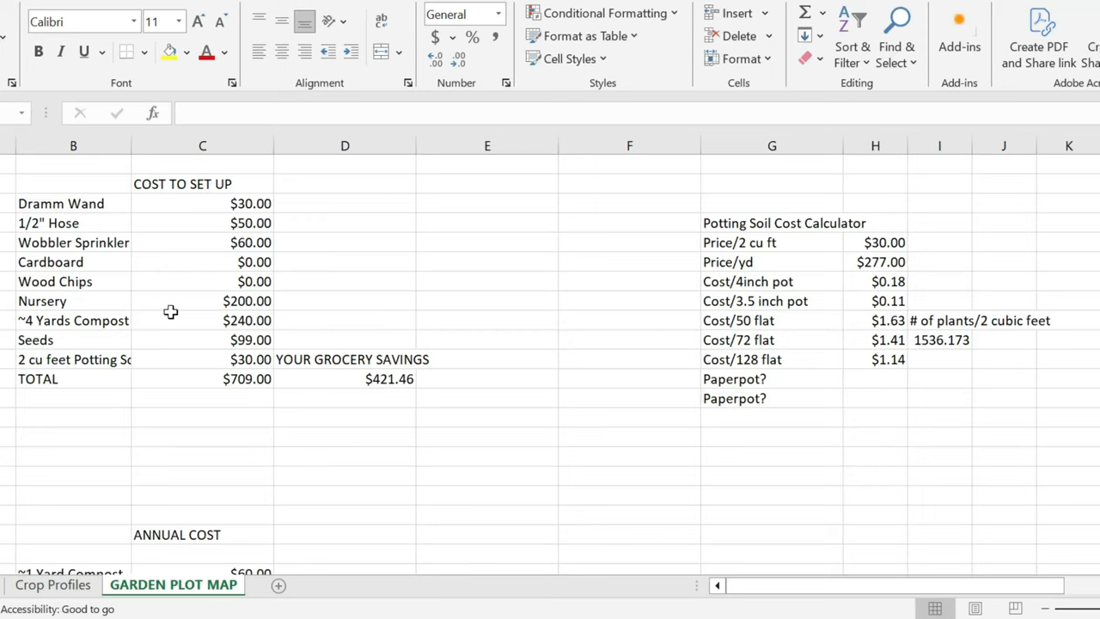
pyautogui.moveTo(186, 301)
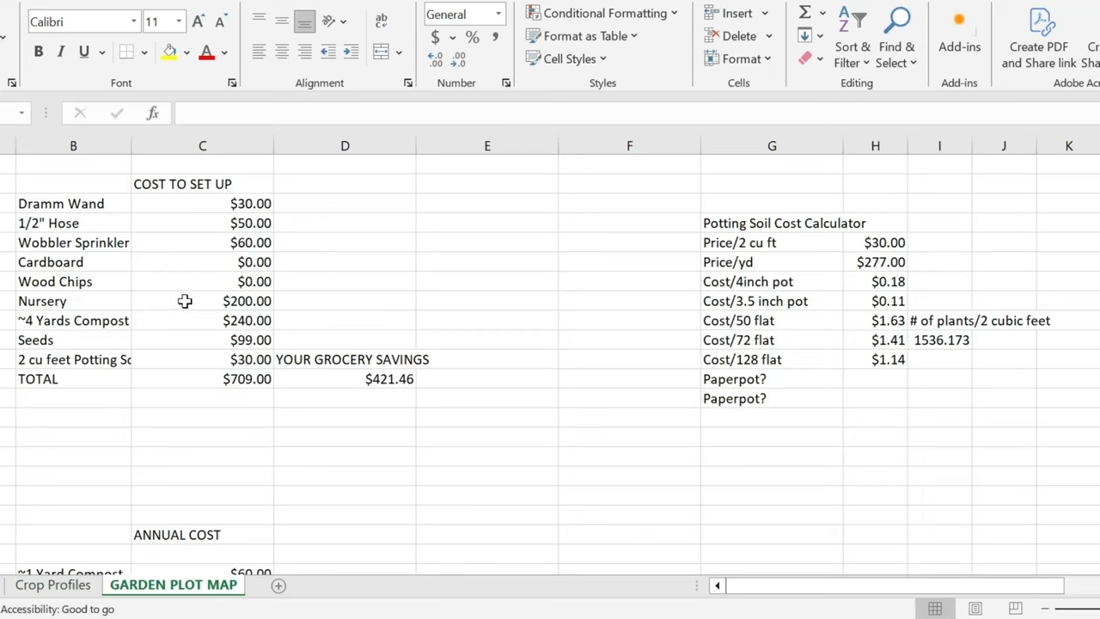
pyautogui.moveTo(34, 276)
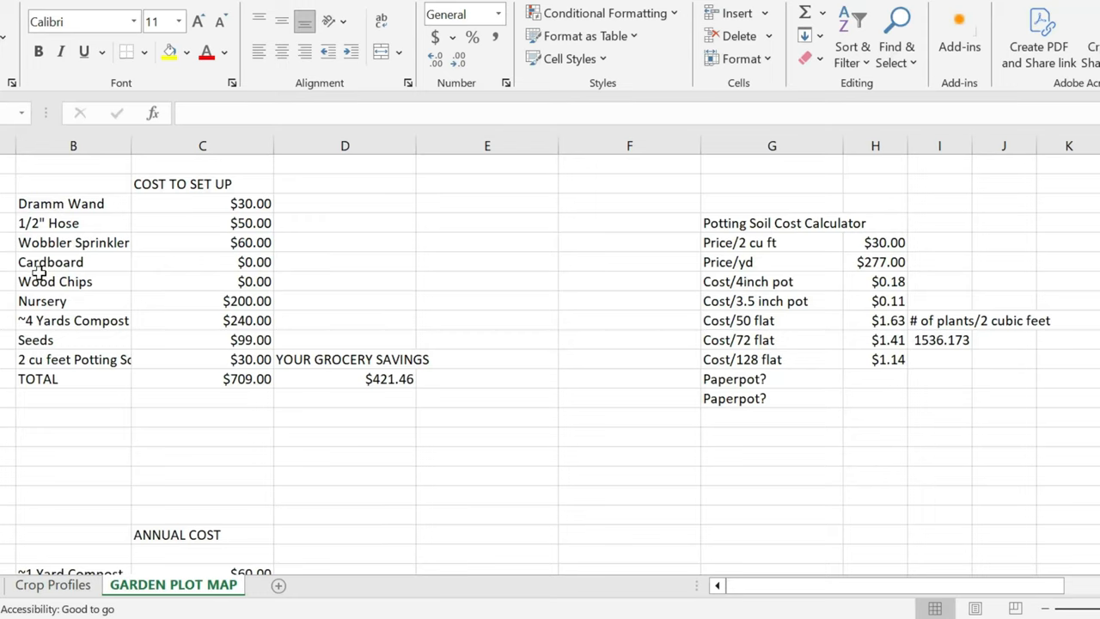
pyautogui.moveTo(69, 308)
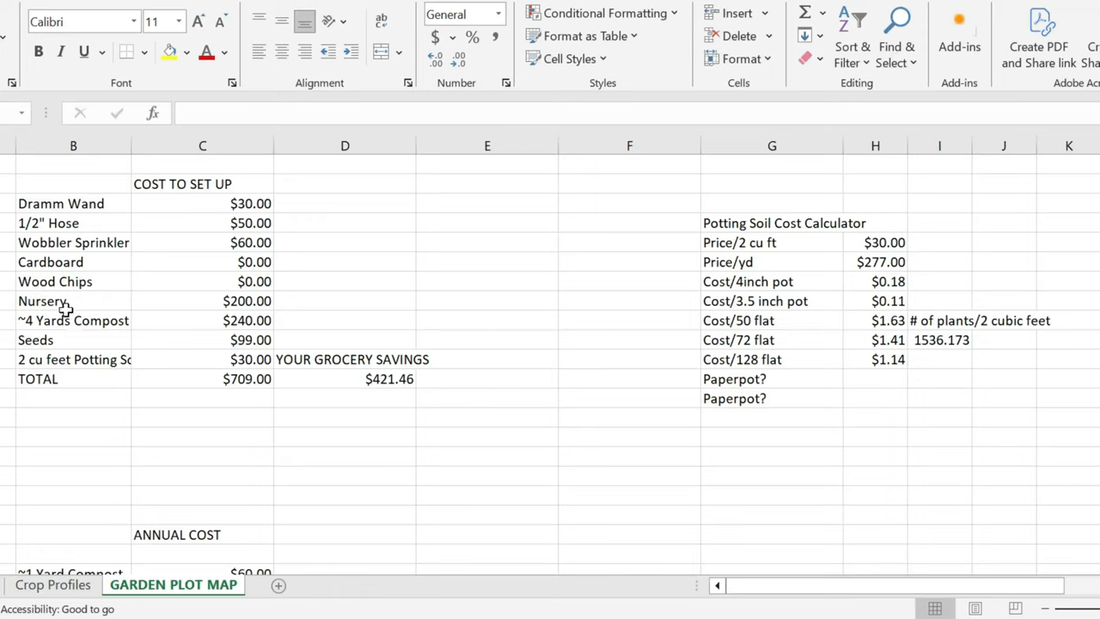
pyautogui.moveTo(65, 314)
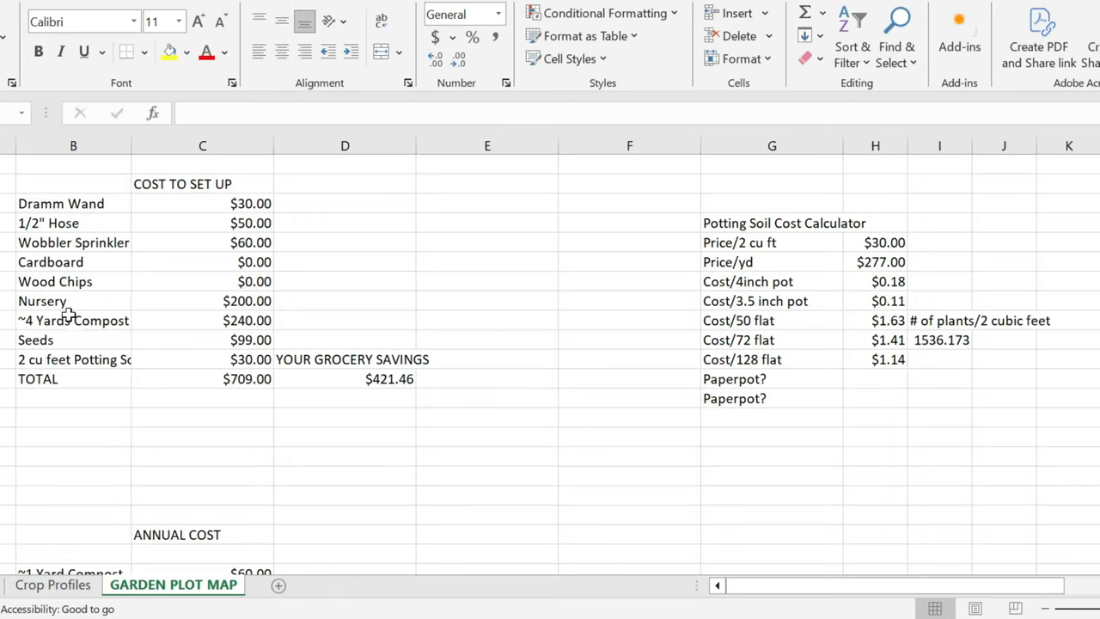
pyautogui.moveTo(4, 322)
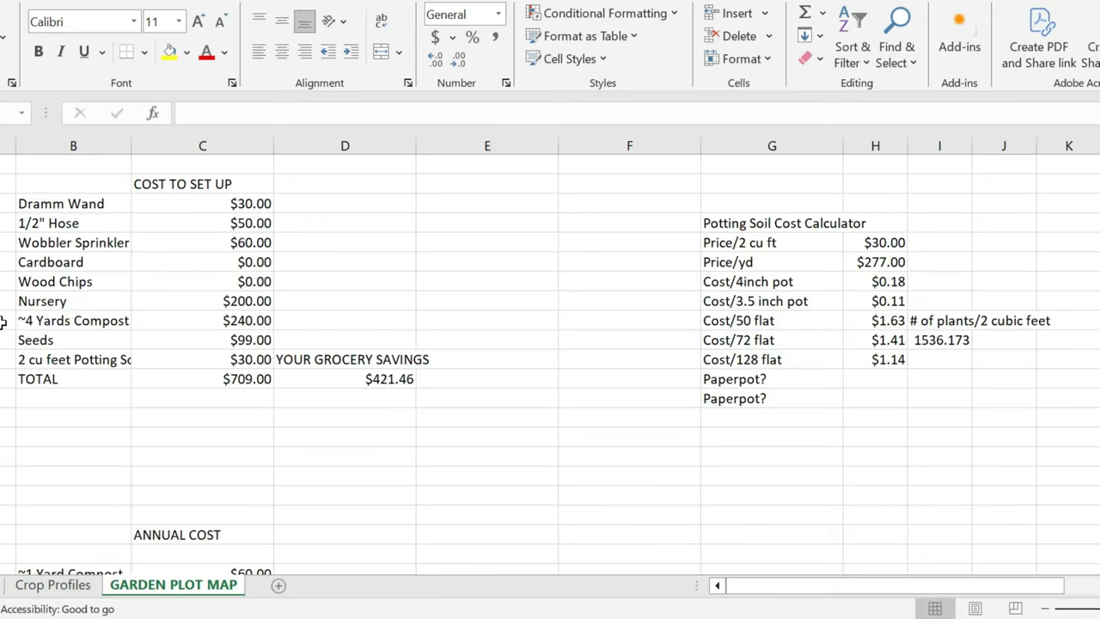
pyautogui.moveTo(83, 306)
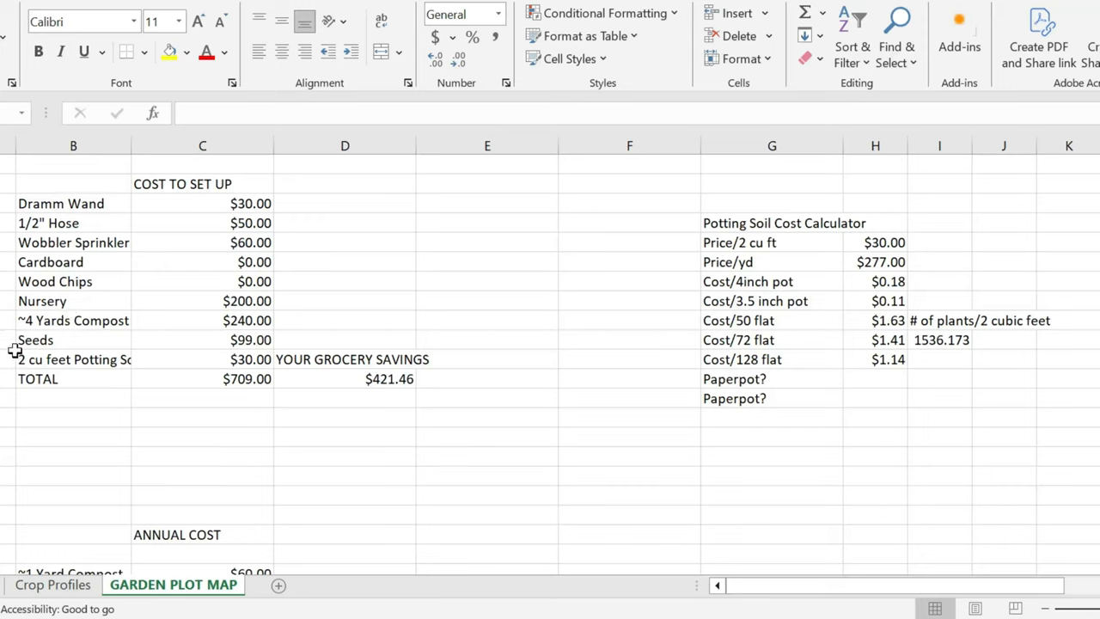
pyautogui.moveTo(103, 334)
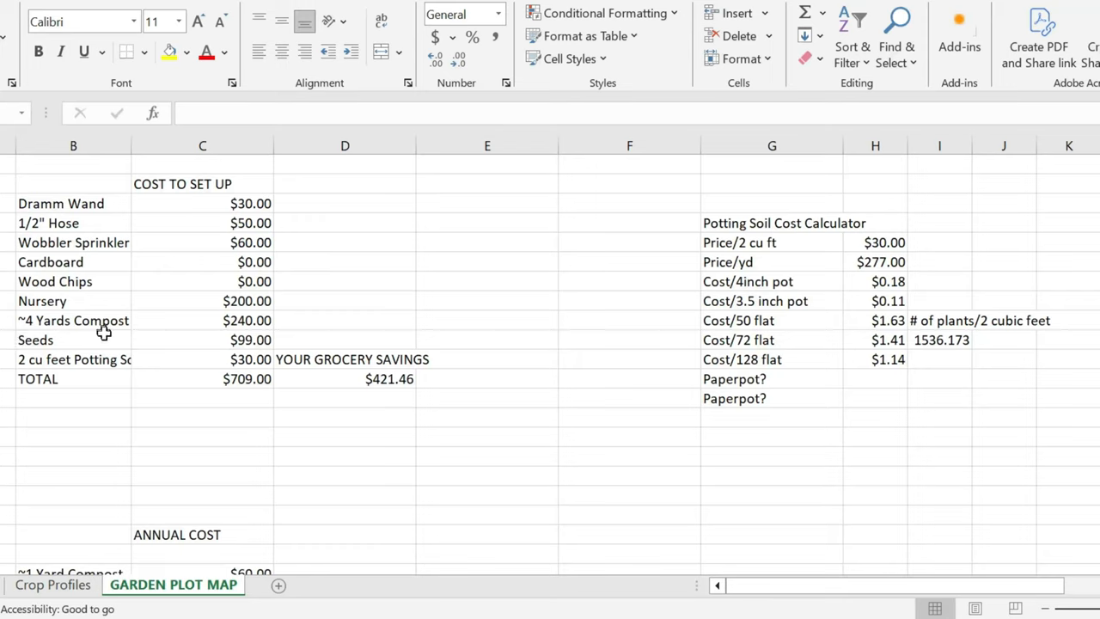
pyautogui.moveTo(155, 324)
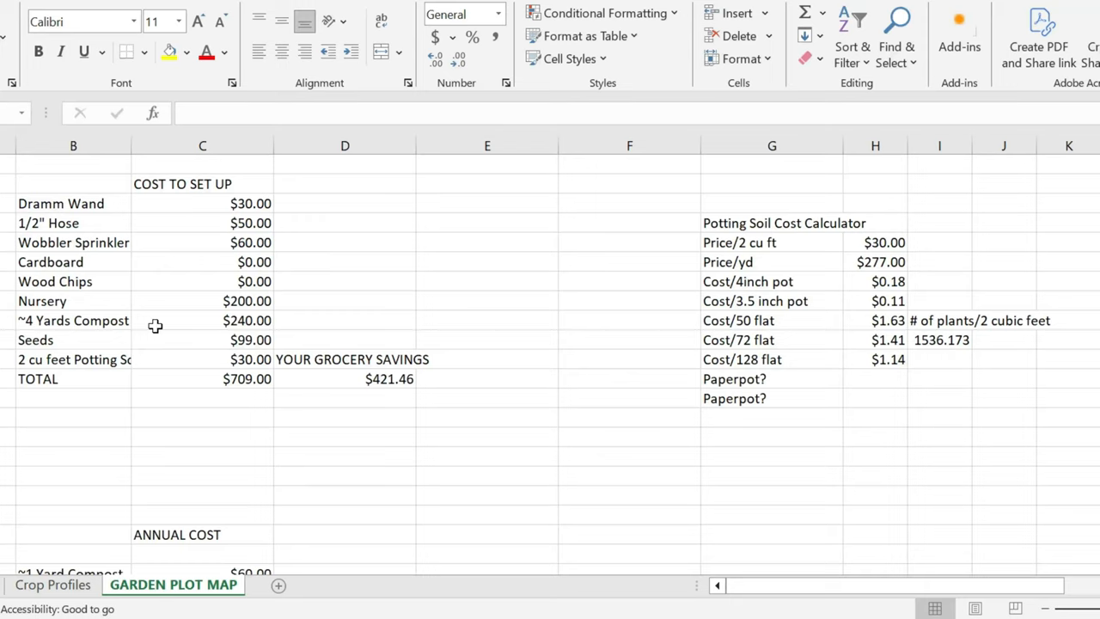
pyautogui.moveTo(193, 298)
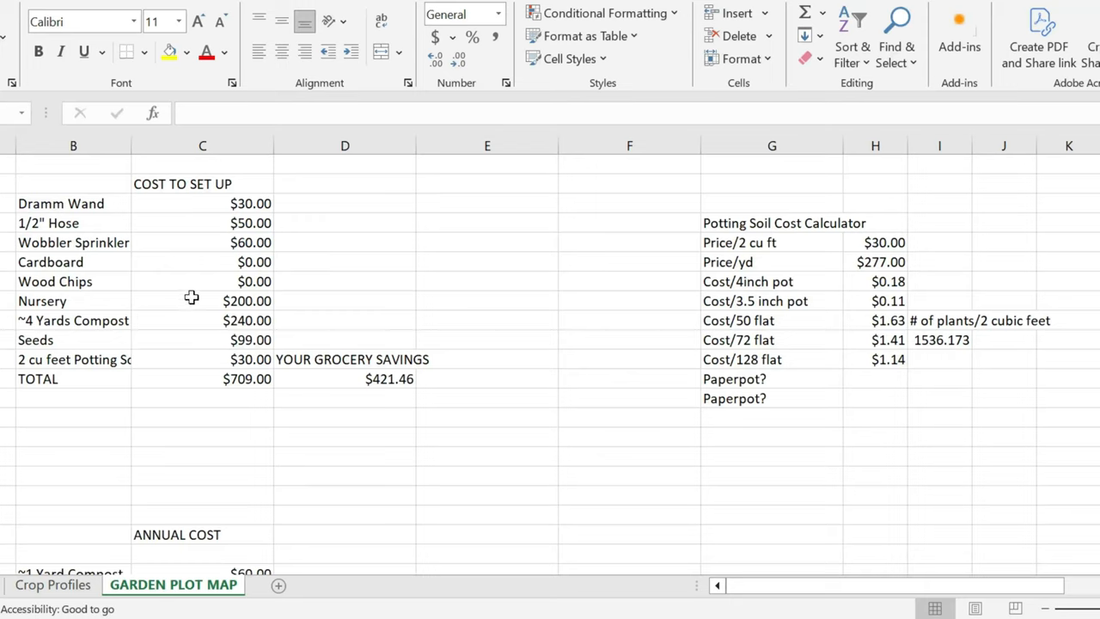
pyautogui.moveTo(182, 321)
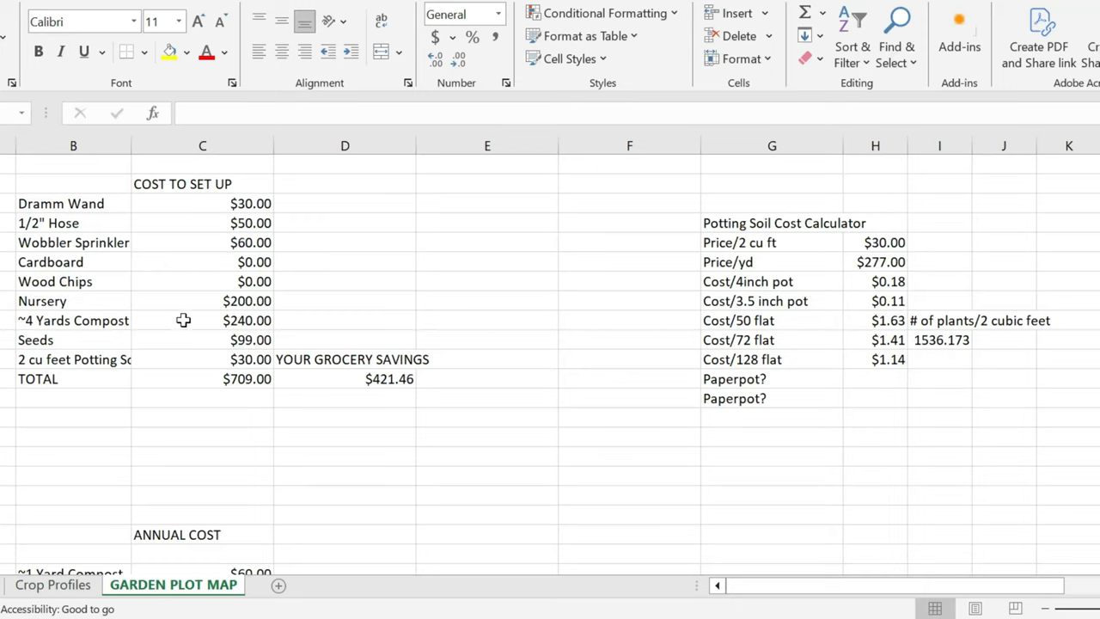
pyautogui.moveTo(217, 320)
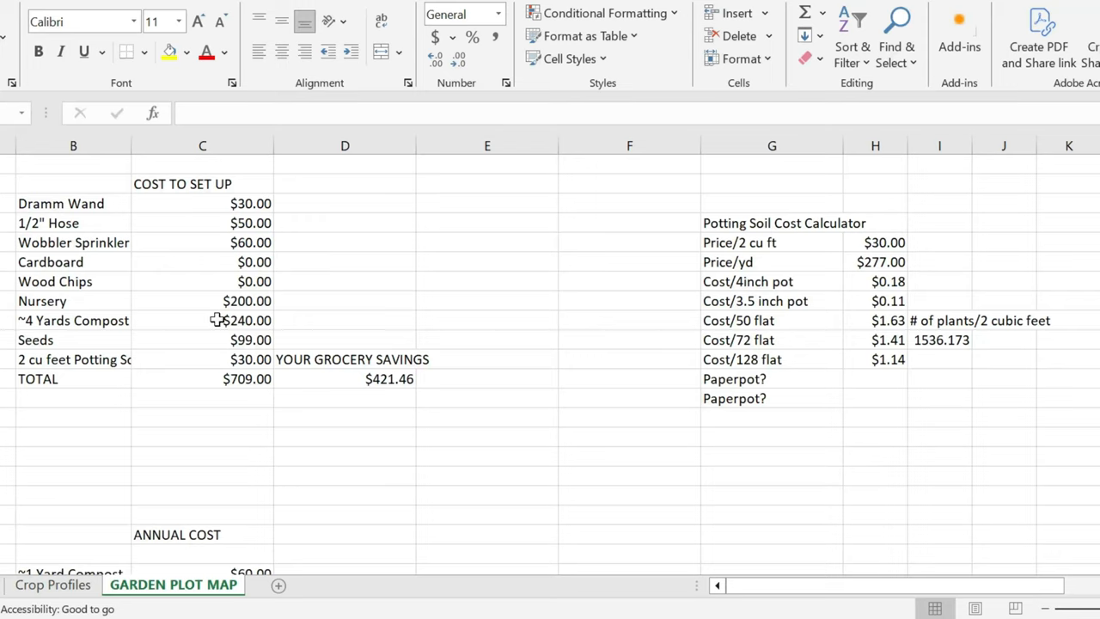
pyautogui.moveTo(210, 233)
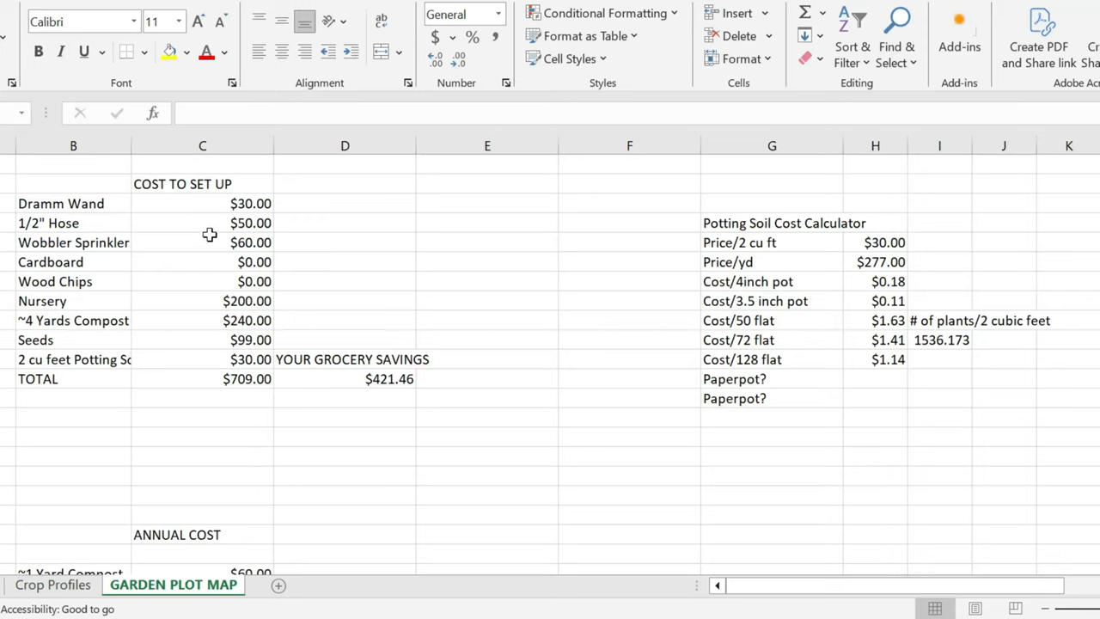
pyautogui.moveTo(207, 212)
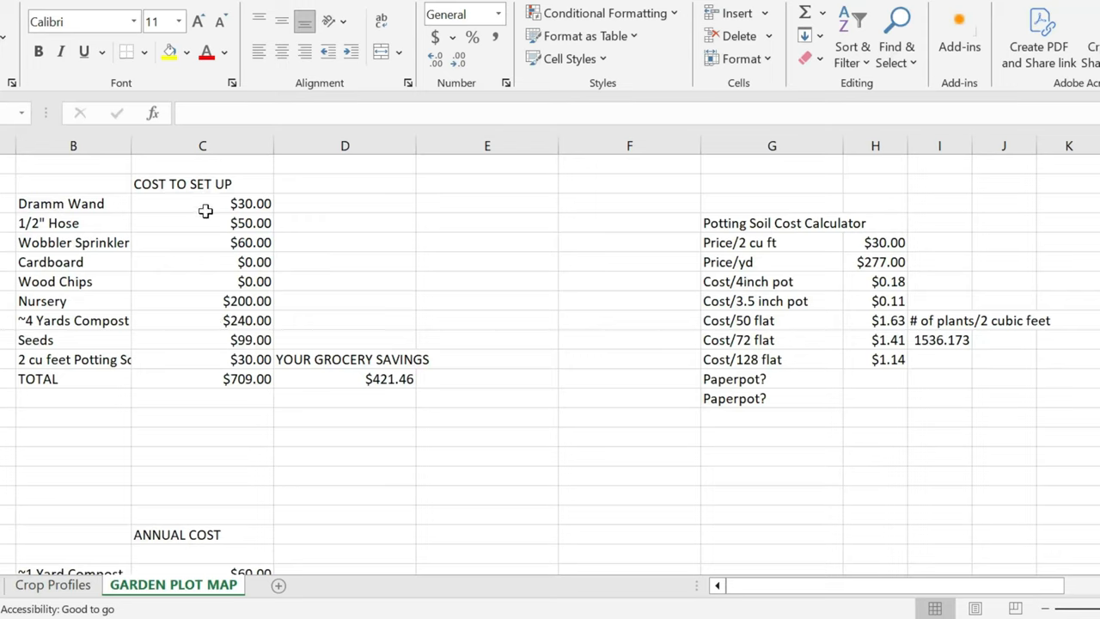
pyautogui.moveTo(187, 249)
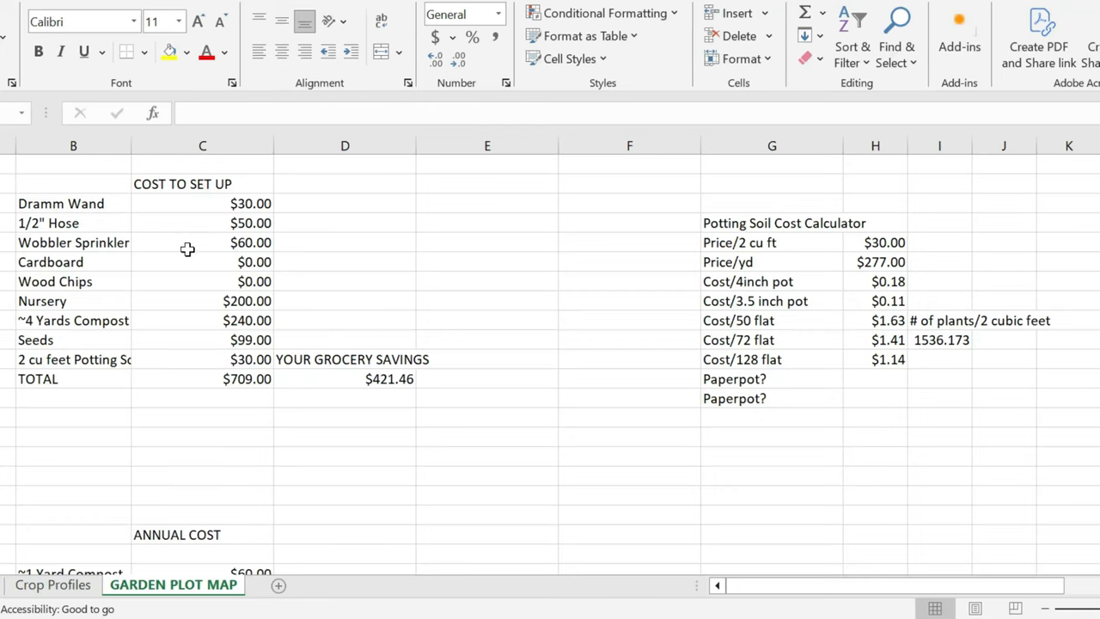
pyautogui.moveTo(48, 332)
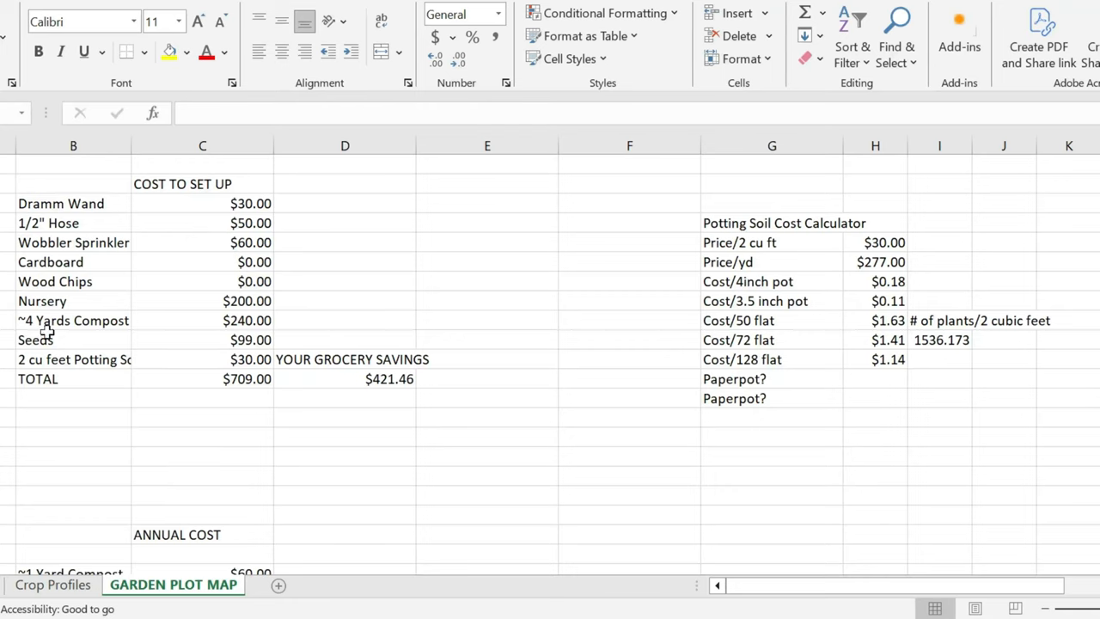
pyautogui.moveTo(135, 345)
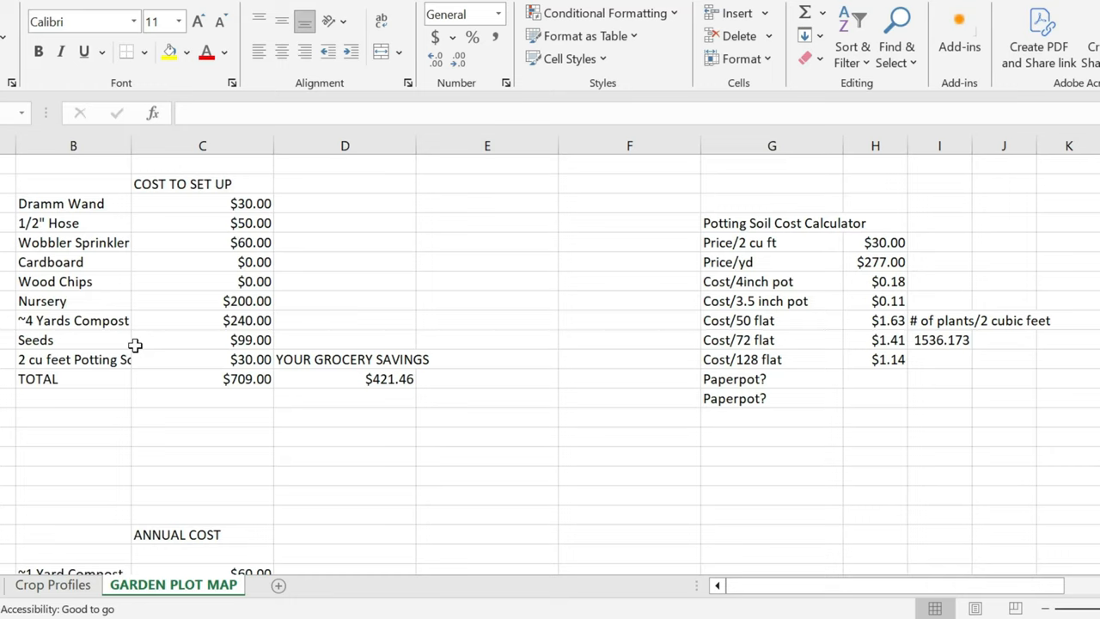
pyautogui.moveTo(130, 337)
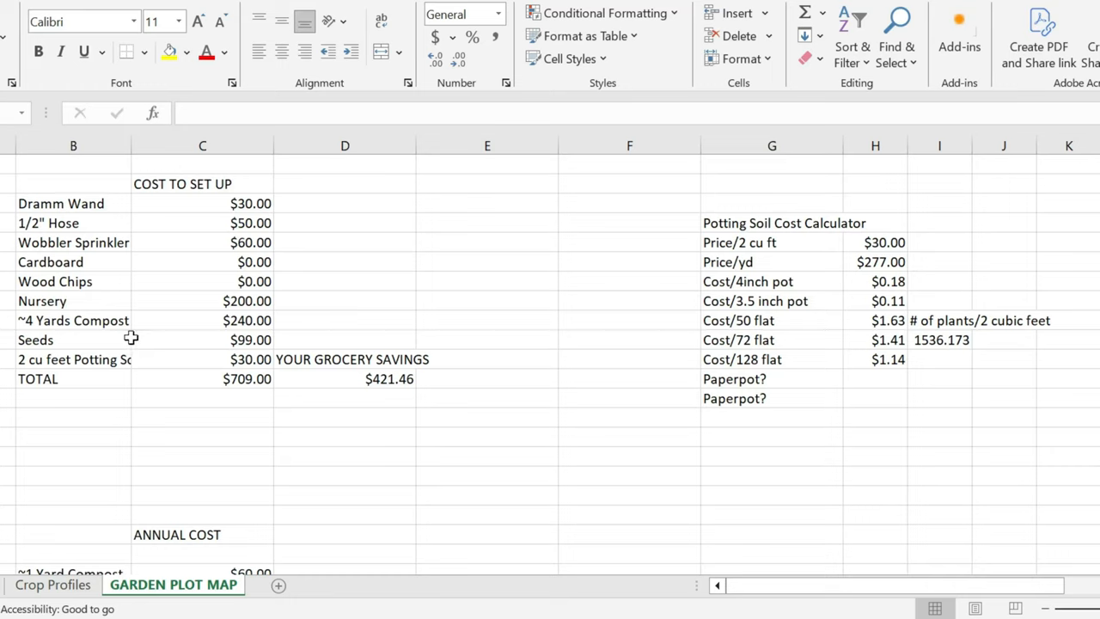
pyautogui.moveTo(193, 332)
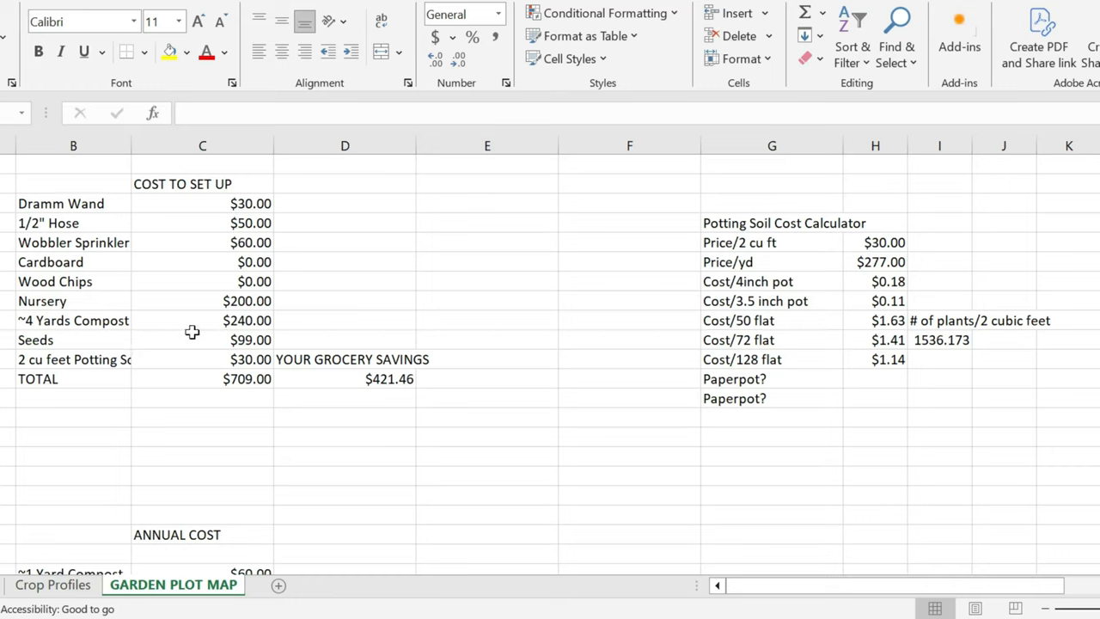
pyautogui.moveTo(199, 321)
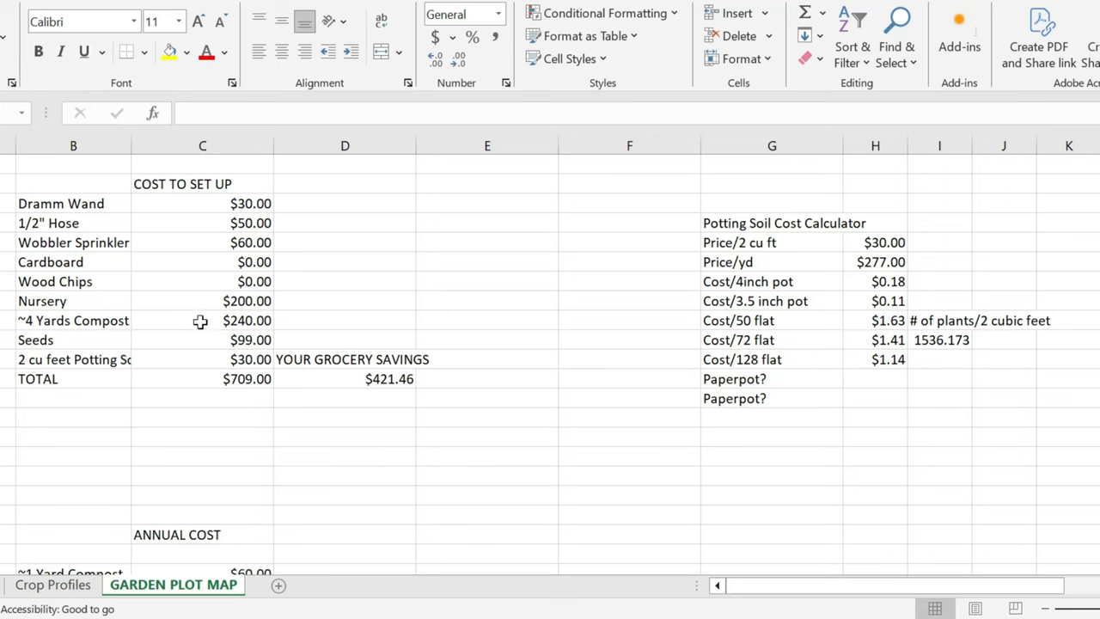
pyautogui.moveTo(182, 326)
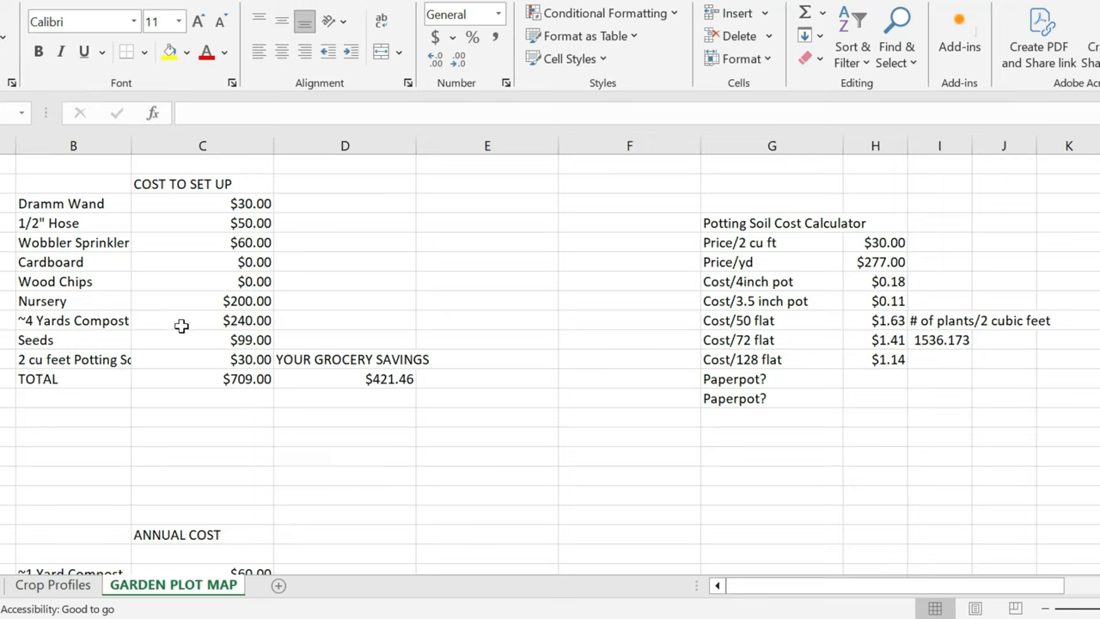
pyautogui.moveTo(187, 330)
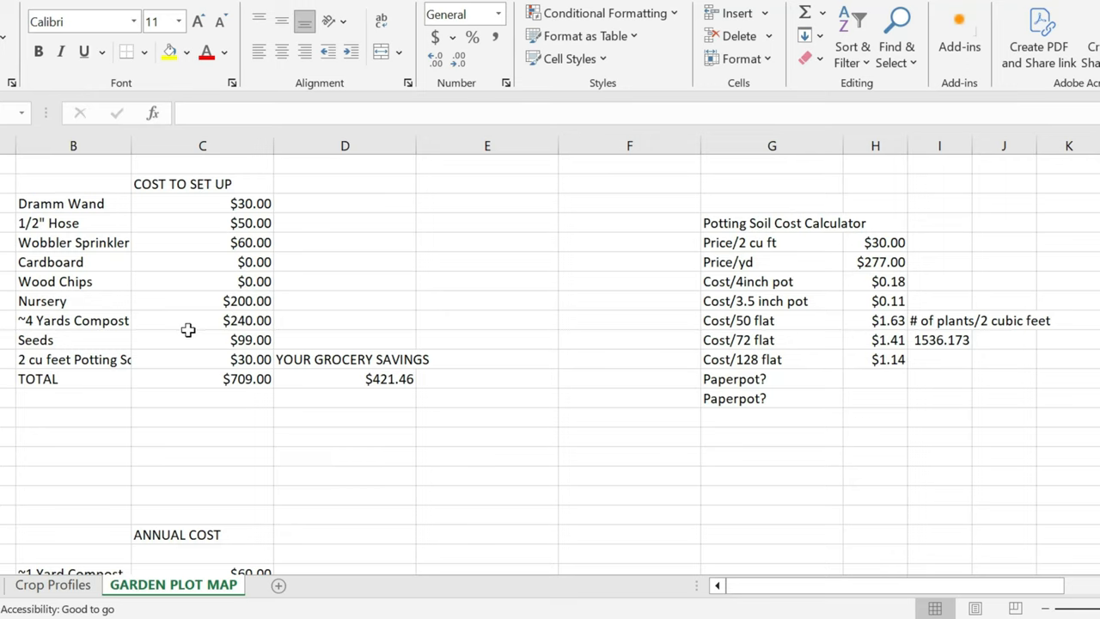
pyautogui.moveTo(200, 318)
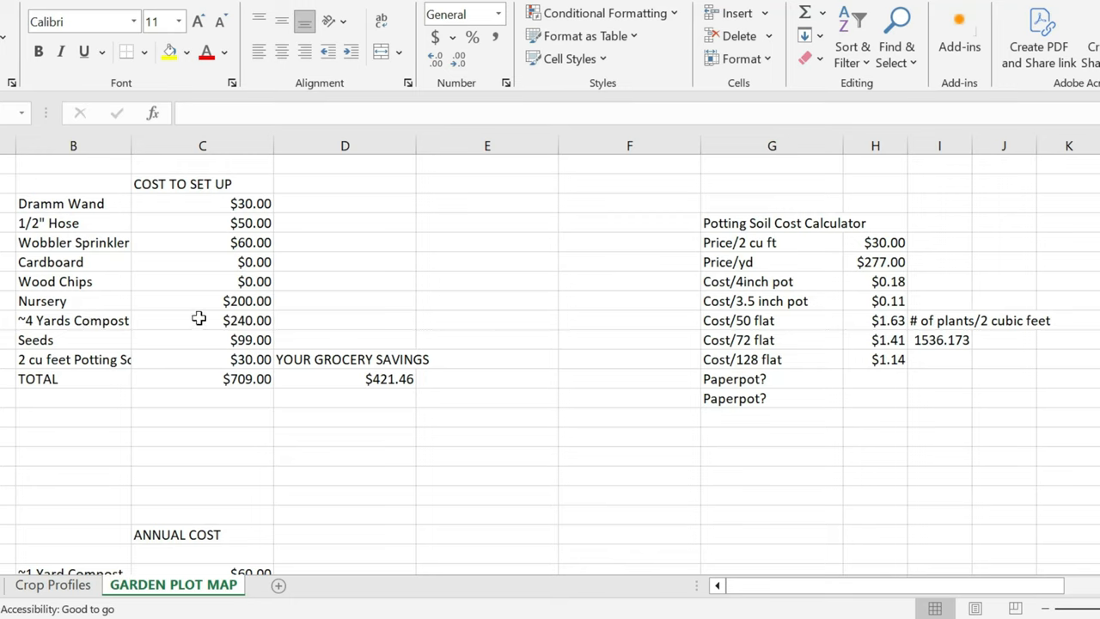
pyautogui.moveTo(184, 331)
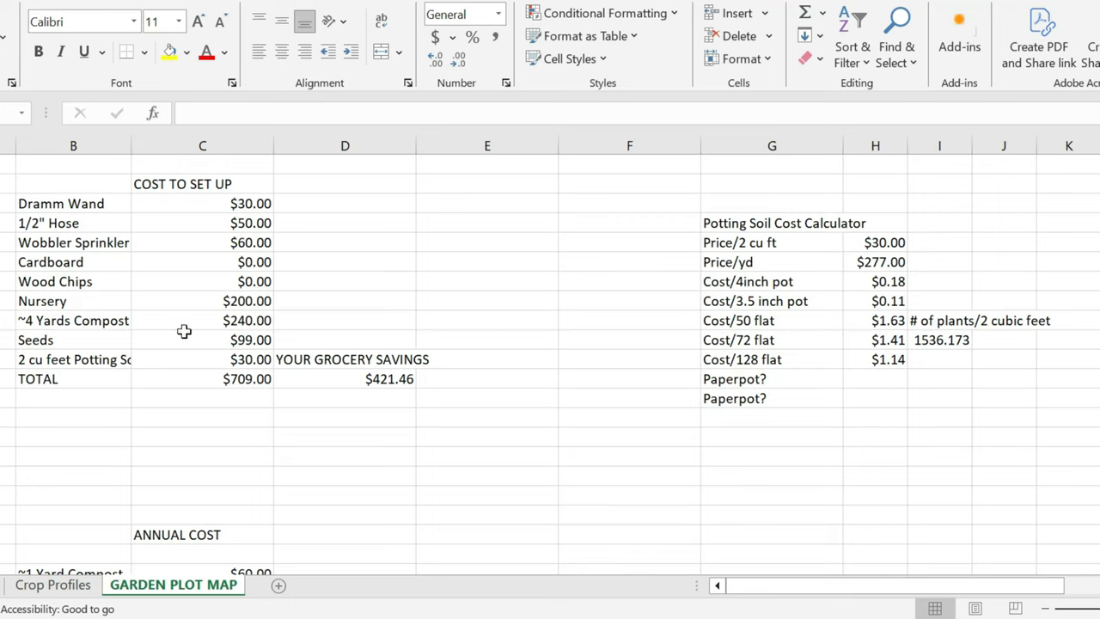
pyautogui.moveTo(154, 330)
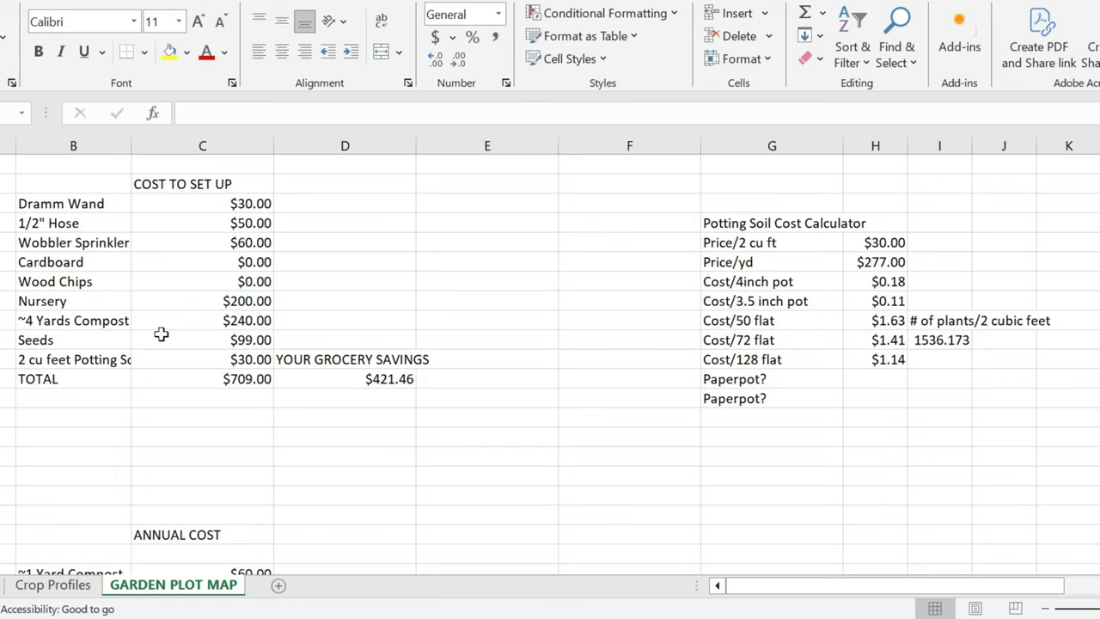
pyautogui.moveTo(172, 334)
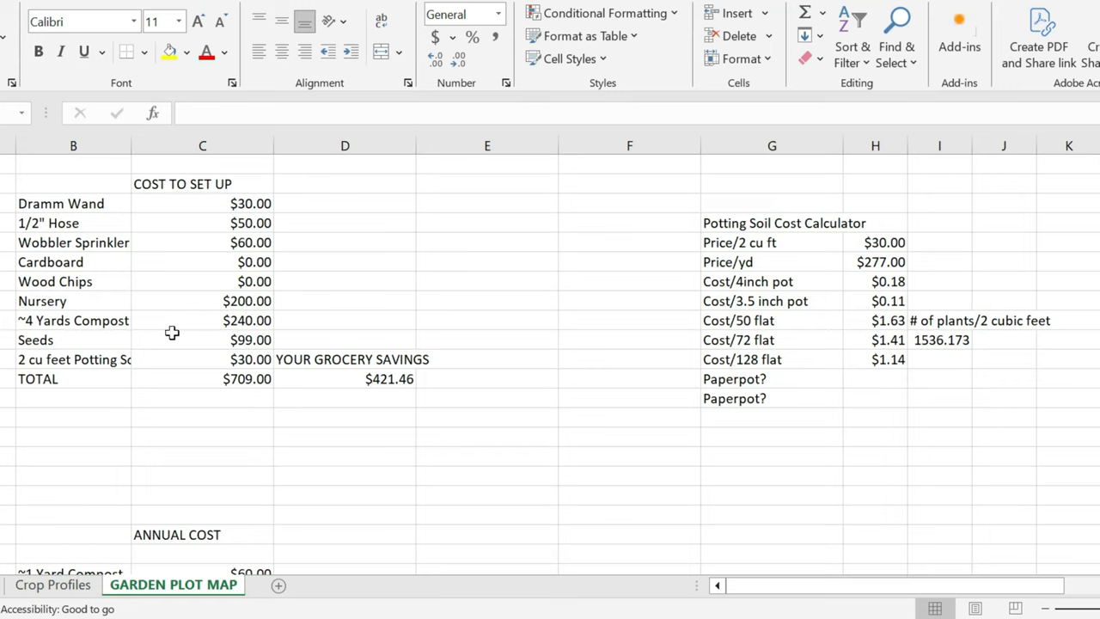
pyautogui.moveTo(169, 327)
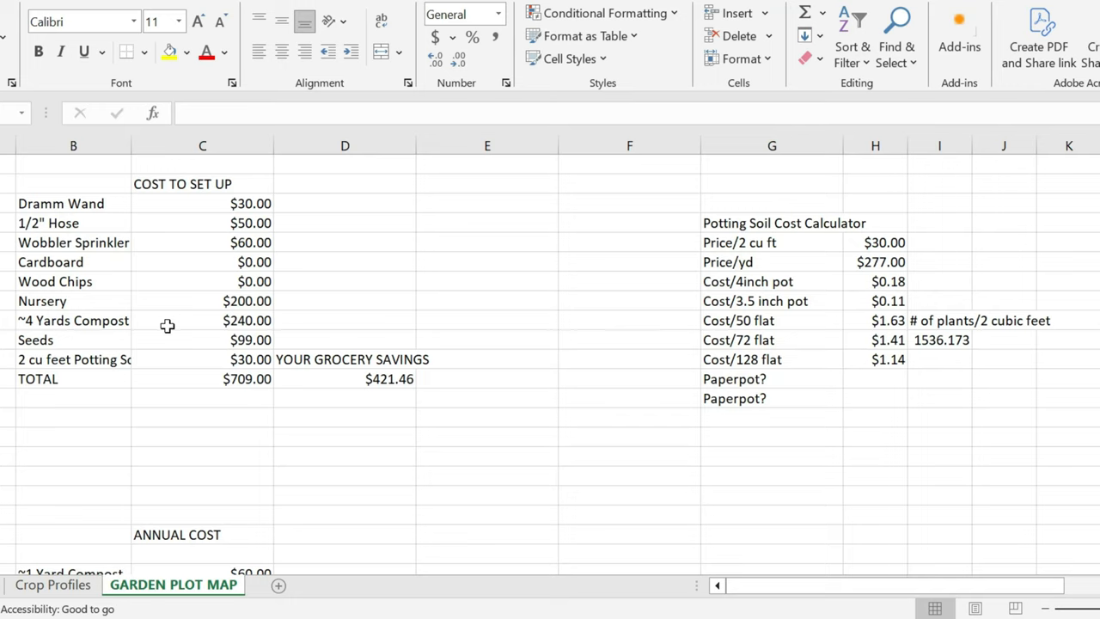
pyautogui.moveTo(193, 323)
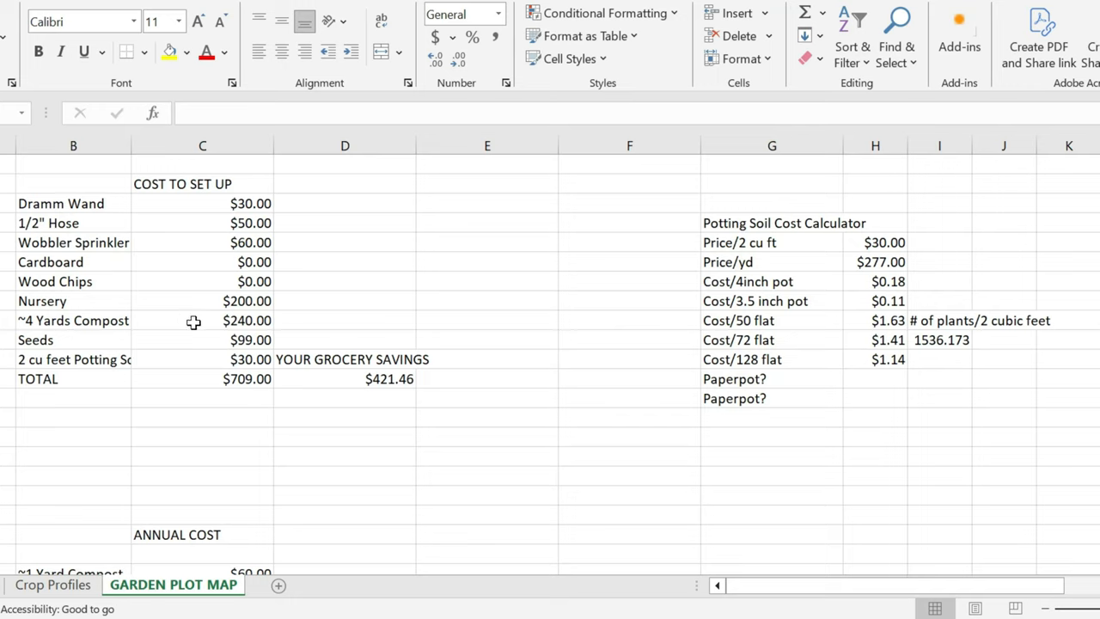
pyautogui.moveTo(201, 323)
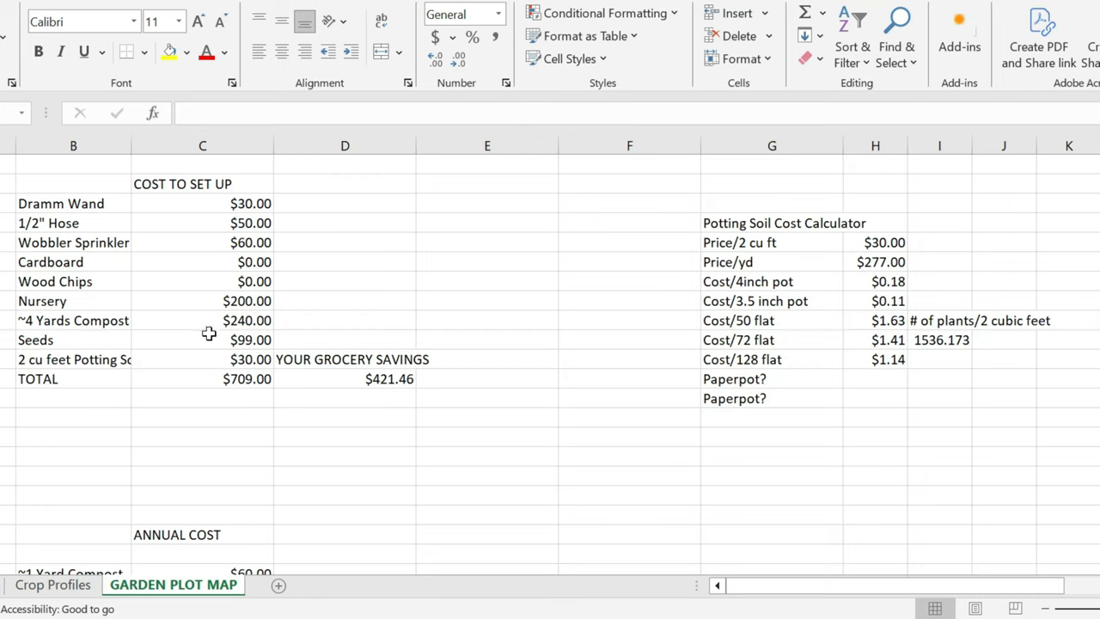
pyautogui.moveTo(128, 351)
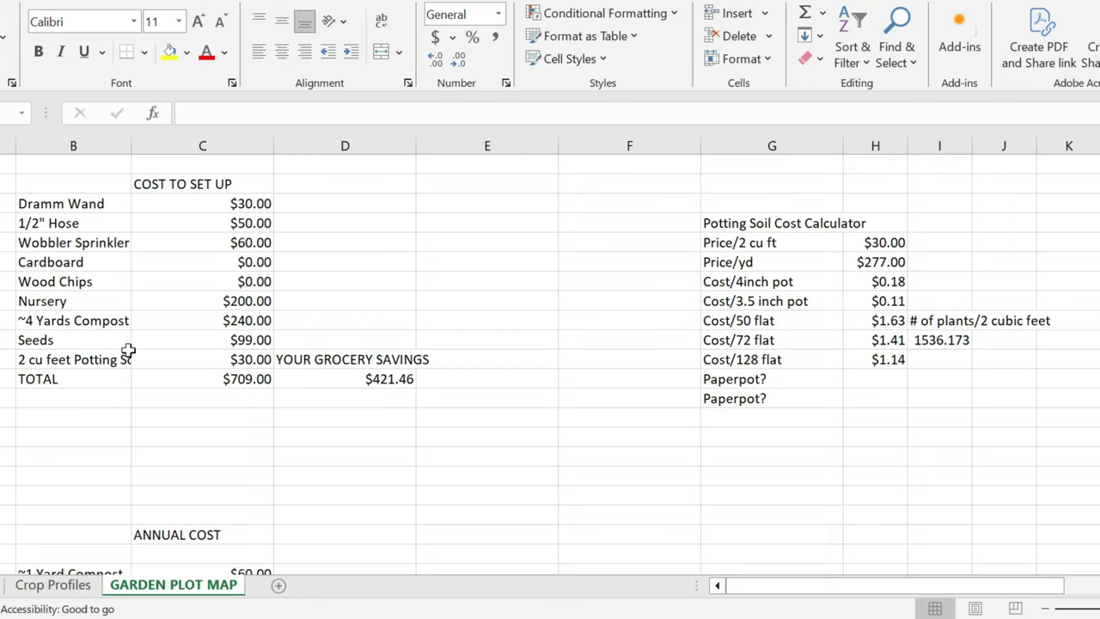
pyautogui.moveTo(220, 354)
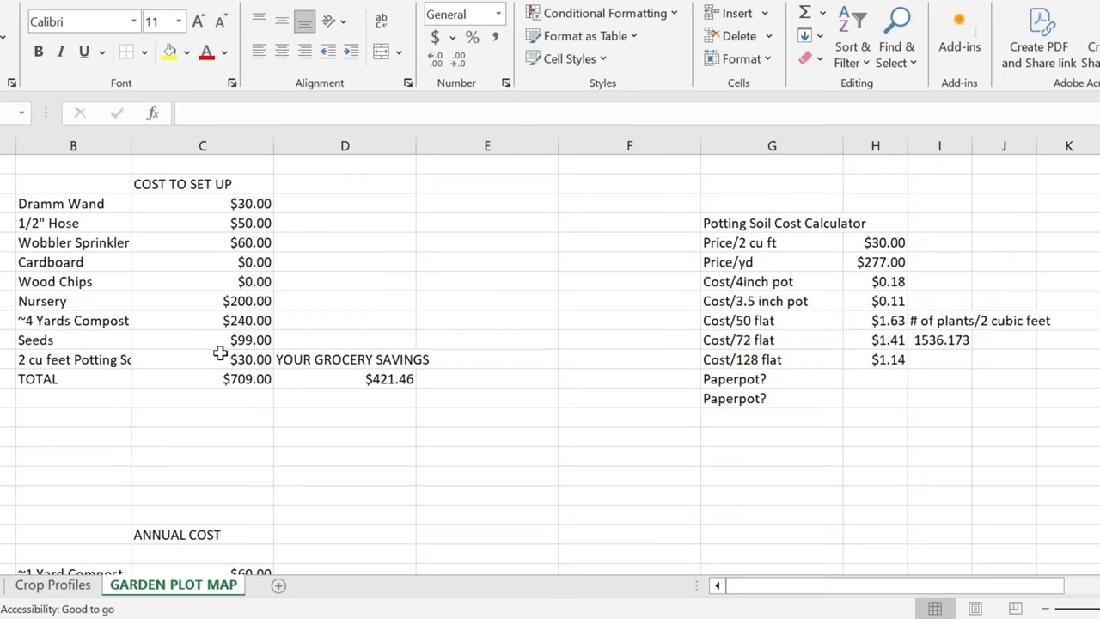
pyautogui.moveTo(183, 327)
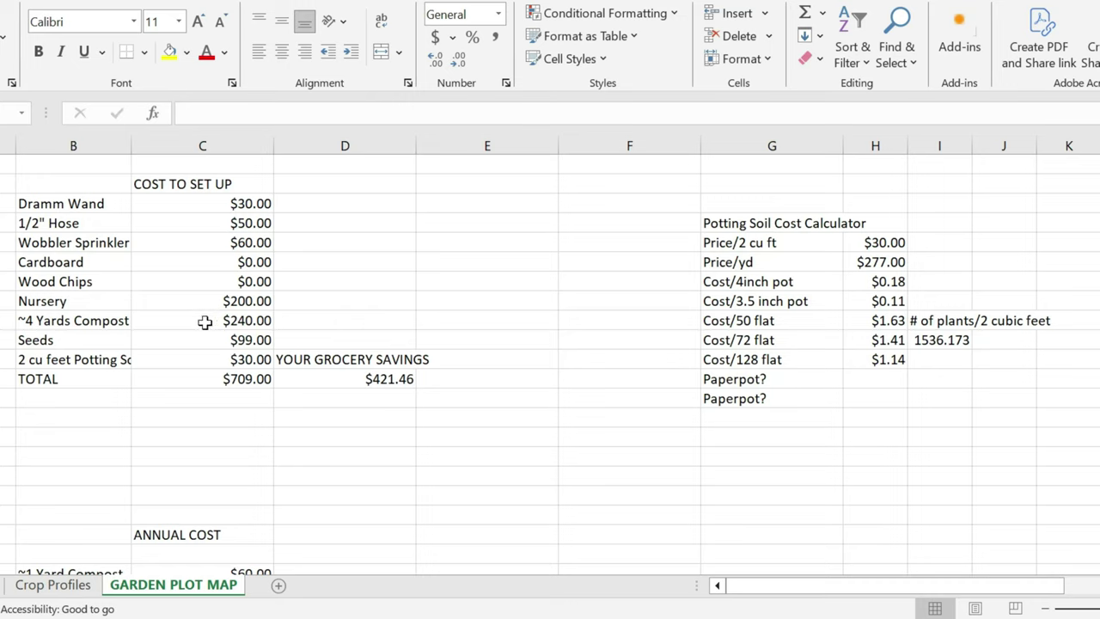
pyautogui.moveTo(232, 340)
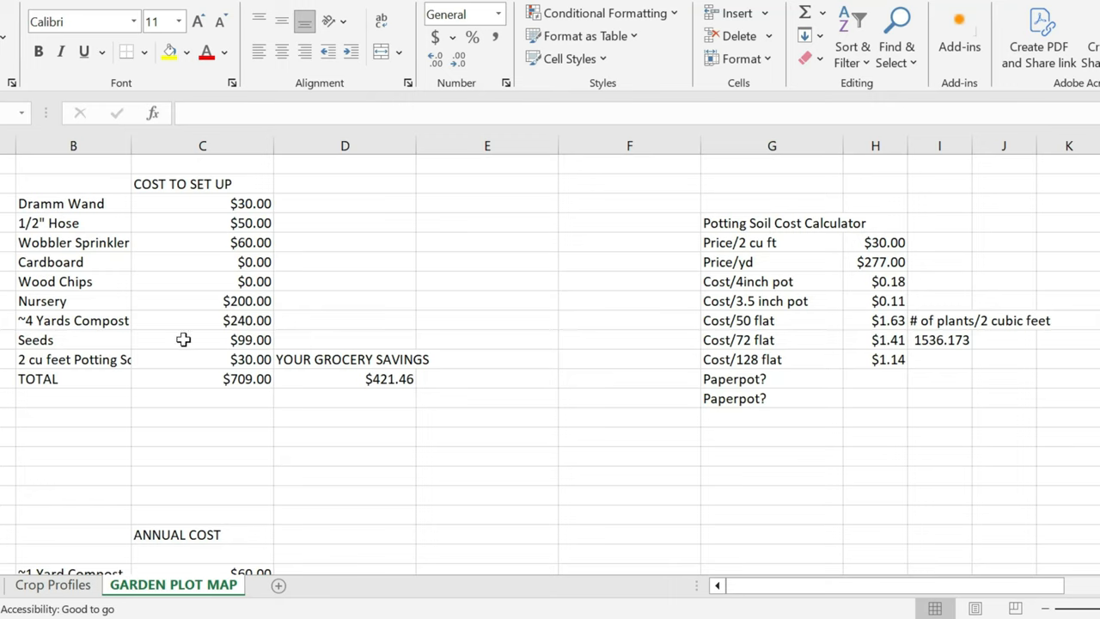
pyautogui.moveTo(127, 349)
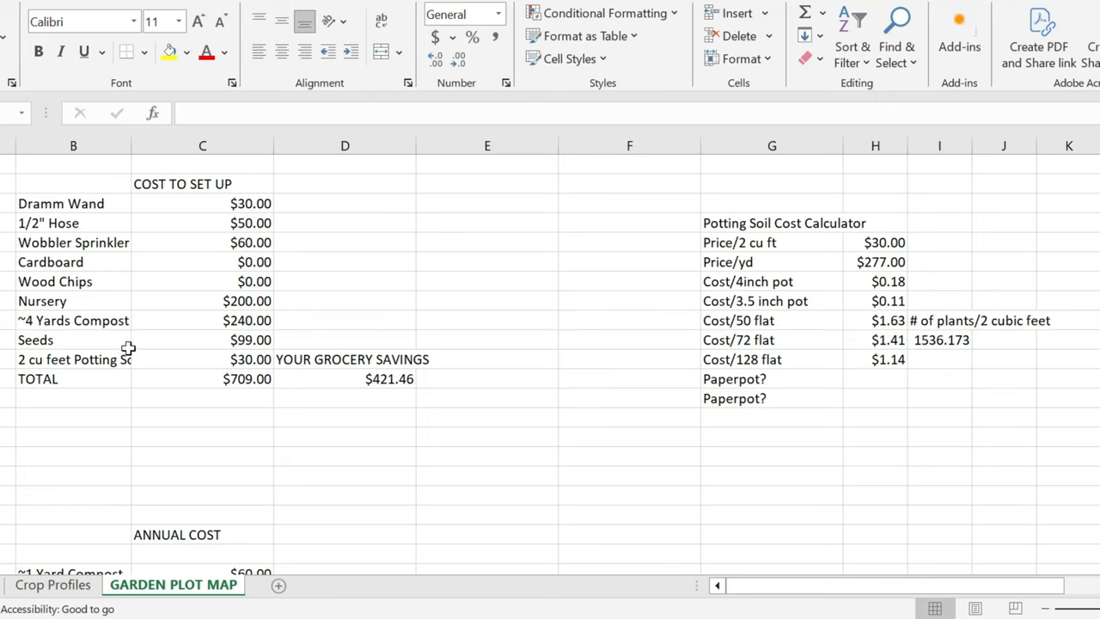
pyautogui.moveTo(114, 247)
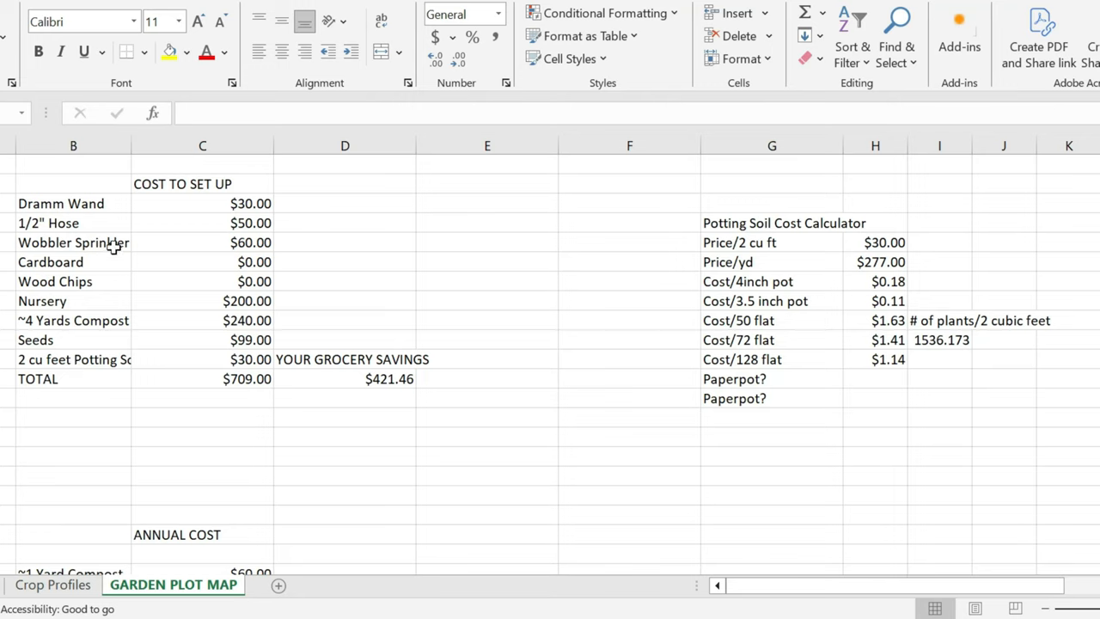
pyautogui.moveTo(180, 373)
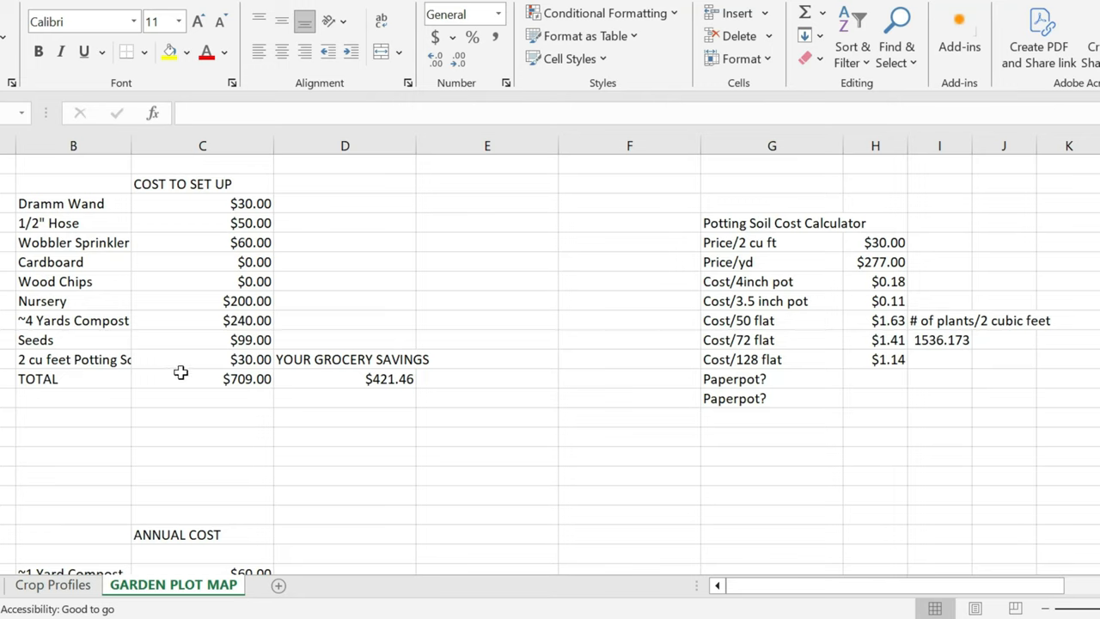
pyautogui.moveTo(213, 361)
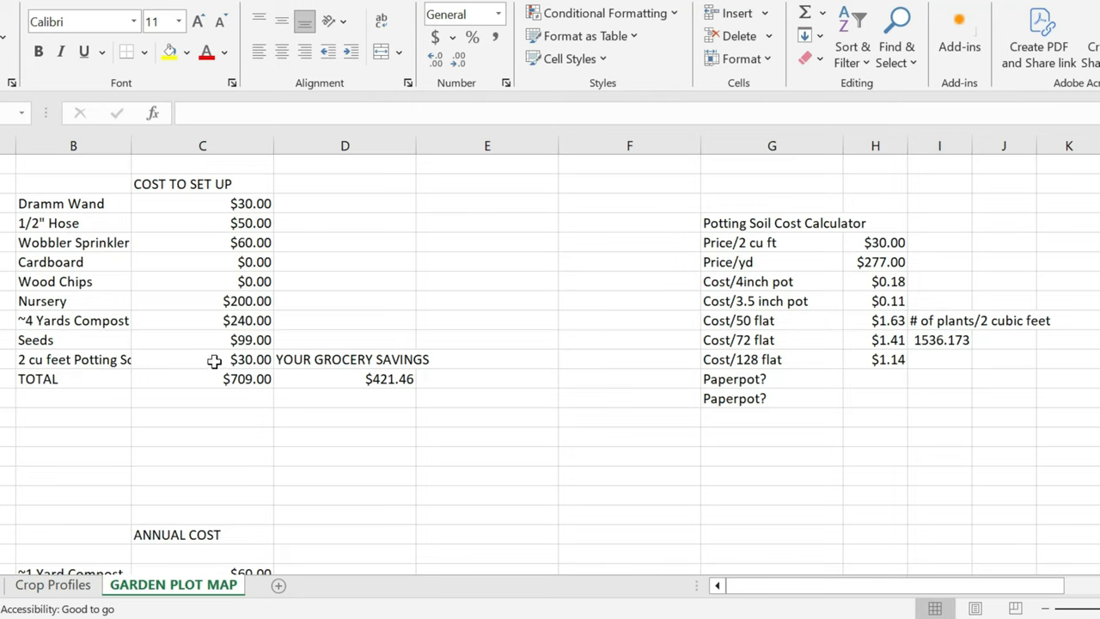
pyautogui.moveTo(193, 364)
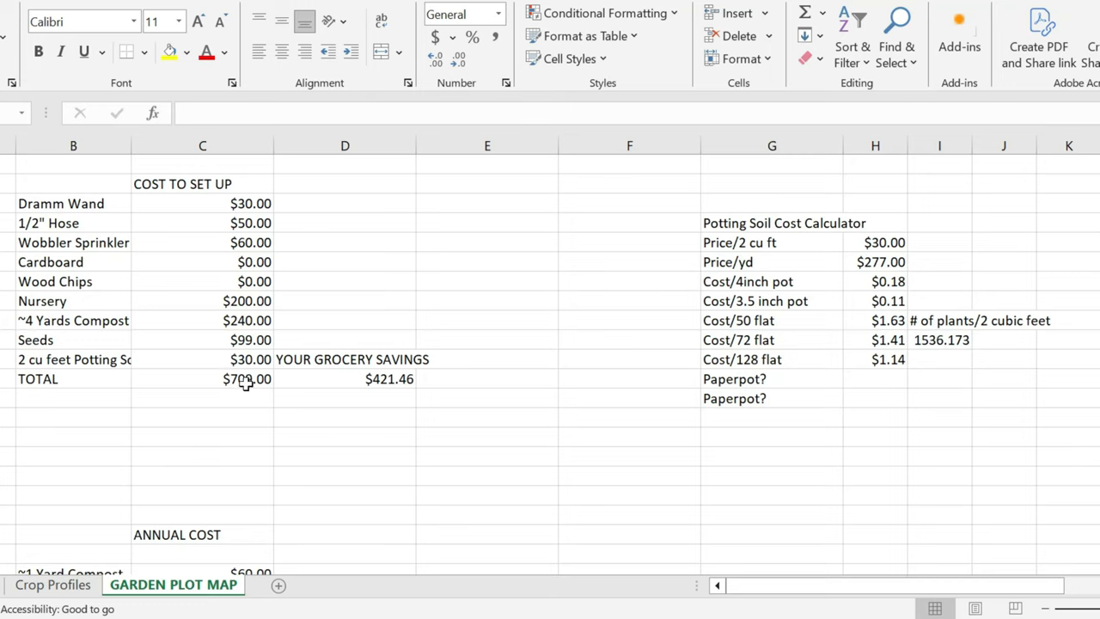
pyautogui.moveTo(189, 390)
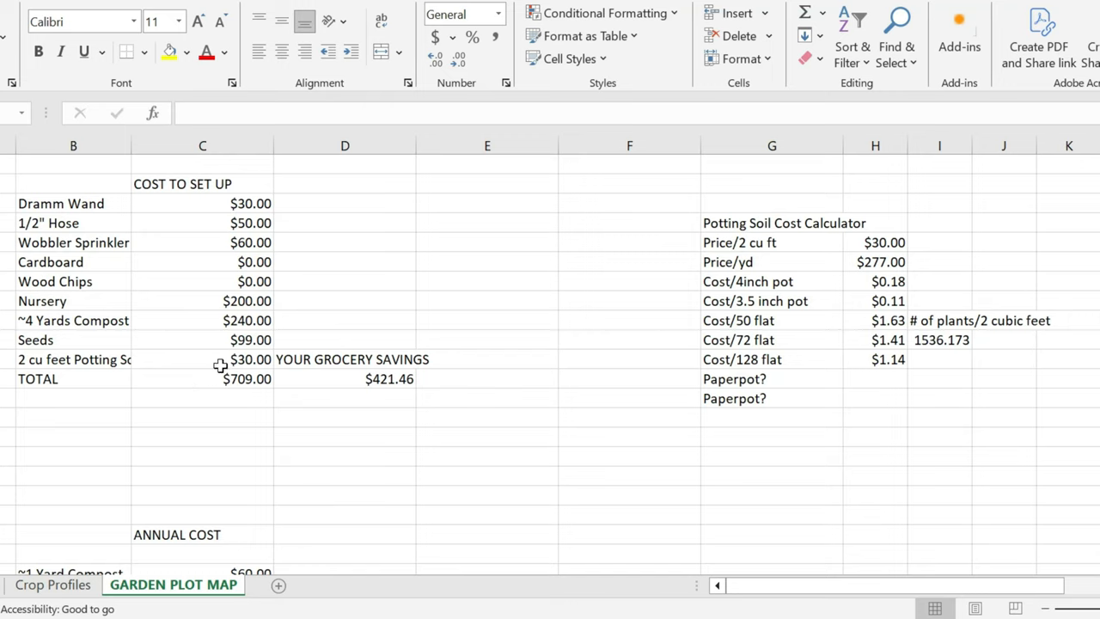
pyautogui.moveTo(959, 338)
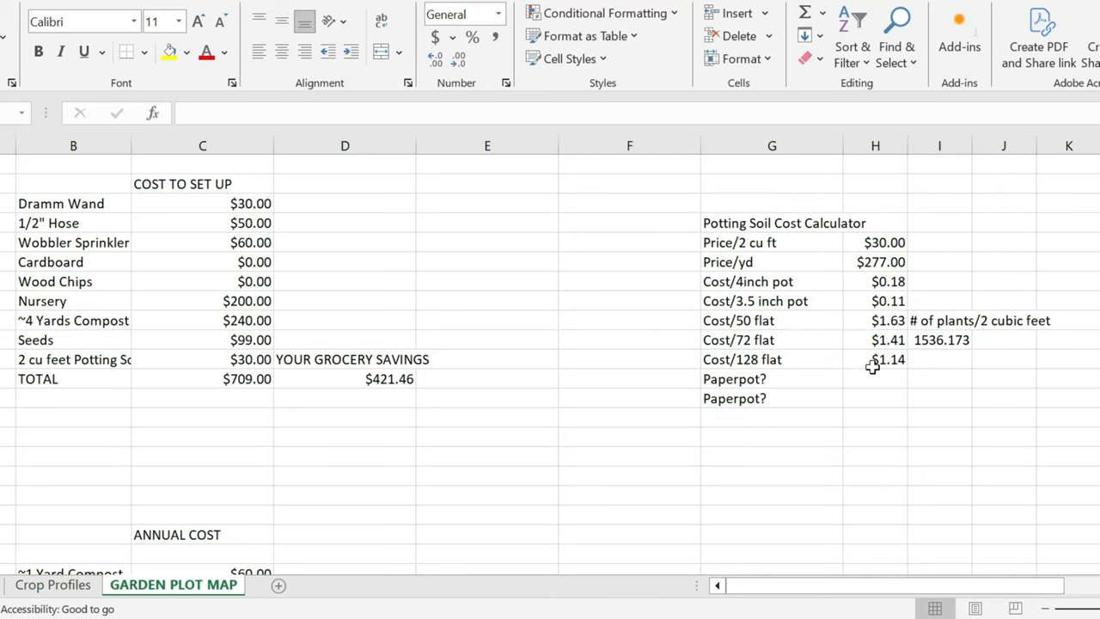
pyautogui.moveTo(832, 234)
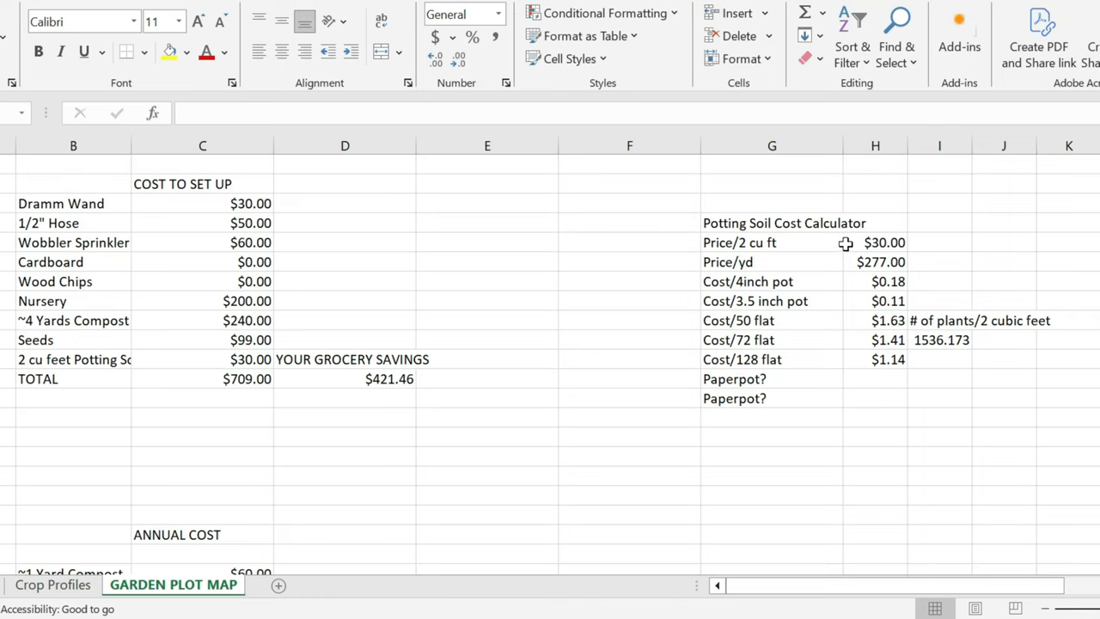
pyautogui.moveTo(935, 236)
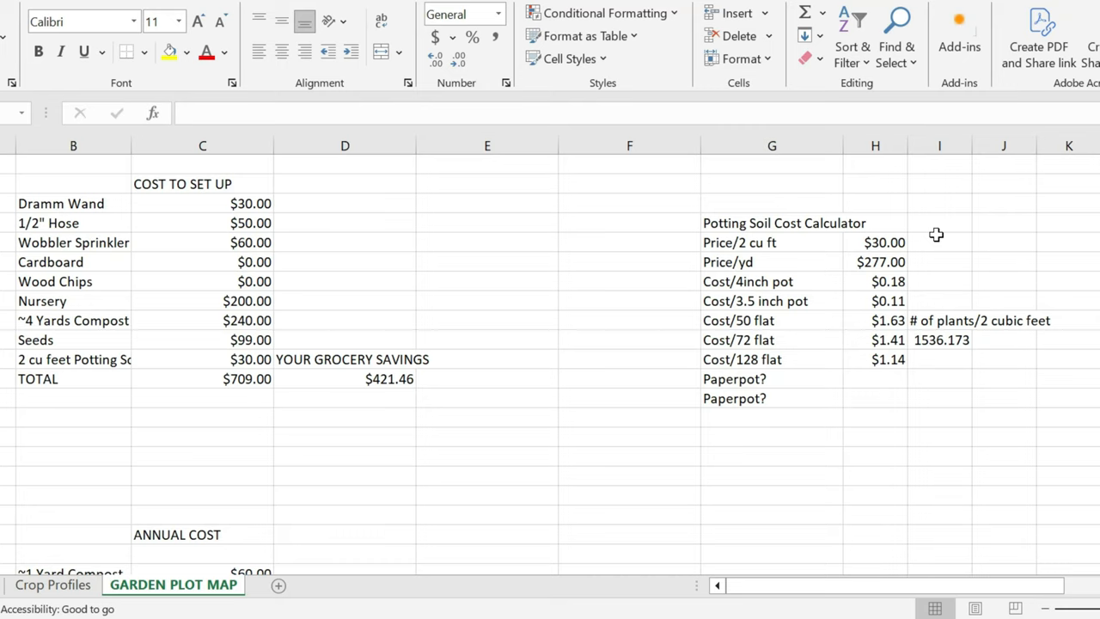
pyautogui.moveTo(949, 270)
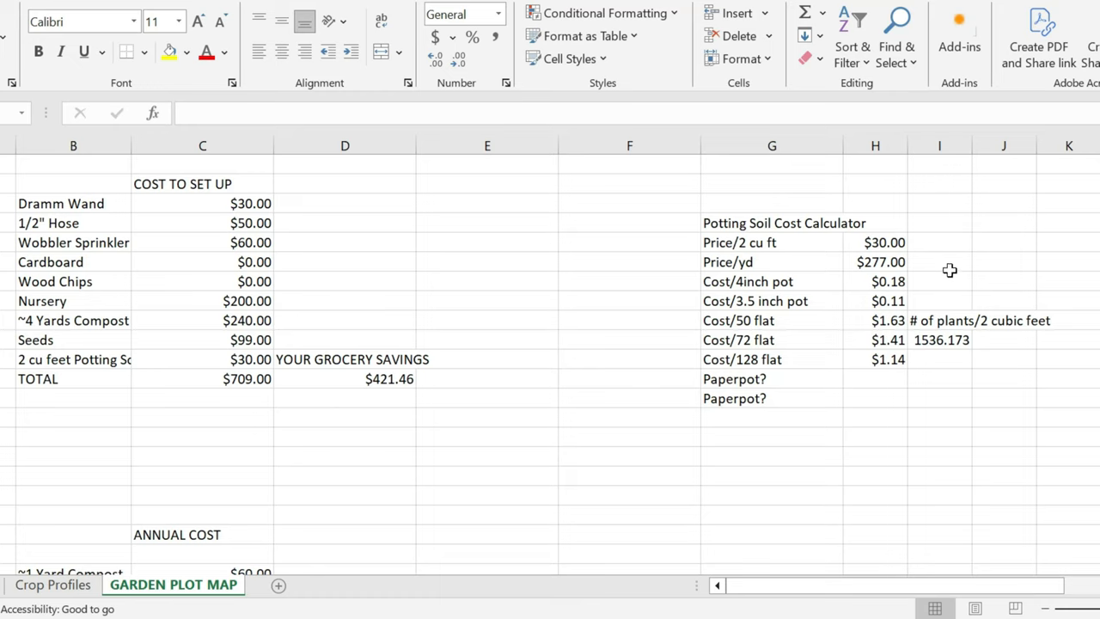
pyautogui.moveTo(973, 241)
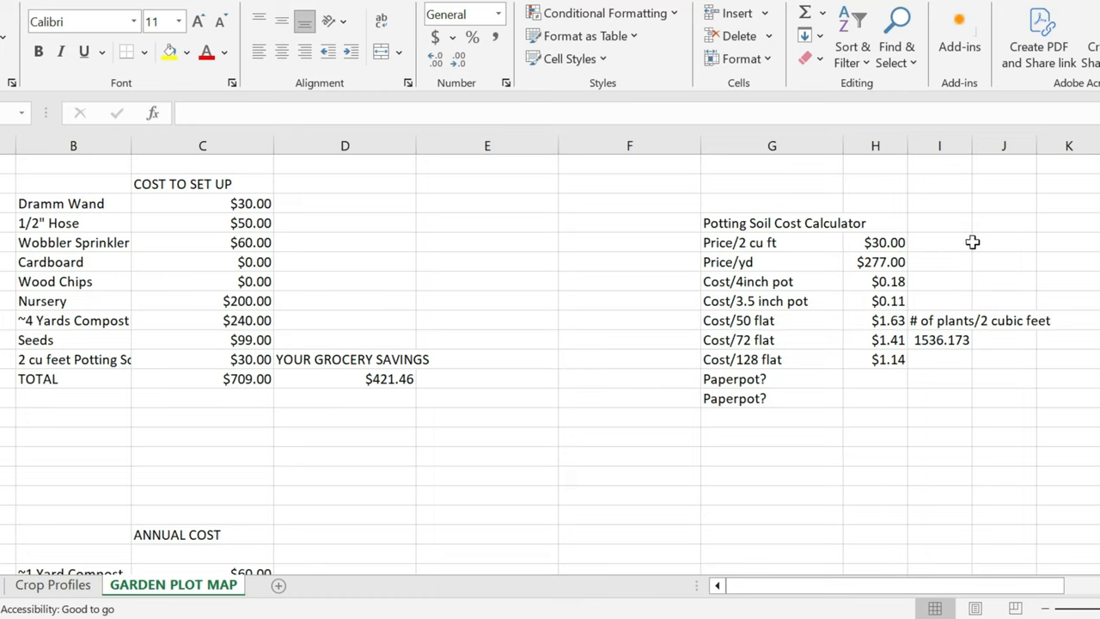
pyautogui.moveTo(842, 232)
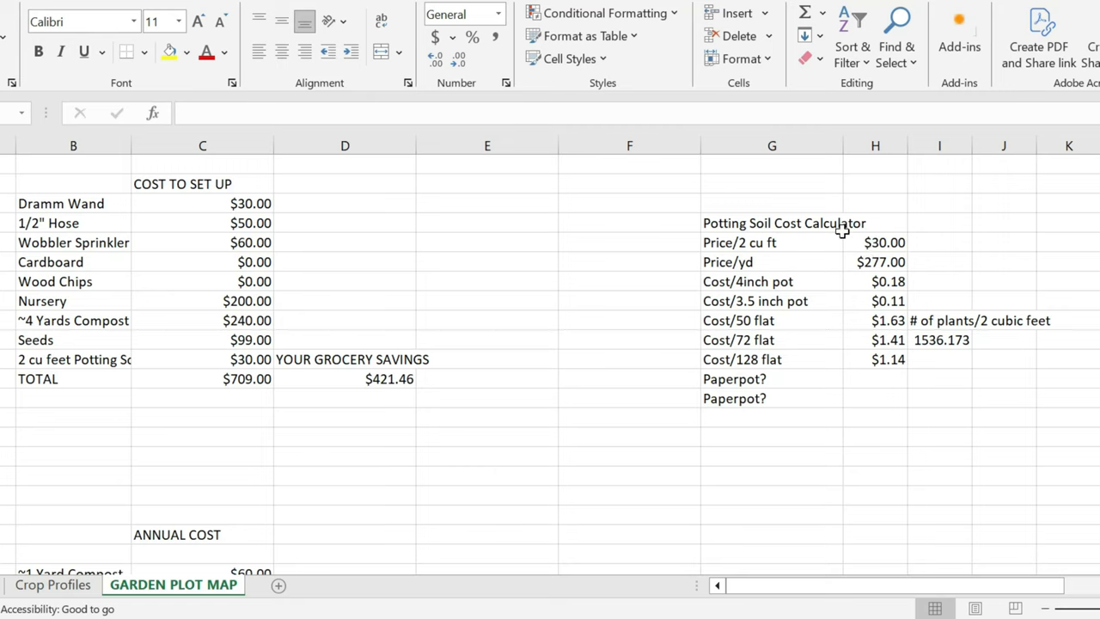
pyautogui.moveTo(829, 199)
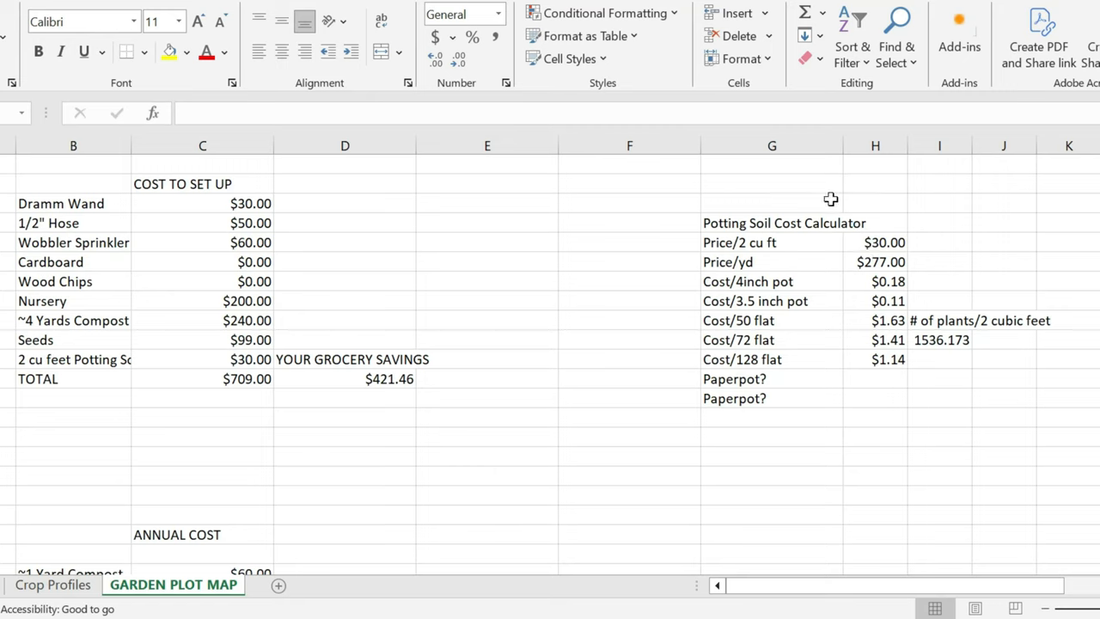
pyautogui.moveTo(851, 287)
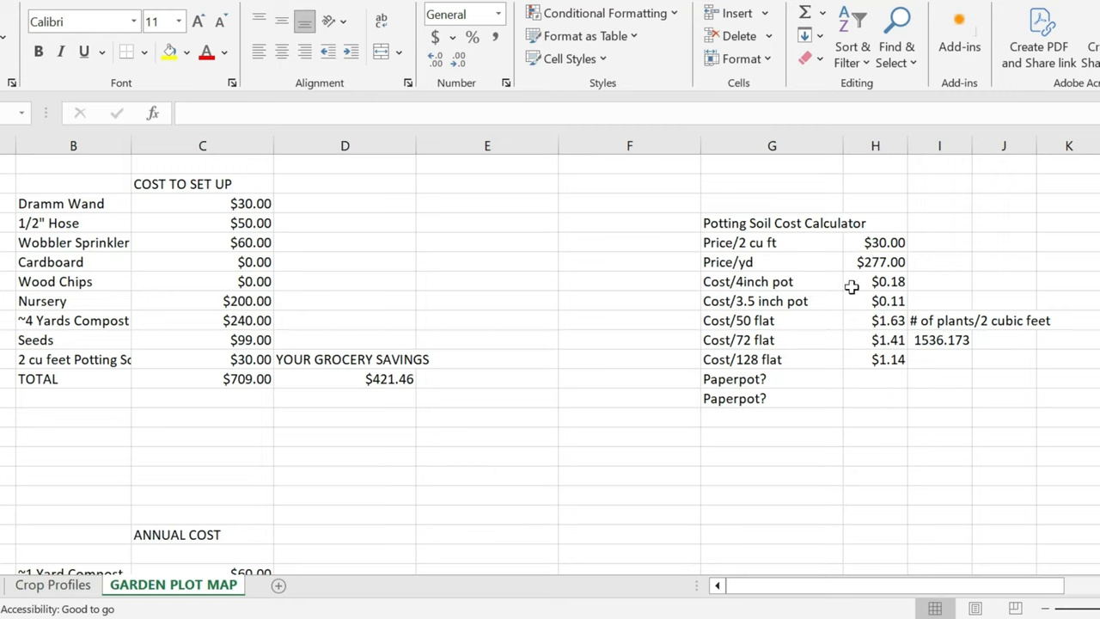
pyautogui.moveTo(855, 282)
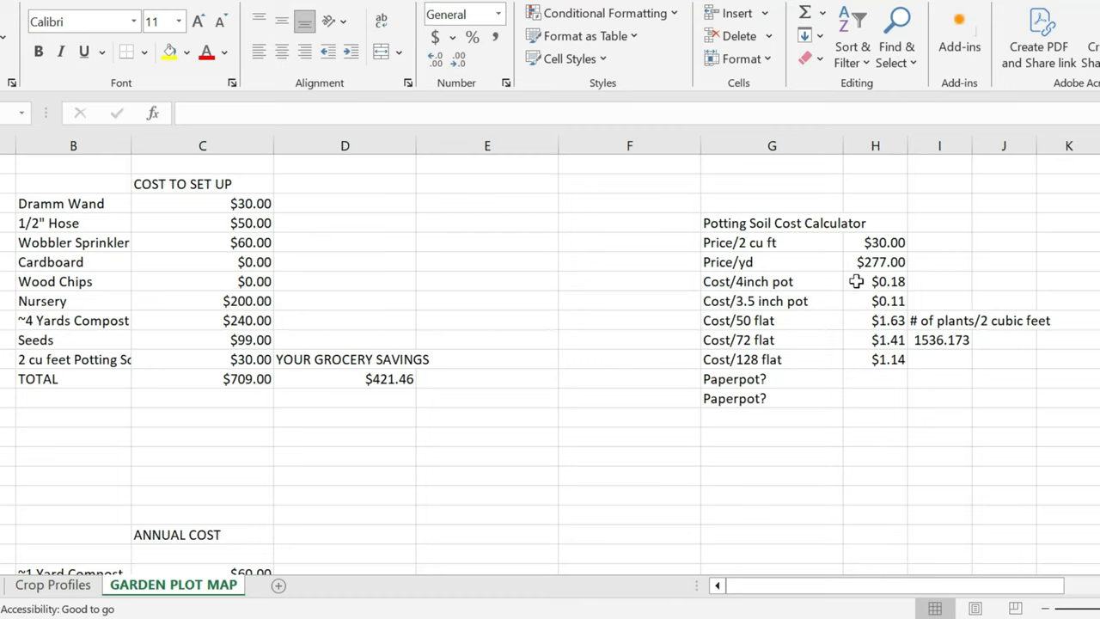
pyautogui.moveTo(895, 301)
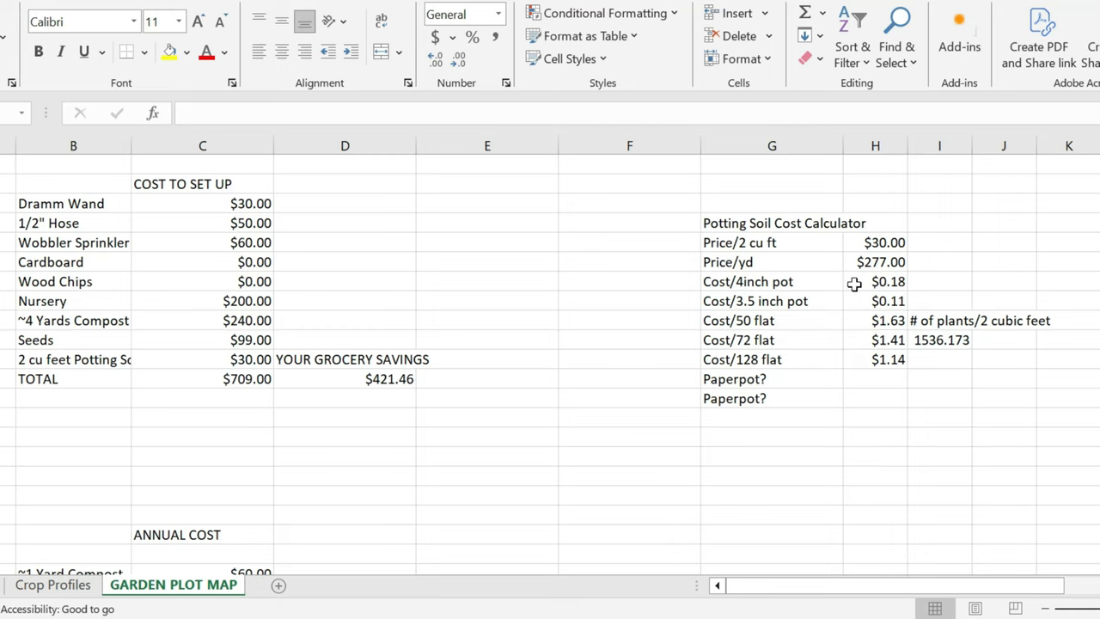
pyautogui.moveTo(861, 282)
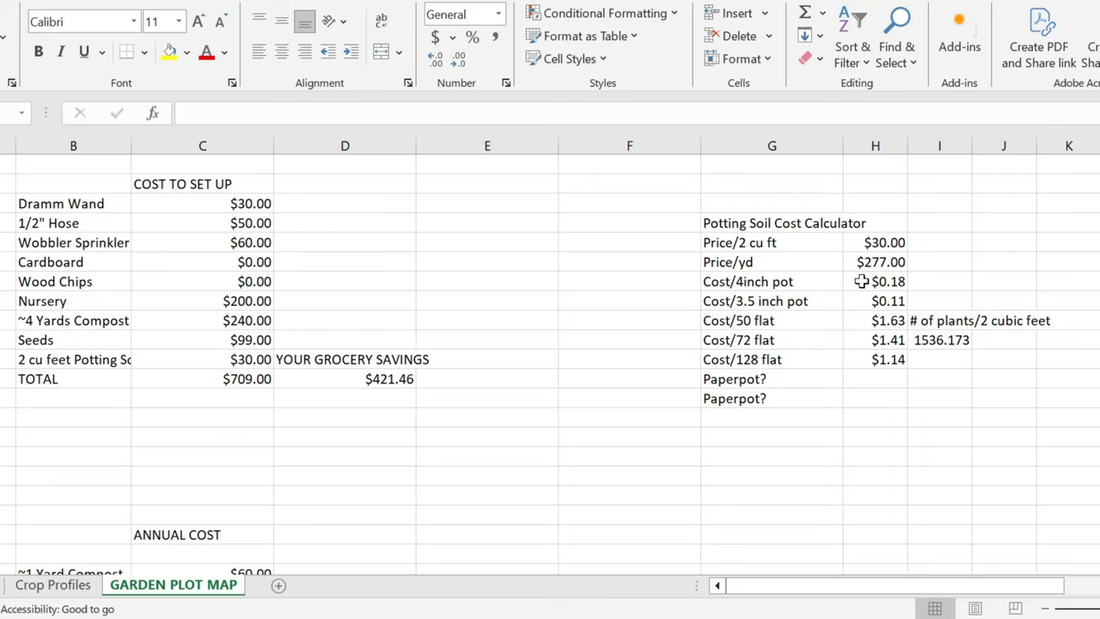
pyautogui.moveTo(854, 293)
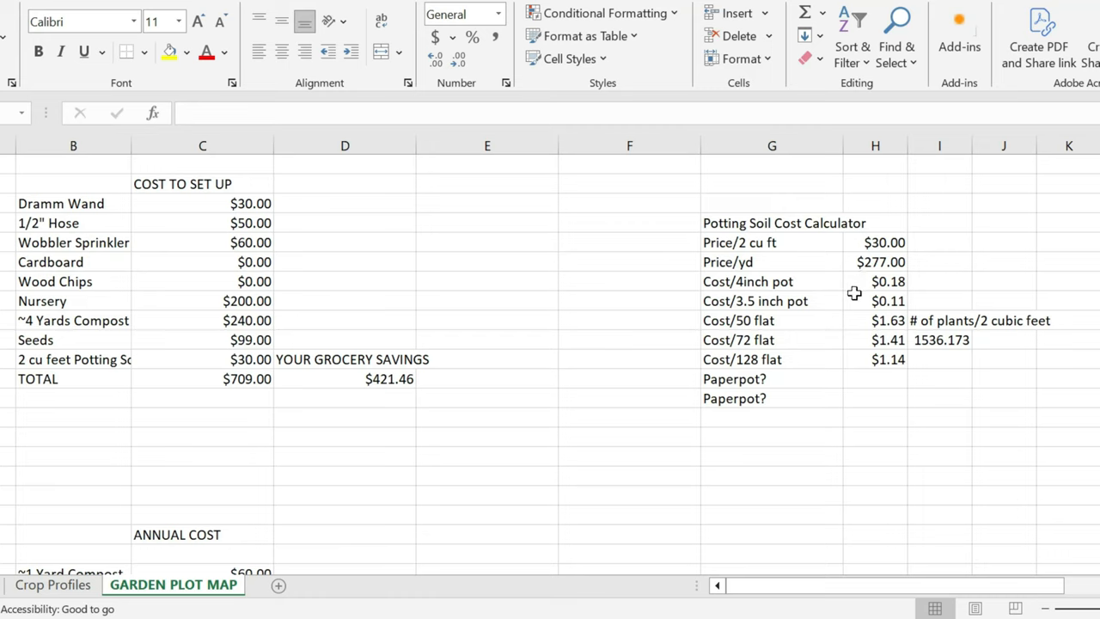
pyautogui.moveTo(856, 282)
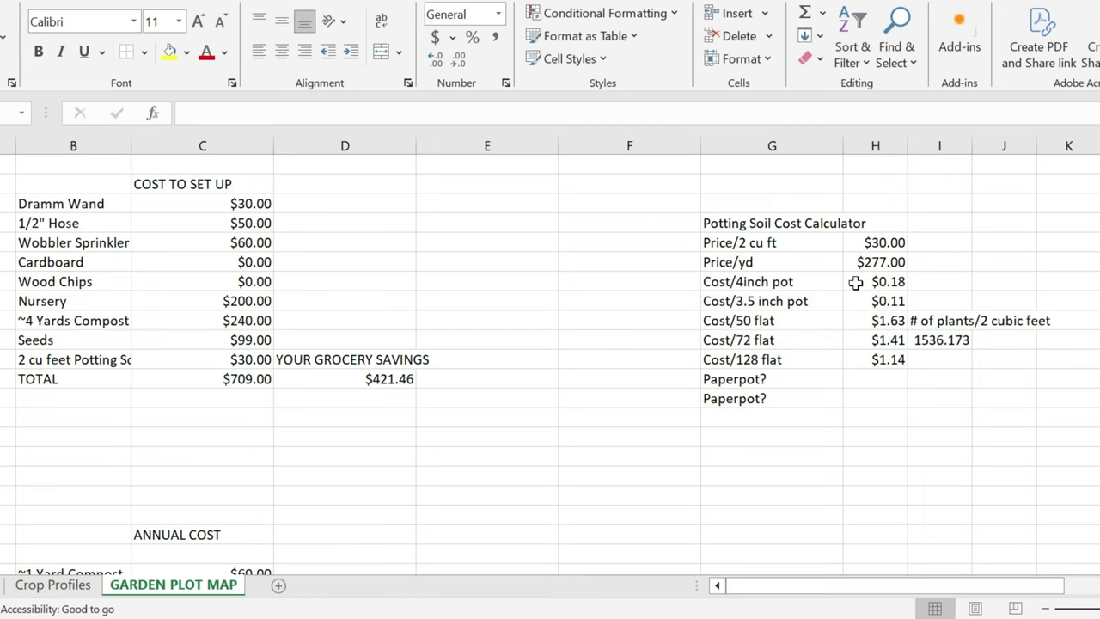
pyautogui.moveTo(851, 270)
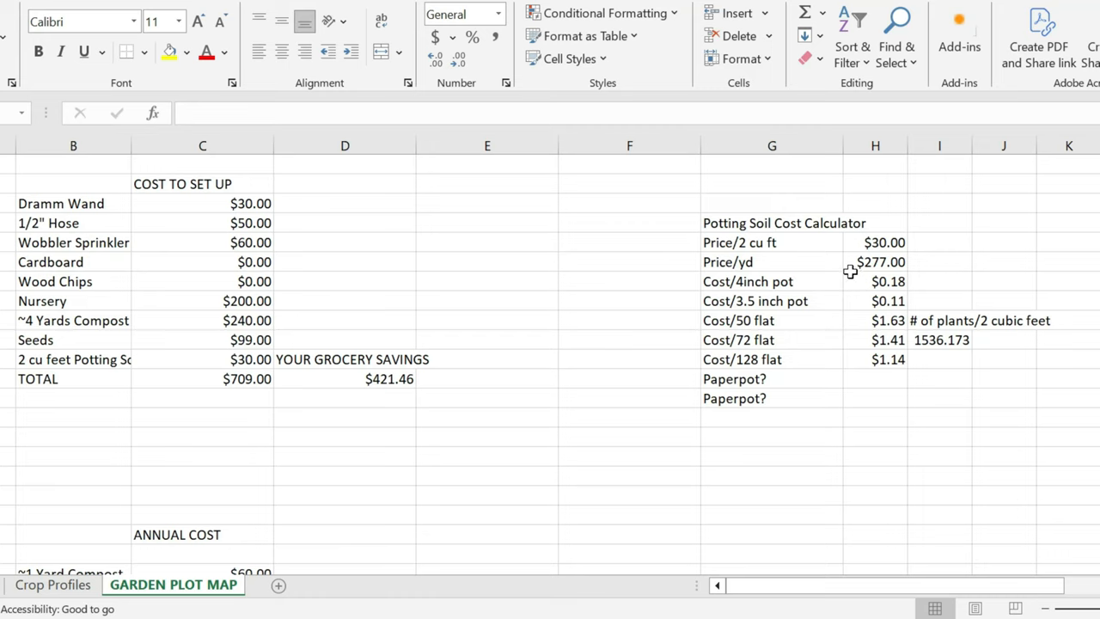
pyautogui.moveTo(853, 359)
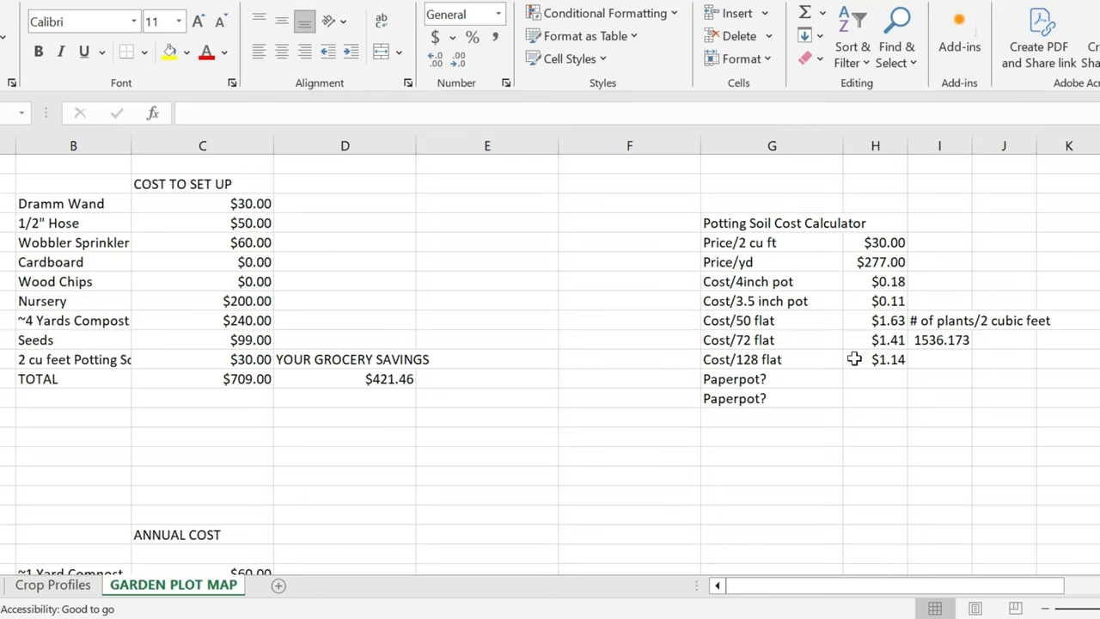
pyautogui.moveTo(238, 370)
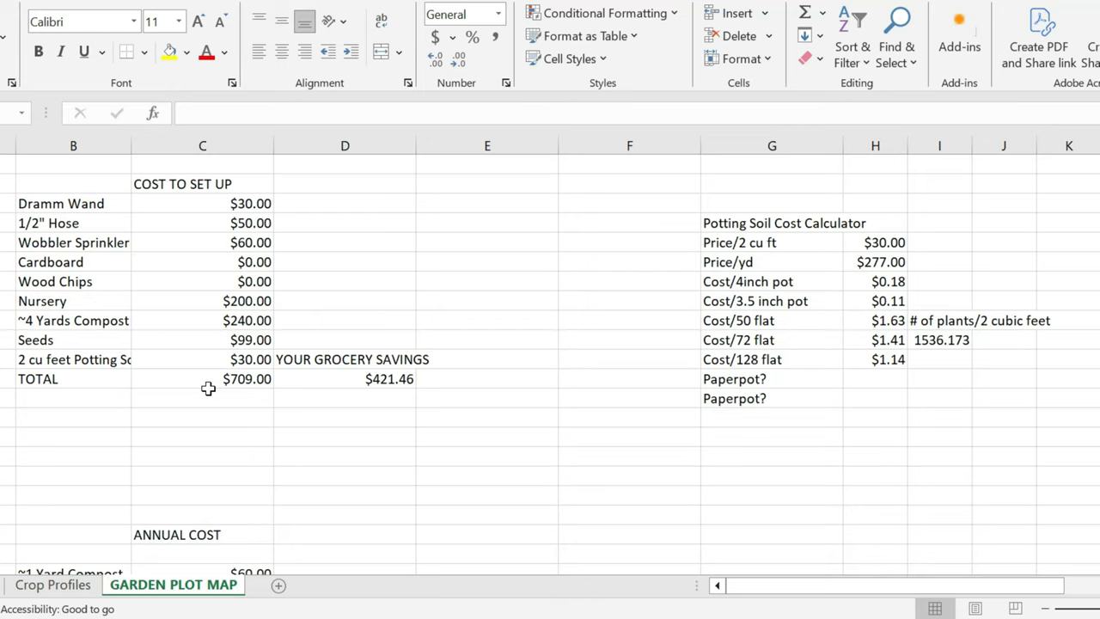
pyautogui.moveTo(210, 388)
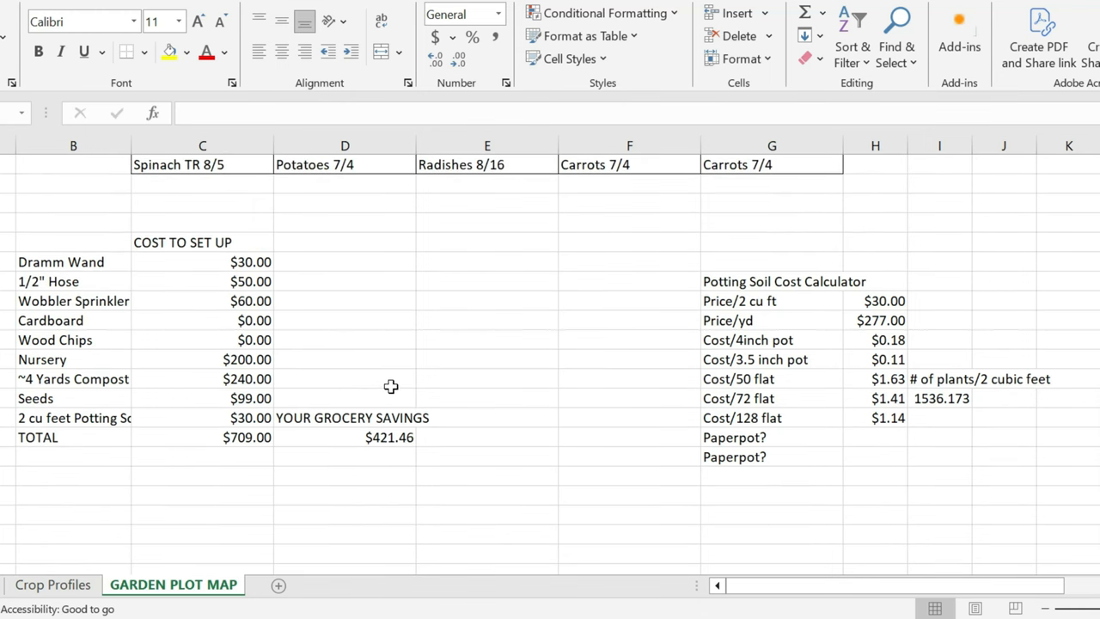
pyautogui.scroll(-3)
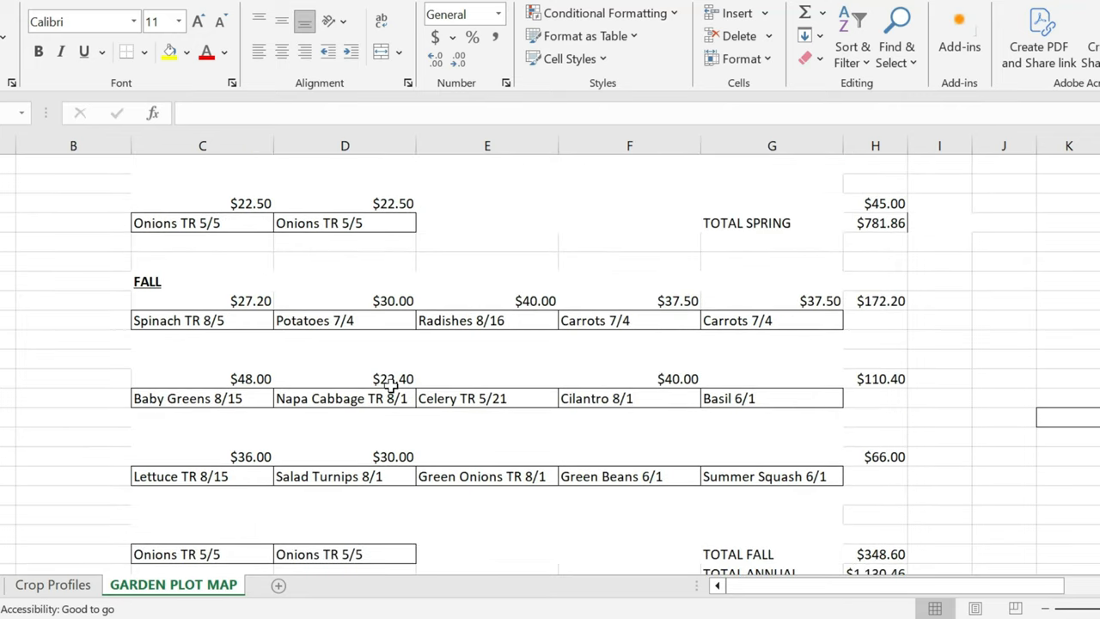
pyautogui.scroll(-3)
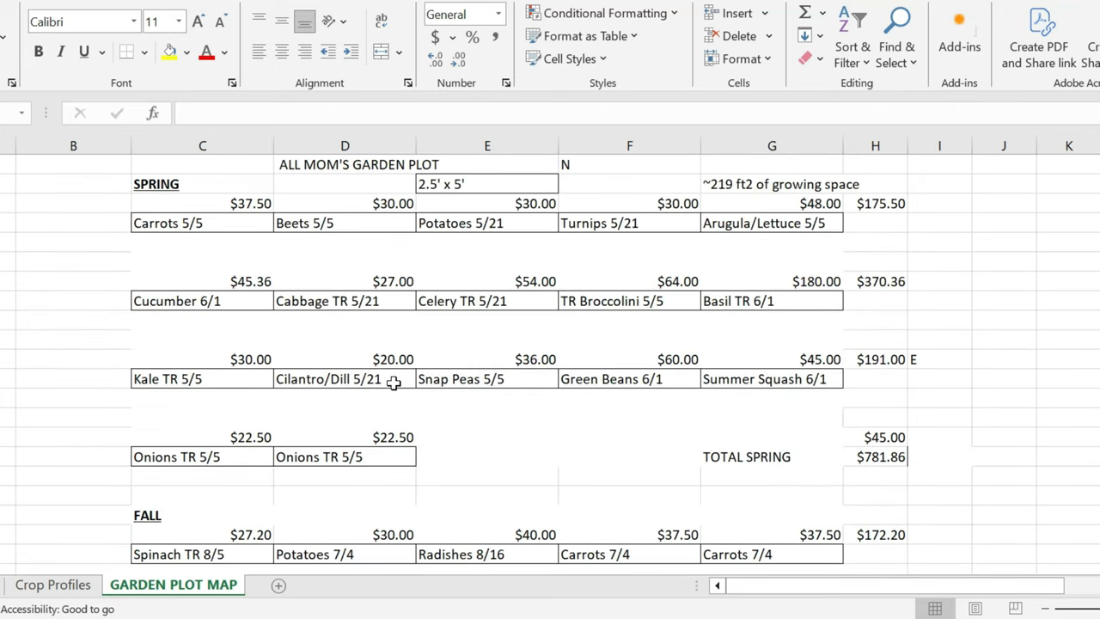
pyautogui.moveTo(289, 323)
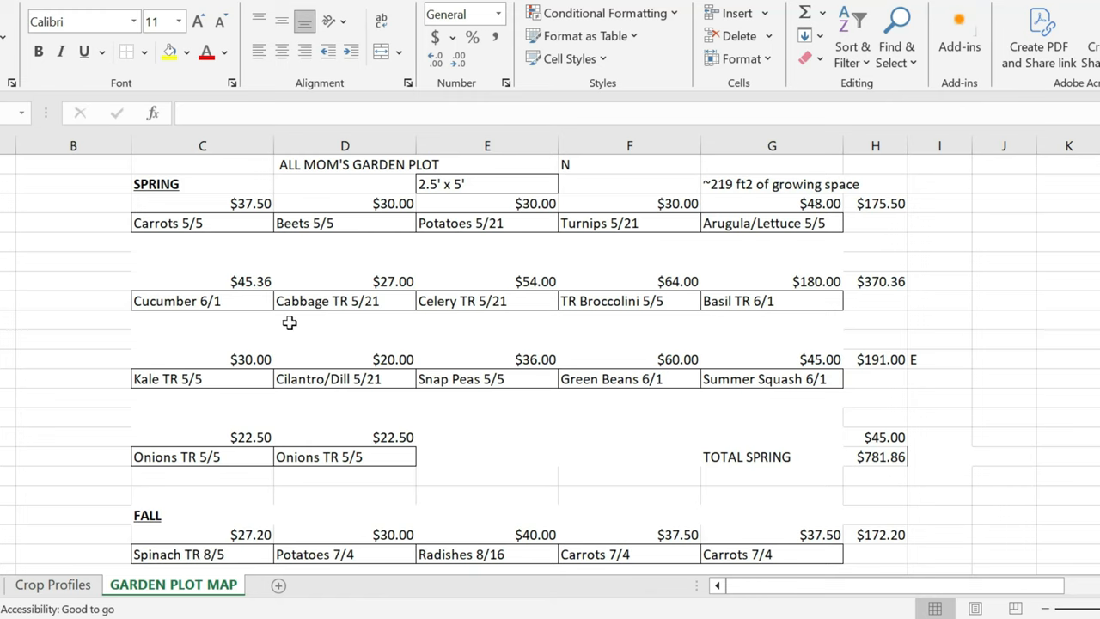
pyautogui.moveTo(220, 524)
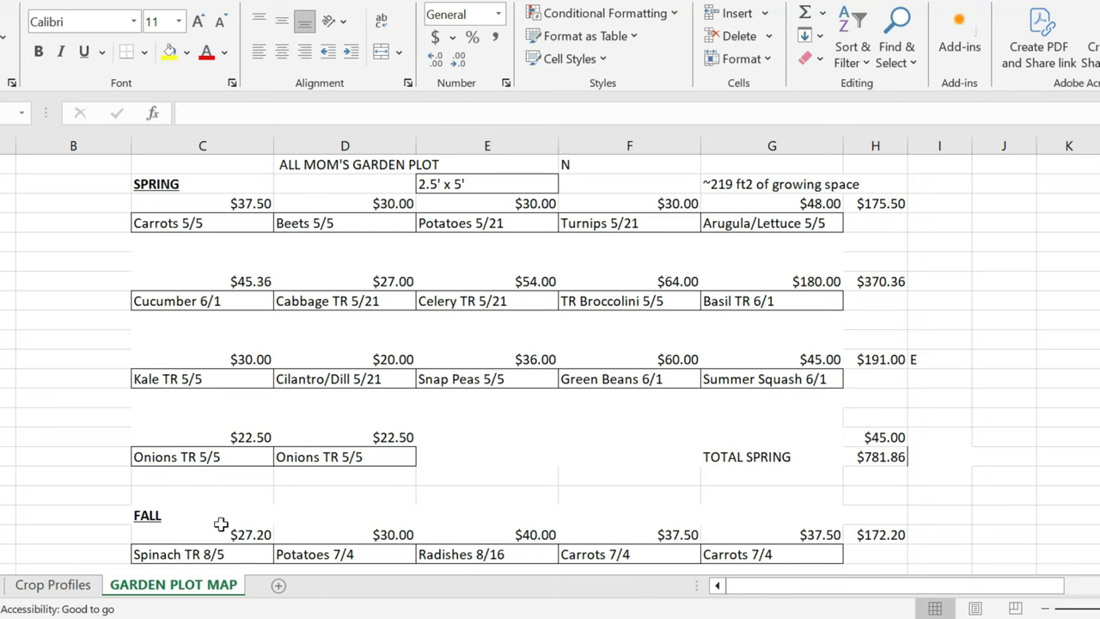
pyautogui.scroll(-3)
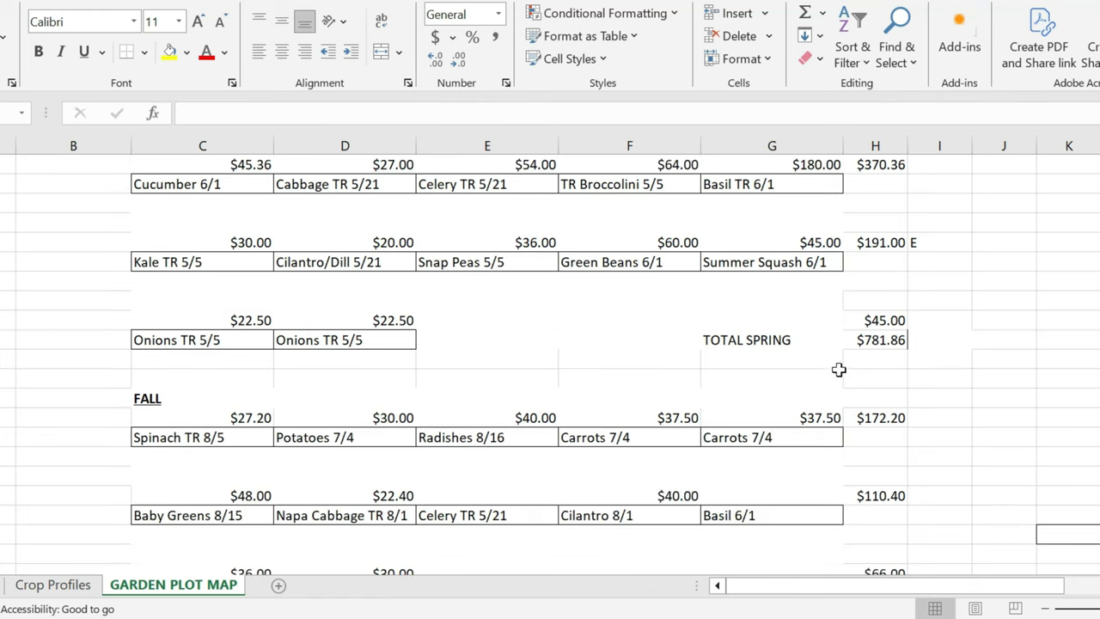
pyautogui.scroll(-3)
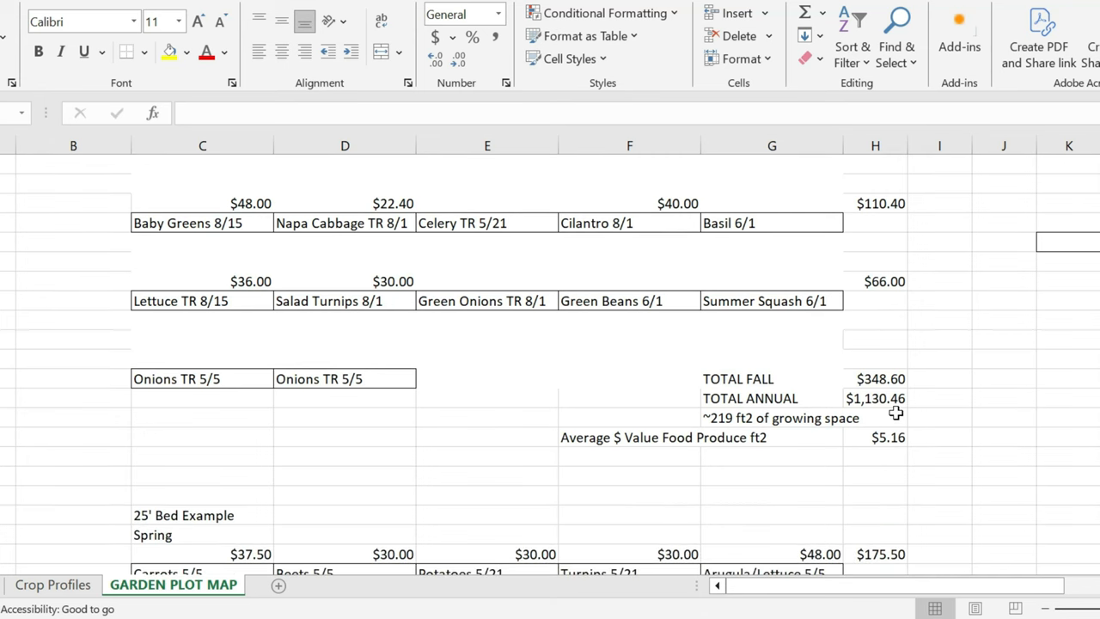
pyautogui.moveTo(880, 398)
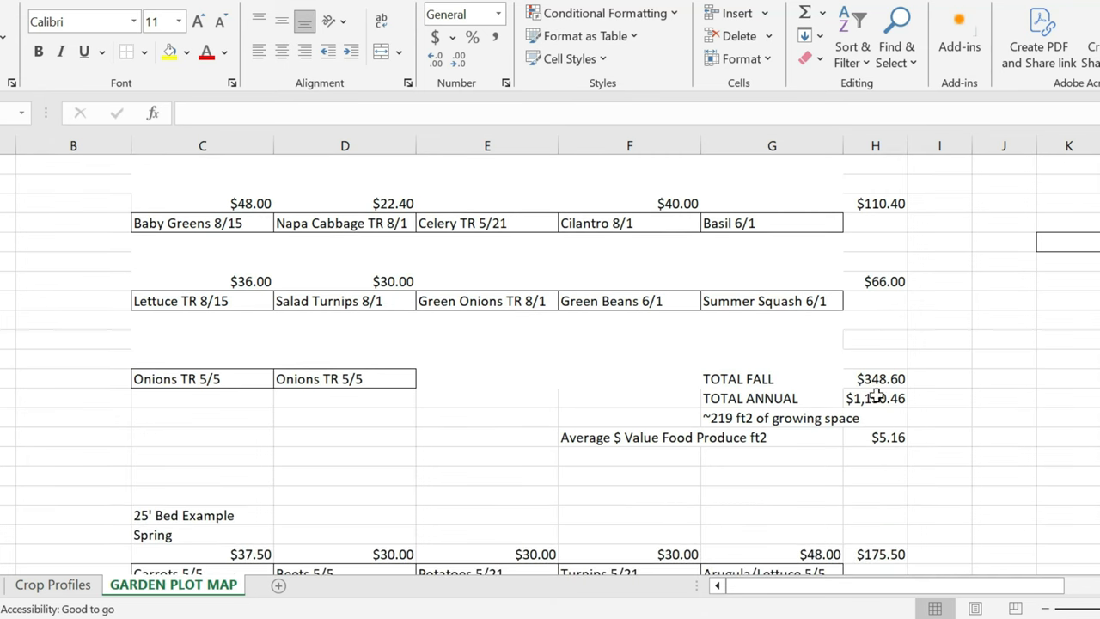
pyautogui.moveTo(676, 370)
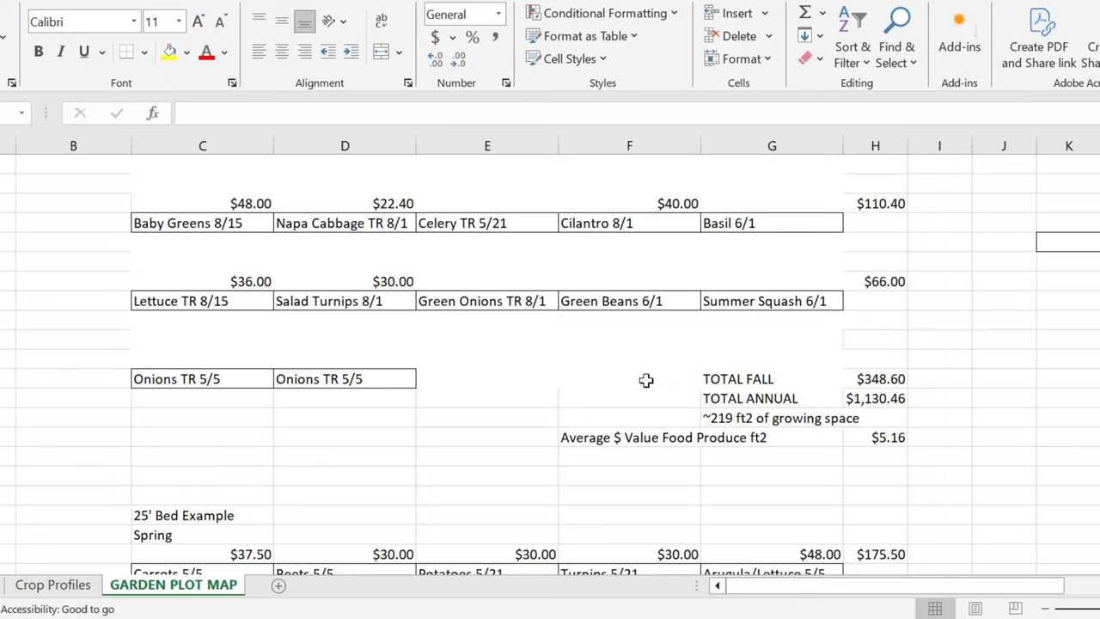
pyautogui.moveTo(656, 380)
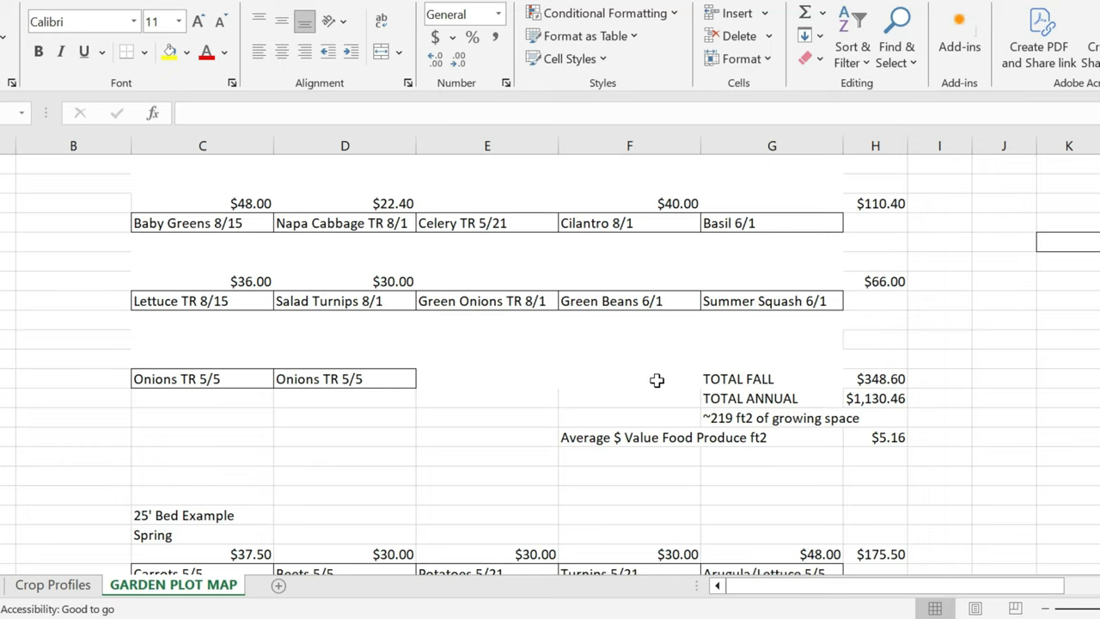
pyautogui.scroll(-3)
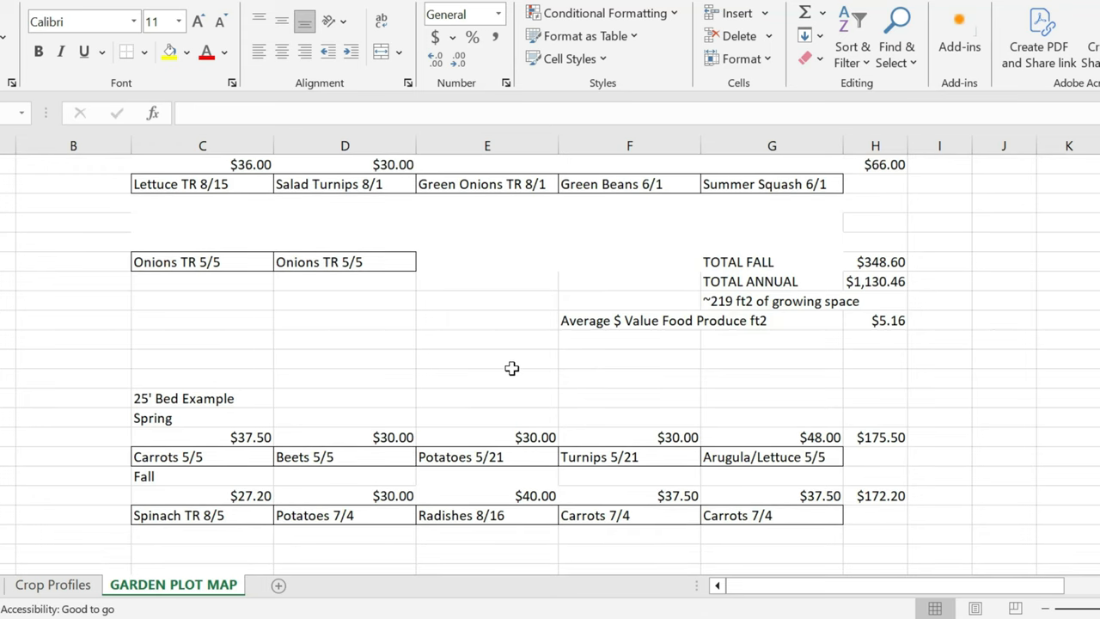
pyautogui.scroll(-3)
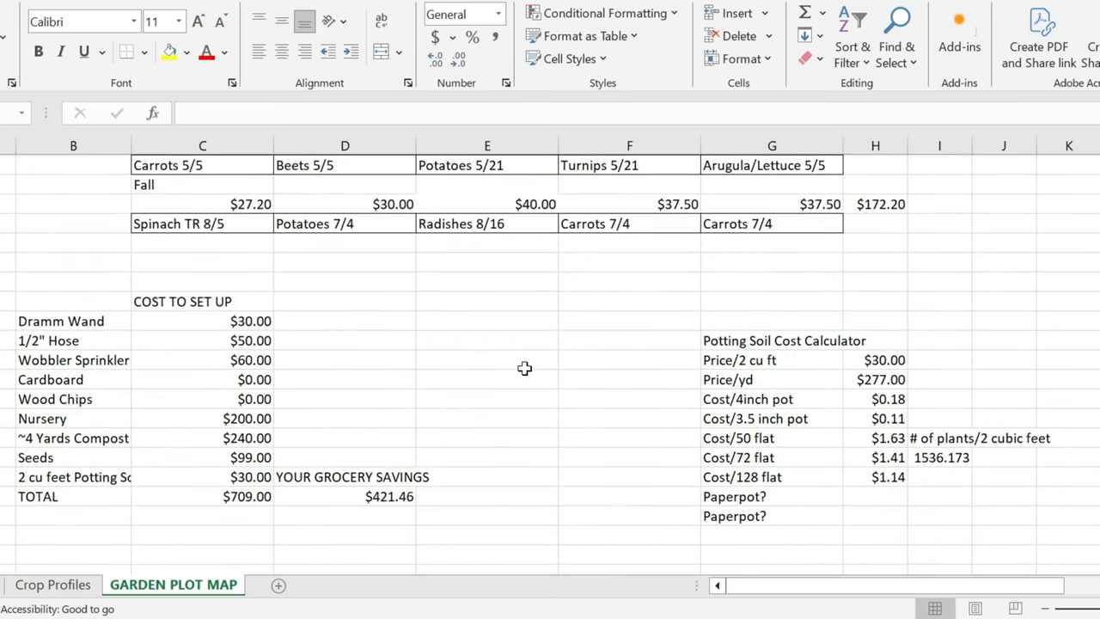
pyautogui.scroll(-3)
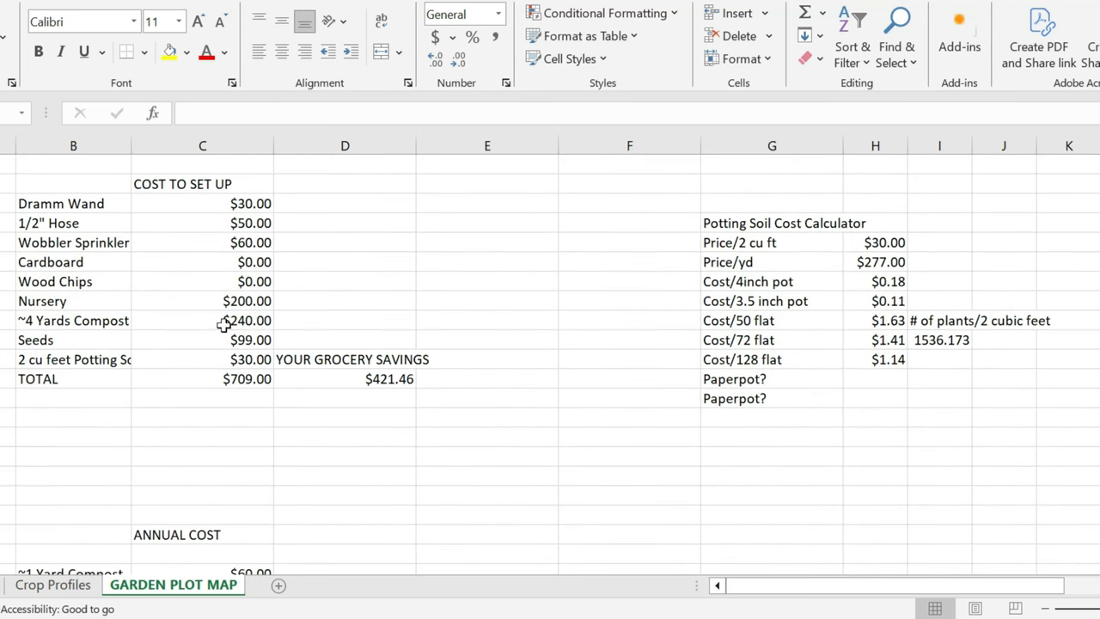
pyautogui.moveTo(378, 381)
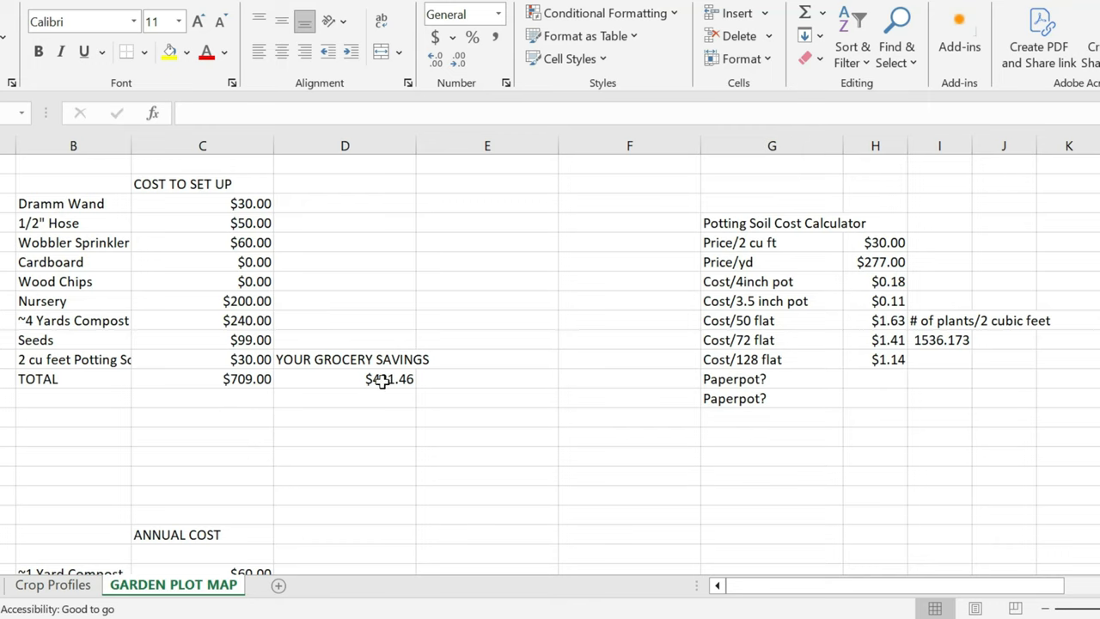
pyautogui.moveTo(340, 385)
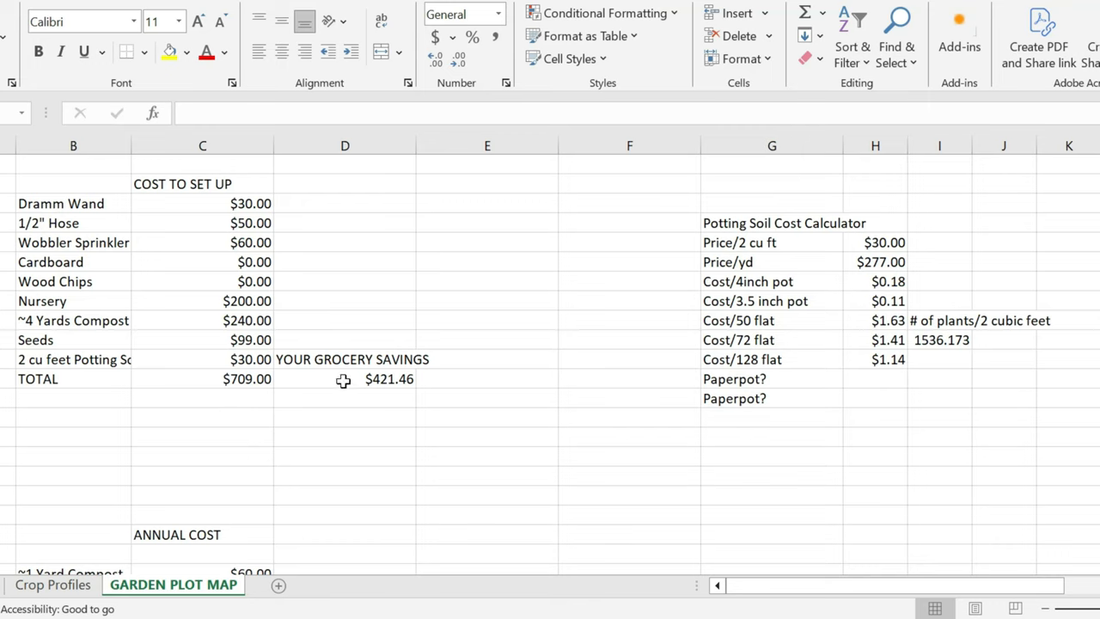
pyautogui.moveTo(345, 387)
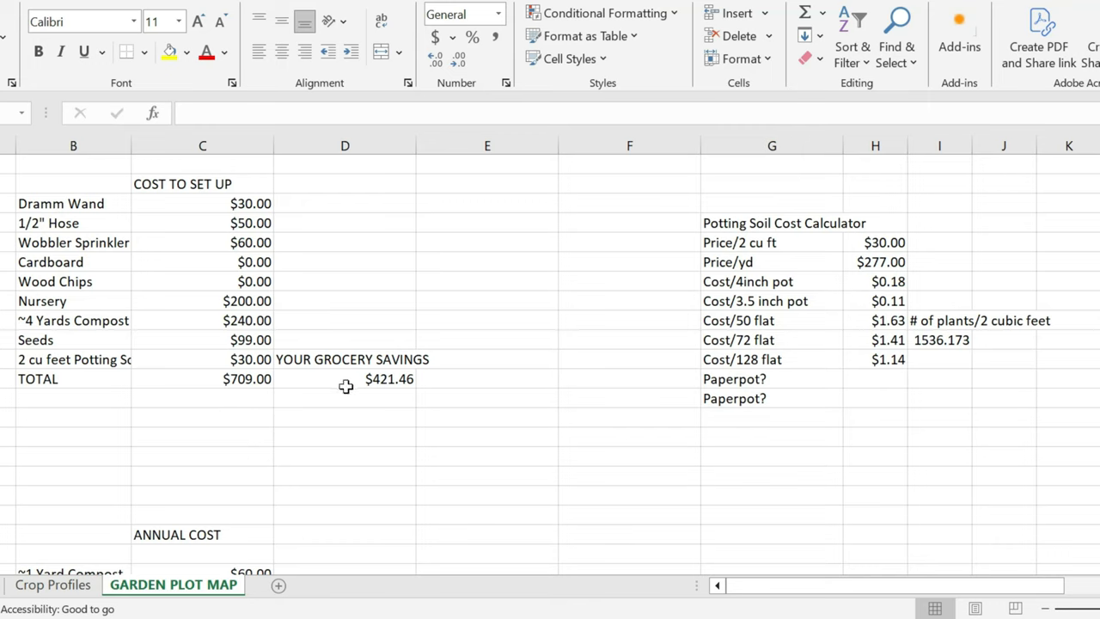
pyautogui.moveTo(237, 162)
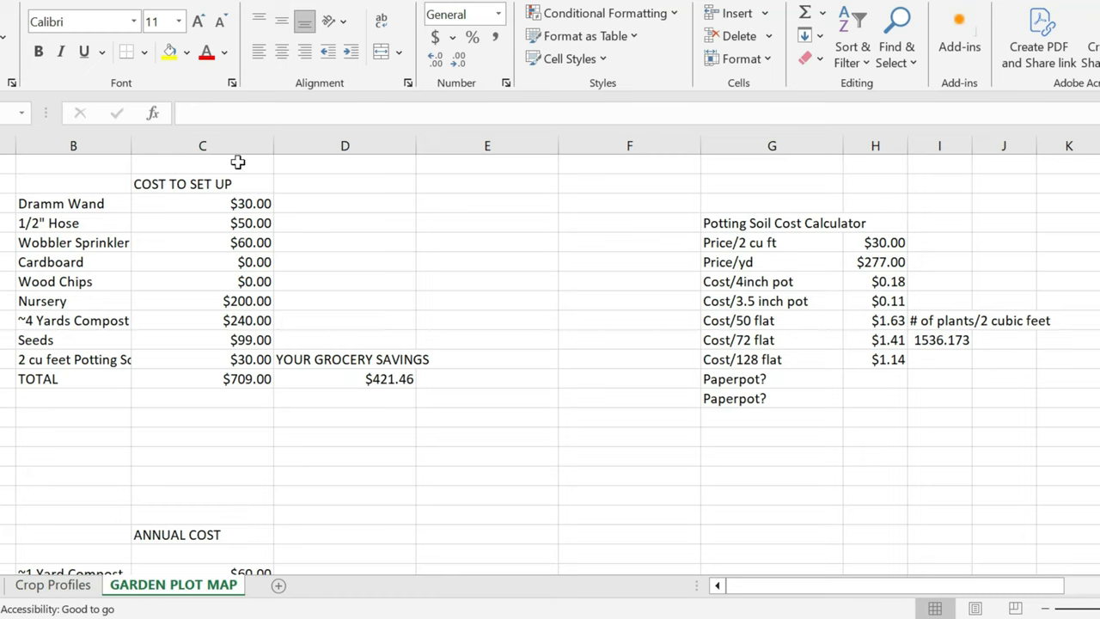
pyautogui.moveTo(357, 381)
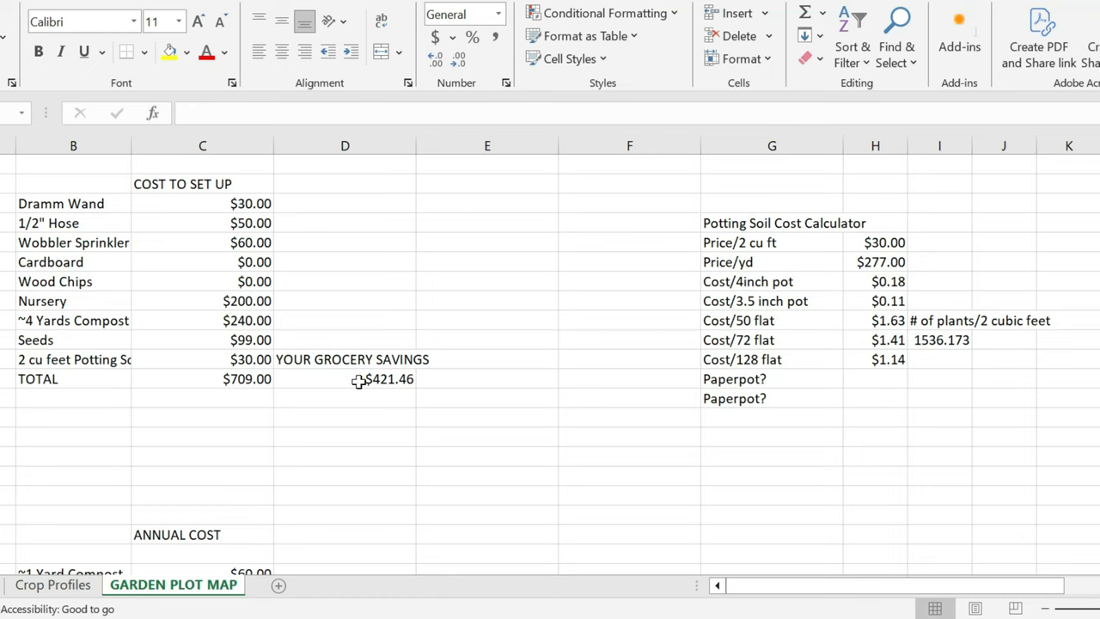
pyautogui.moveTo(416, 292)
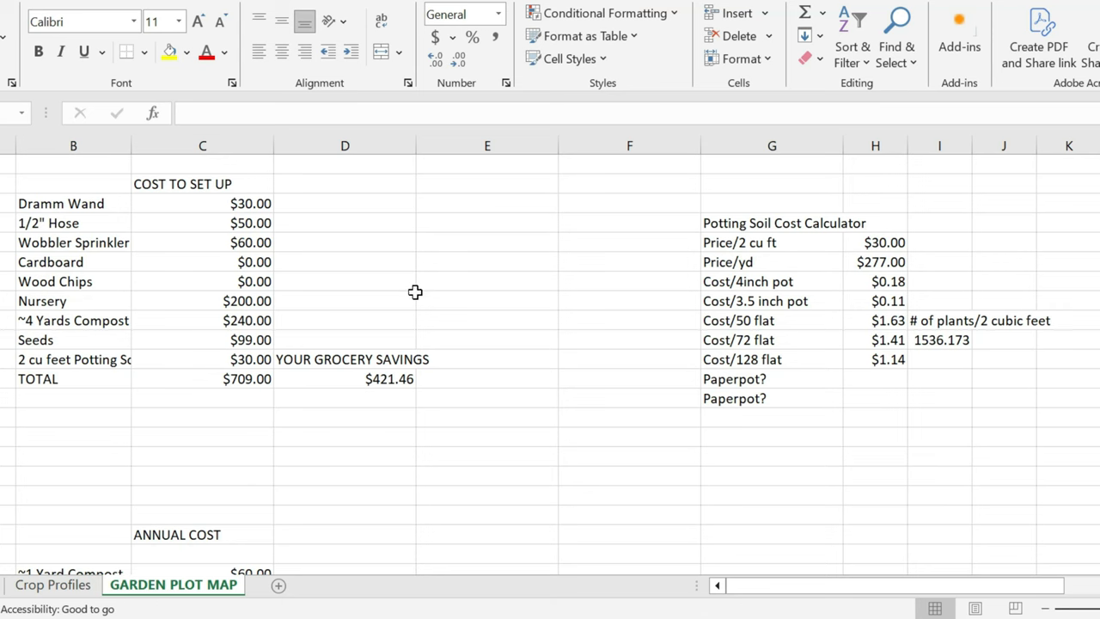
pyautogui.moveTo(258, 282)
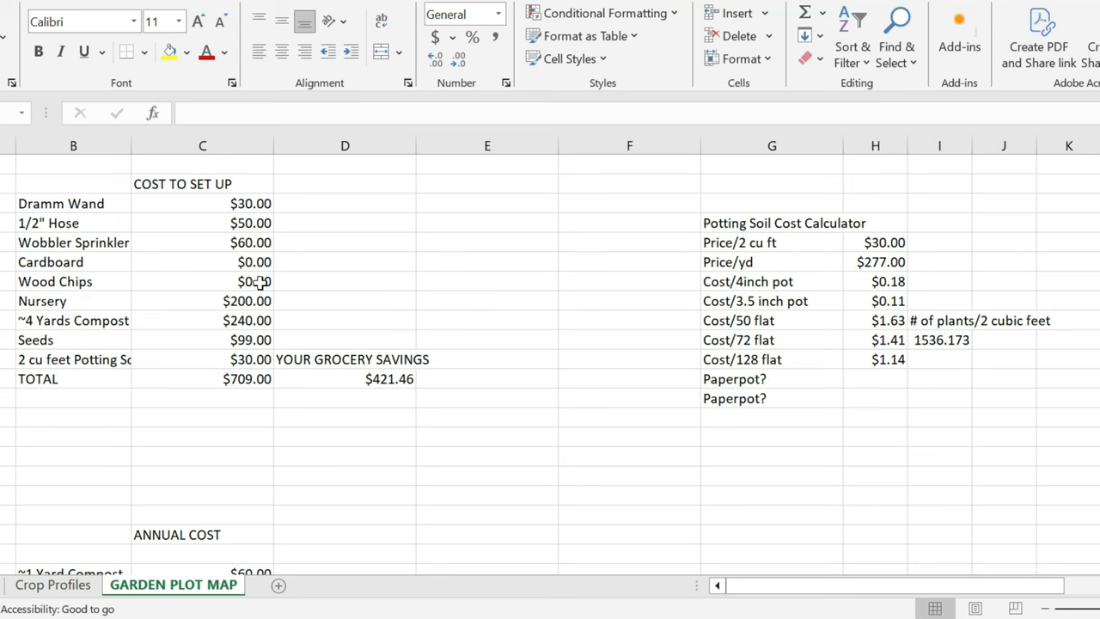
pyautogui.moveTo(278, 292)
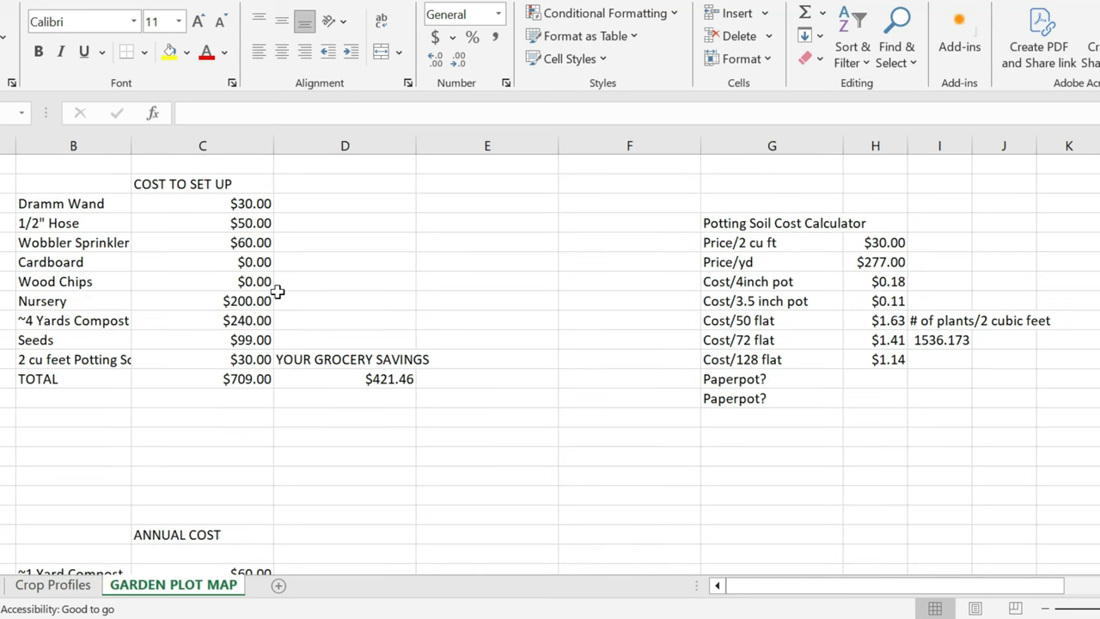
pyautogui.scroll(-3)
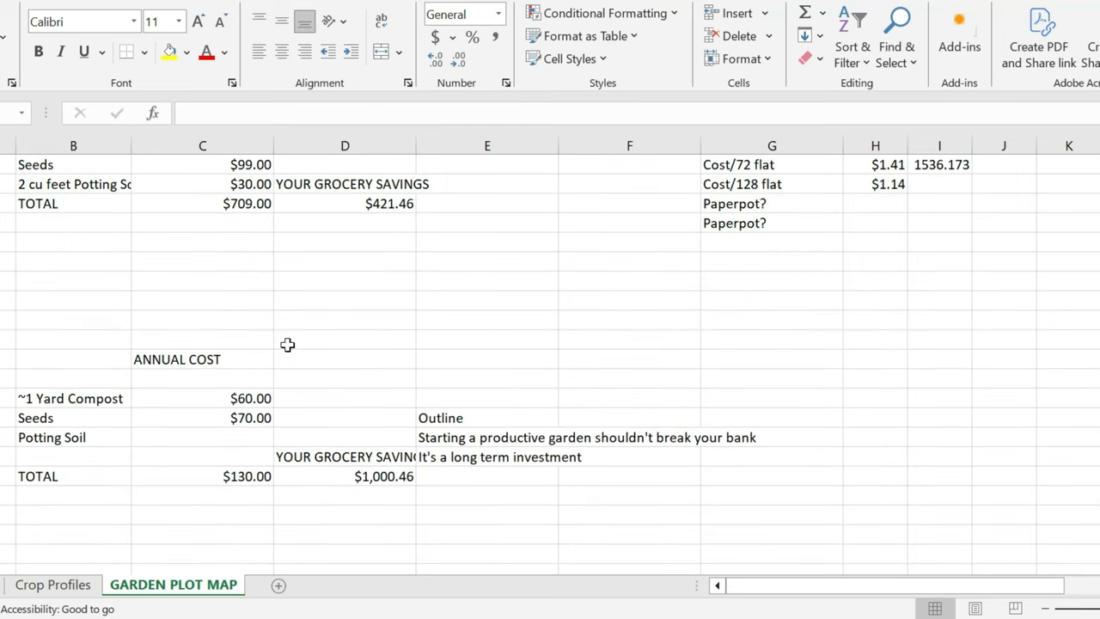
pyautogui.scroll(-3)
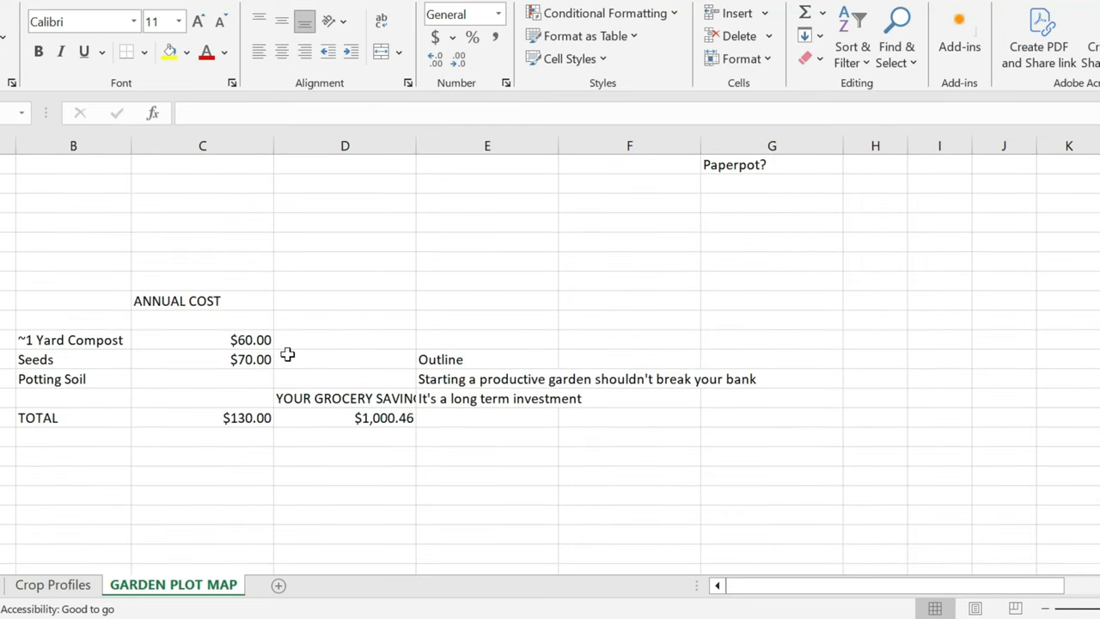
pyautogui.moveTo(233, 287)
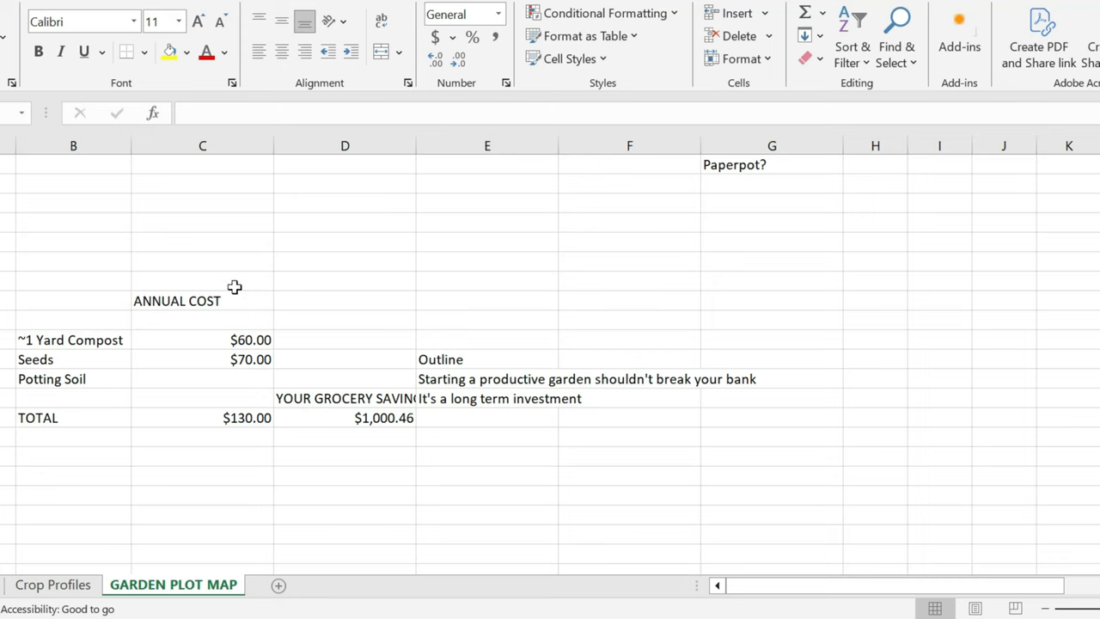
pyautogui.moveTo(416, 299)
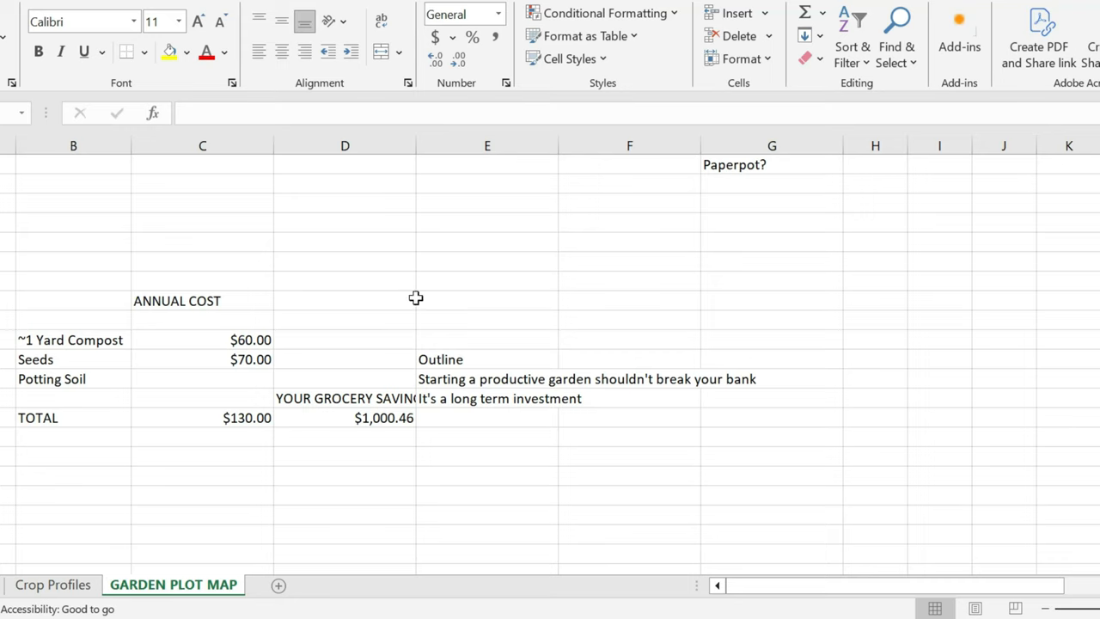
pyautogui.moveTo(368, 398)
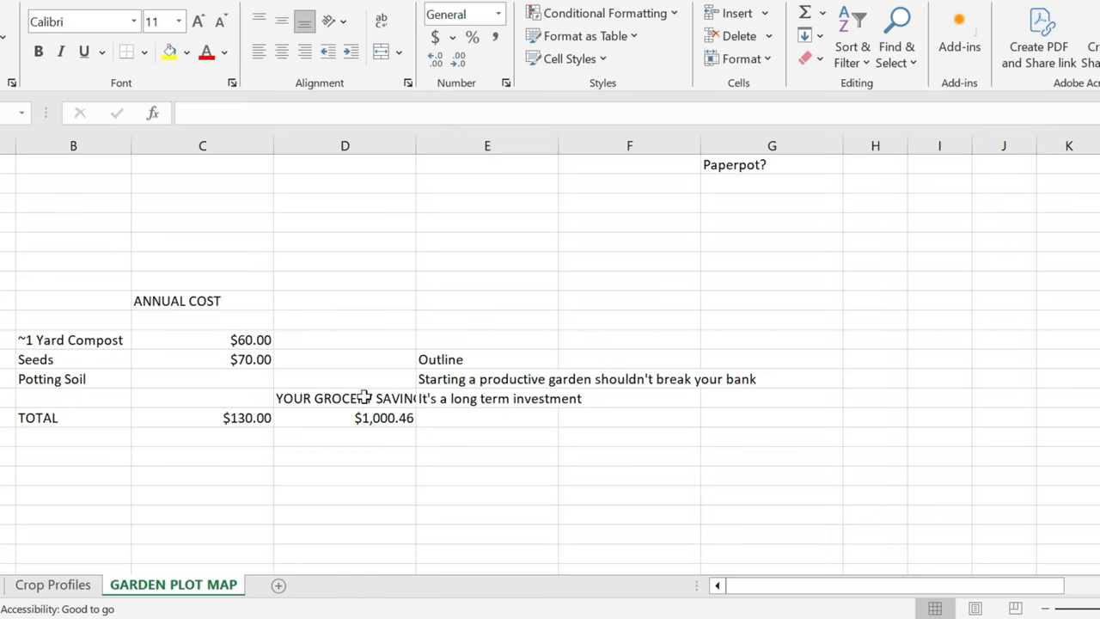
pyautogui.moveTo(72, 351)
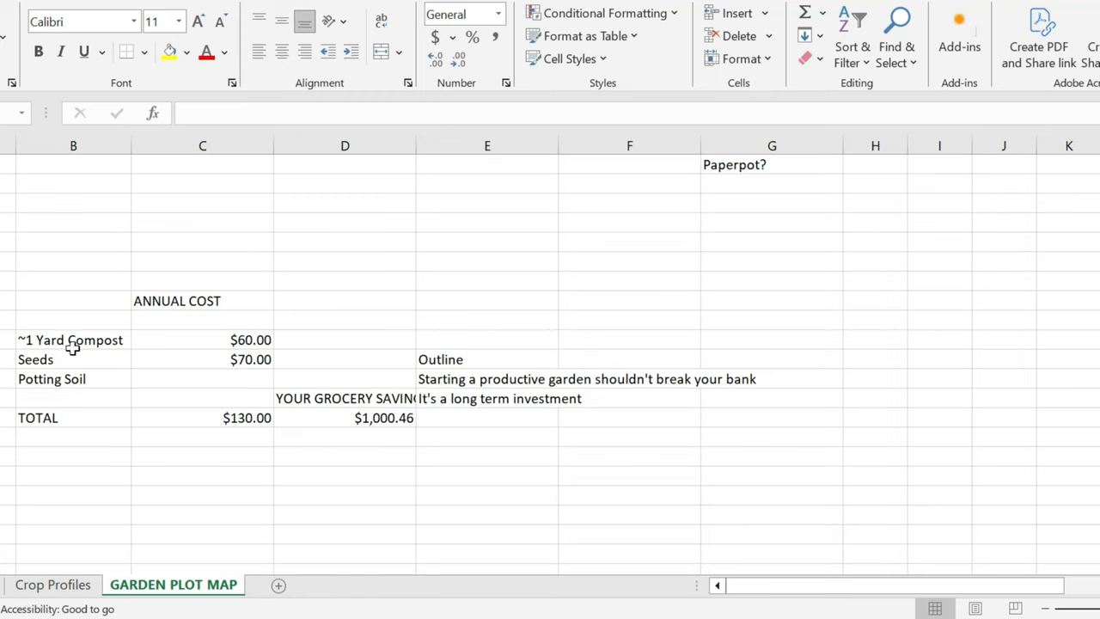
pyautogui.moveTo(214, 361)
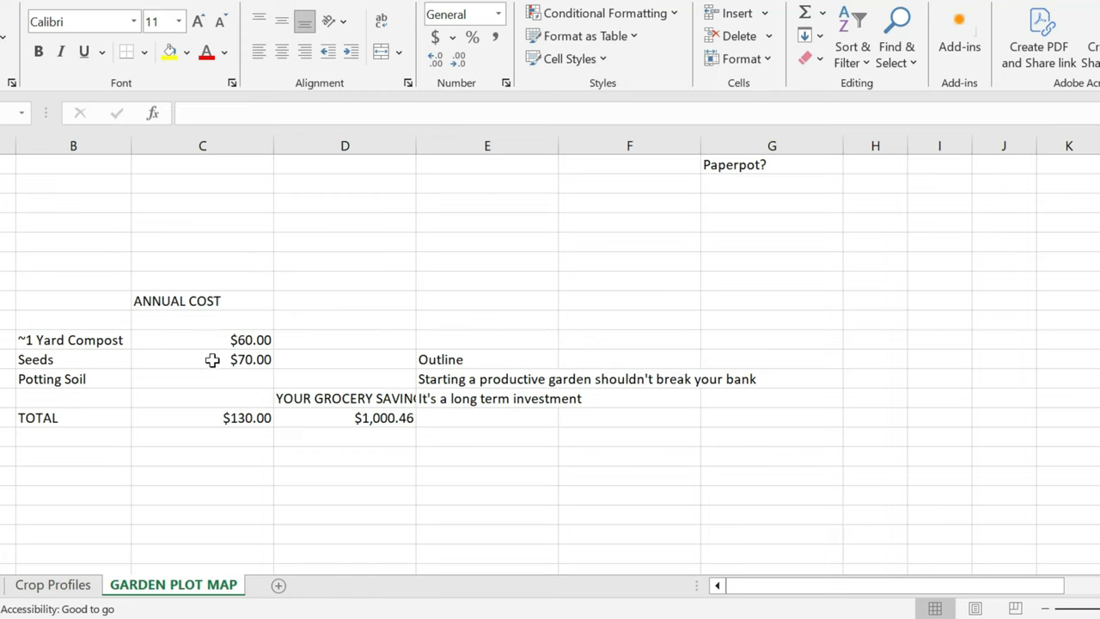
pyautogui.moveTo(220, 350)
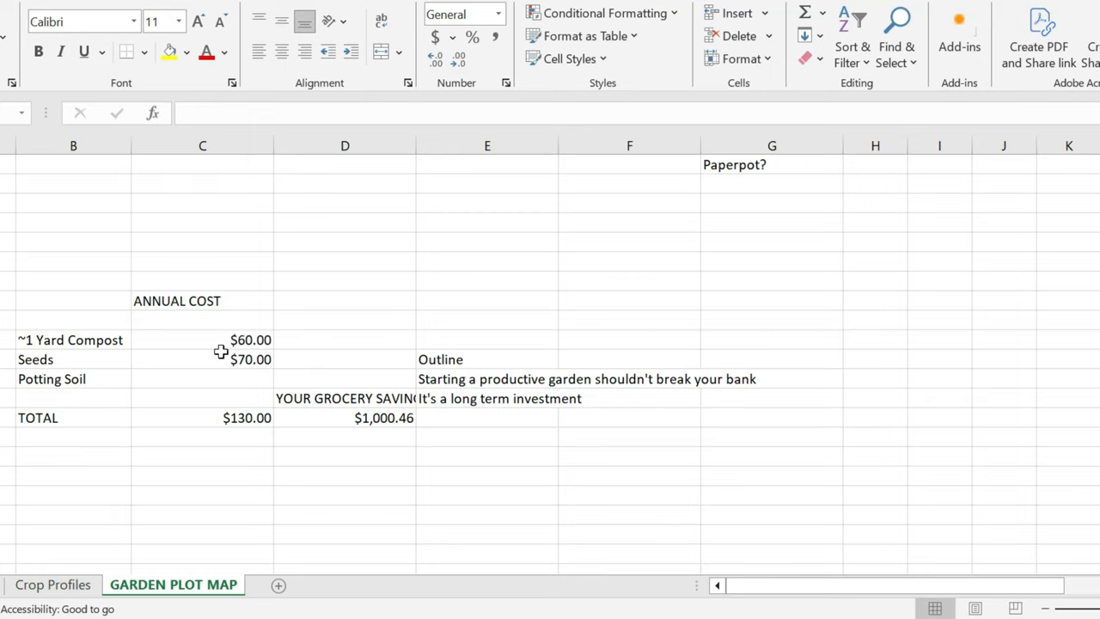
pyautogui.moveTo(220, 361)
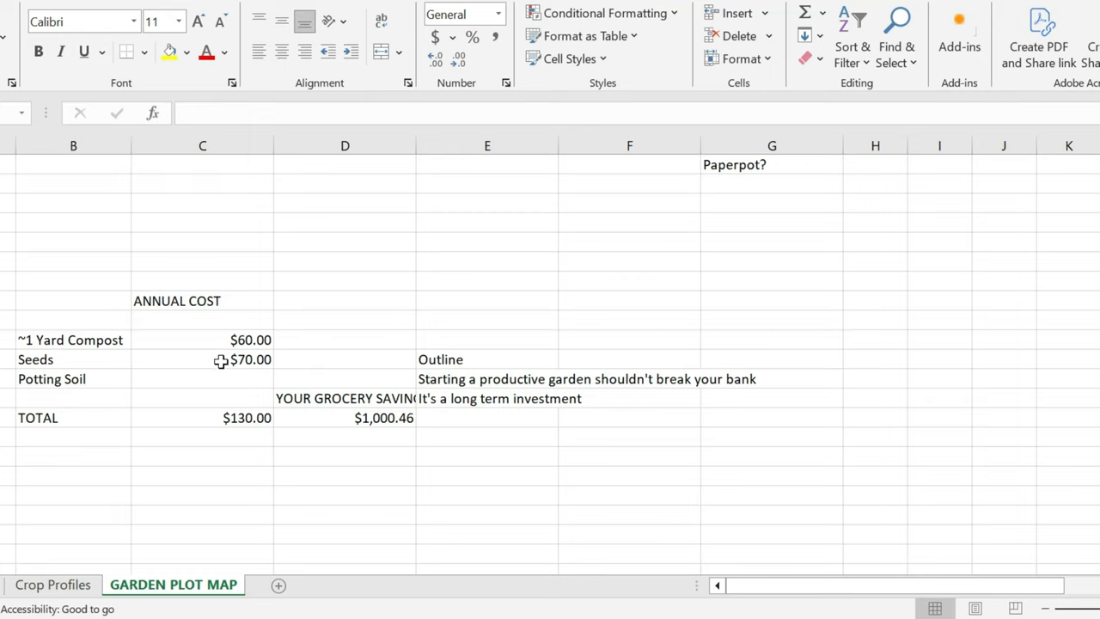
pyautogui.moveTo(213, 360)
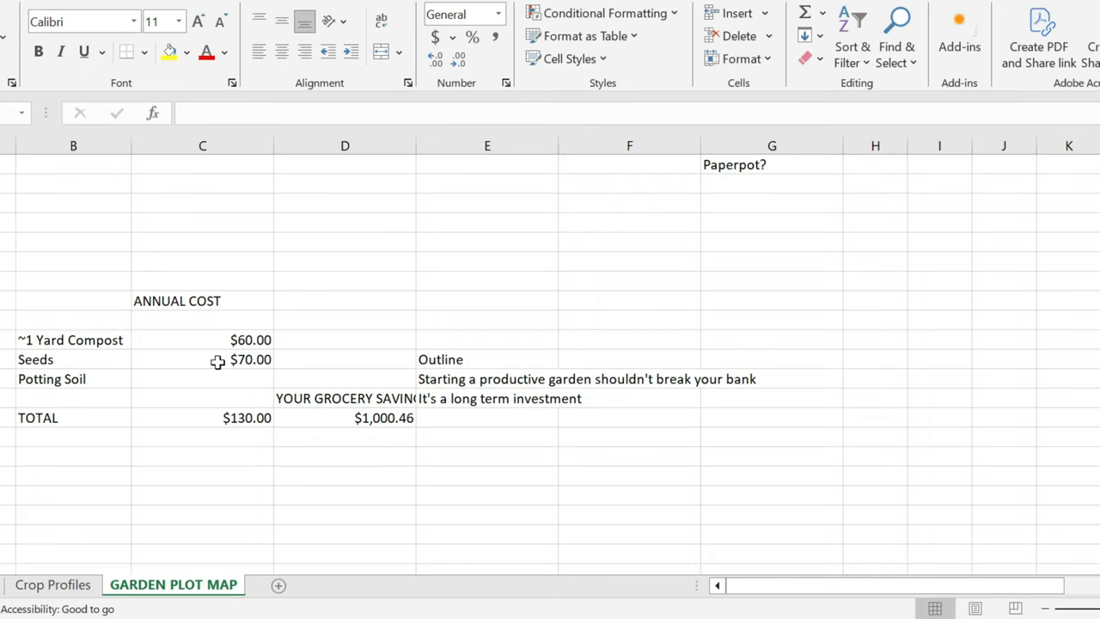
pyautogui.moveTo(221, 382)
pyautogui.write('$30.00')
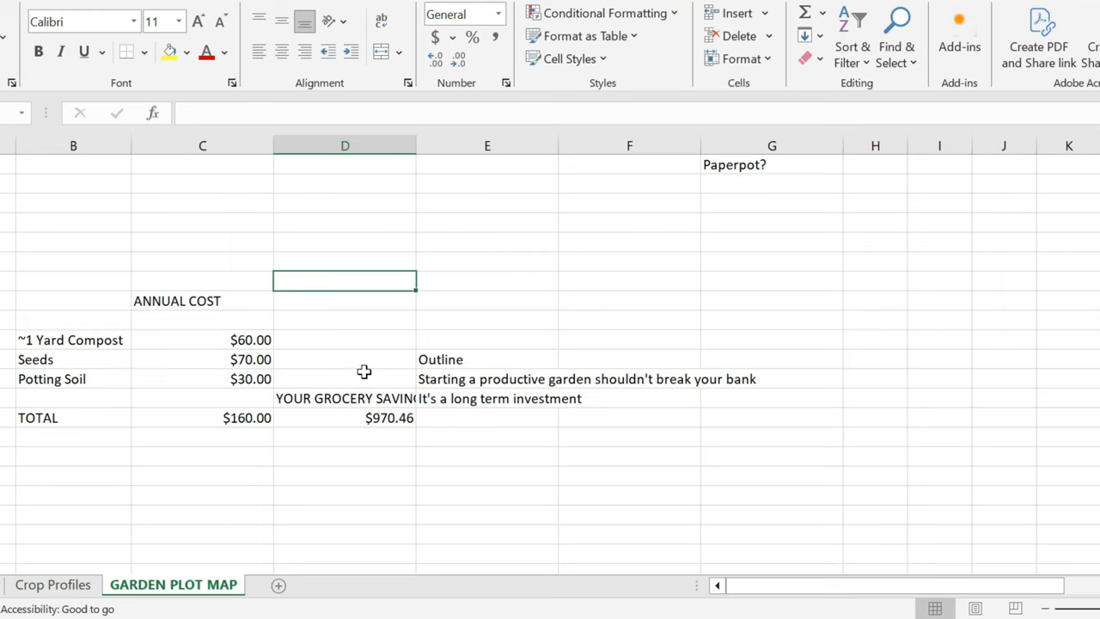
pyautogui.moveTo(249, 426)
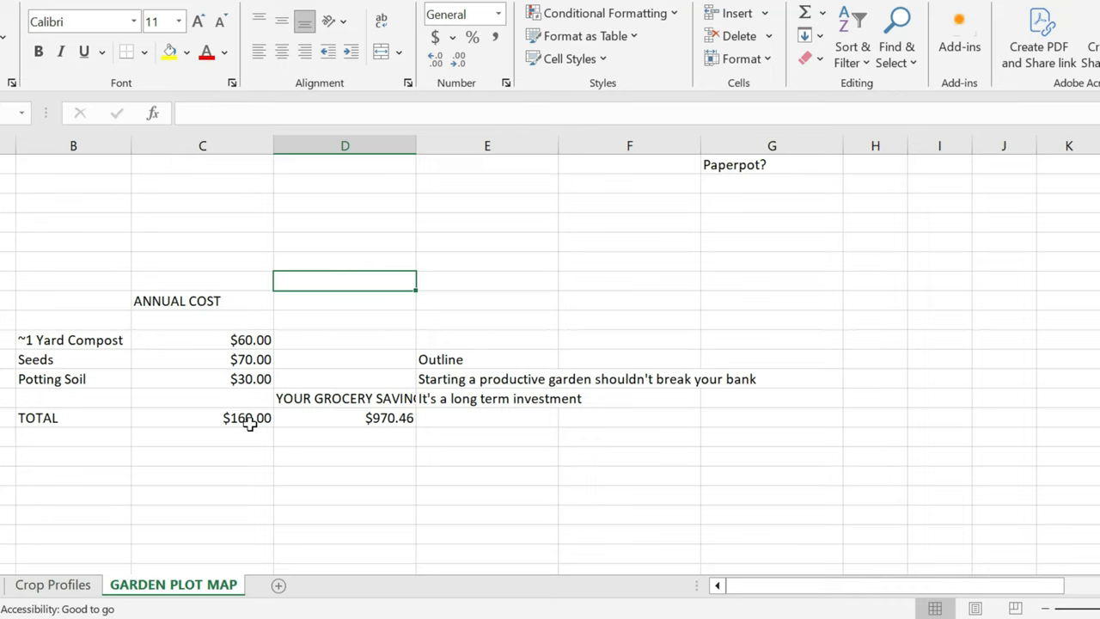
pyautogui.moveTo(244, 440)
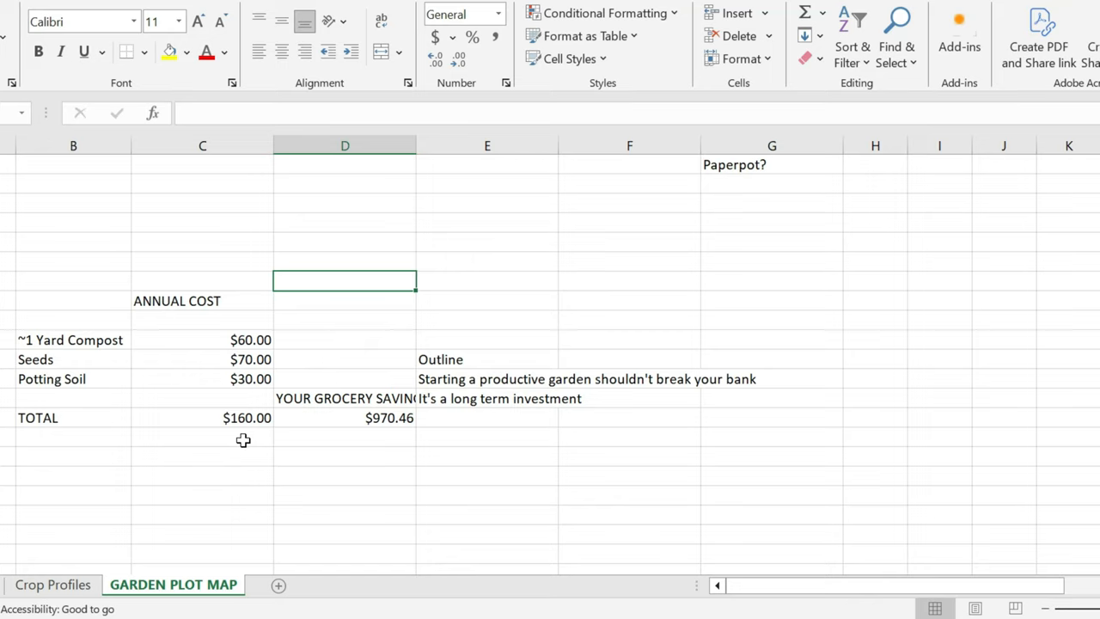
pyautogui.moveTo(368, 423)
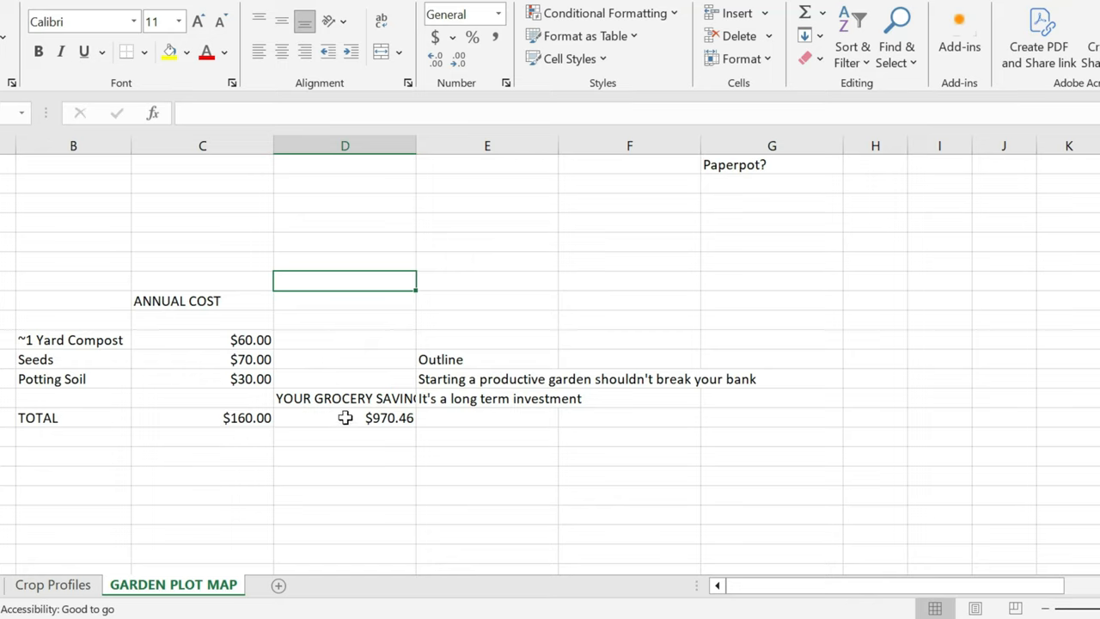
pyautogui.moveTo(440, 438)
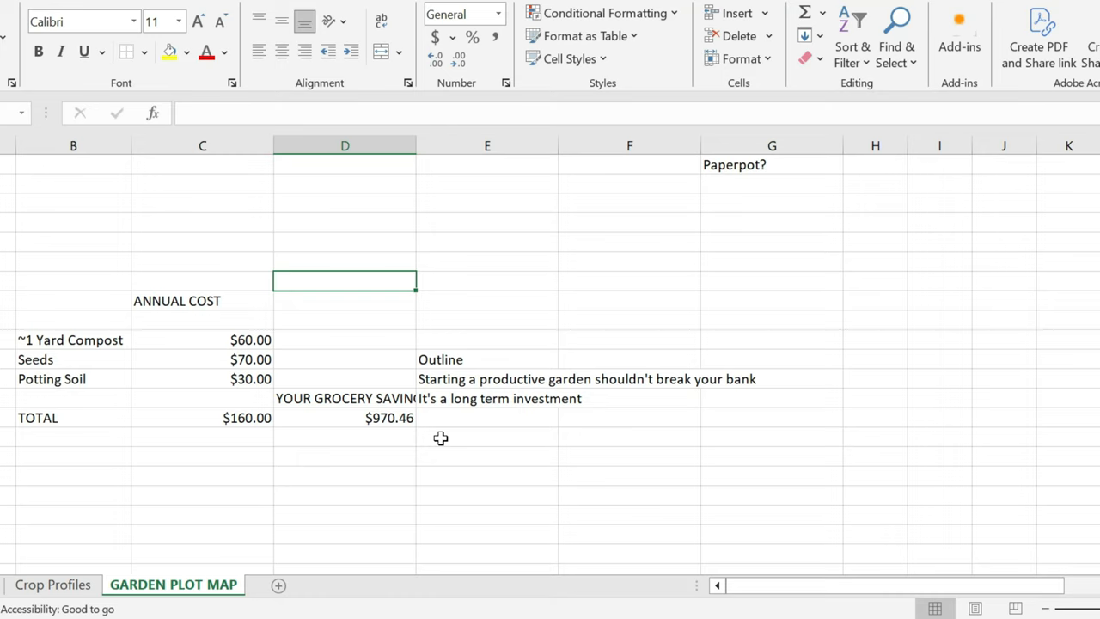
pyautogui.moveTo(423, 380)
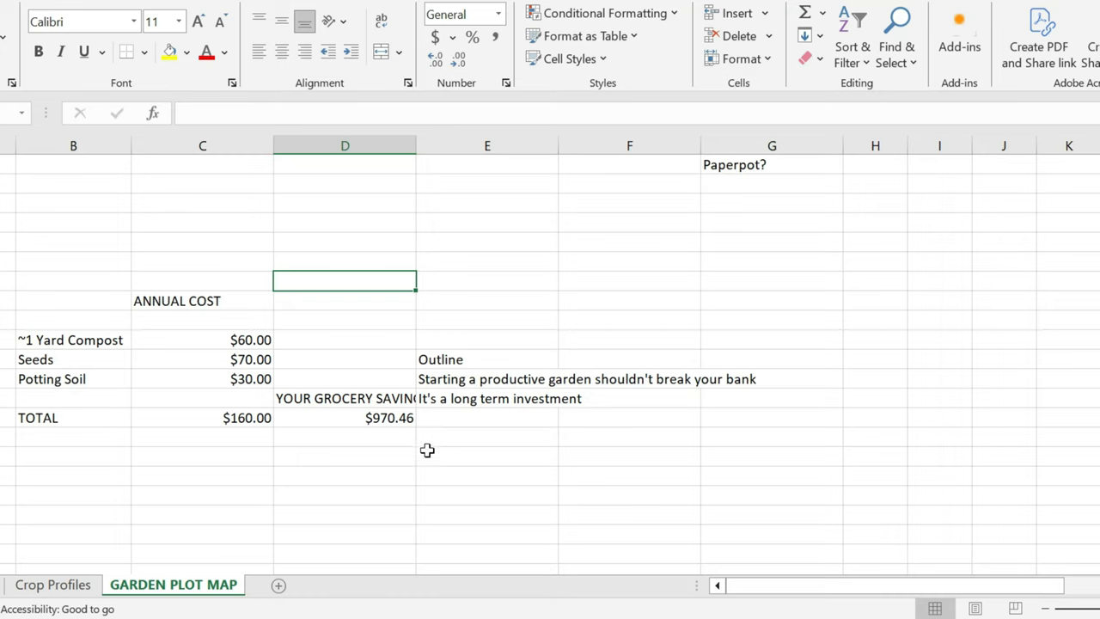
pyautogui.moveTo(437, 450)
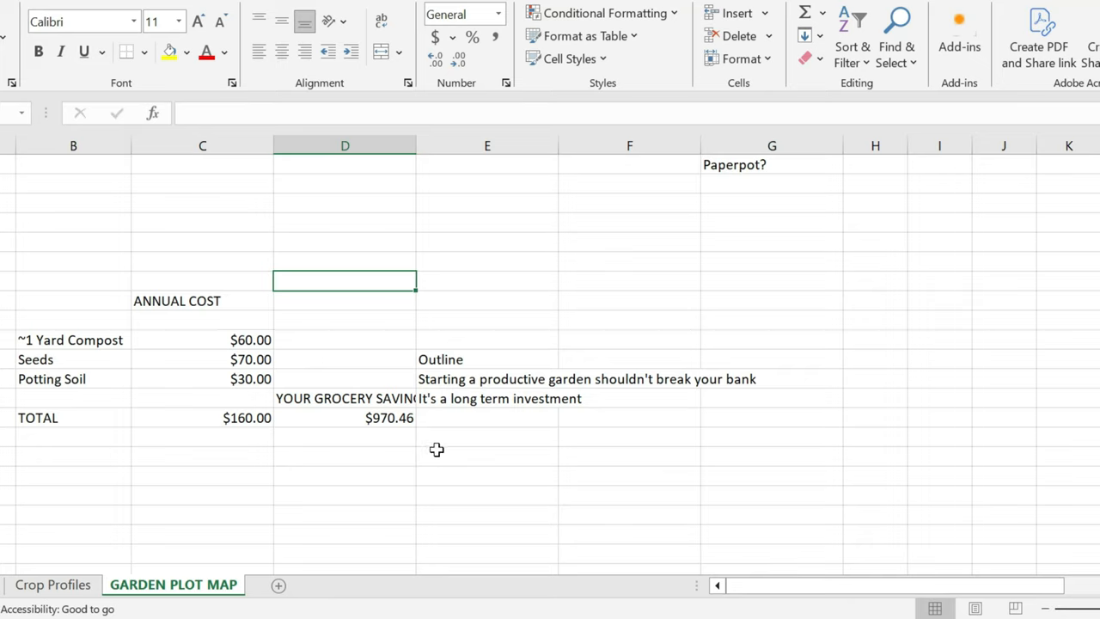
pyautogui.moveTo(464, 414)
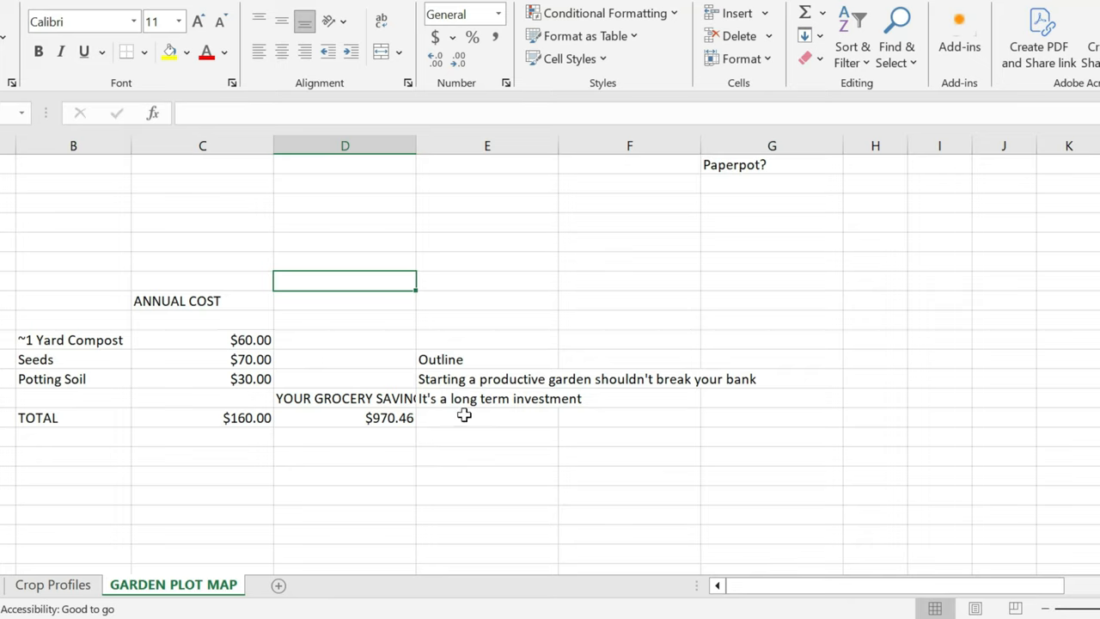
pyautogui.moveTo(631, 457)
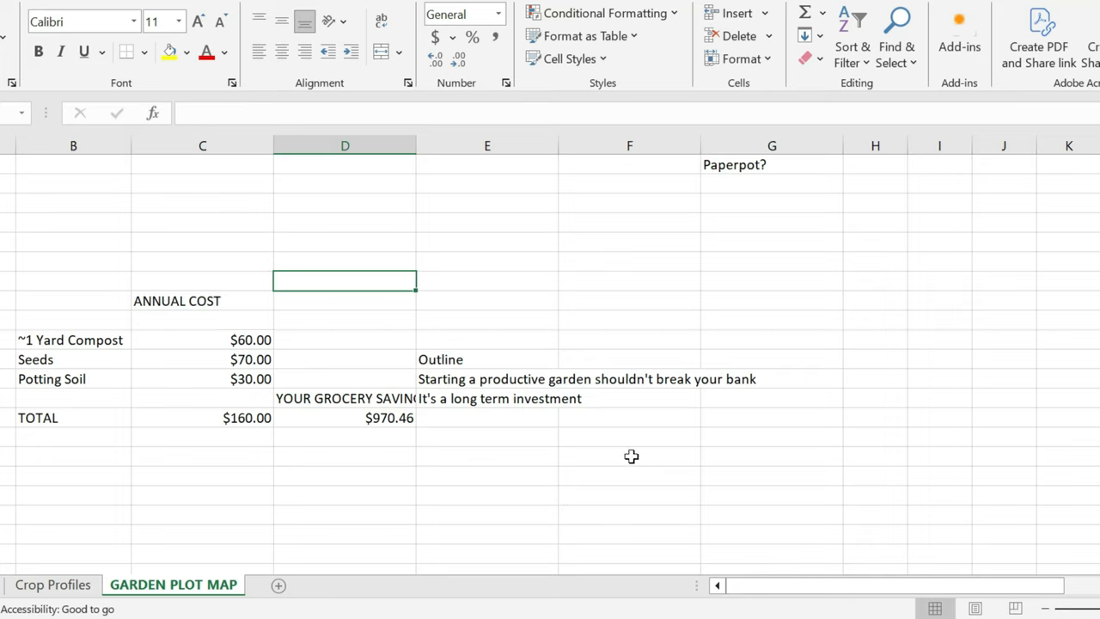
pyautogui.scroll(3)
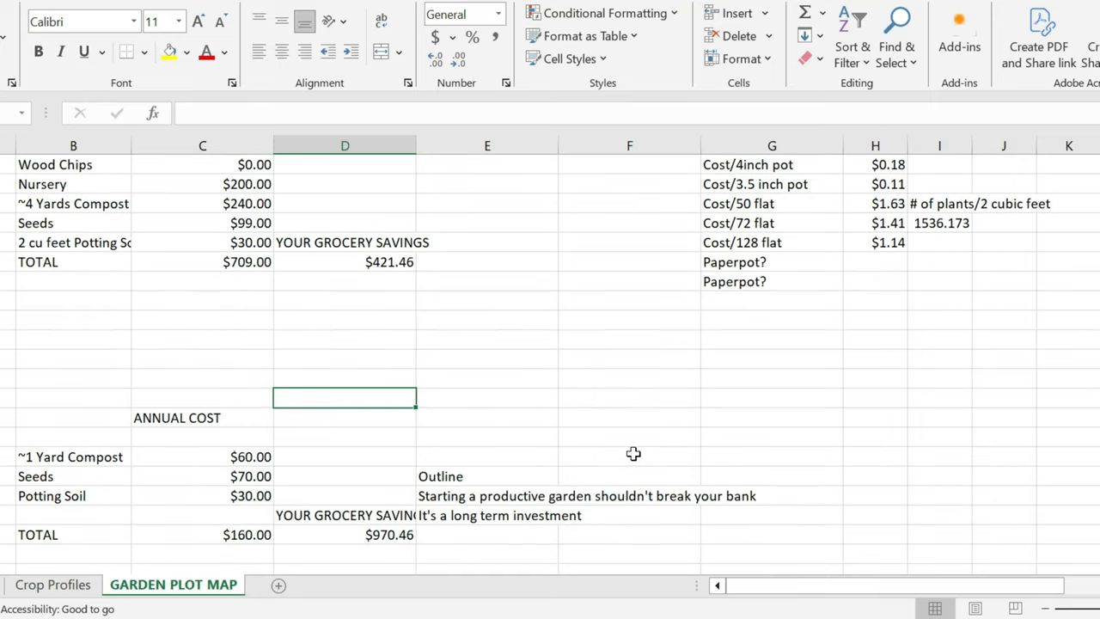
pyautogui.moveTo(481, 406)
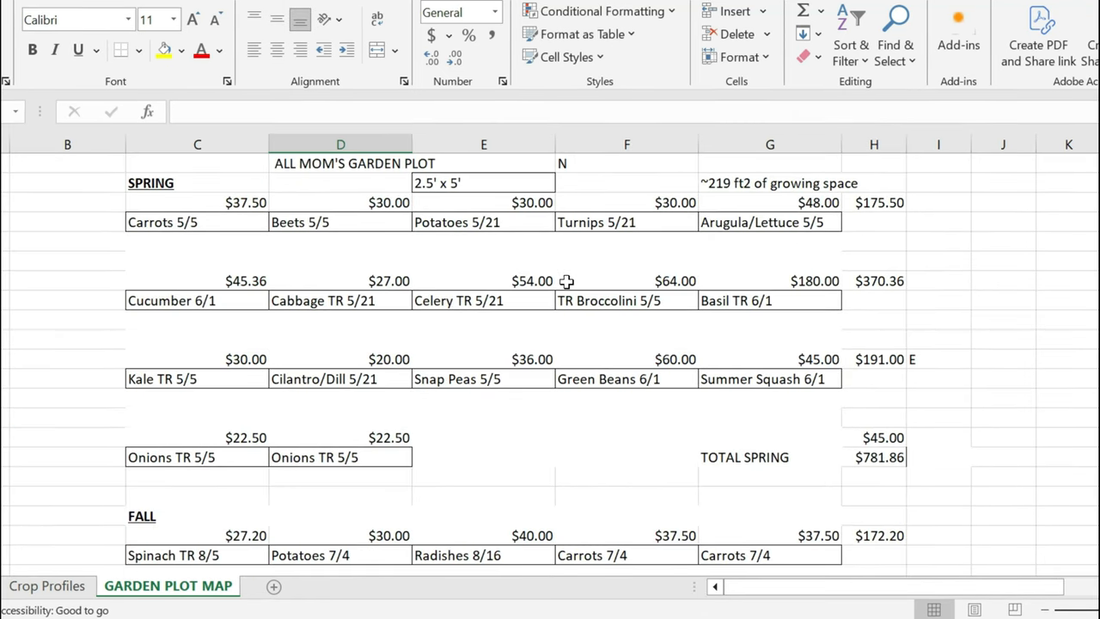
pyautogui.moveTo(766, 355)
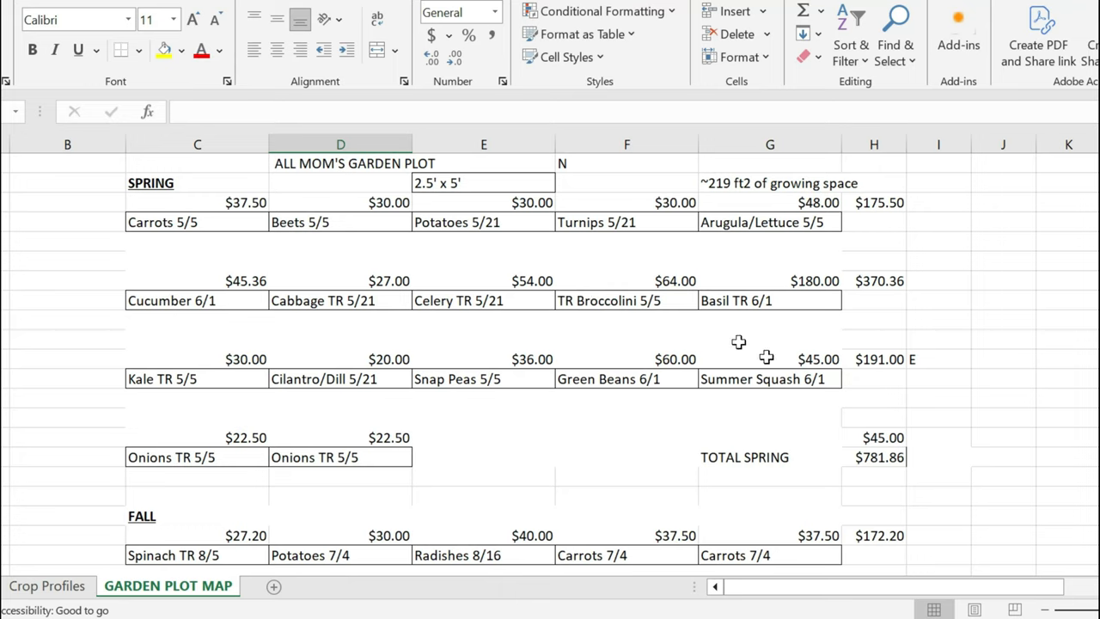
pyautogui.moveTo(929, 378)
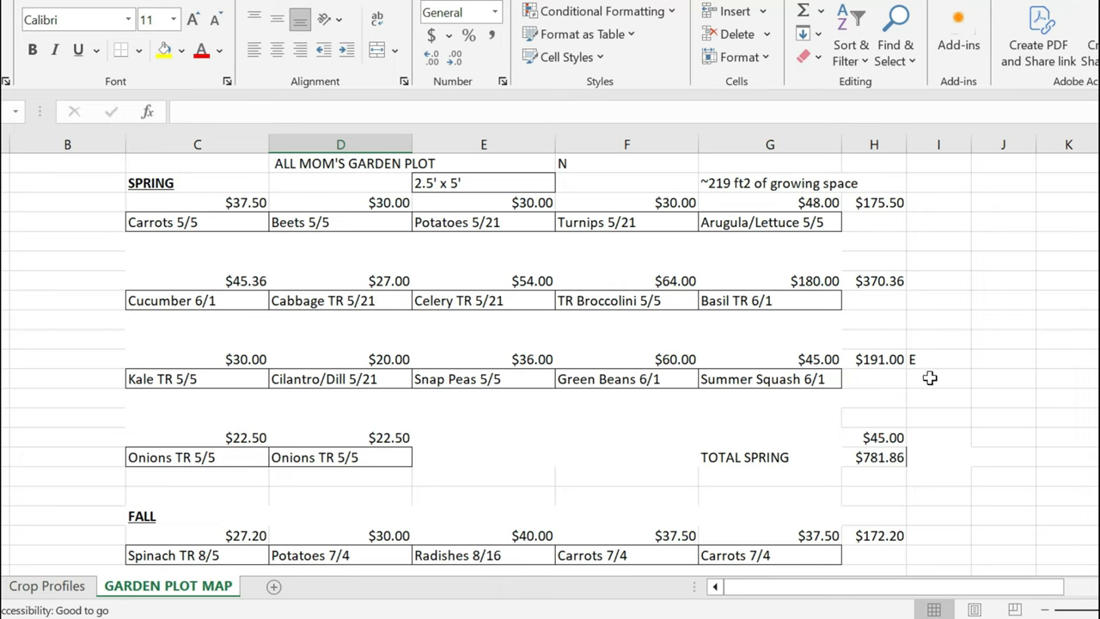
pyautogui.moveTo(939, 378)
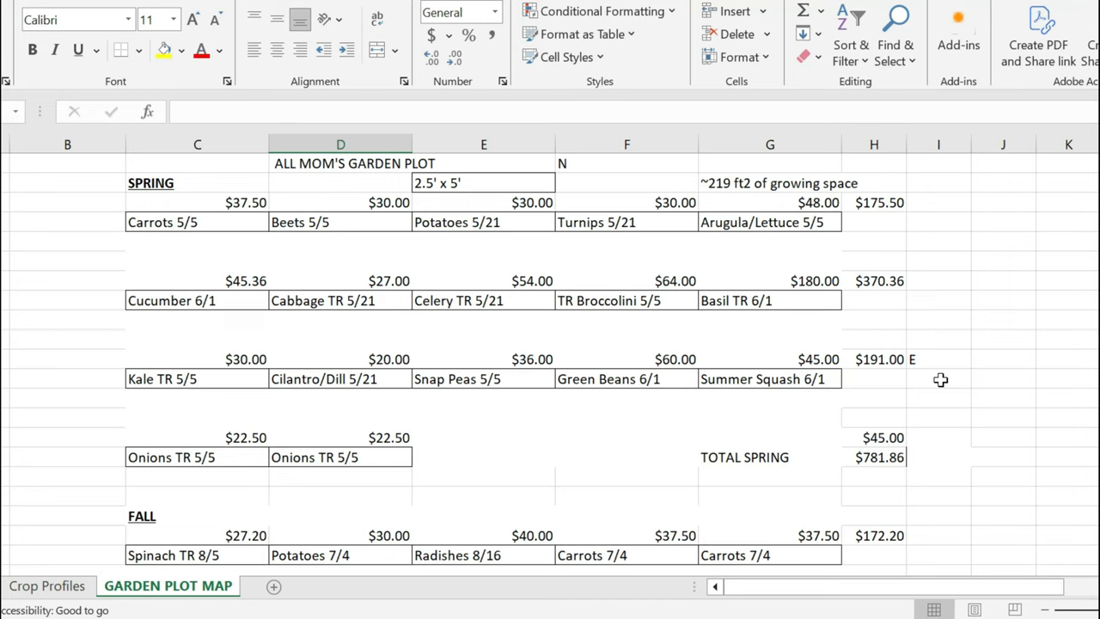
pyautogui.moveTo(925, 376)
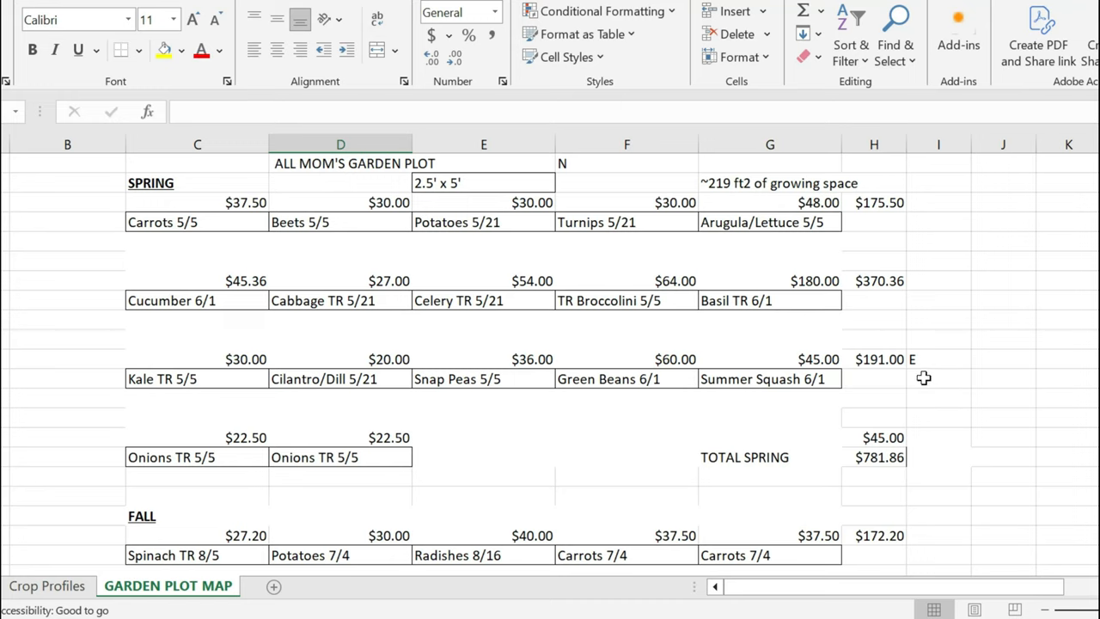
pyautogui.moveTo(301, 270)
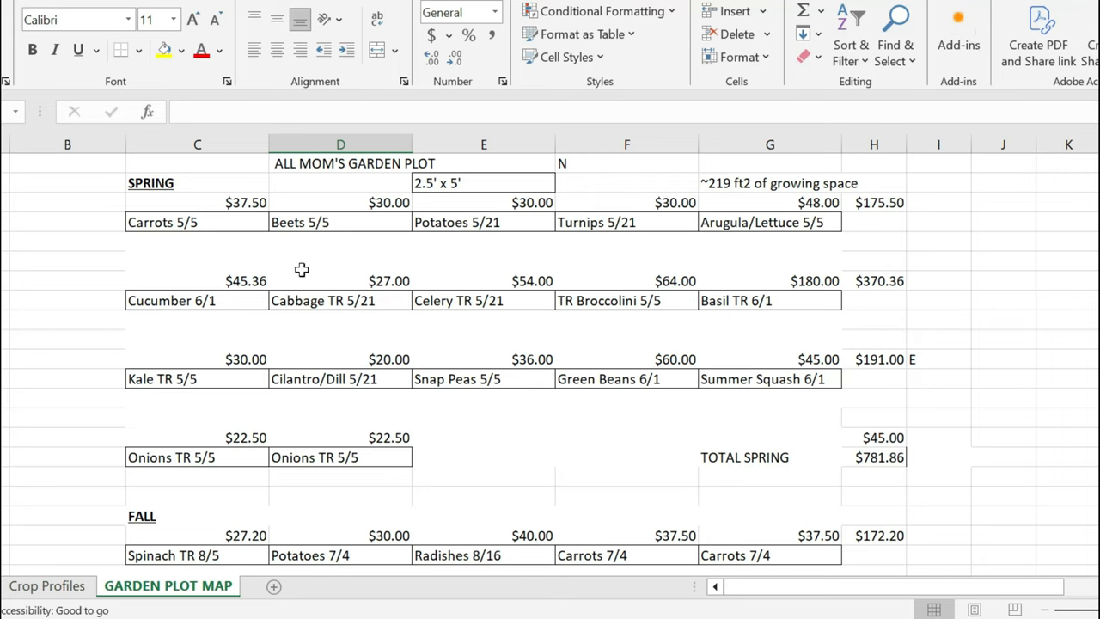
pyautogui.moveTo(138, 231)
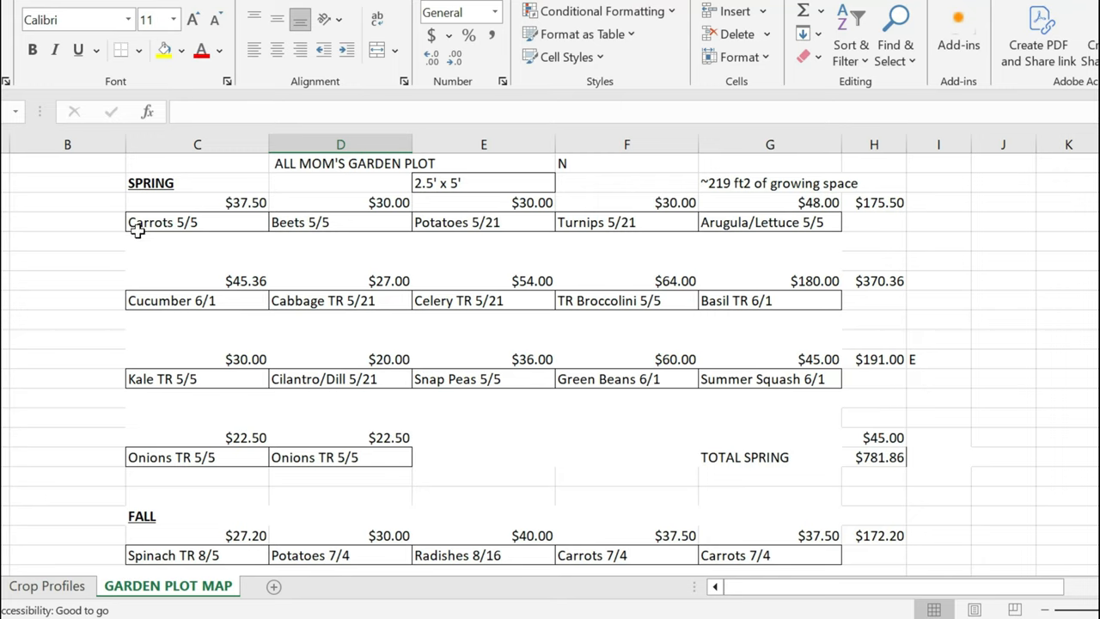
pyautogui.moveTo(138, 239)
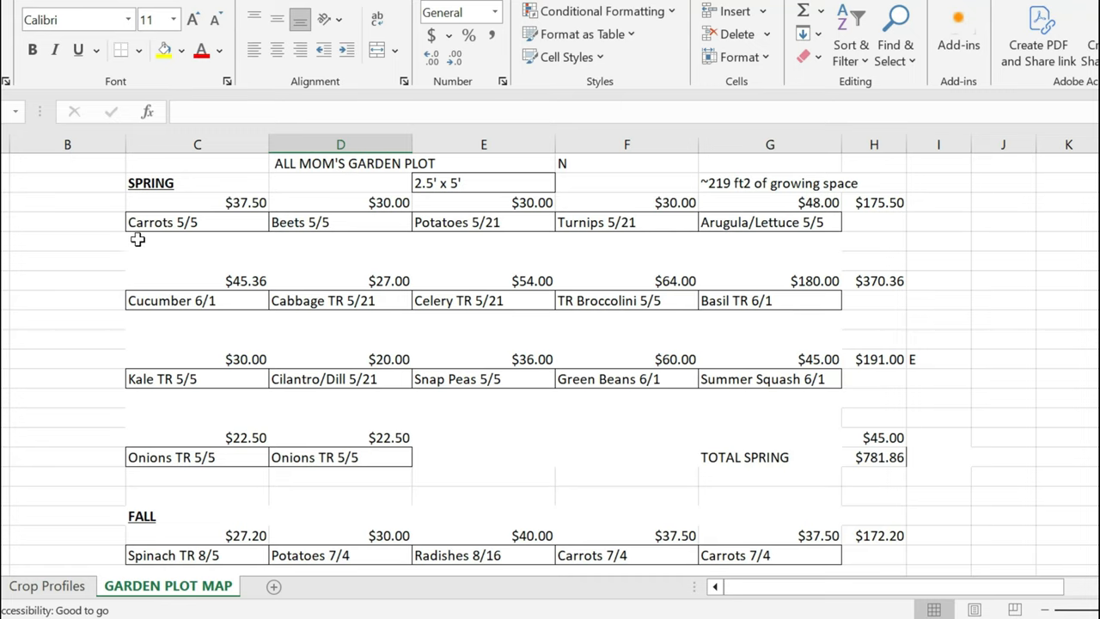
pyautogui.moveTo(112, 206)
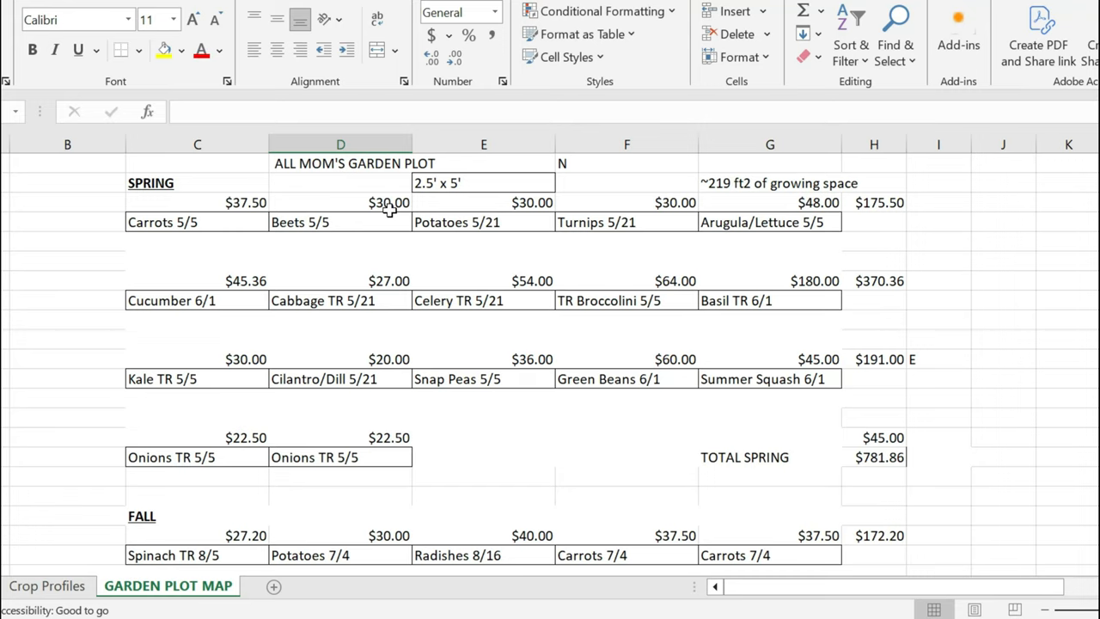
pyautogui.moveTo(144, 222)
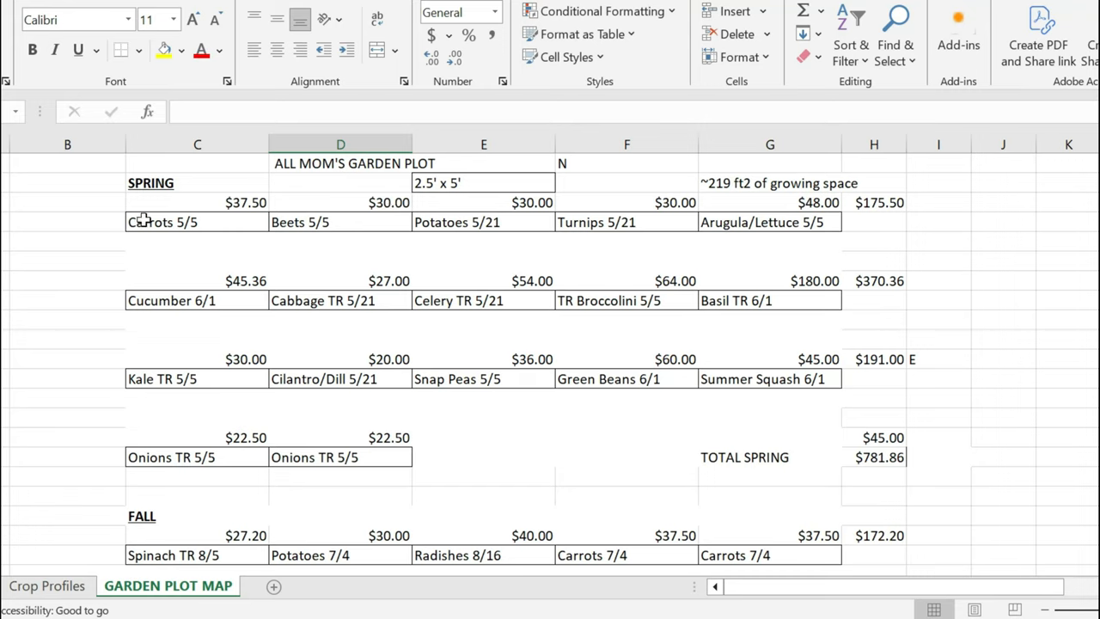
pyautogui.moveTo(880, 313)
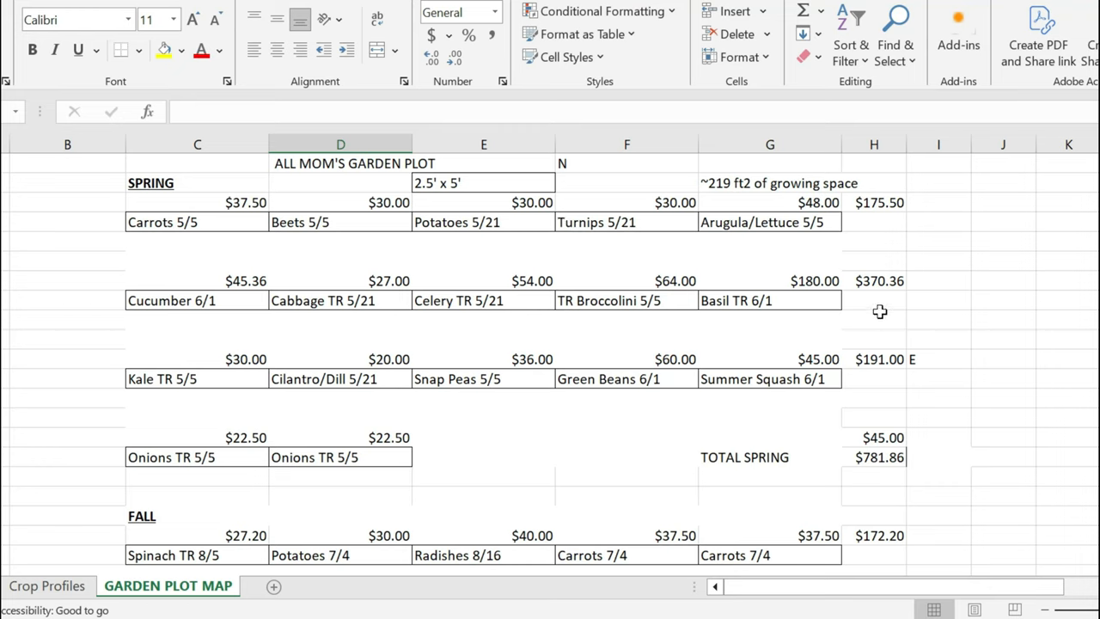
pyautogui.moveTo(337, 415)
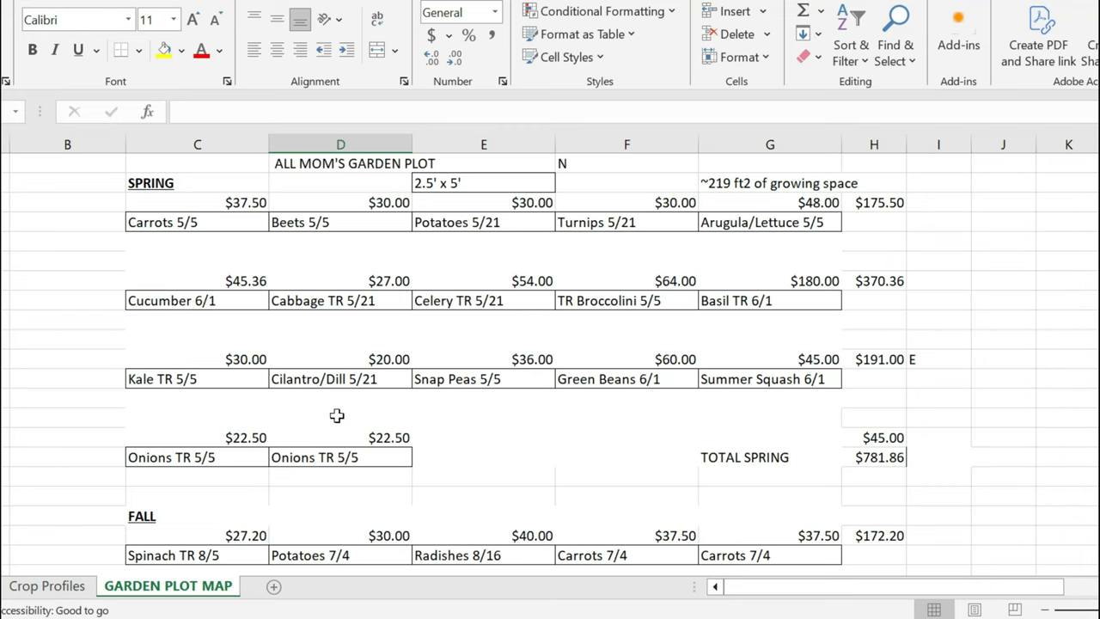
pyautogui.moveTo(380, 468)
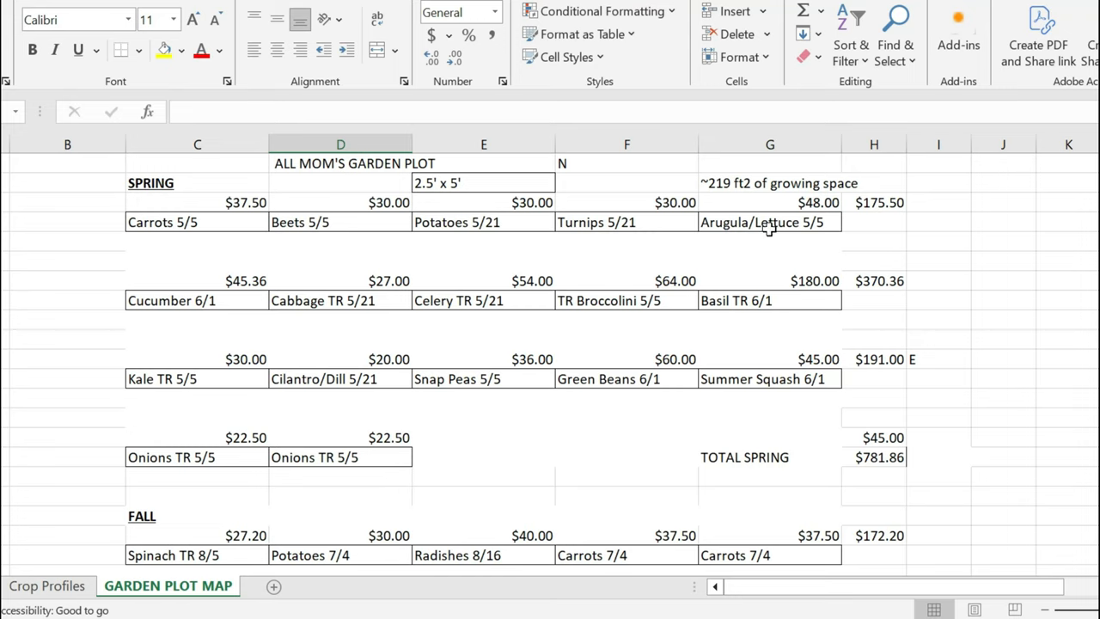
pyautogui.moveTo(746, 226)
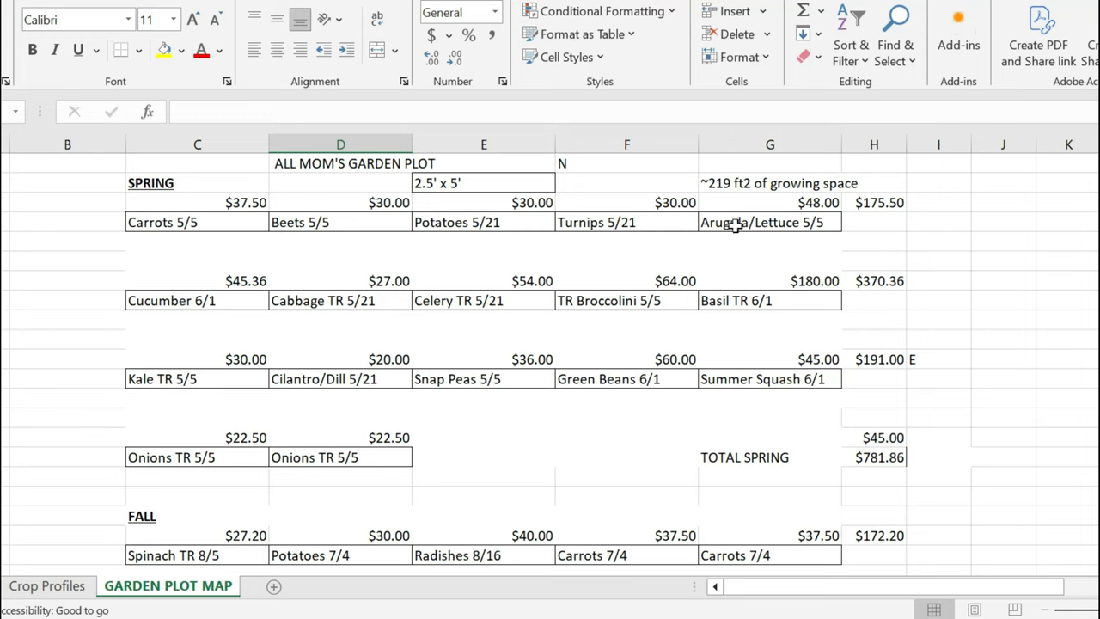
pyautogui.moveTo(194, 225)
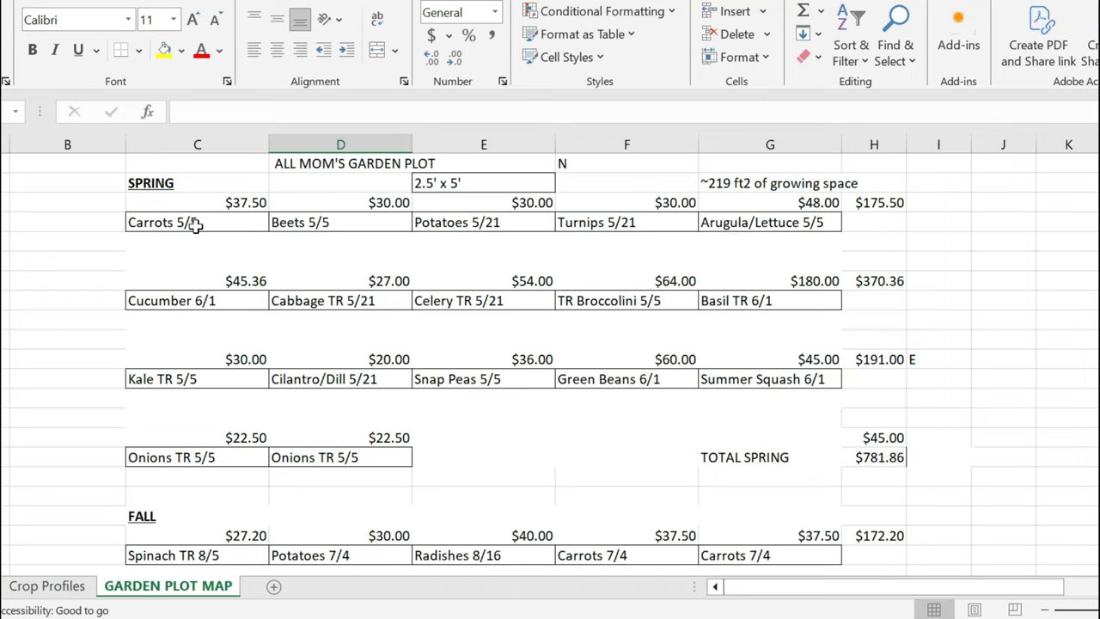
pyautogui.moveTo(787, 239)
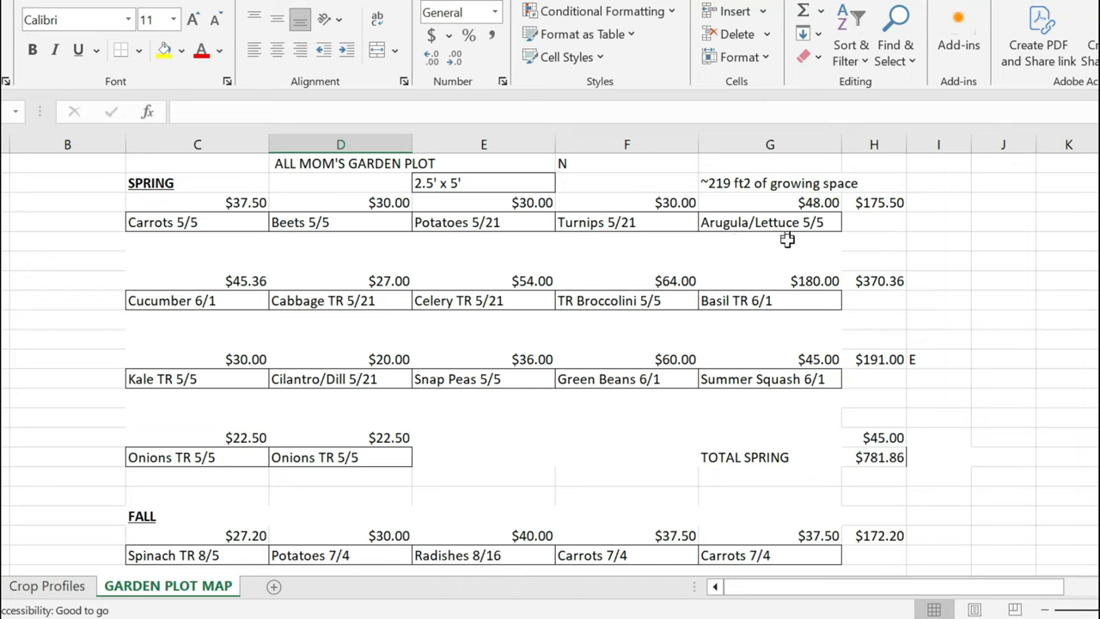
pyautogui.moveTo(209, 229)
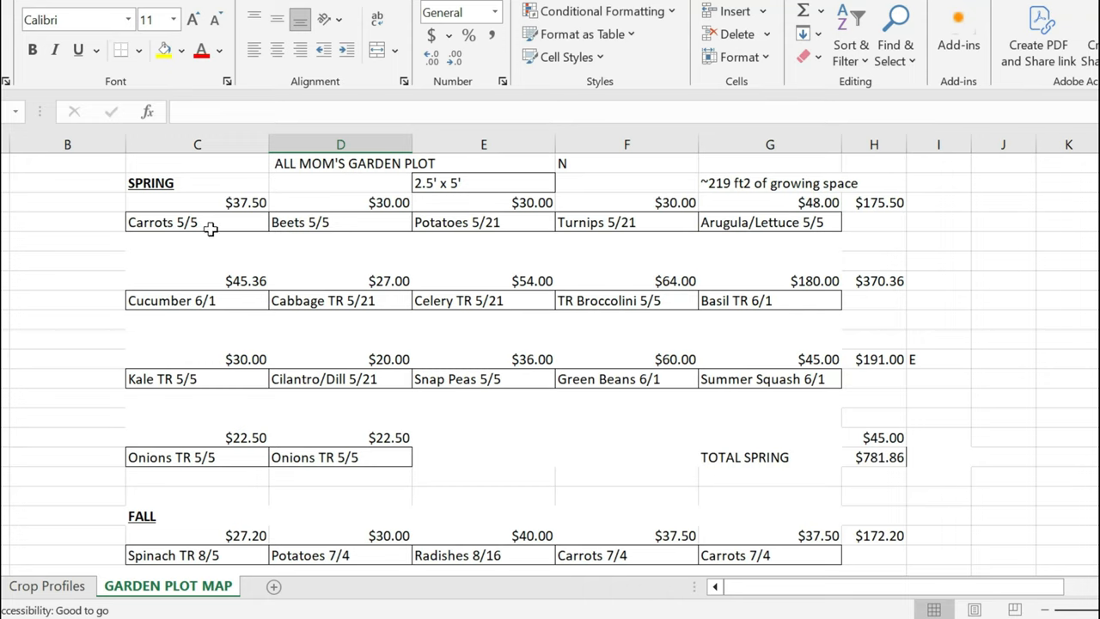
pyautogui.moveTo(347, 227)
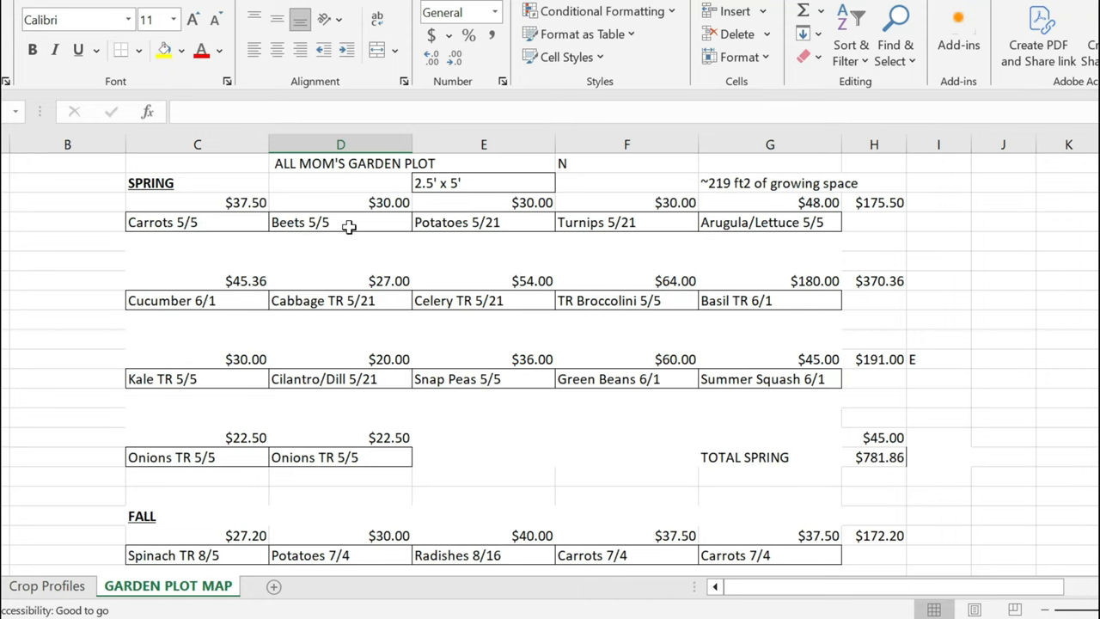
pyautogui.moveTo(407, 457)
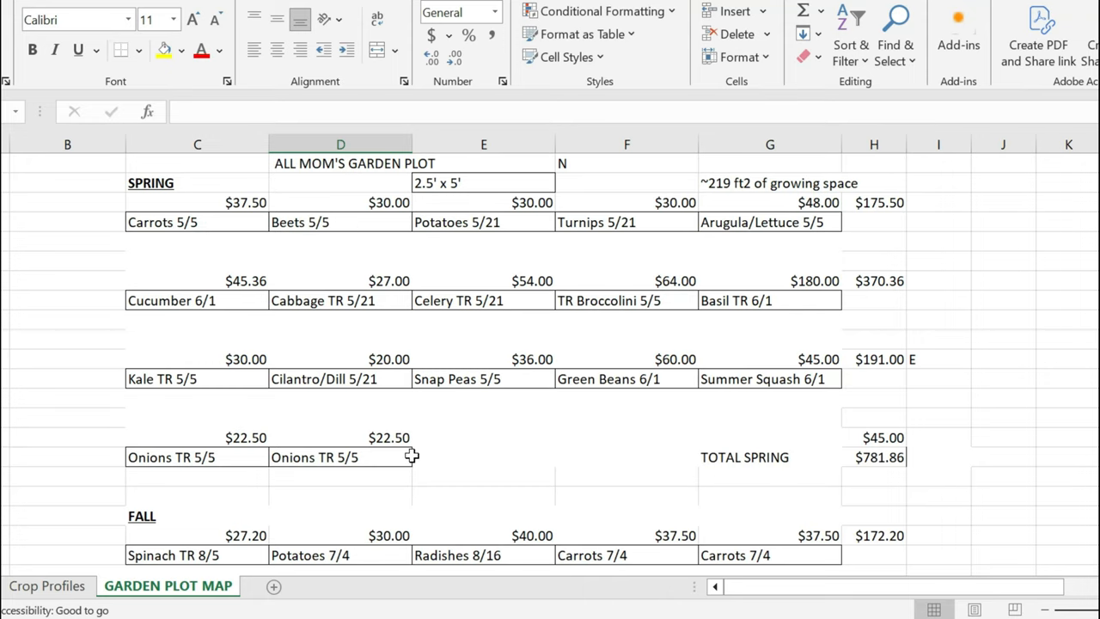
pyautogui.scroll(-3)
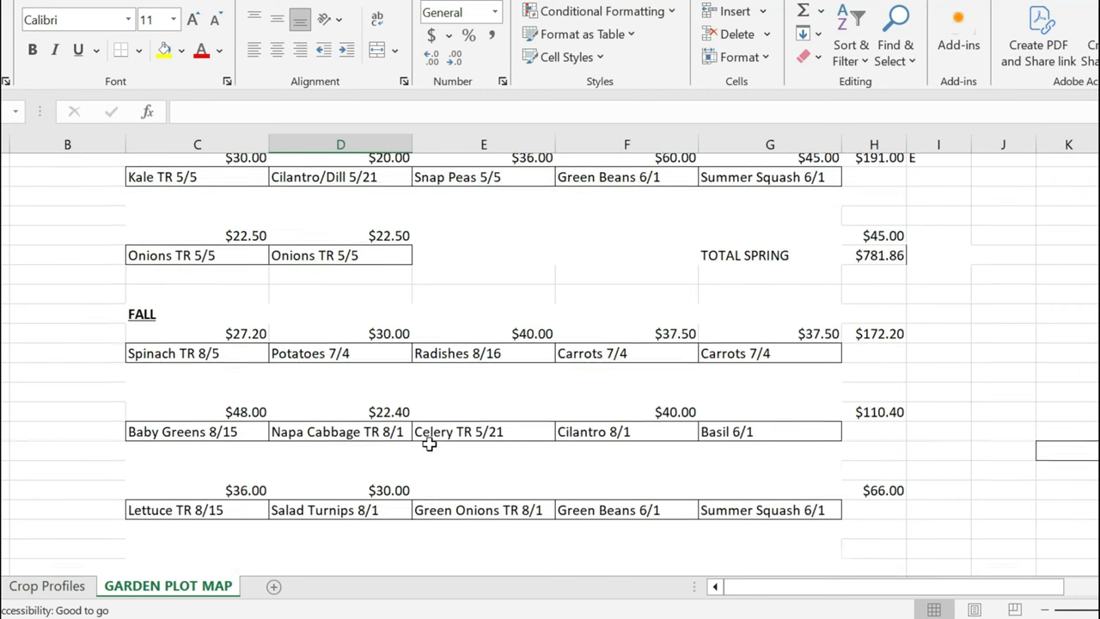
pyautogui.scroll(3)
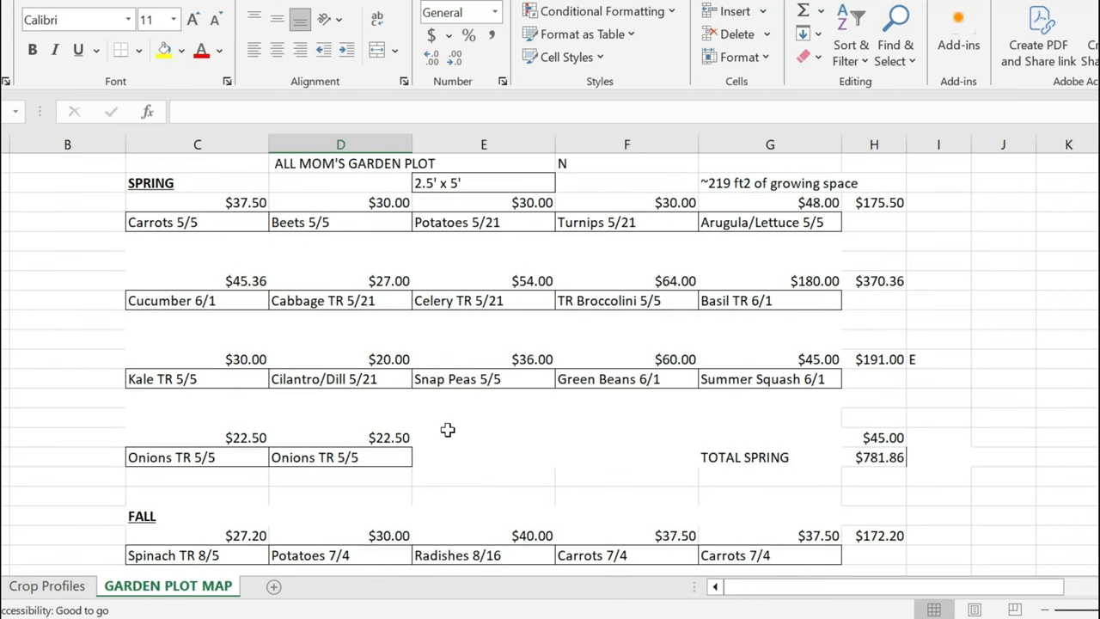
pyautogui.moveTo(515, 435)
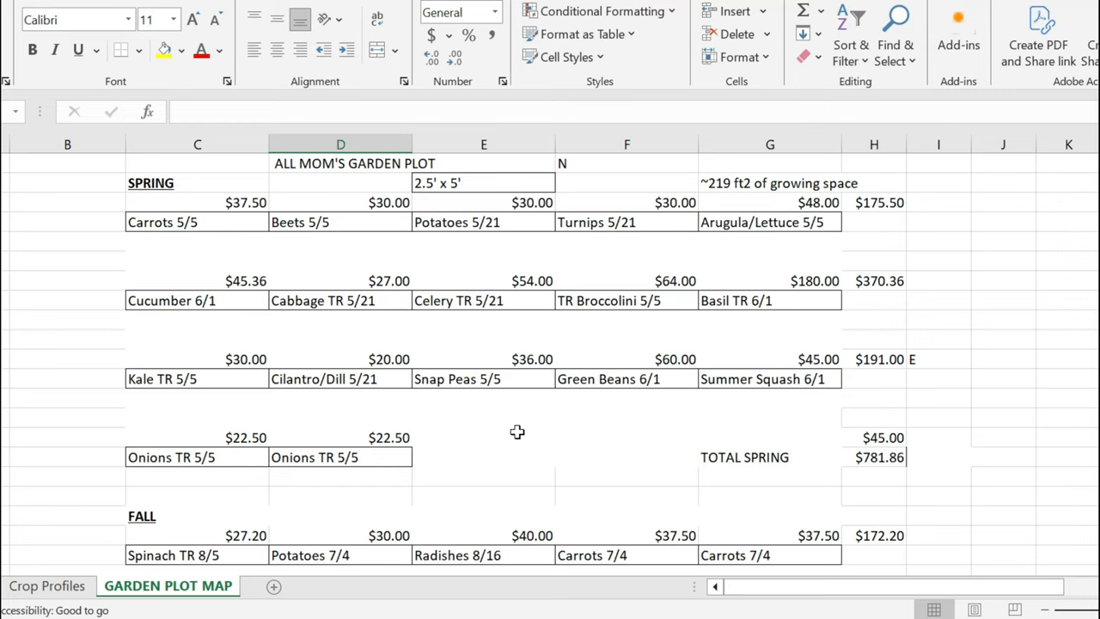
pyautogui.moveTo(215, 228)
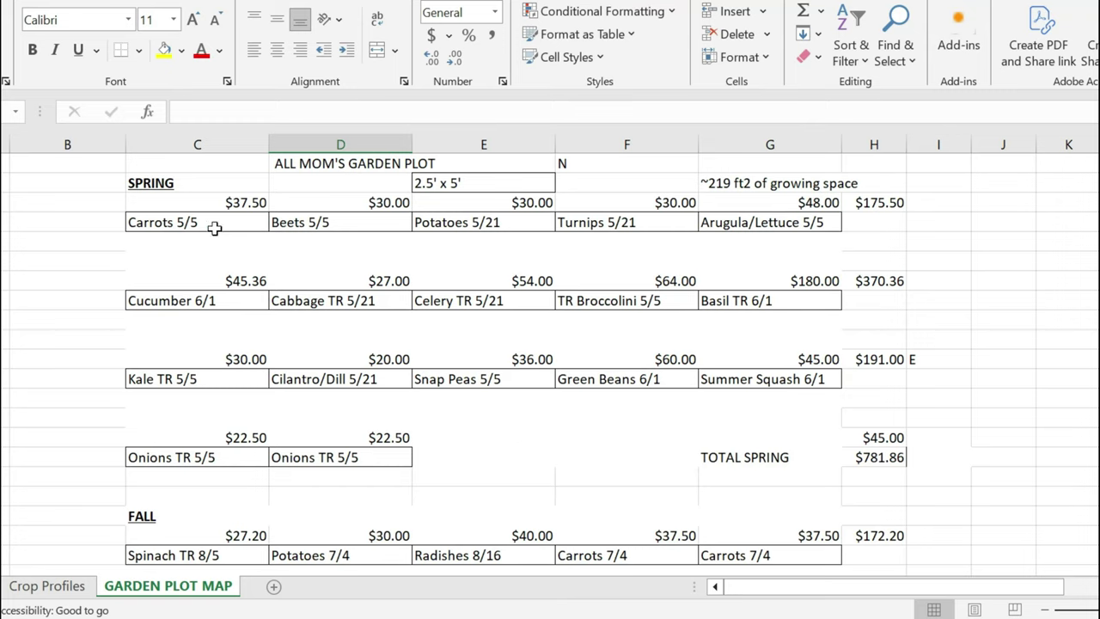
pyautogui.moveTo(248, 230)
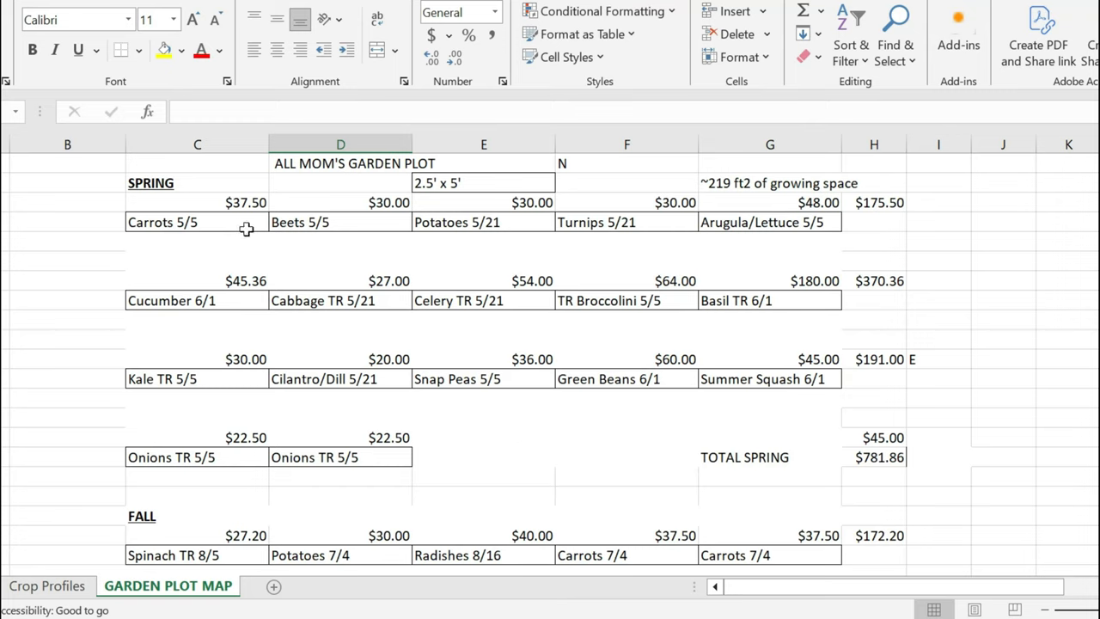
pyautogui.moveTo(232, 225)
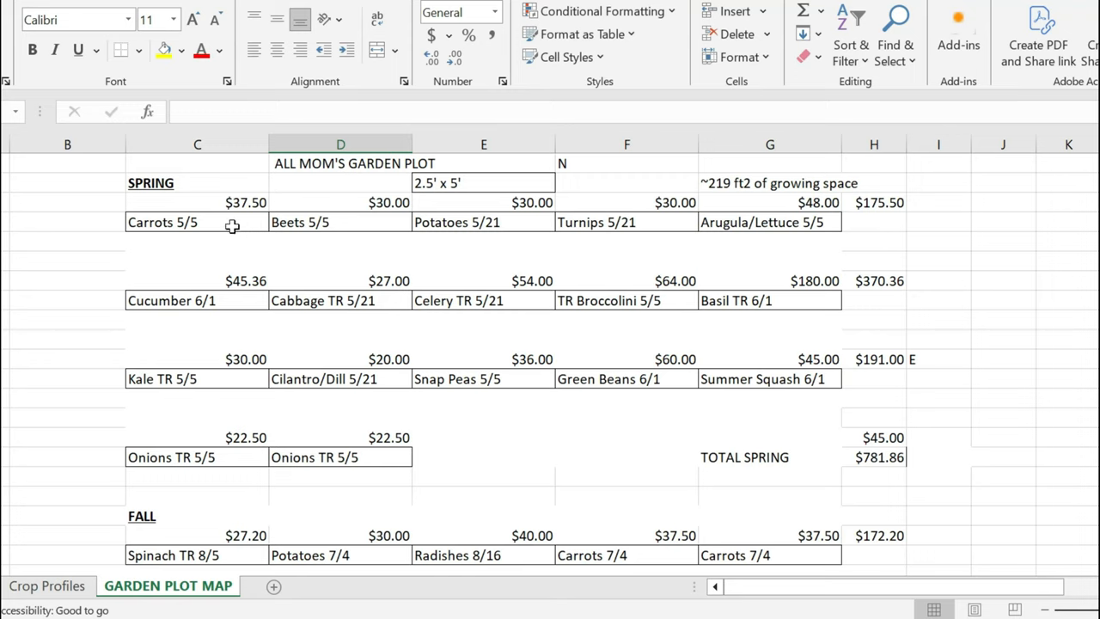
pyautogui.moveTo(486, 204)
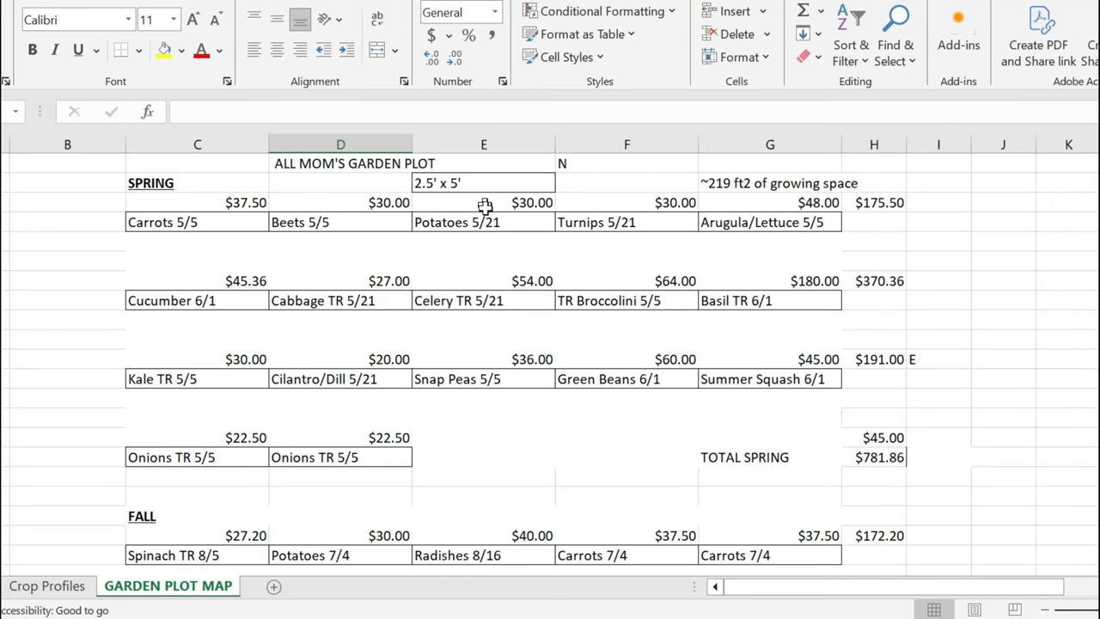
pyautogui.moveTo(816, 222)
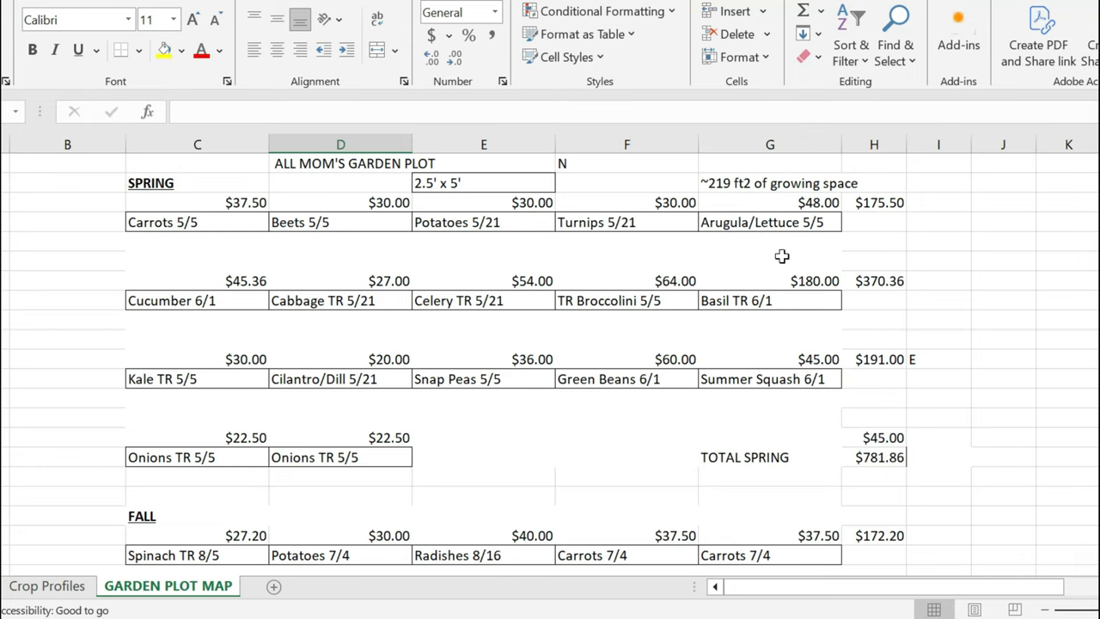
pyautogui.moveTo(820, 240)
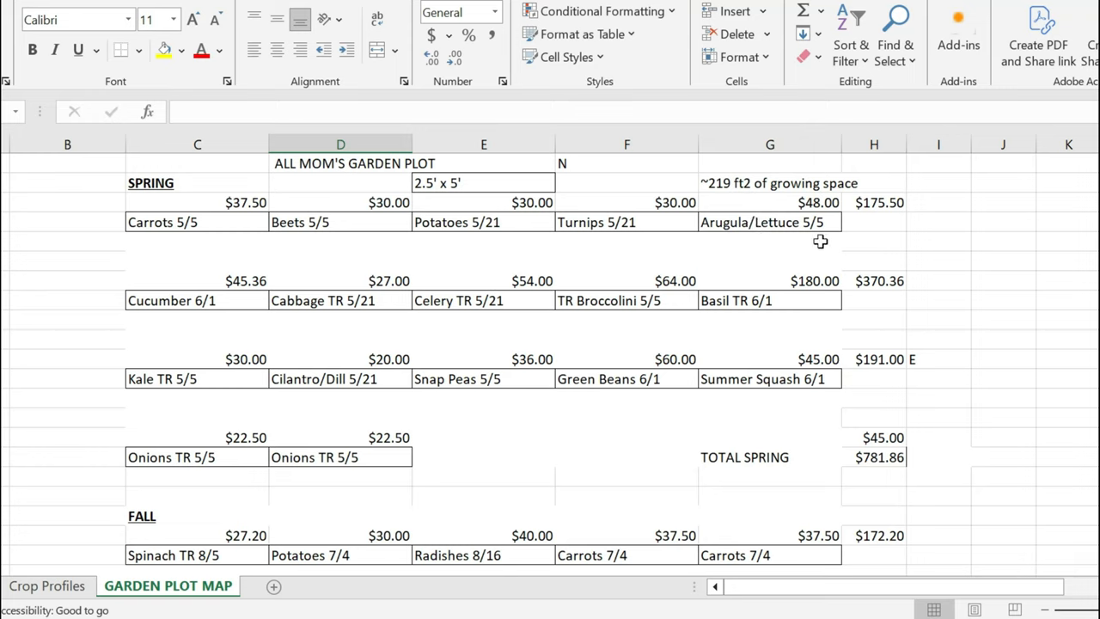
pyautogui.moveTo(787, 227)
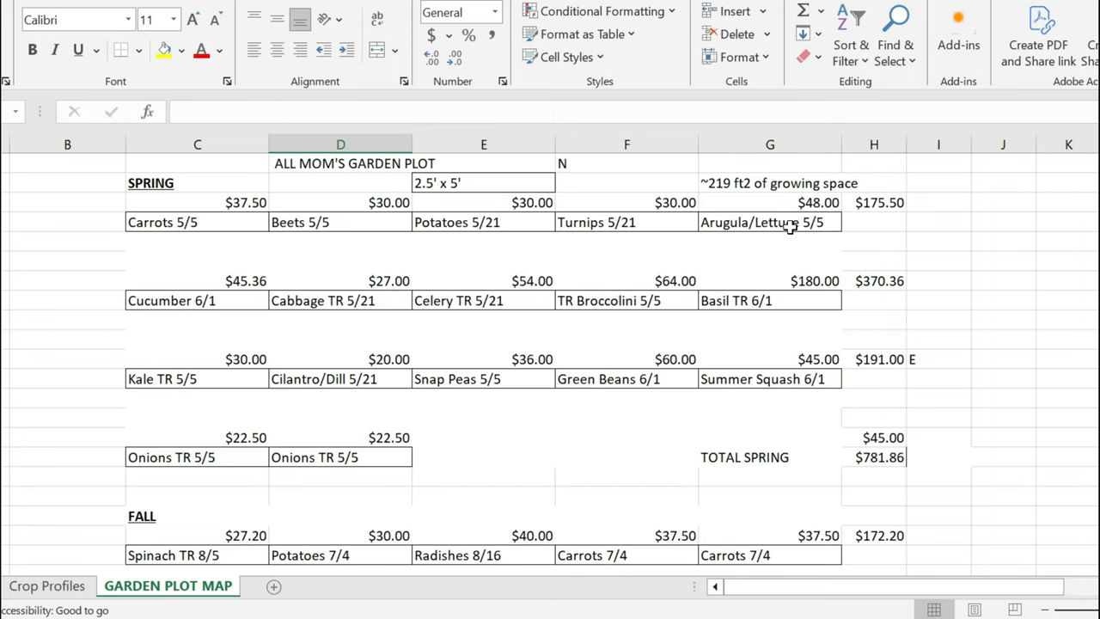
pyautogui.moveTo(382, 265)
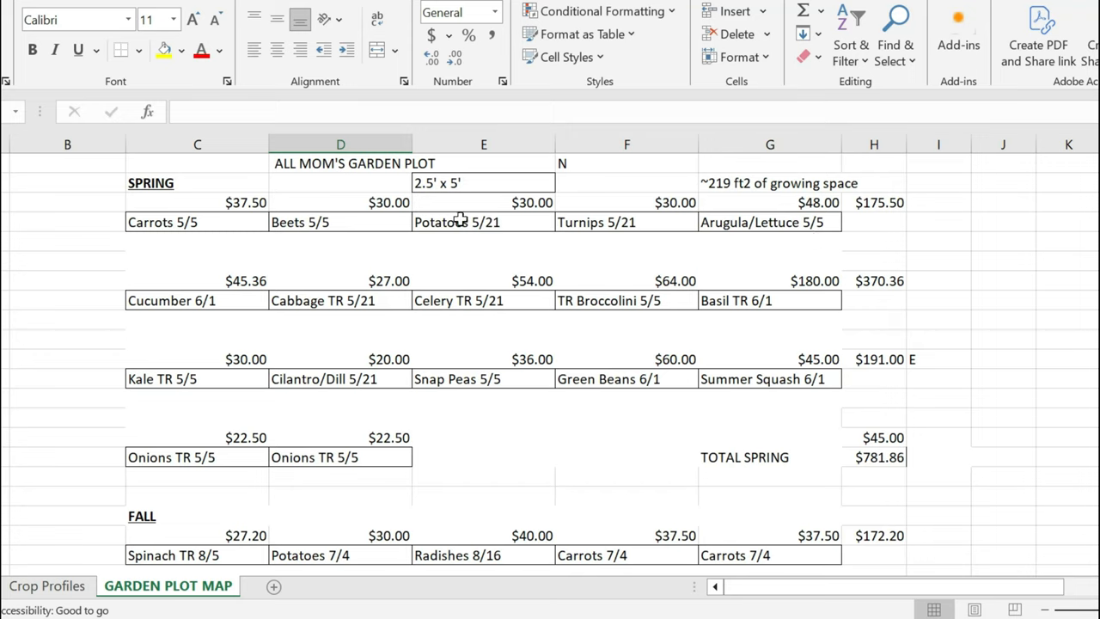
pyautogui.moveTo(162, 221)
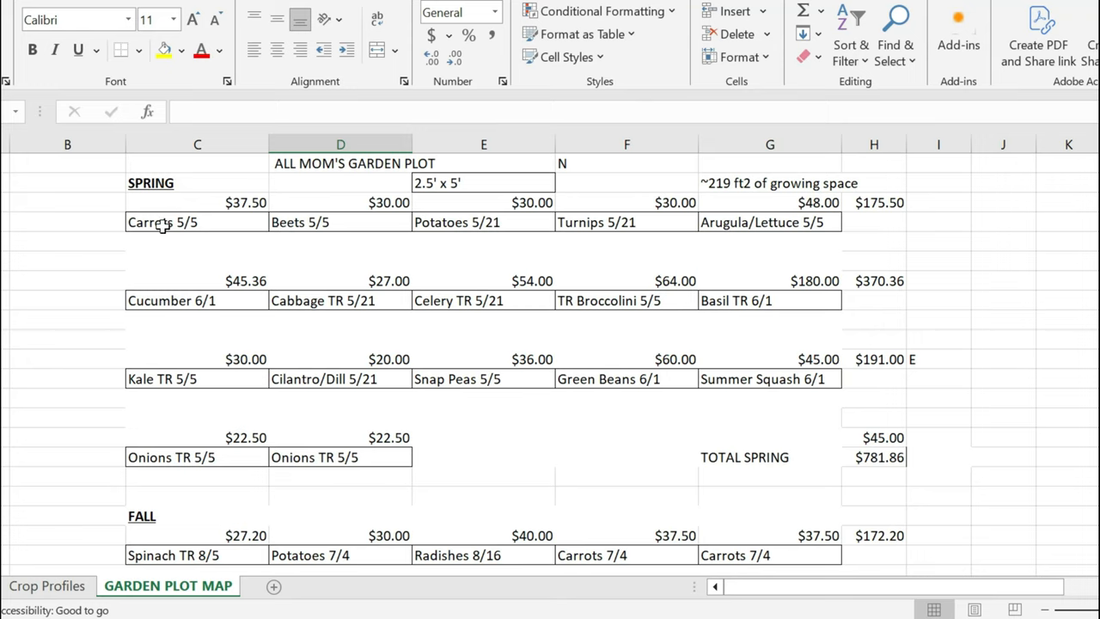
# Review the Carrots 5/5, Potatoes 5/21, Turnips 5/21 and Arugula/Lettuce 5/5 beds and their value formulas.
pyautogui.click(165, 222)
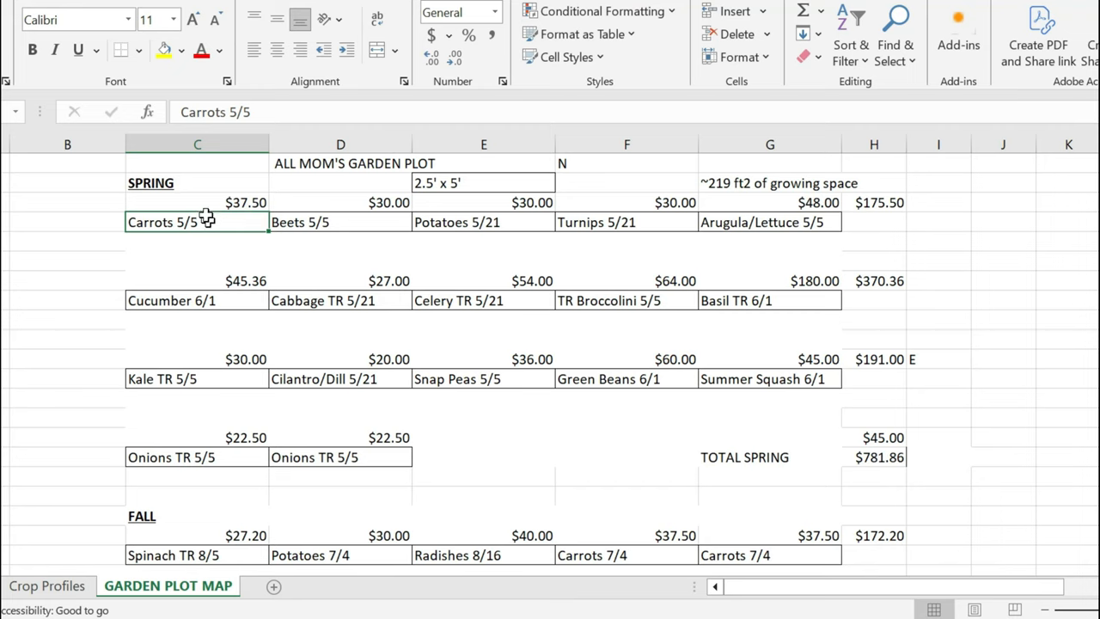
pyautogui.click(196, 203)
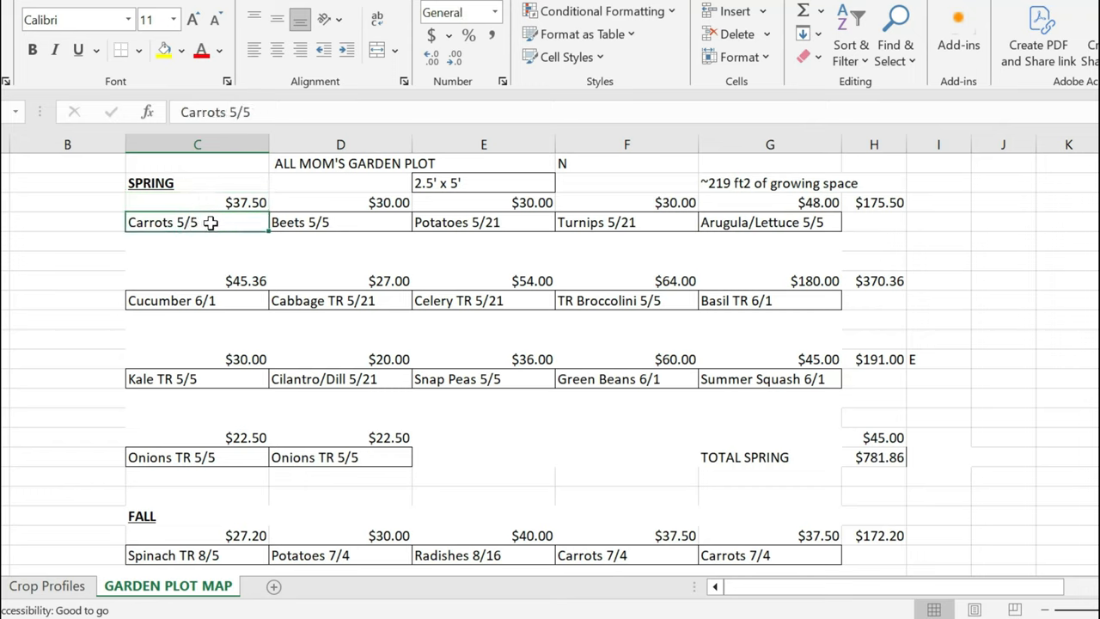
pyautogui.moveTo(234, 229)
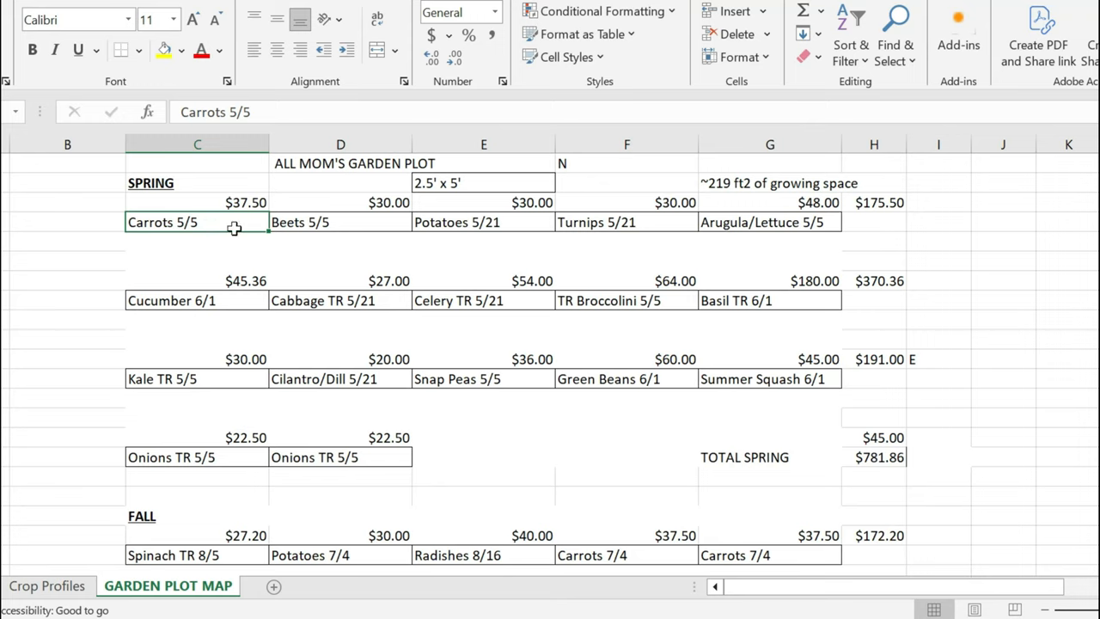
pyautogui.moveTo(337, 258)
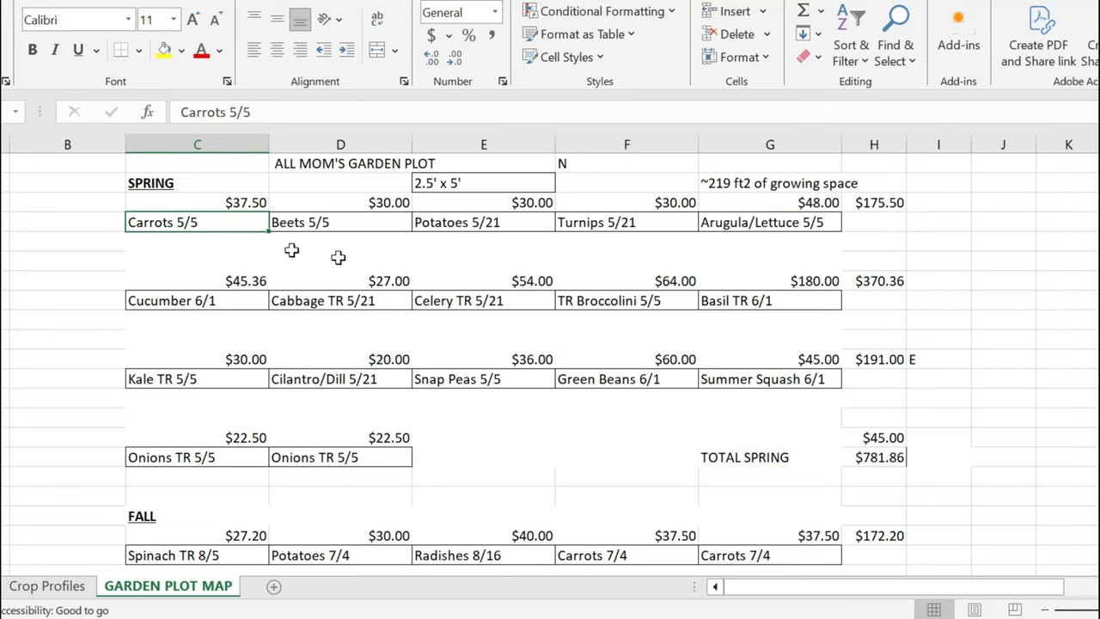
pyautogui.moveTo(244, 235)
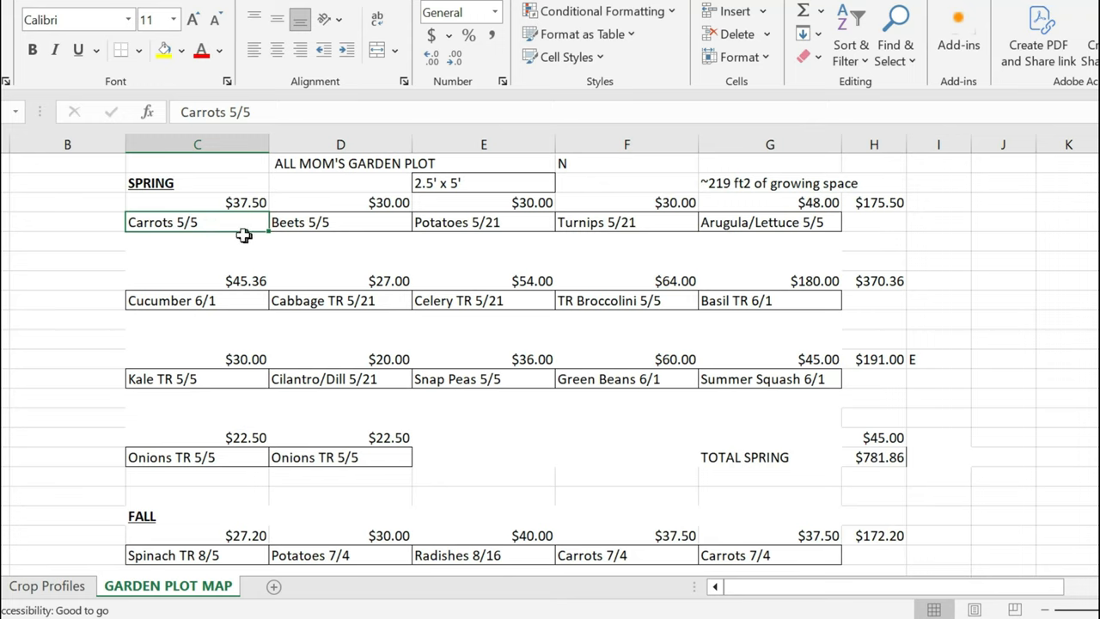
pyautogui.moveTo(233, 206)
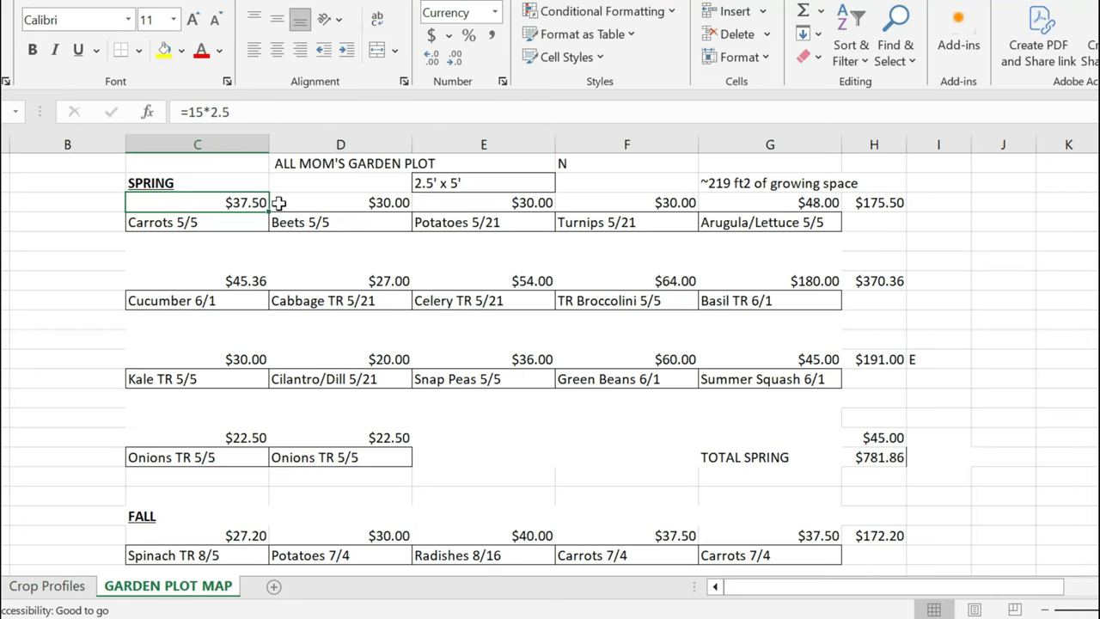
pyautogui.moveTo(495, 223)
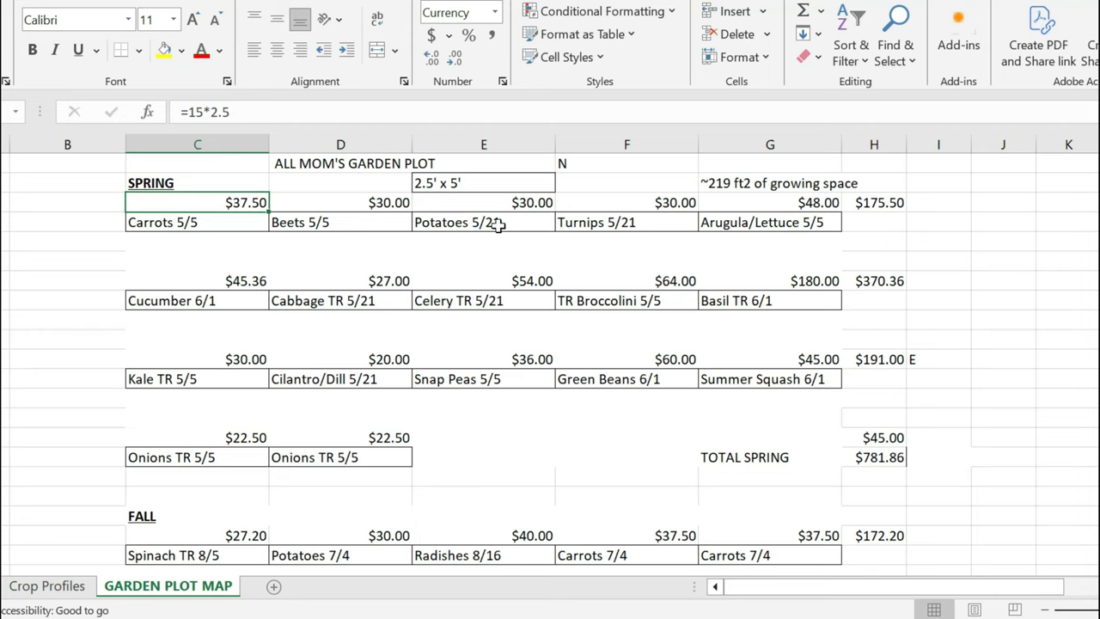
pyautogui.click(483, 222)
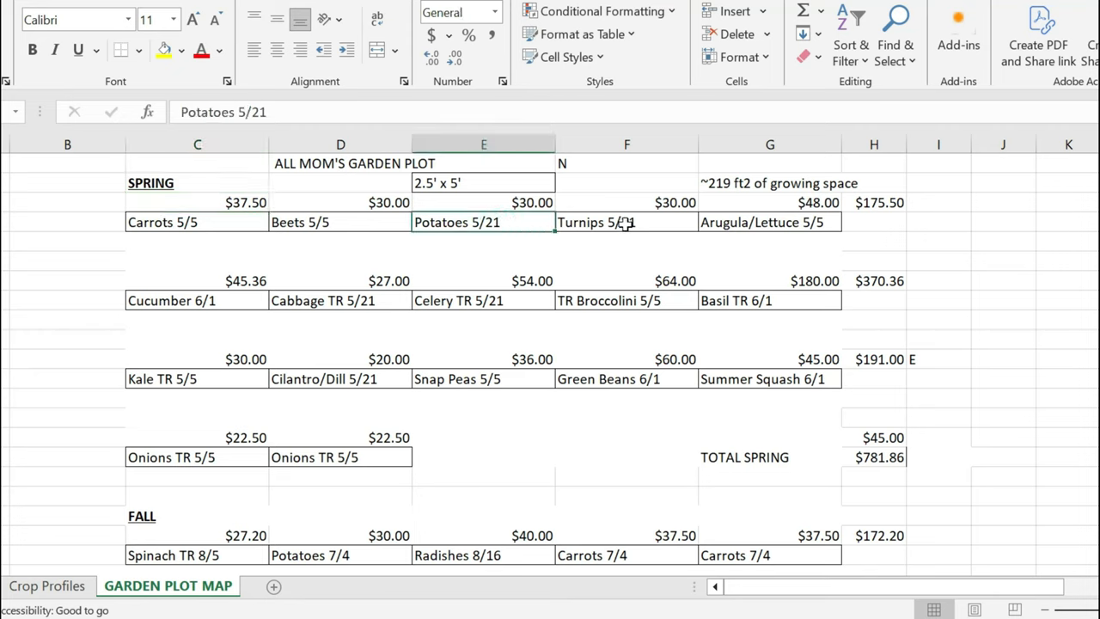
pyautogui.click(626, 221)
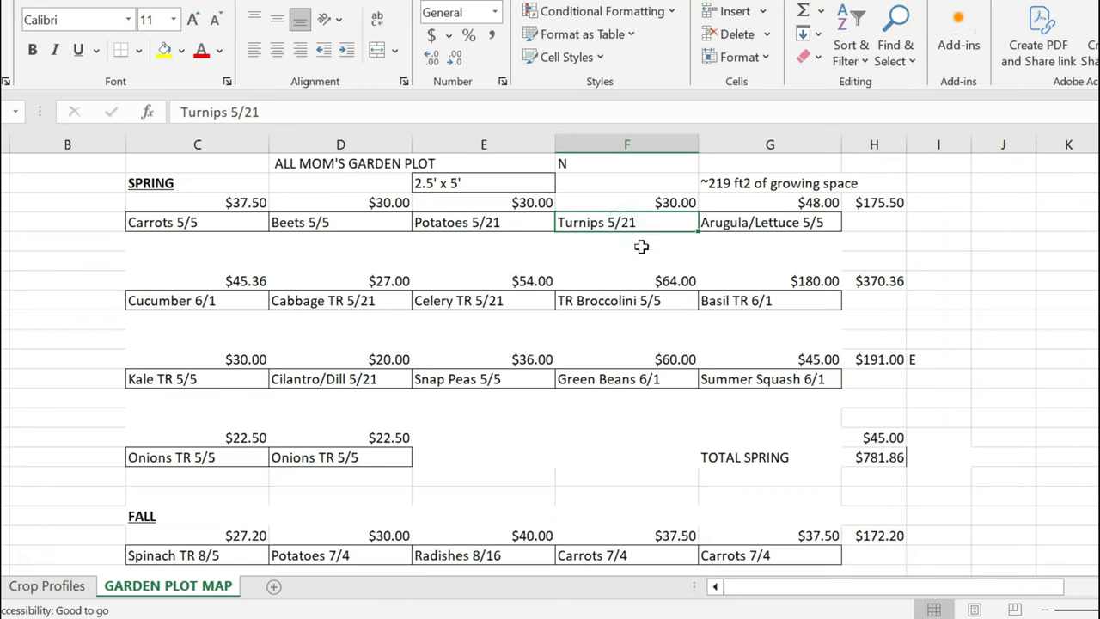
pyautogui.moveTo(667, 233)
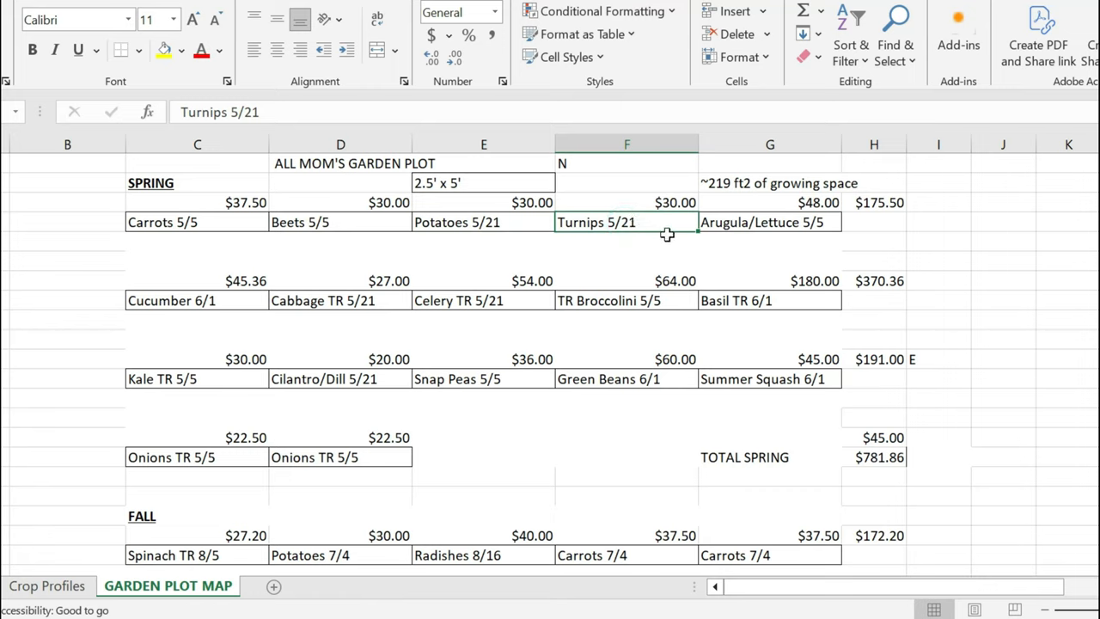
pyautogui.click(626, 203)
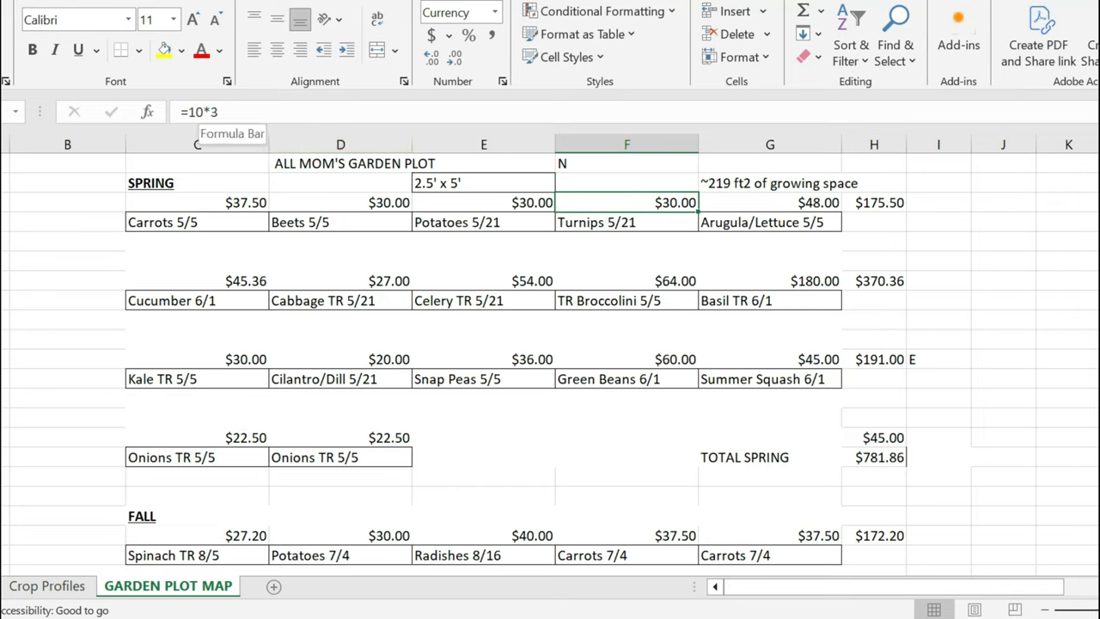
pyautogui.moveTo(367, 163)
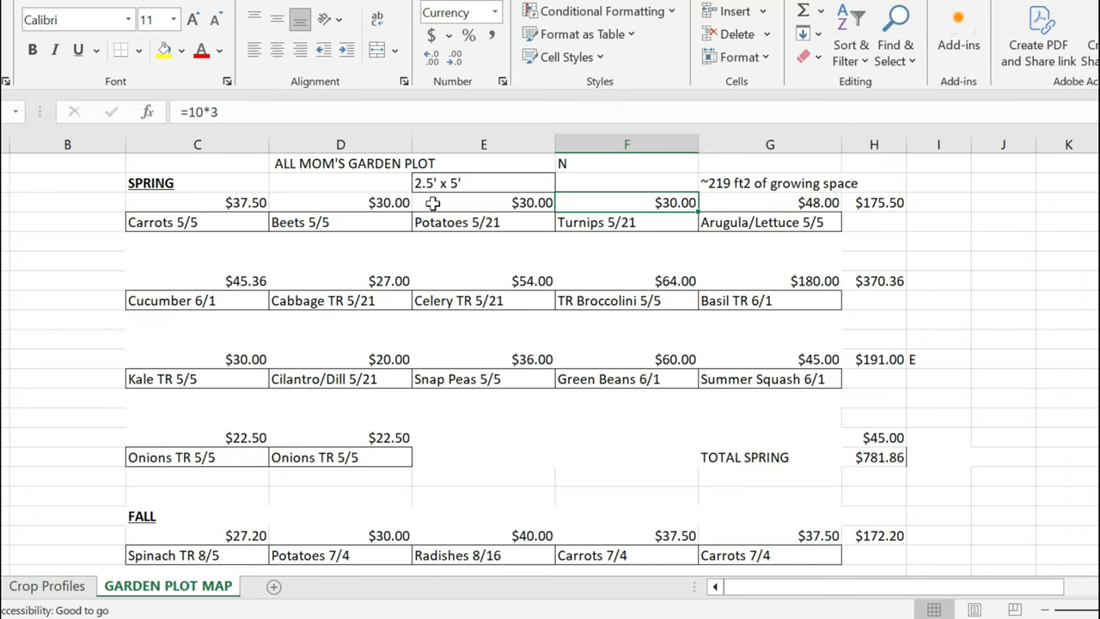
pyautogui.moveTo(567, 216)
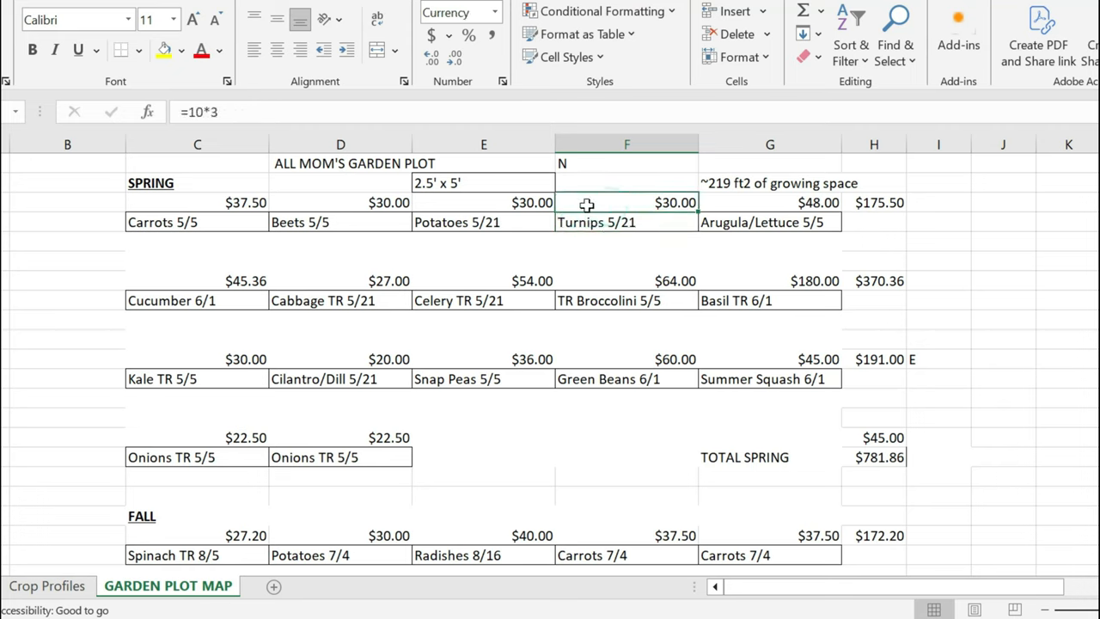
pyautogui.moveTo(615, 233)
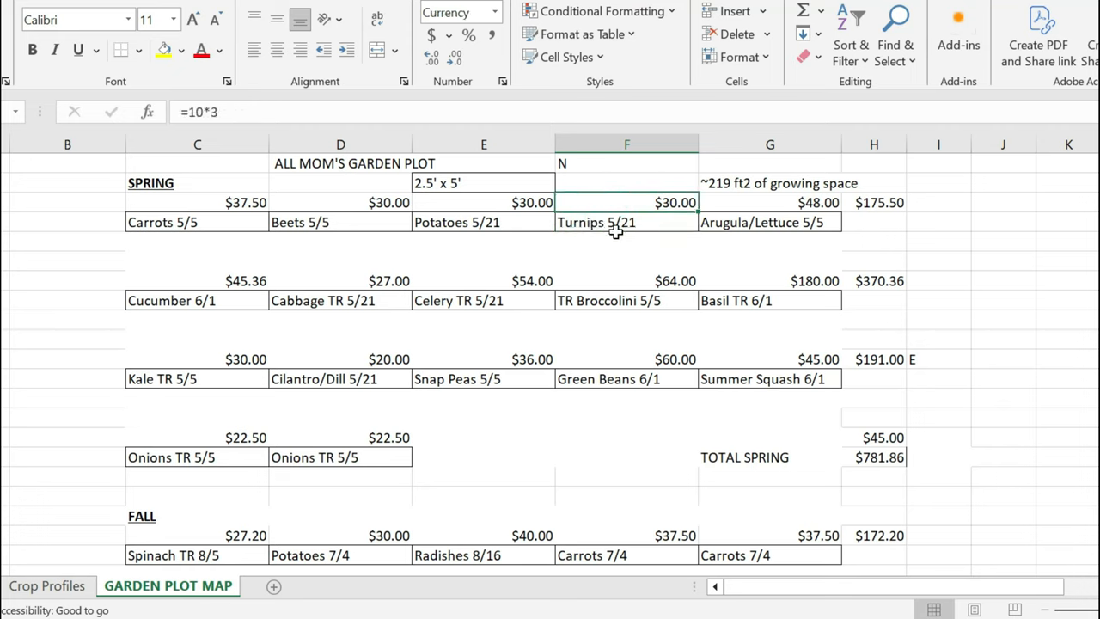
pyautogui.moveTo(629, 223)
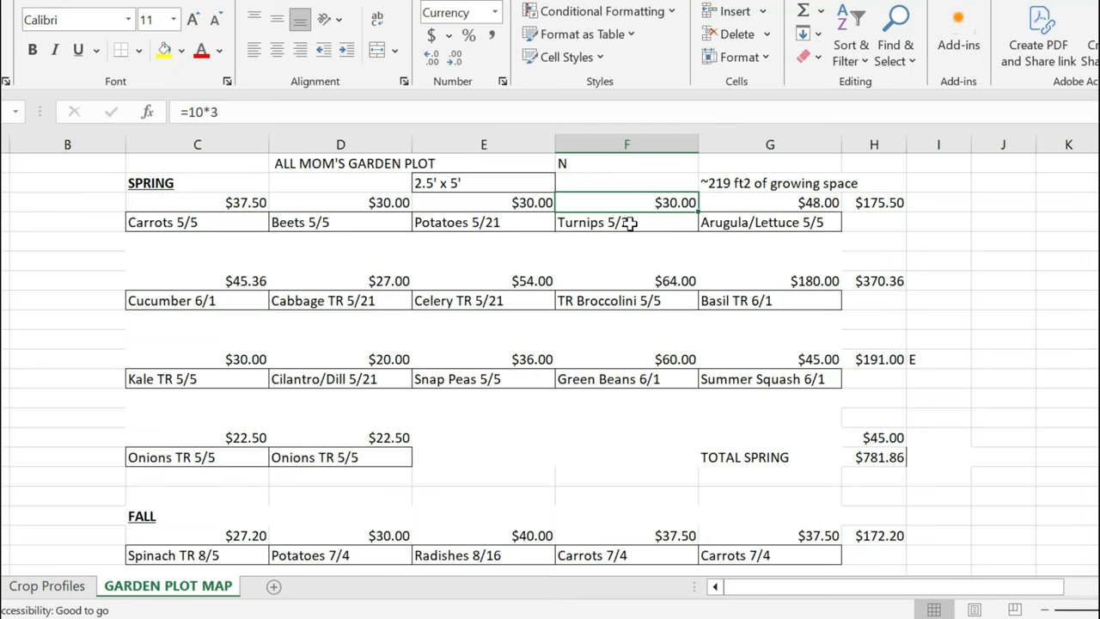
pyautogui.moveTo(705, 237)
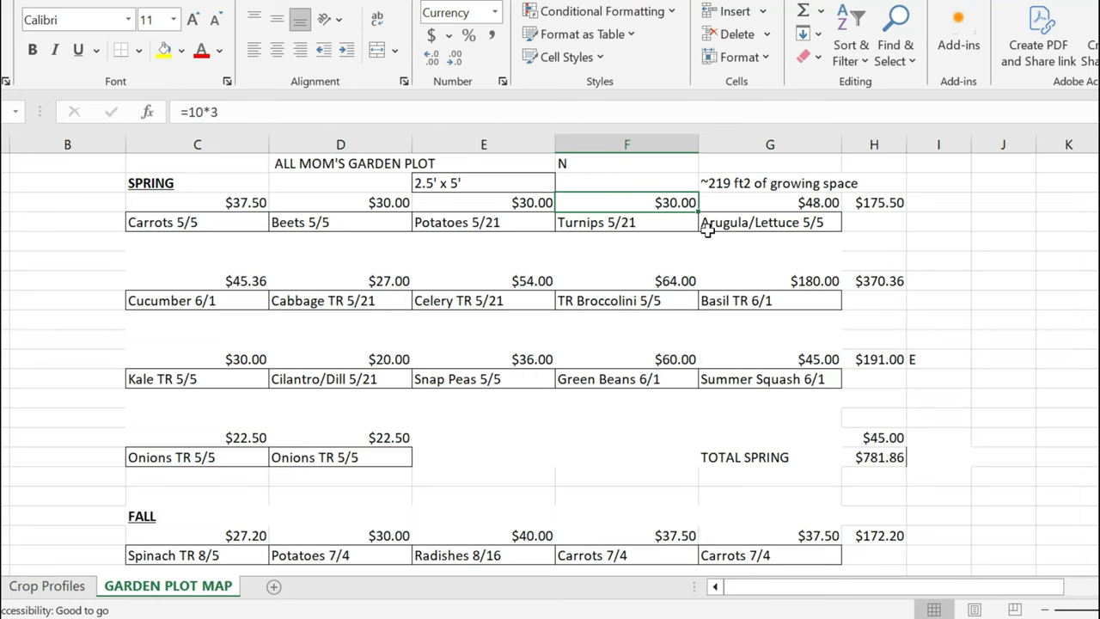
pyautogui.click(770, 222)
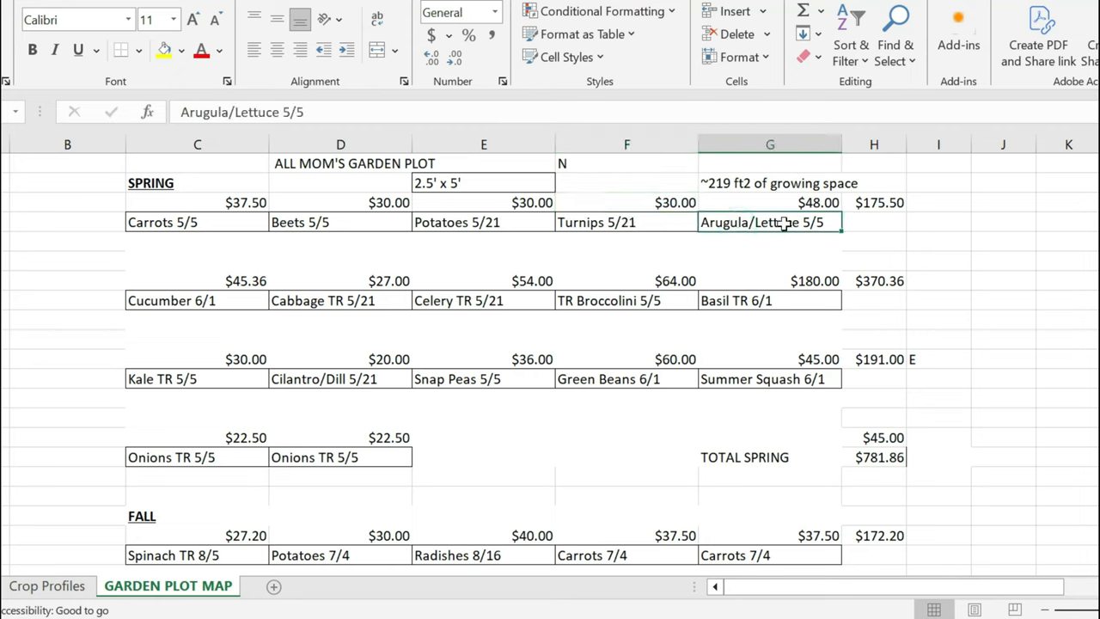
pyautogui.click(776, 203)
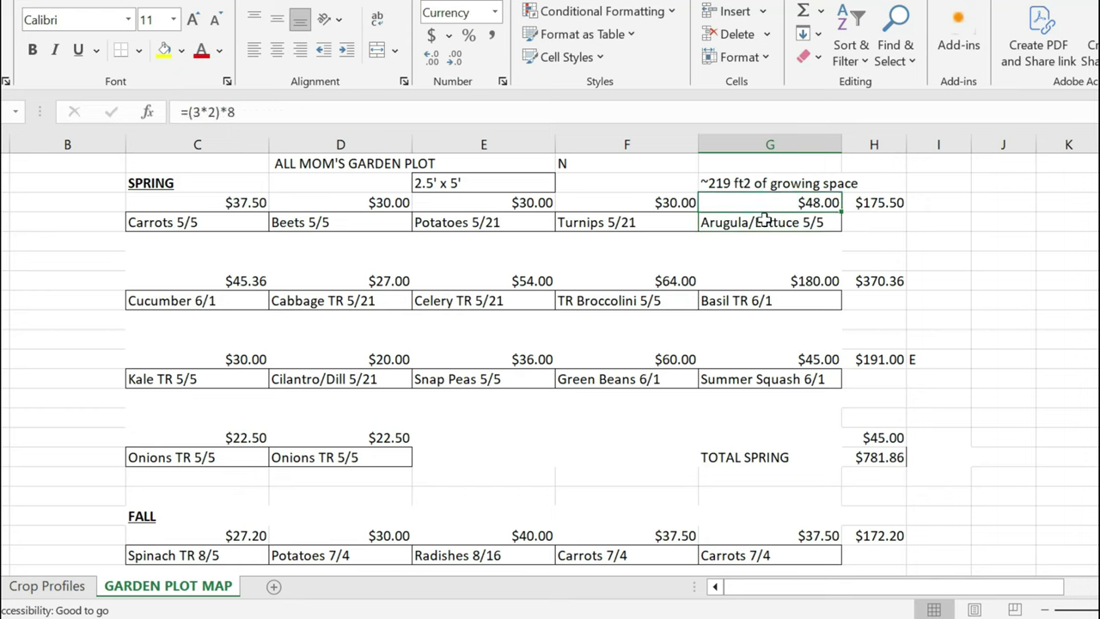
pyautogui.moveTo(755, 234)
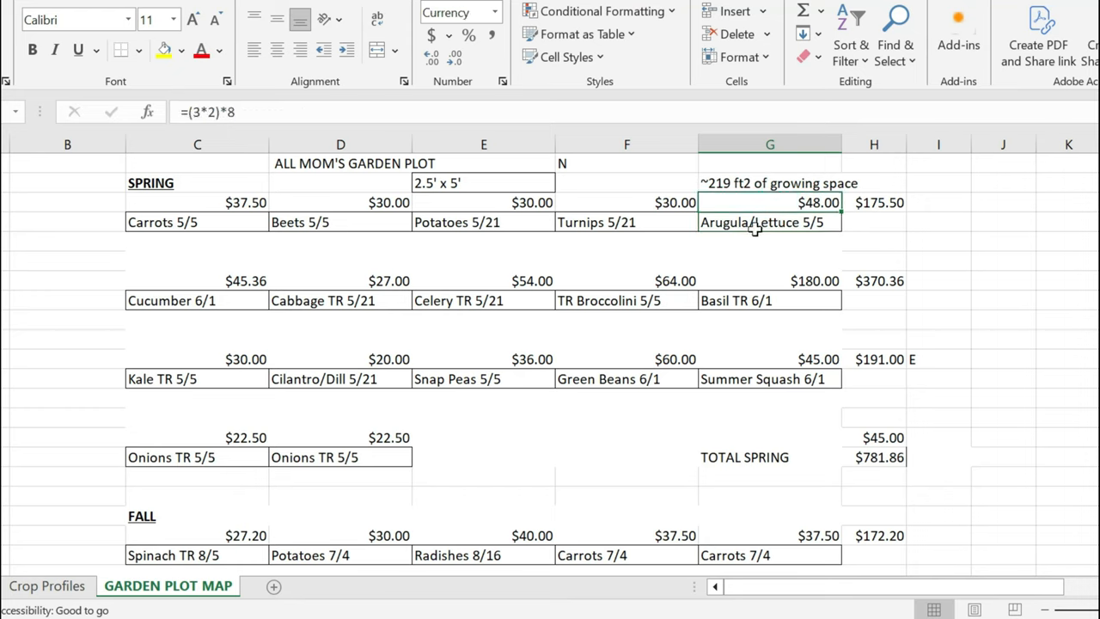
pyautogui.moveTo(760, 216)
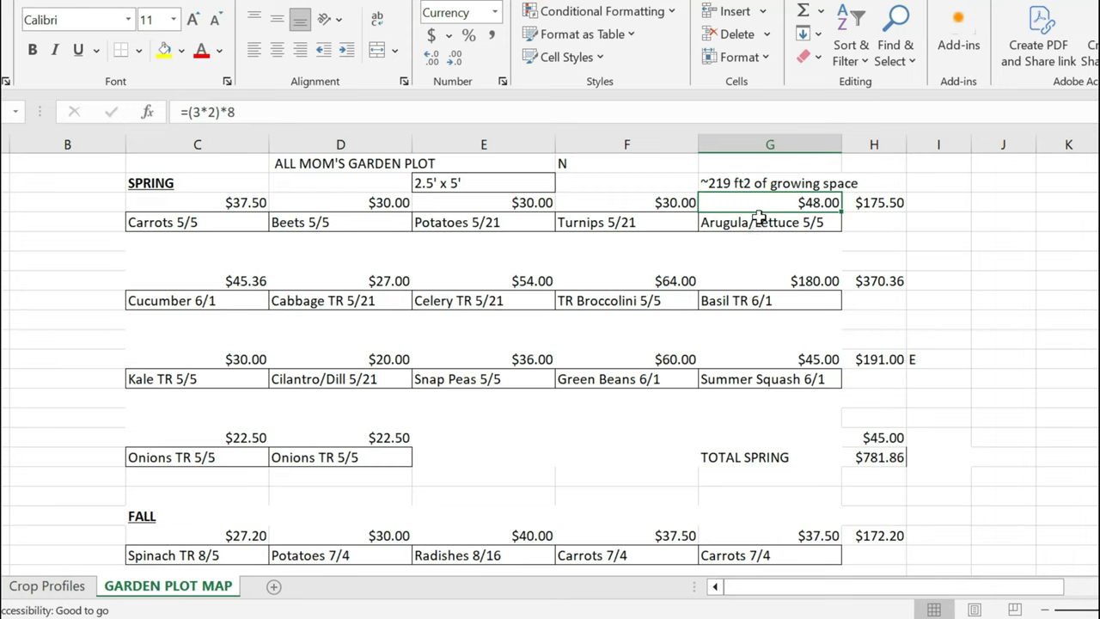
pyautogui.moveTo(753, 225)
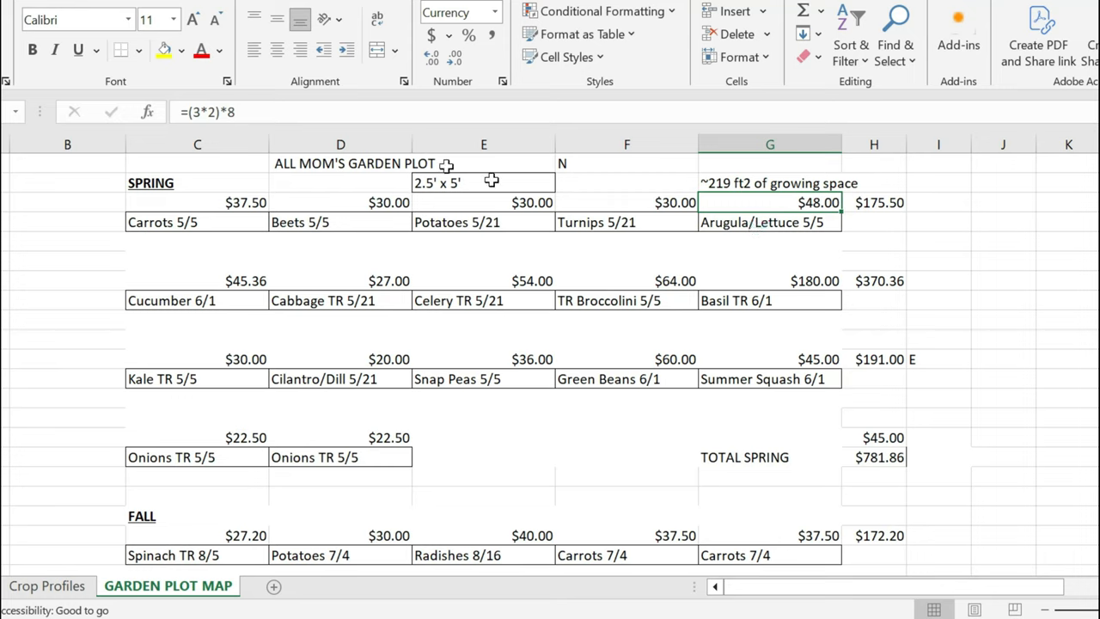
pyautogui.click(196, 144)
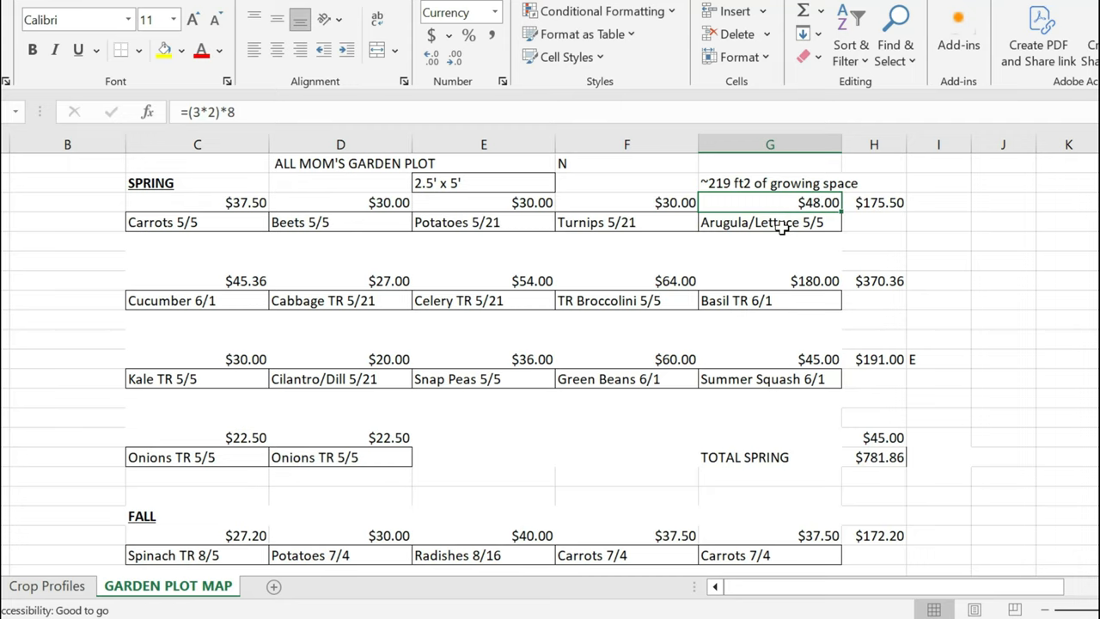
pyautogui.moveTo(845, 266)
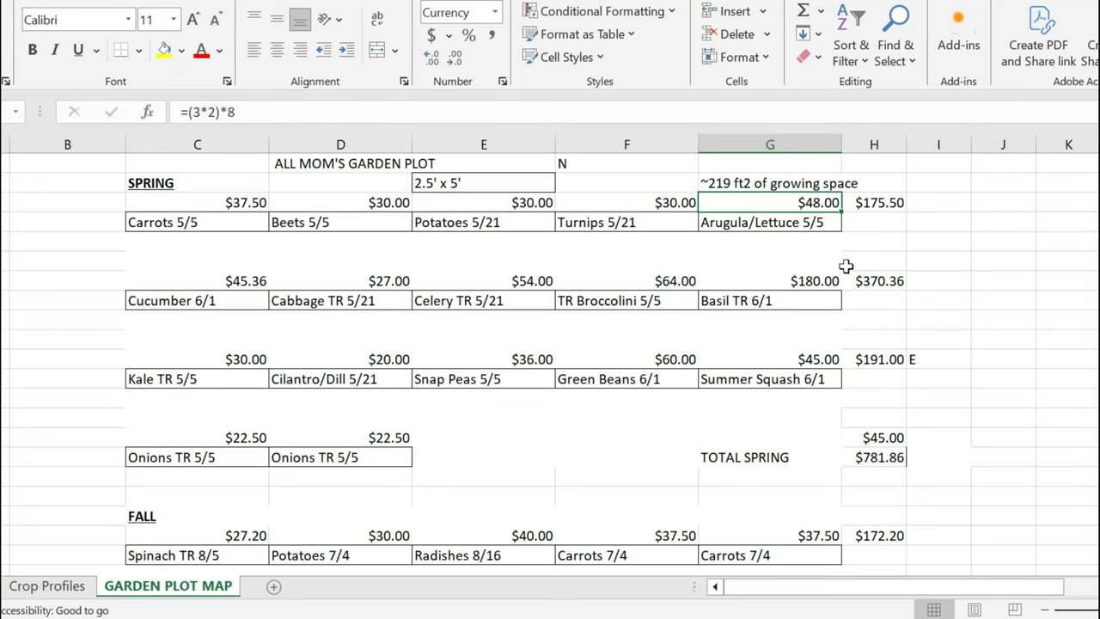
pyautogui.moveTo(612, 202)
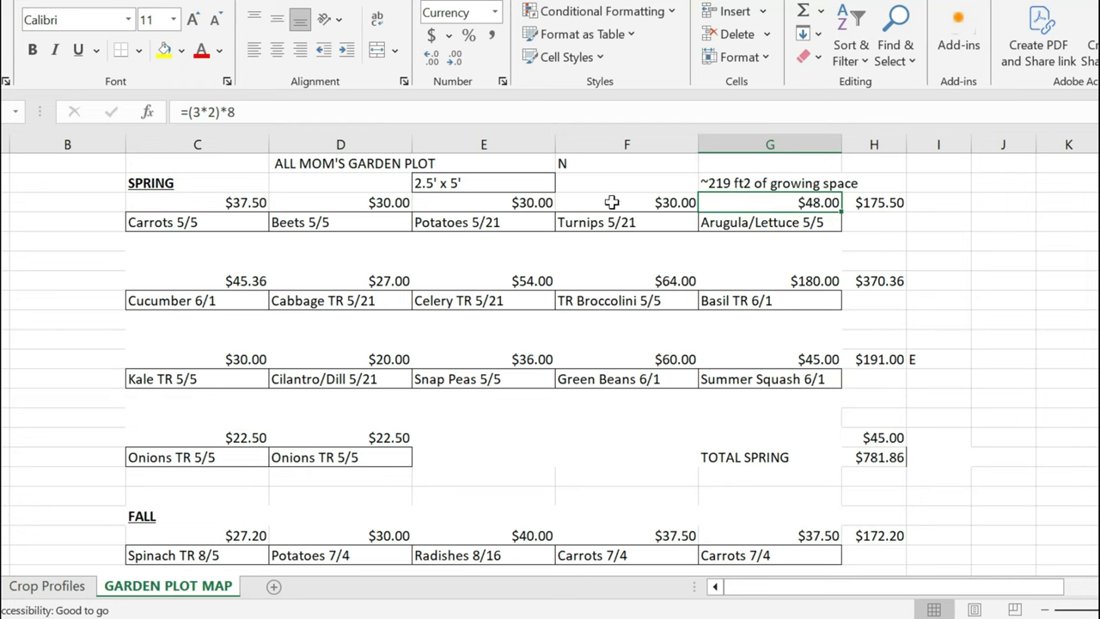
pyautogui.moveTo(954, 281)
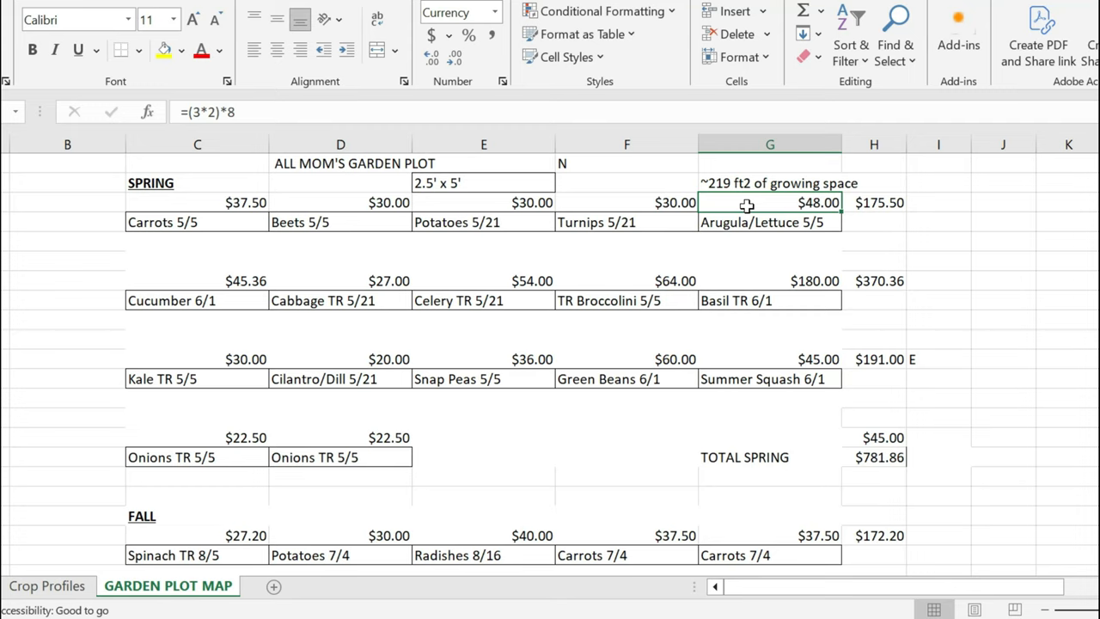
pyautogui.moveTo(484, 335)
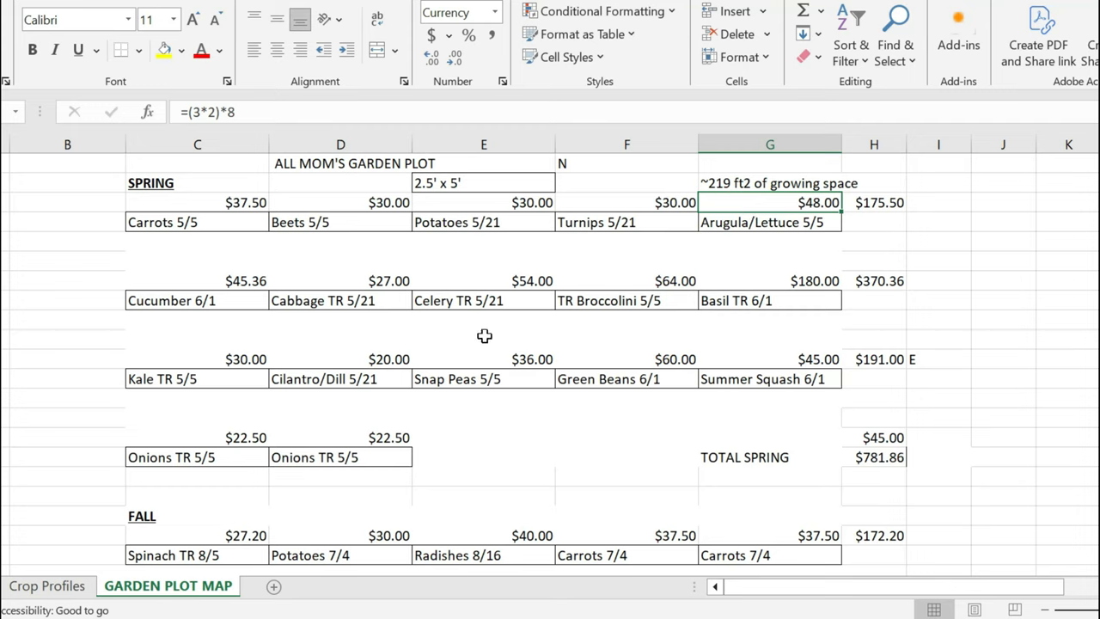
pyautogui.moveTo(423, 368)
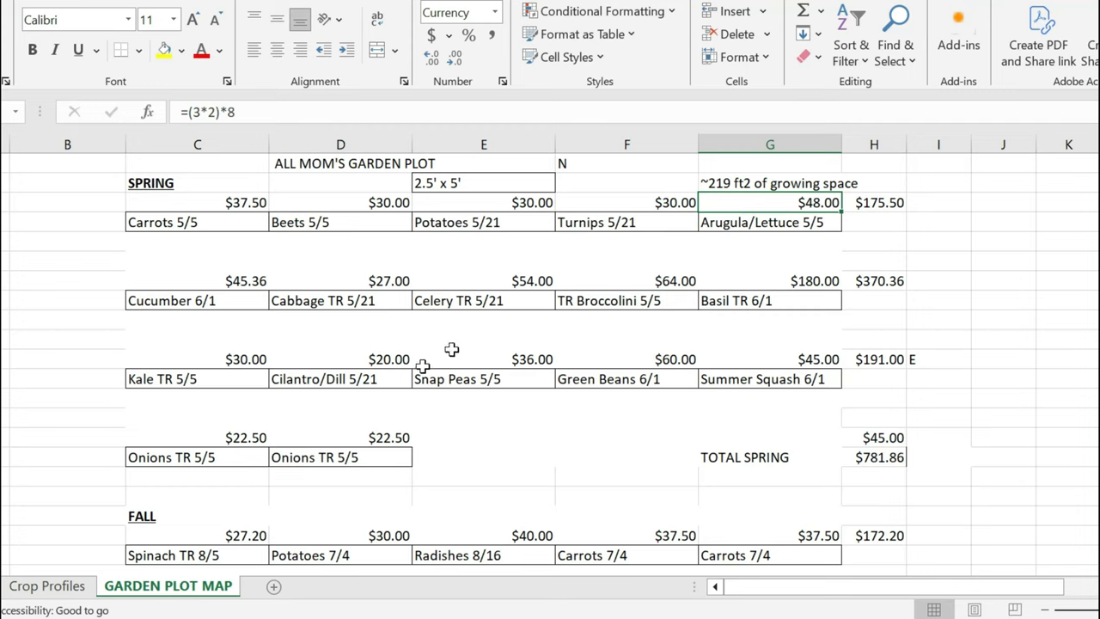
pyautogui.moveTo(636, 313)
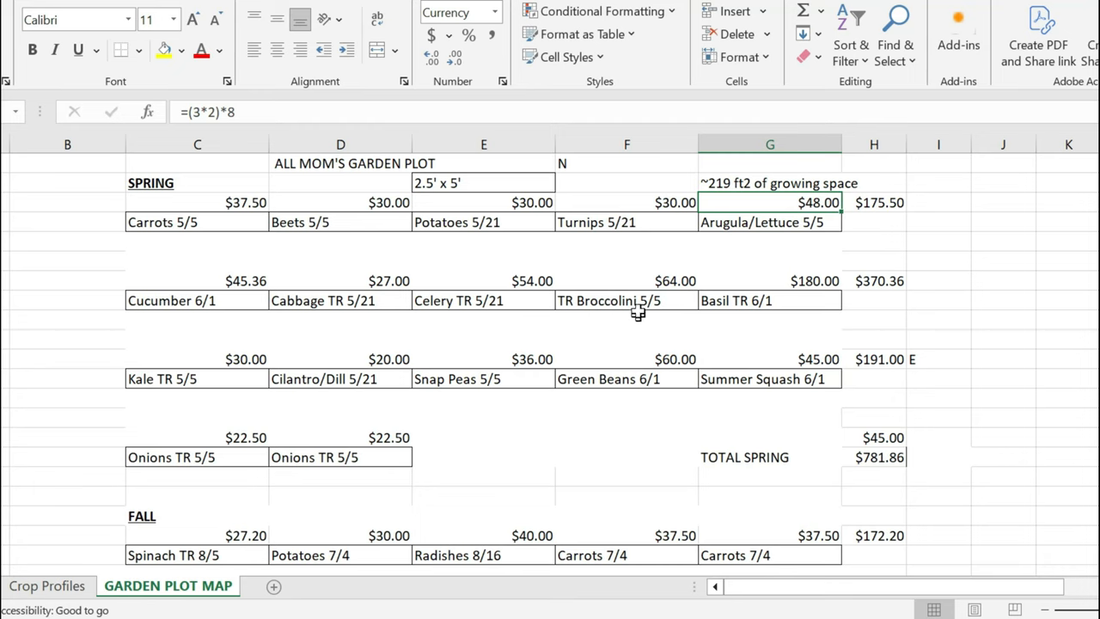
# Check the TR Broccolini 5/5 bed entry and the formula behind its value.
pyautogui.click(626, 299)
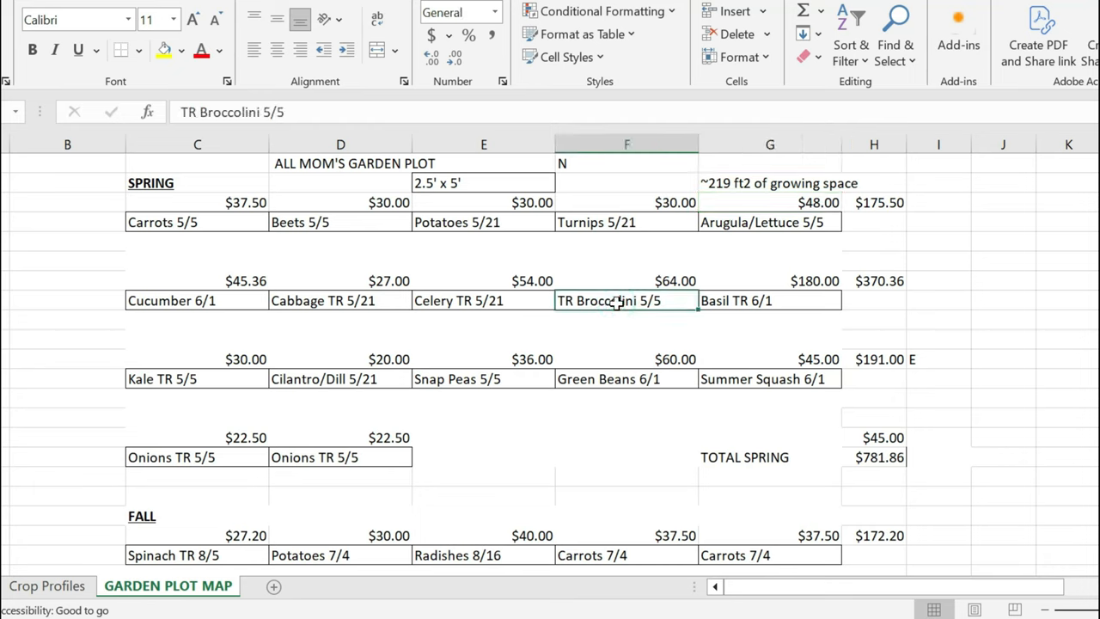
pyautogui.moveTo(646, 343)
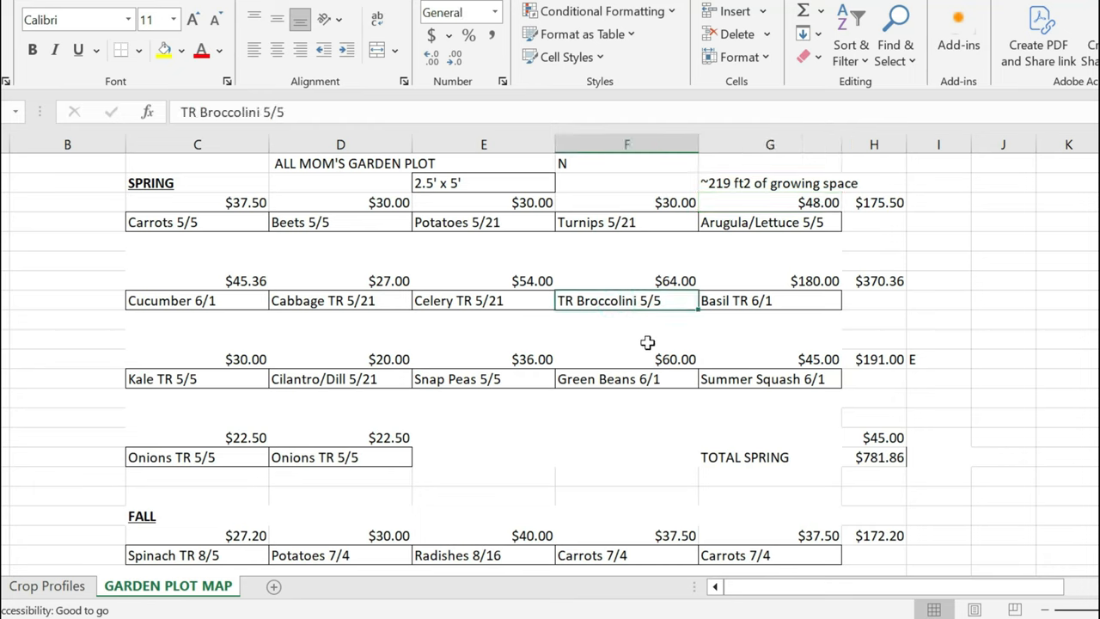
pyautogui.scroll(-3)
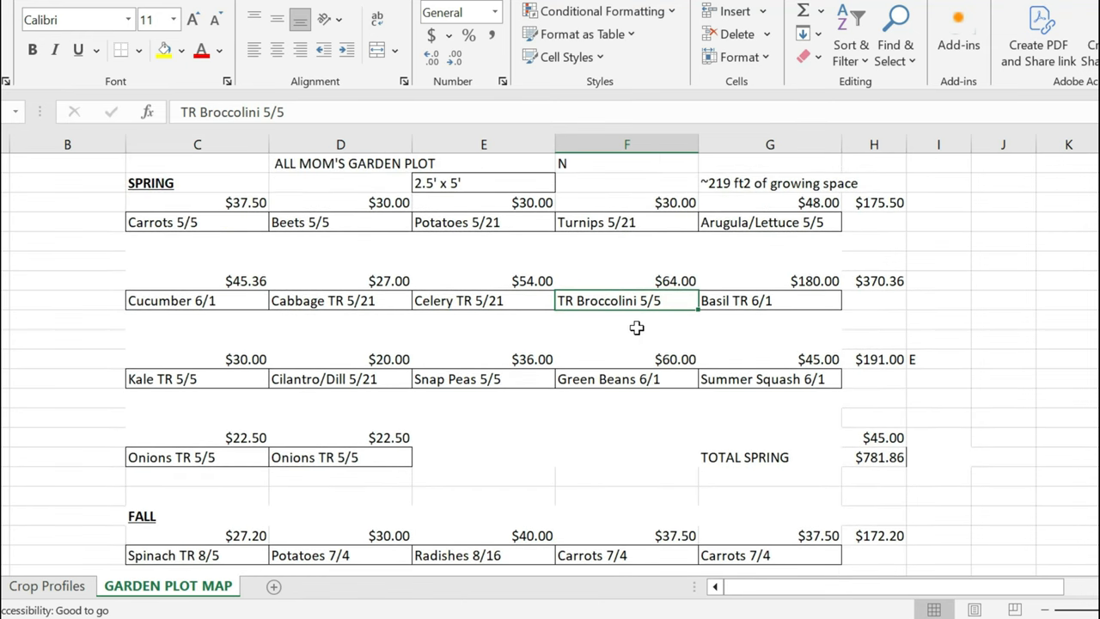
pyautogui.moveTo(615, 302)
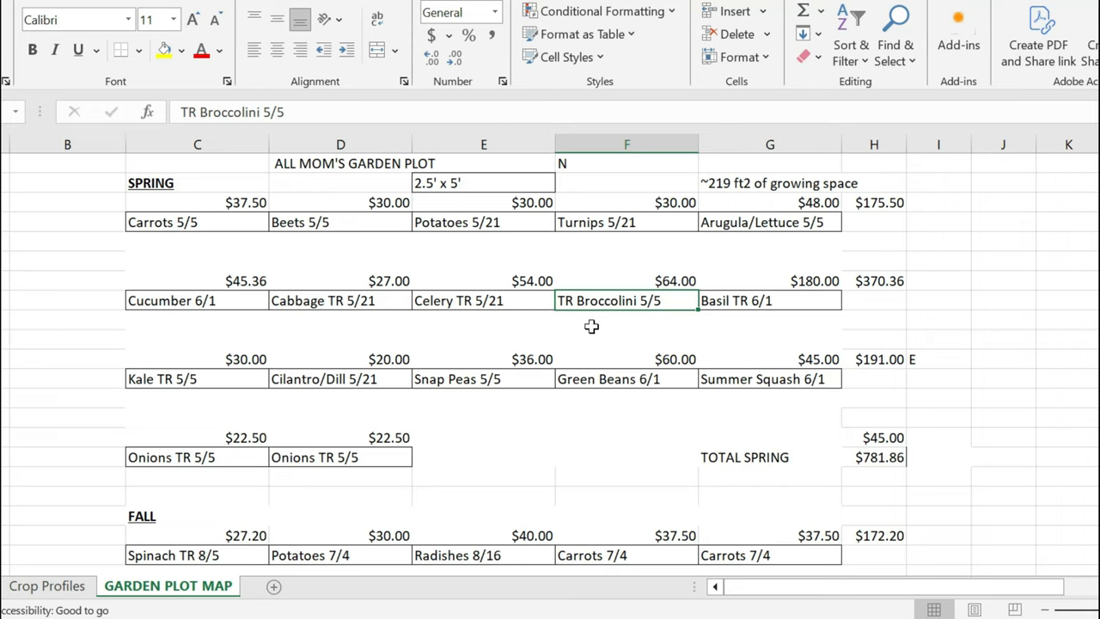
pyautogui.moveTo(607, 316)
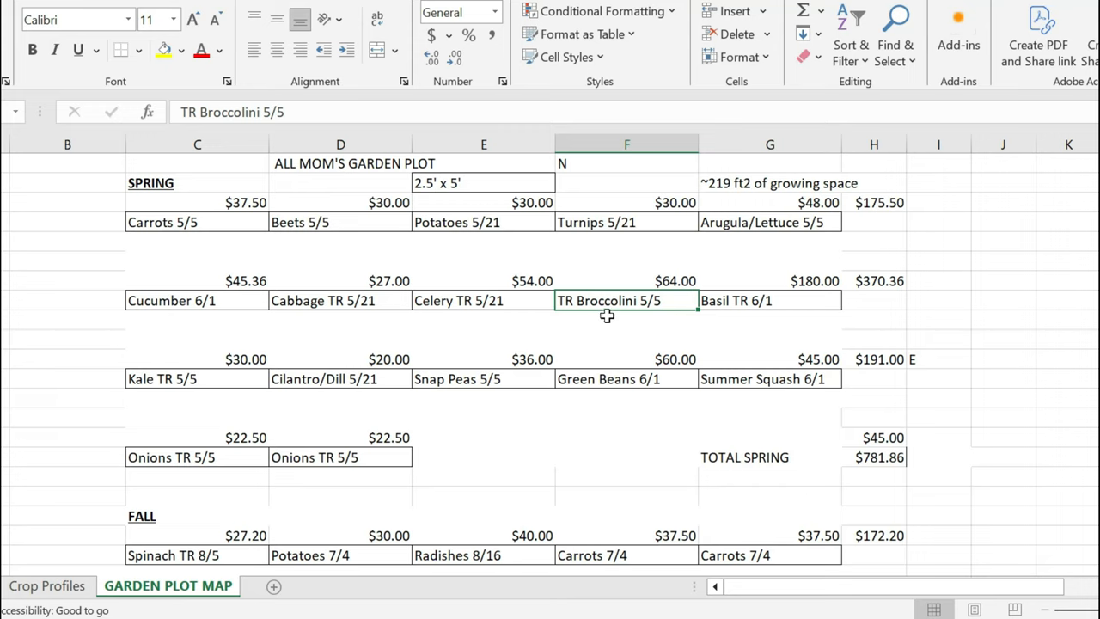
pyautogui.moveTo(635, 284)
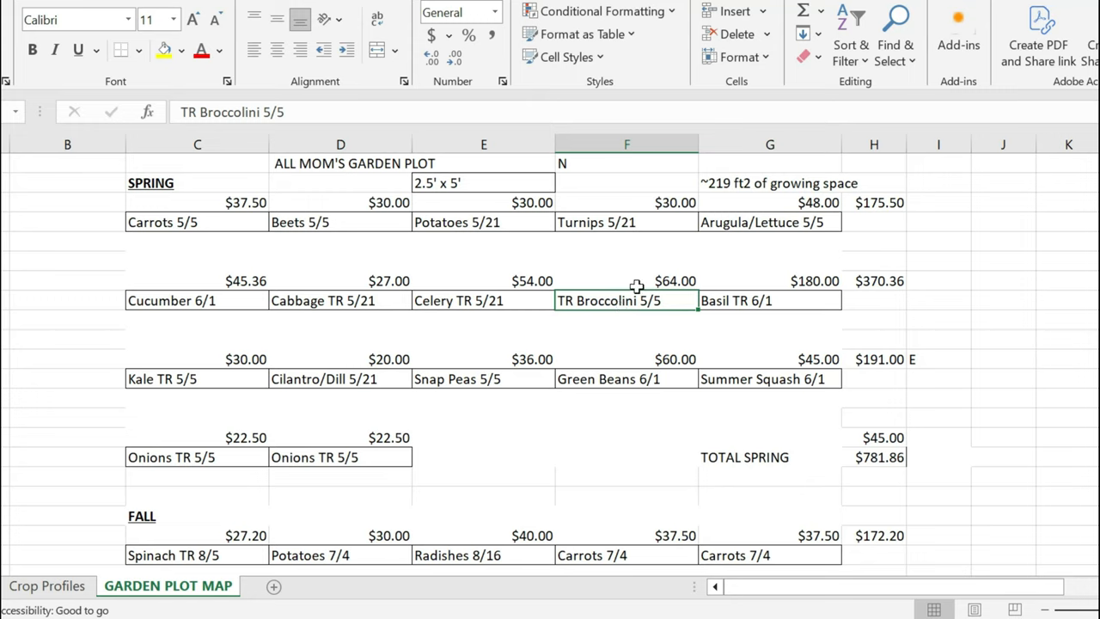
pyautogui.moveTo(632, 280)
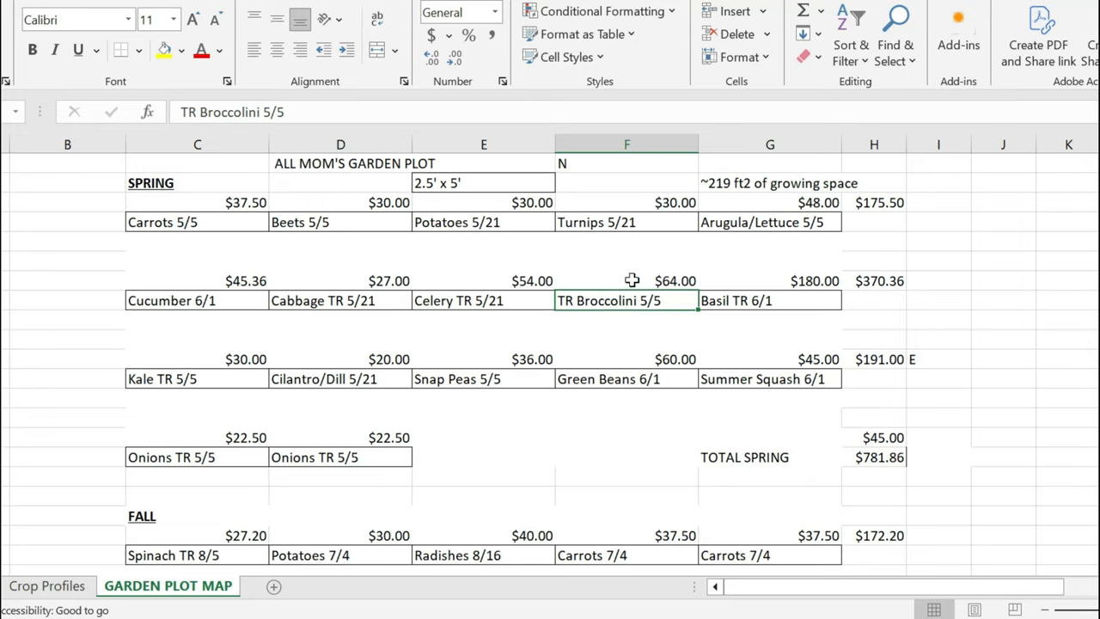
pyautogui.moveTo(619, 317)
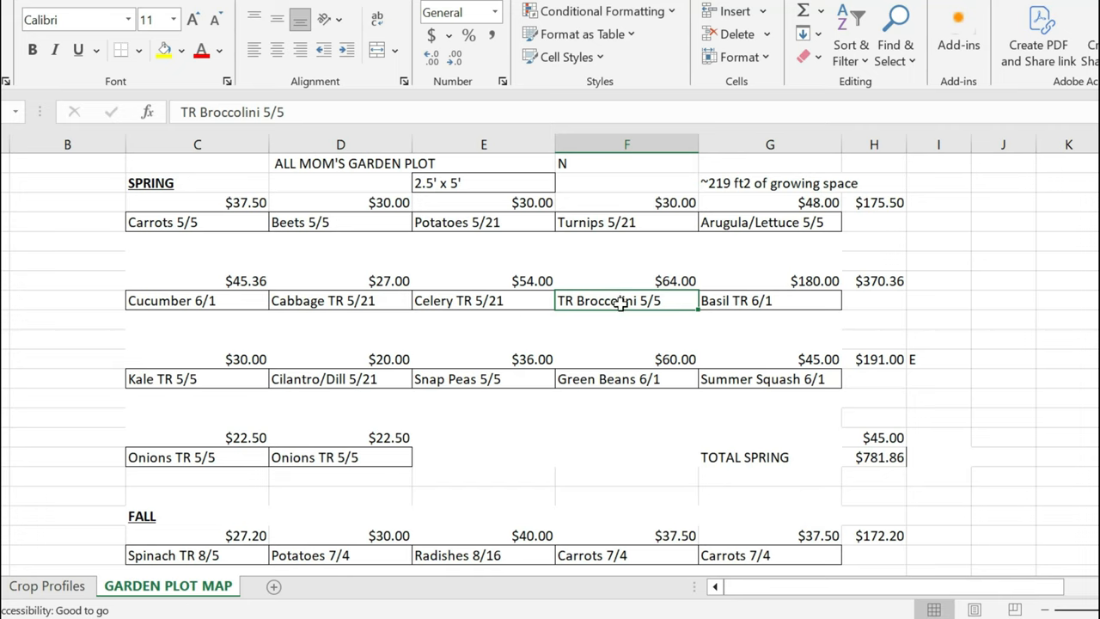
pyautogui.click(625, 282)
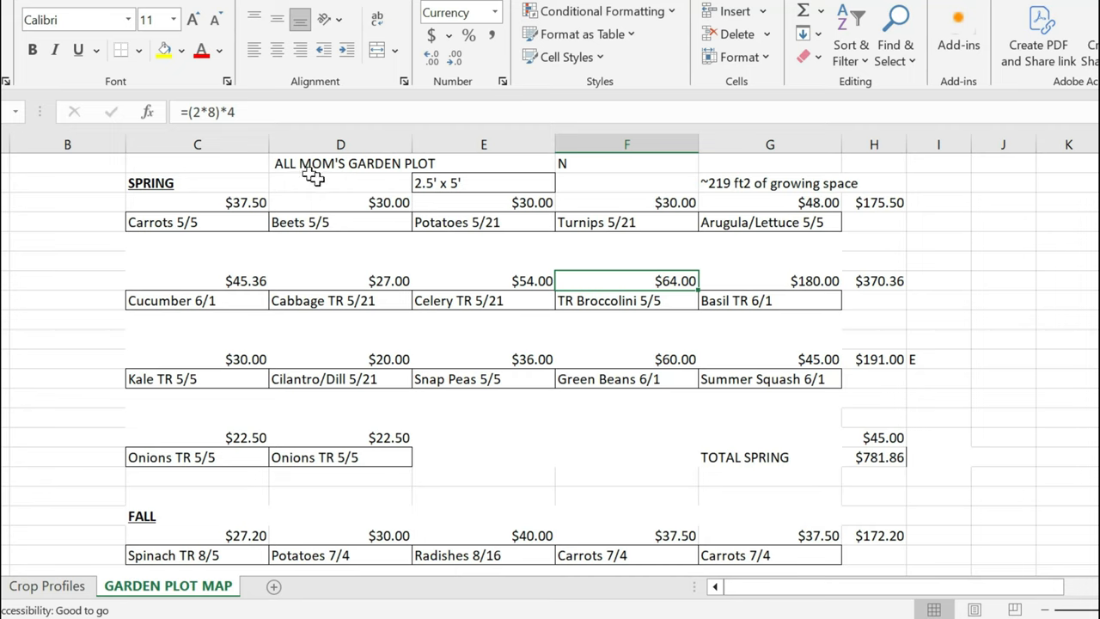
pyautogui.moveTo(327, 193)
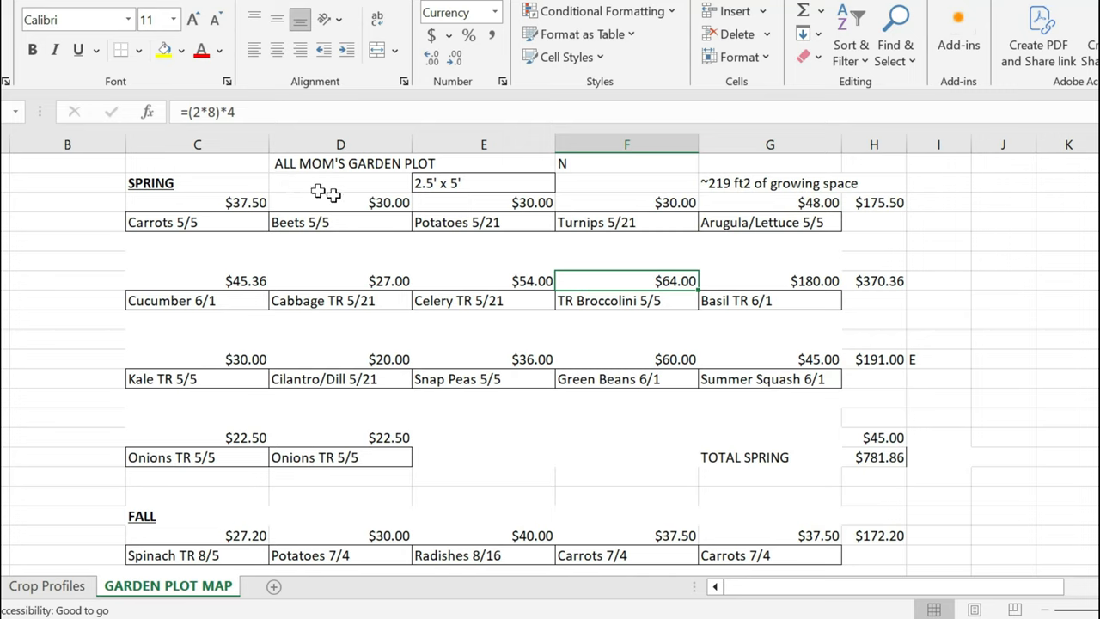
pyautogui.moveTo(323, 192)
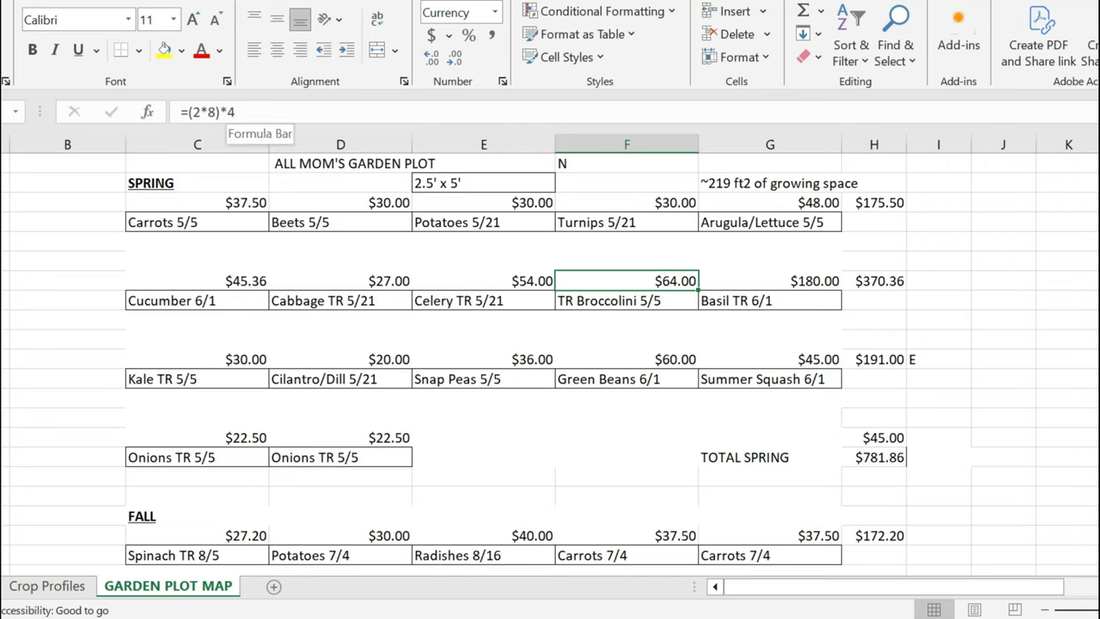
pyautogui.moveTo(249, 134)
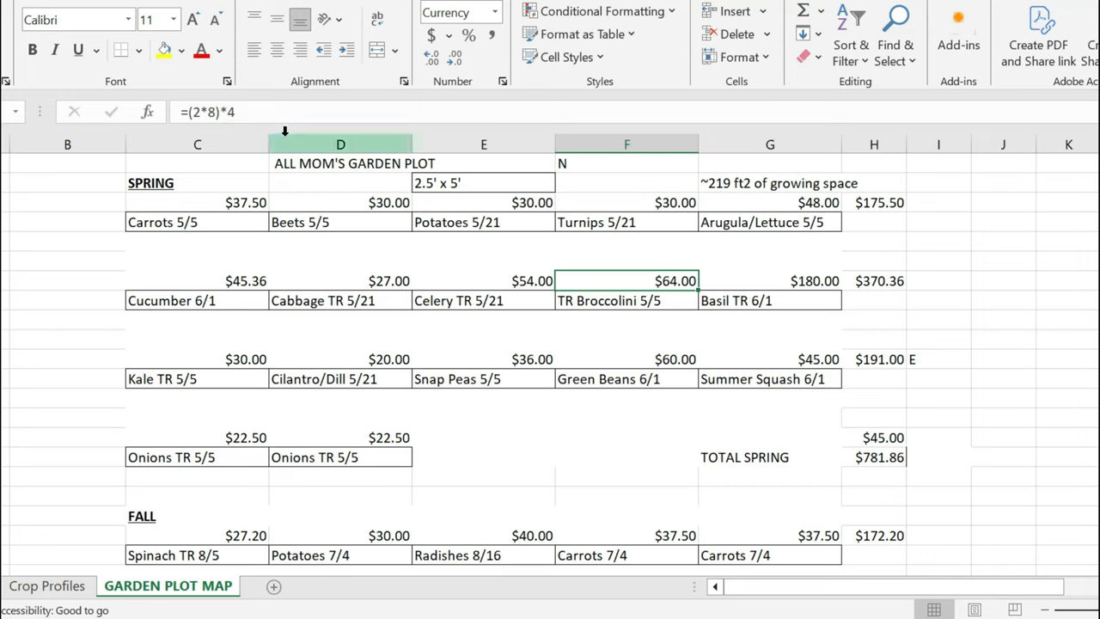
pyautogui.moveTo(282, 112)
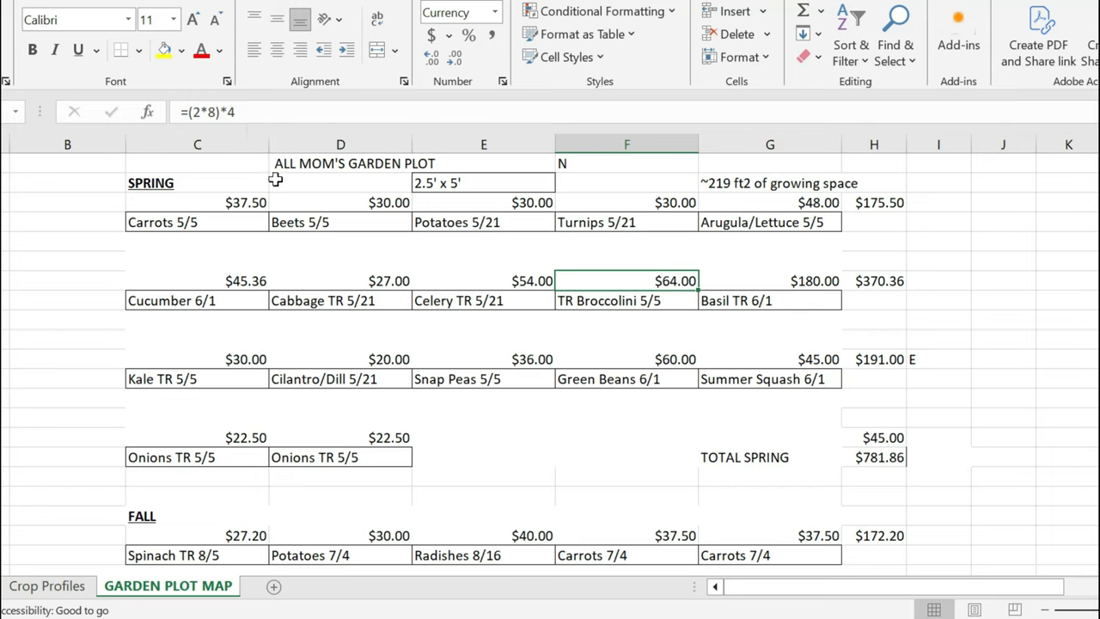
pyautogui.moveTo(406, 222)
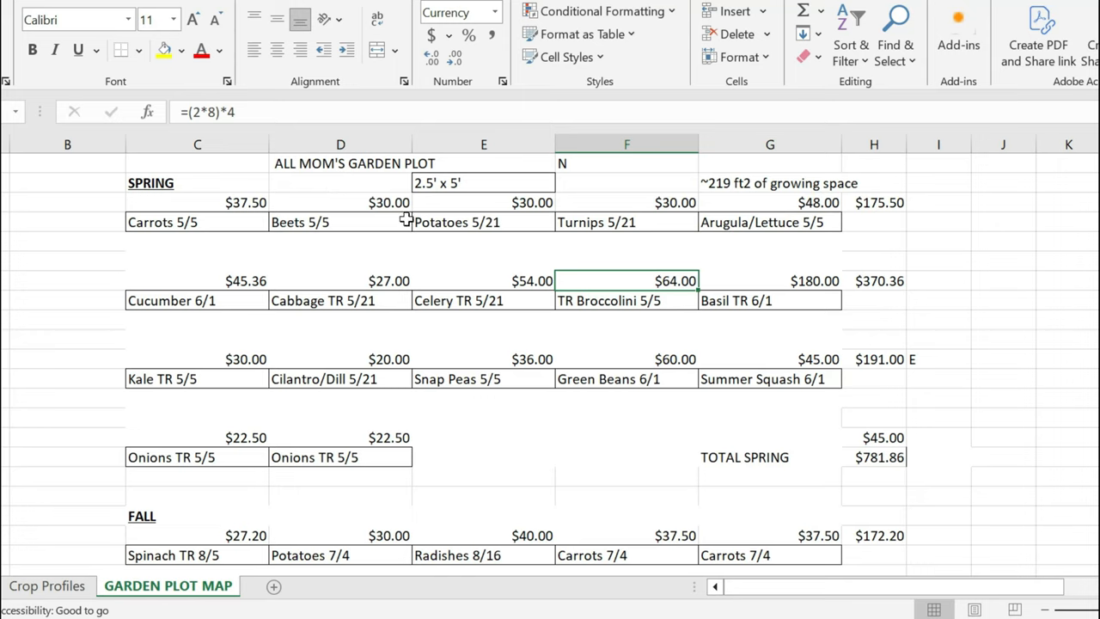
pyautogui.moveTo(650, 296)
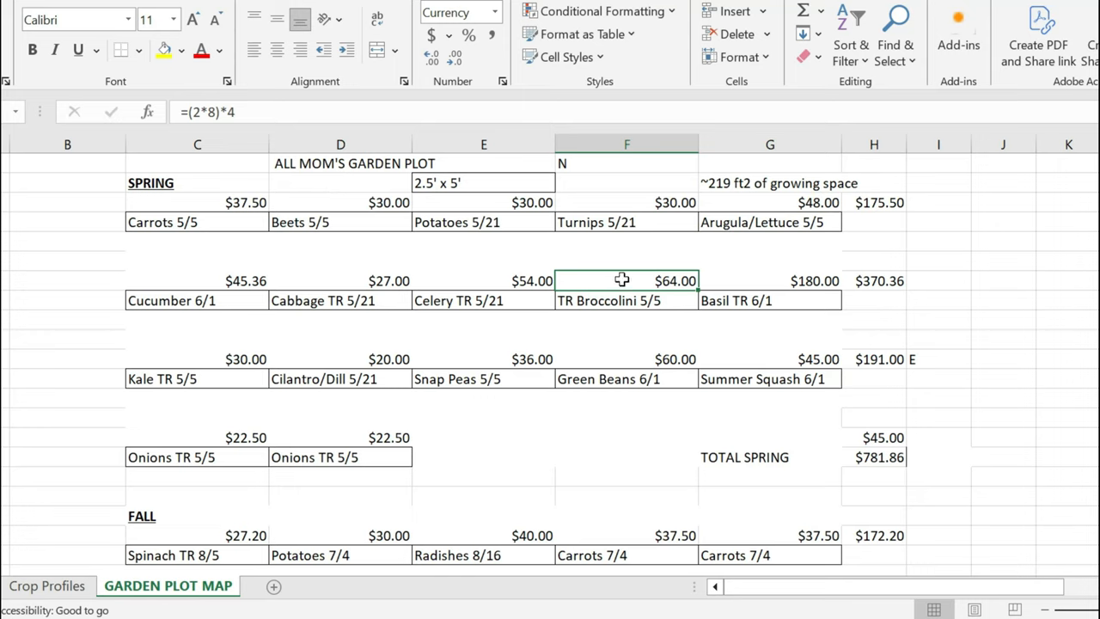
pyautogui.moveTo(568, 278)
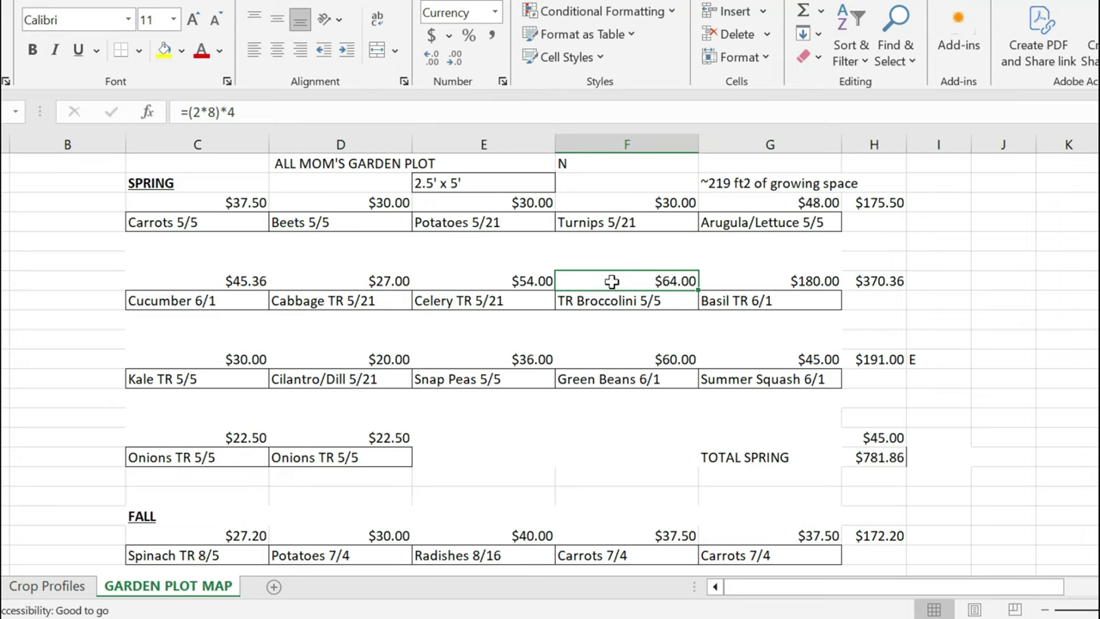
pyautogui.moveTo(589, 305)
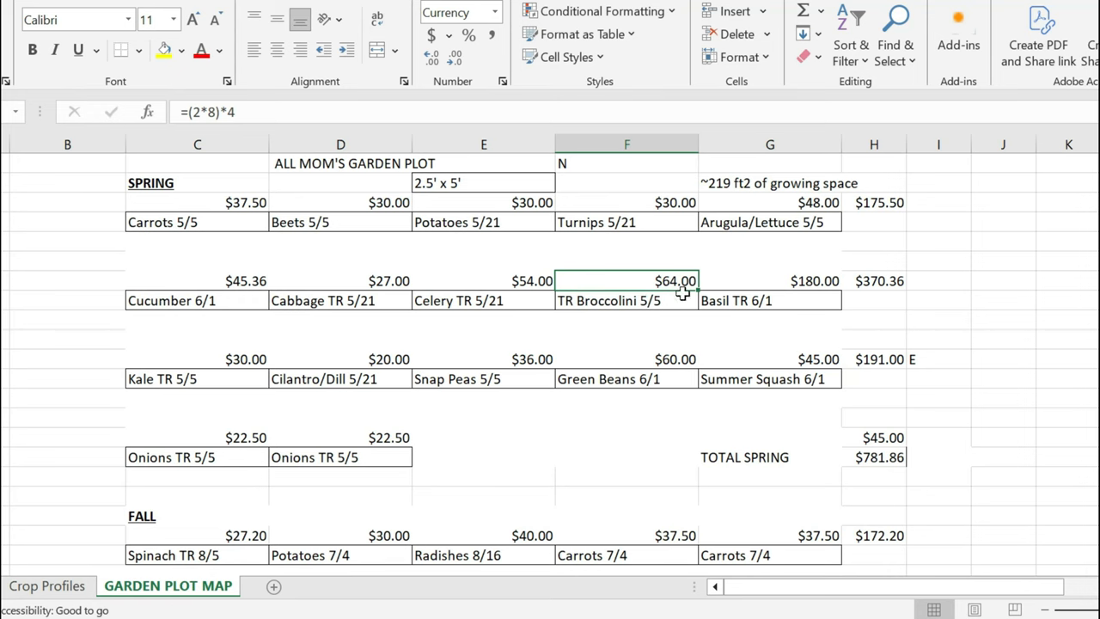
# Scroll through the True Leaf Market cart reviewing each seed's price, quantity and total.
pyautogui.scroll(-3)
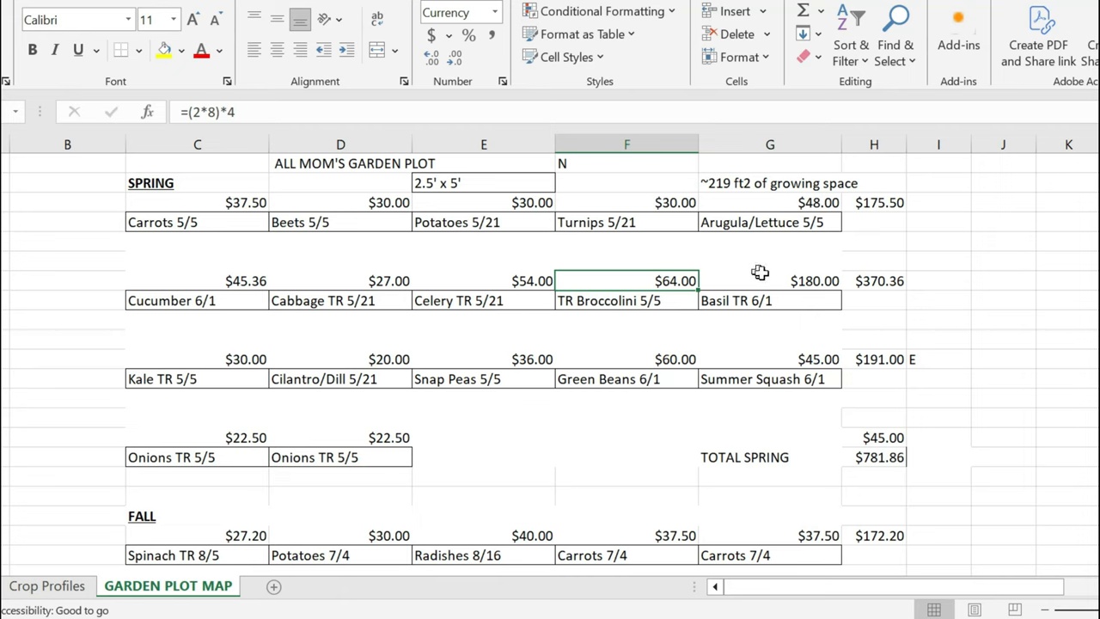
pyautogui.moveTo(188, 222)
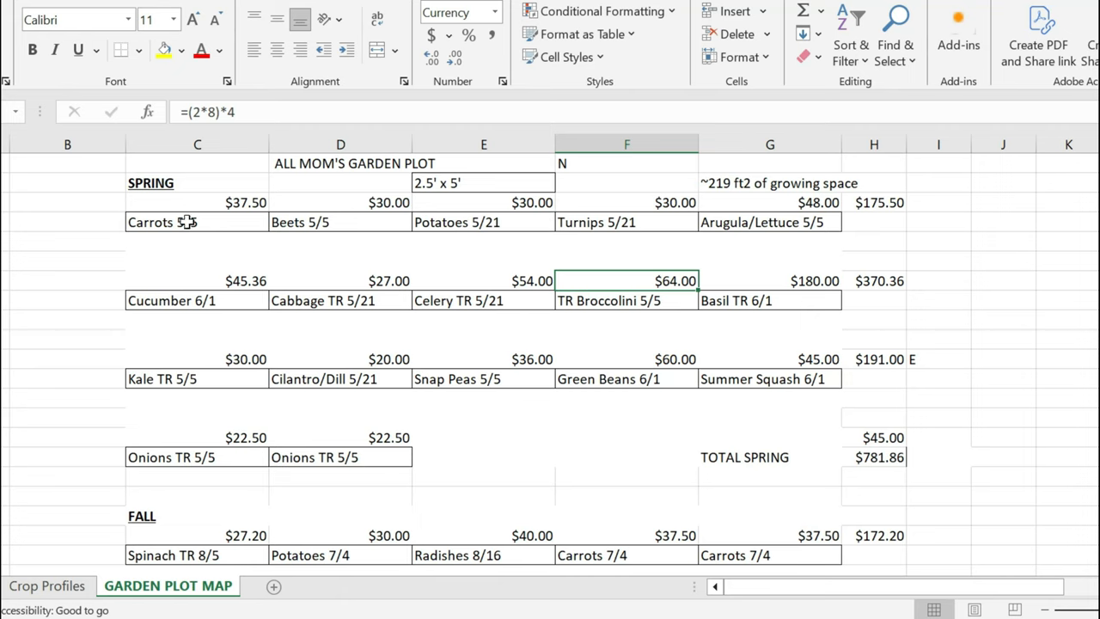
pyautogui.moveTo(179, 288)
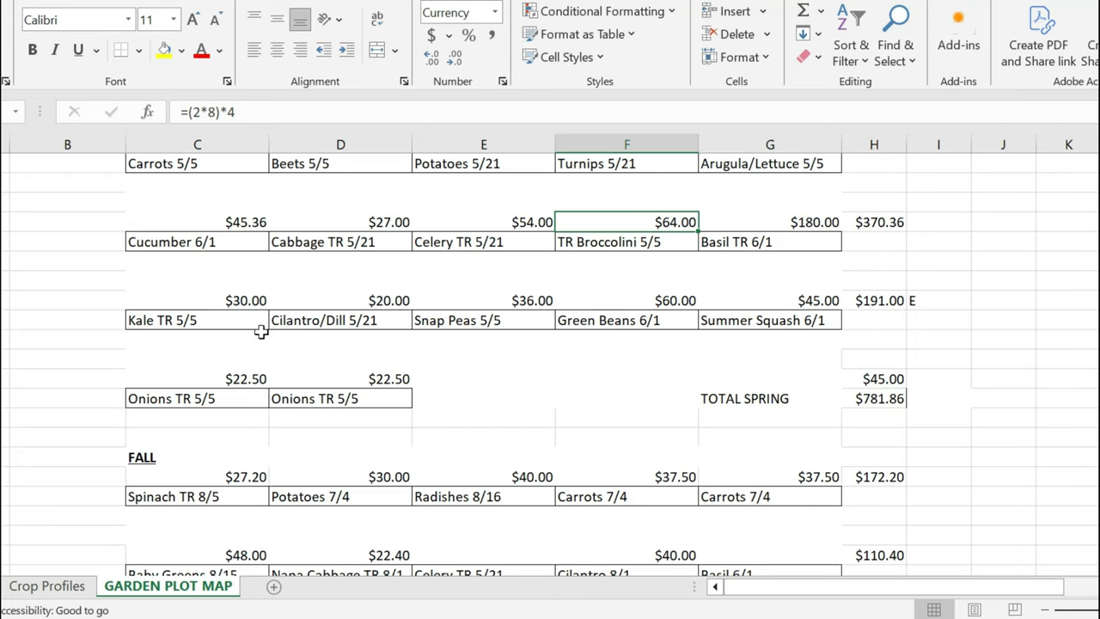
pyautogui.moveTo(163, 383)
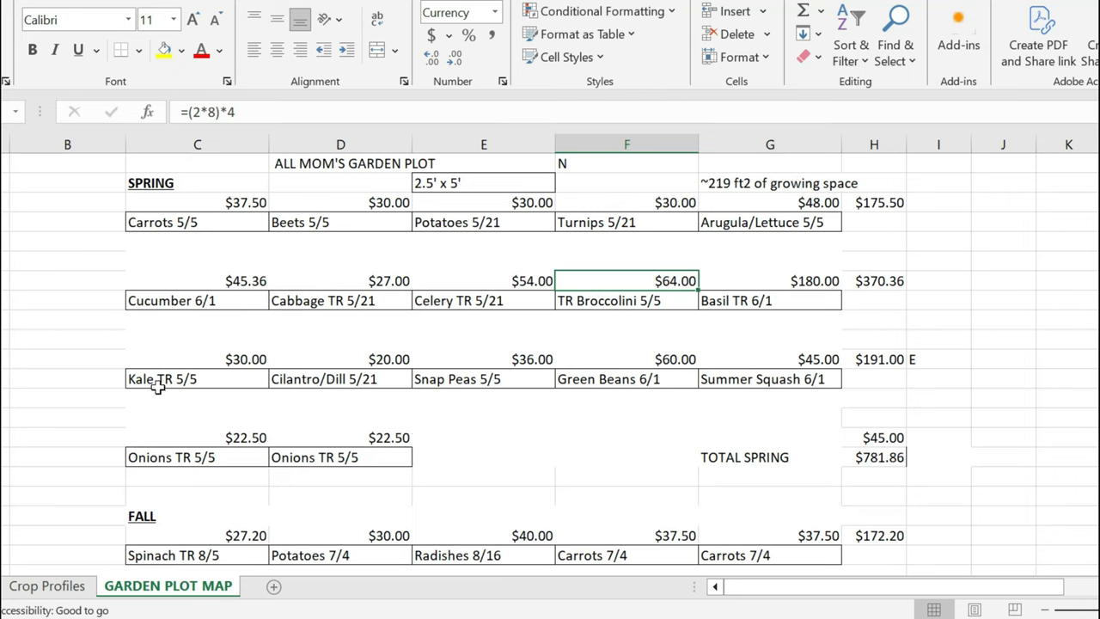
pyautogui.moveTo(588, 327)
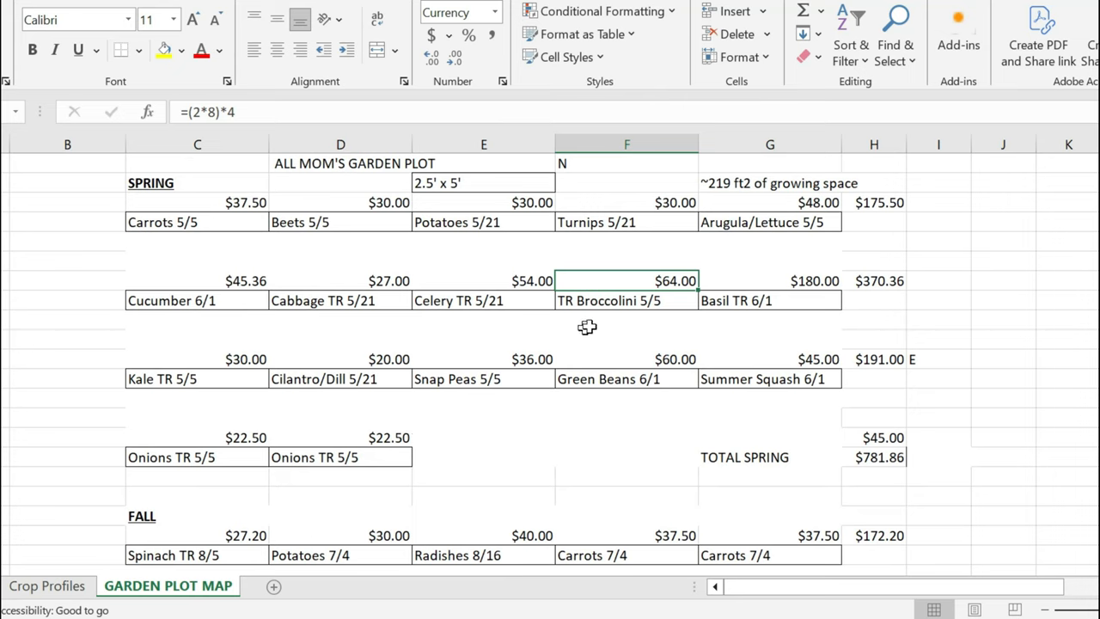
pyautogui.moveTo(846, 275)
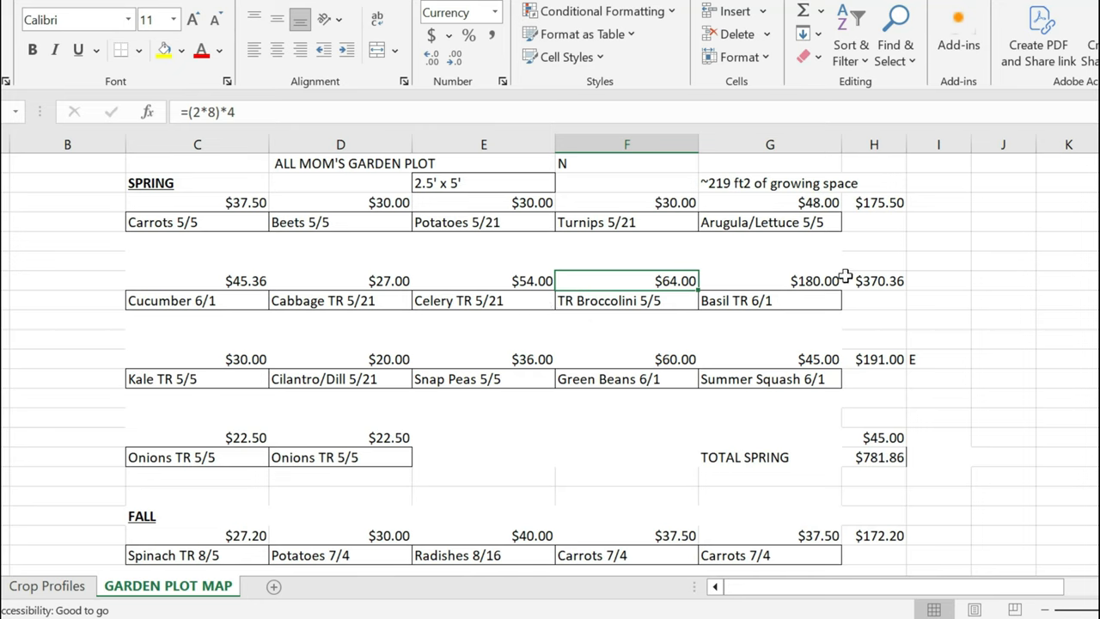
pyautogui.moveTo(873, 306)
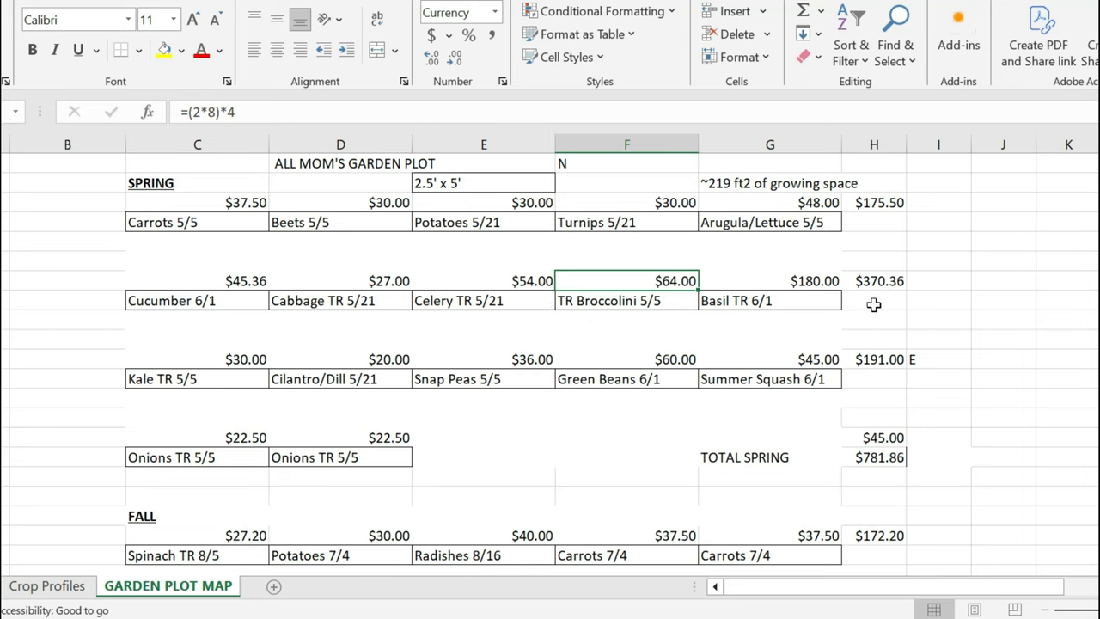
pyautogui.moveTo(870, 342)
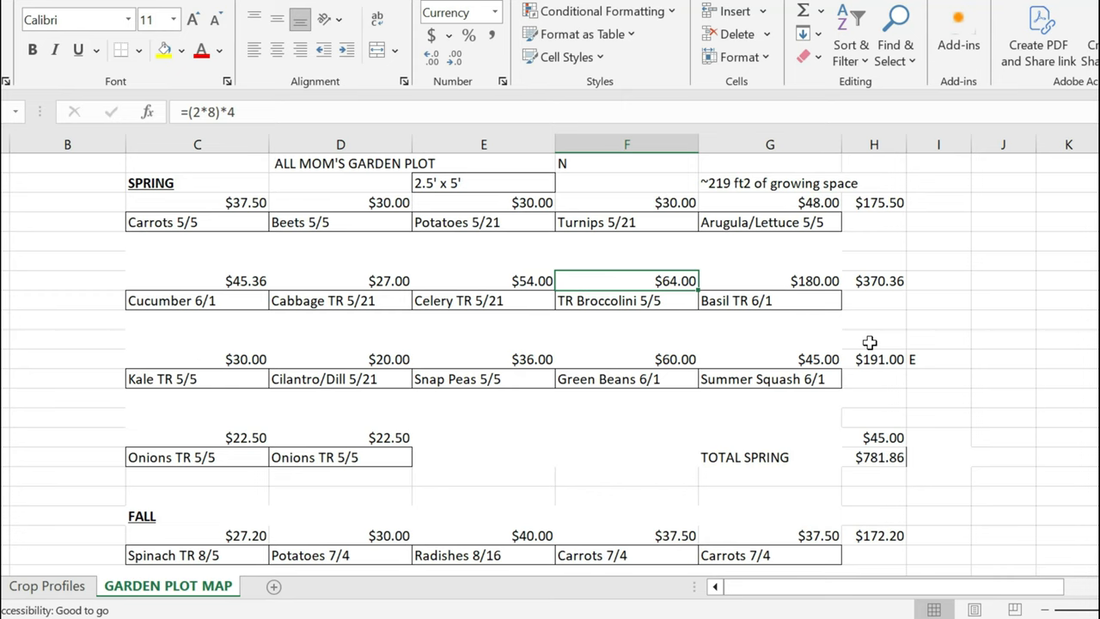
pyautogui.scroll(-3)
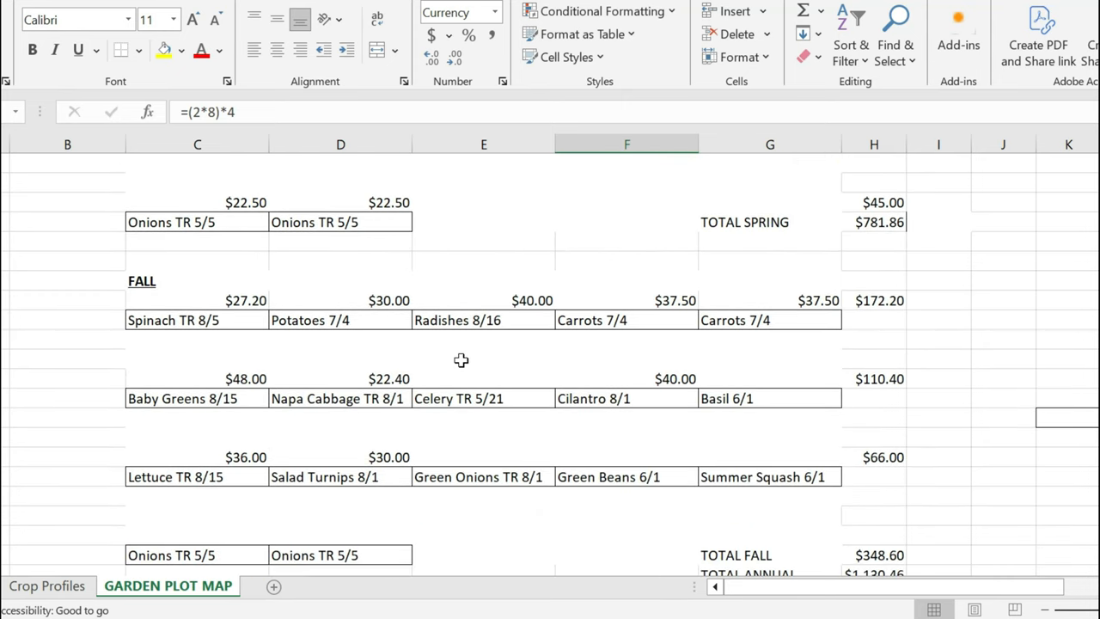
pyautogui.scroll(-3)
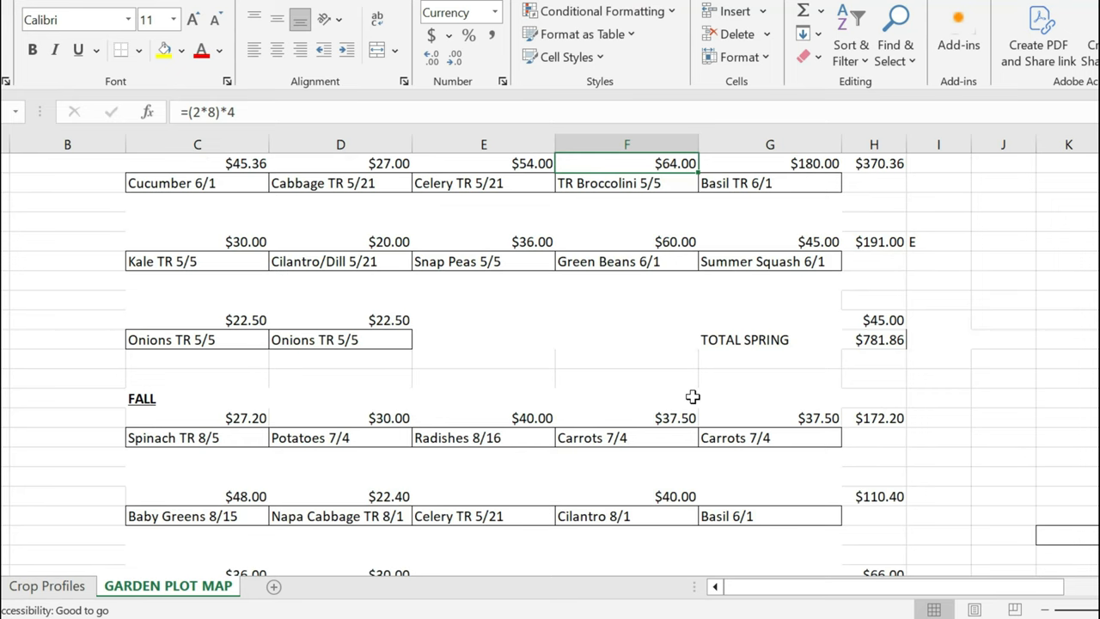
pyautogui.scroll(-3)
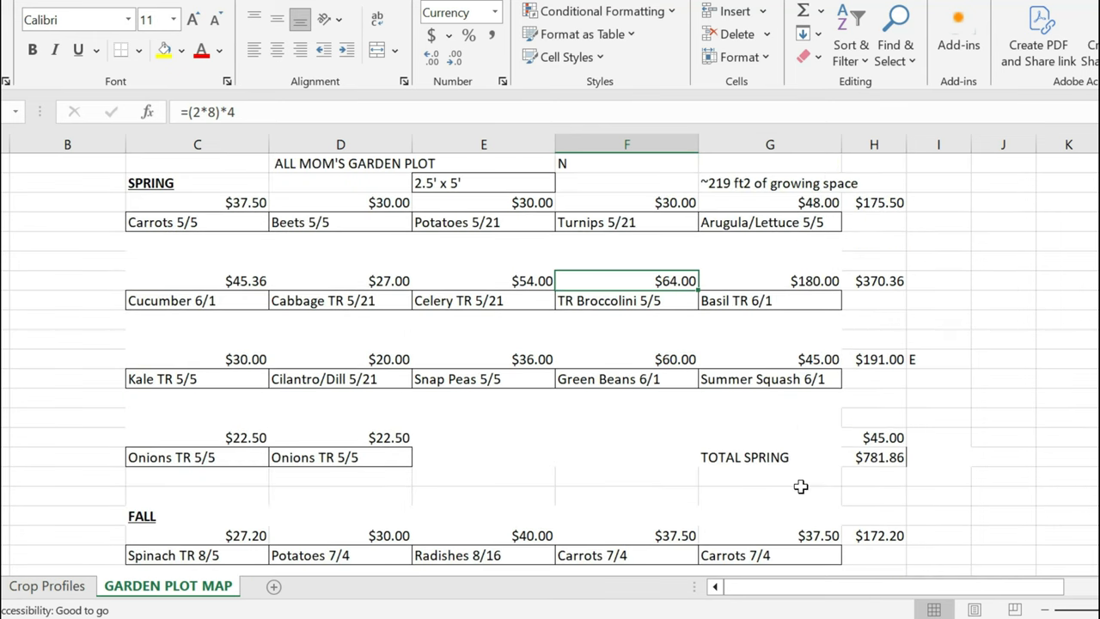
pyautogui.moveTo(608, 234)
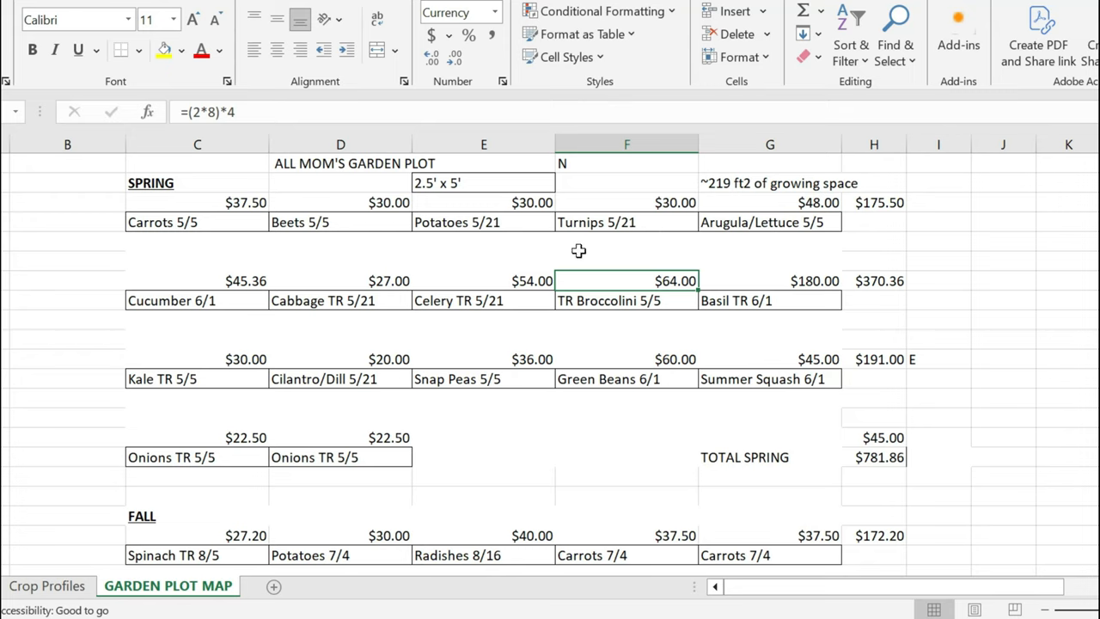
pyautogui.moveTo(609, 255)
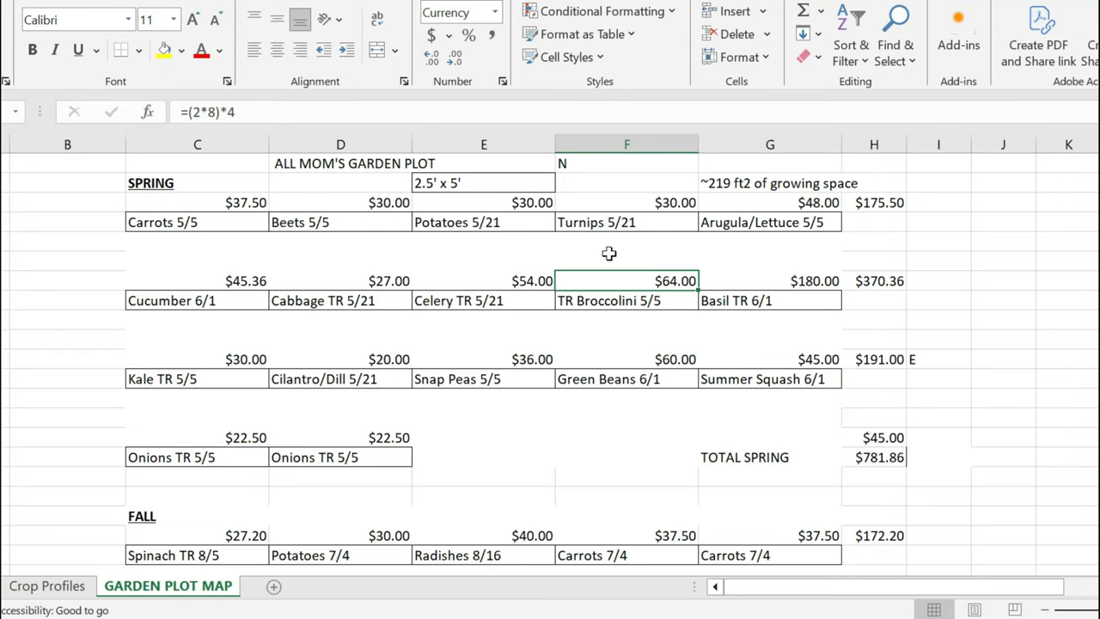
pyautogui.moveTo(625, 240)
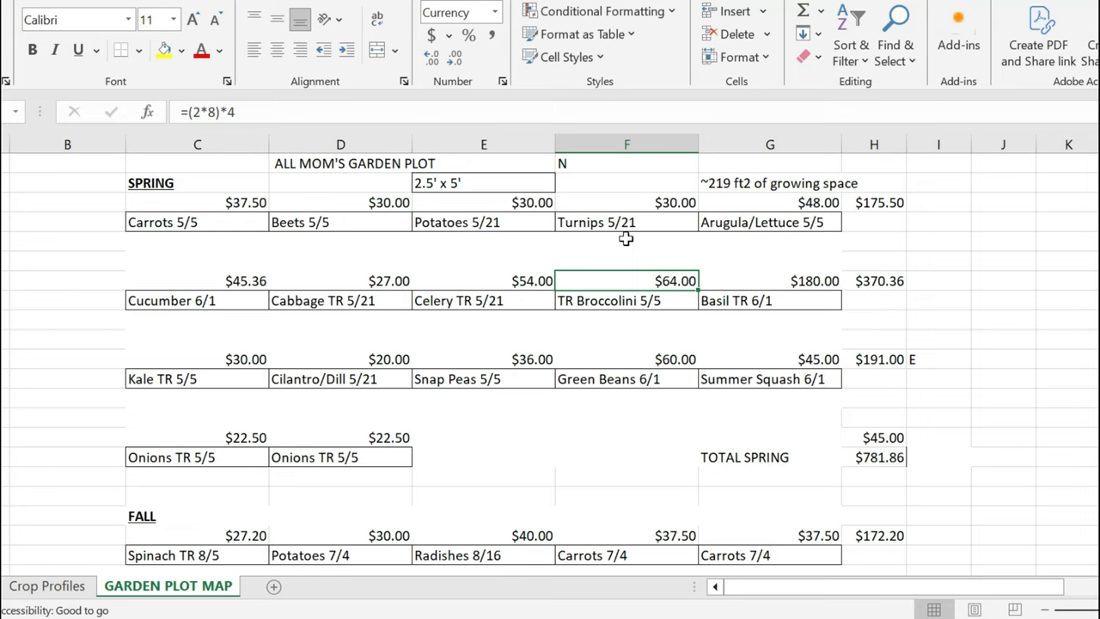
pyautogui.moveTo(640, 231)
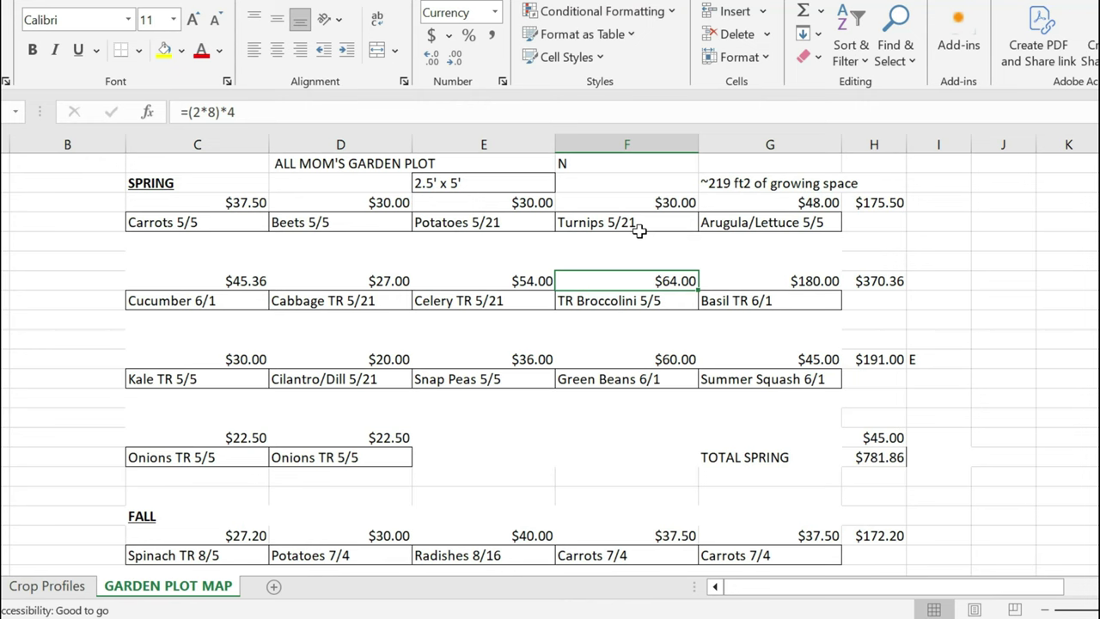
pyautogui.moveTo(628, 419)
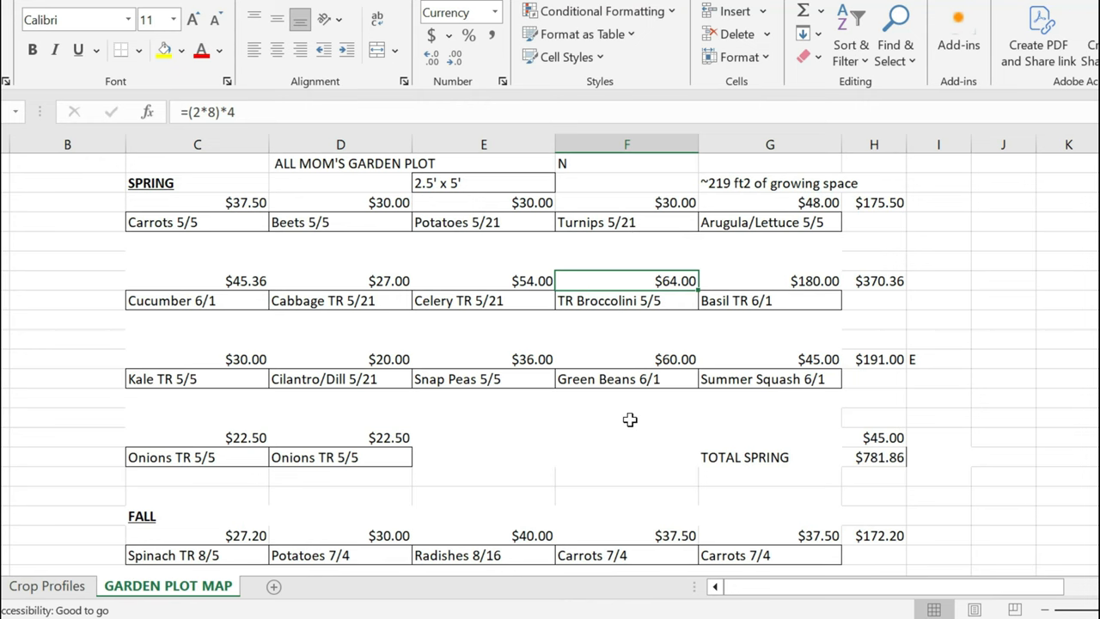
pyautogui.scroll(-3)
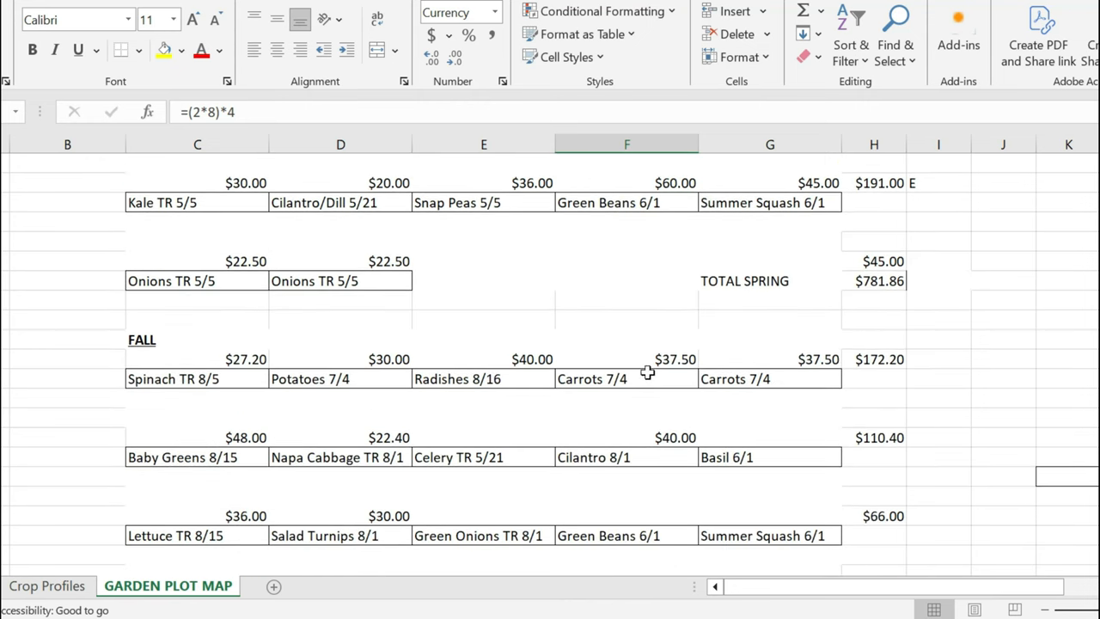
pyautogui.moveTo(607, 405)
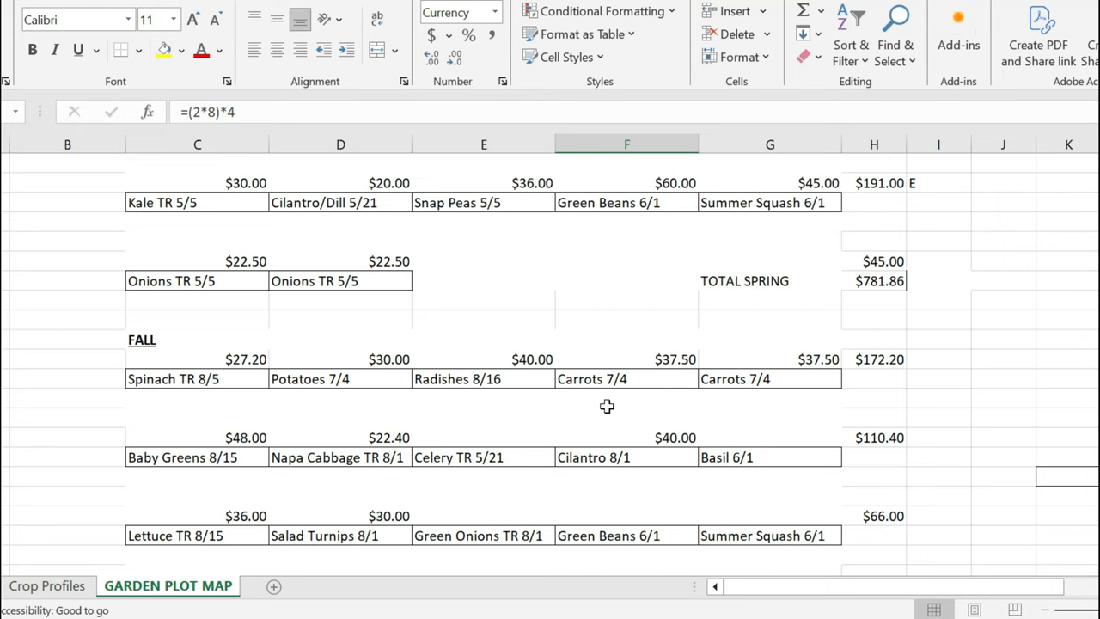
pyautogui.moveTo(670, 406)
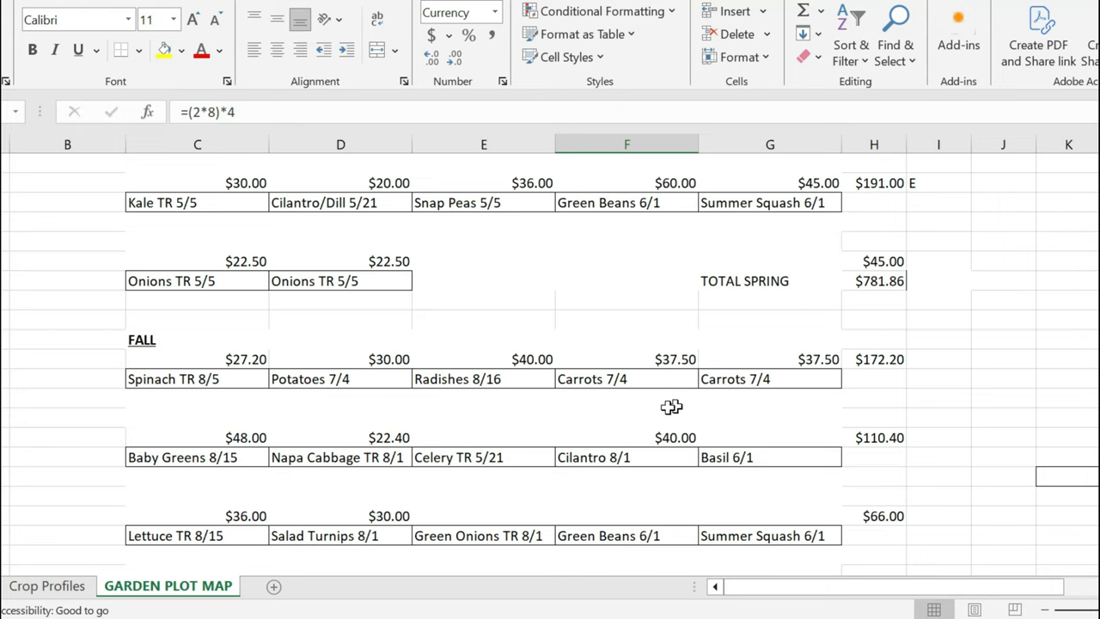
pyautogui.moveTo(647, 368)
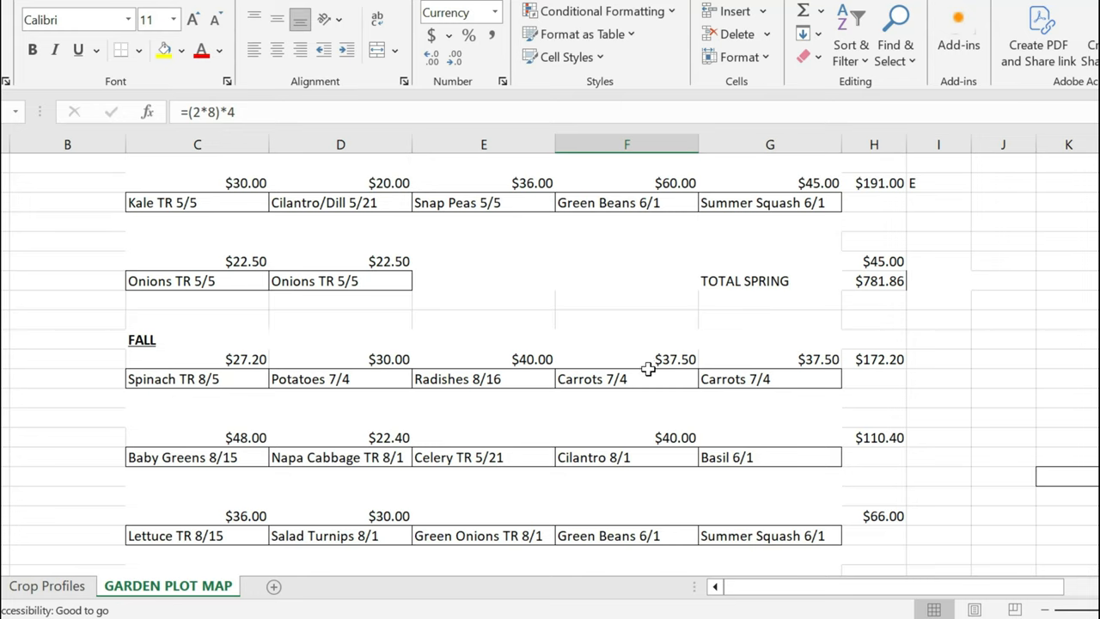
pyautogui.moveTo(629, 387)
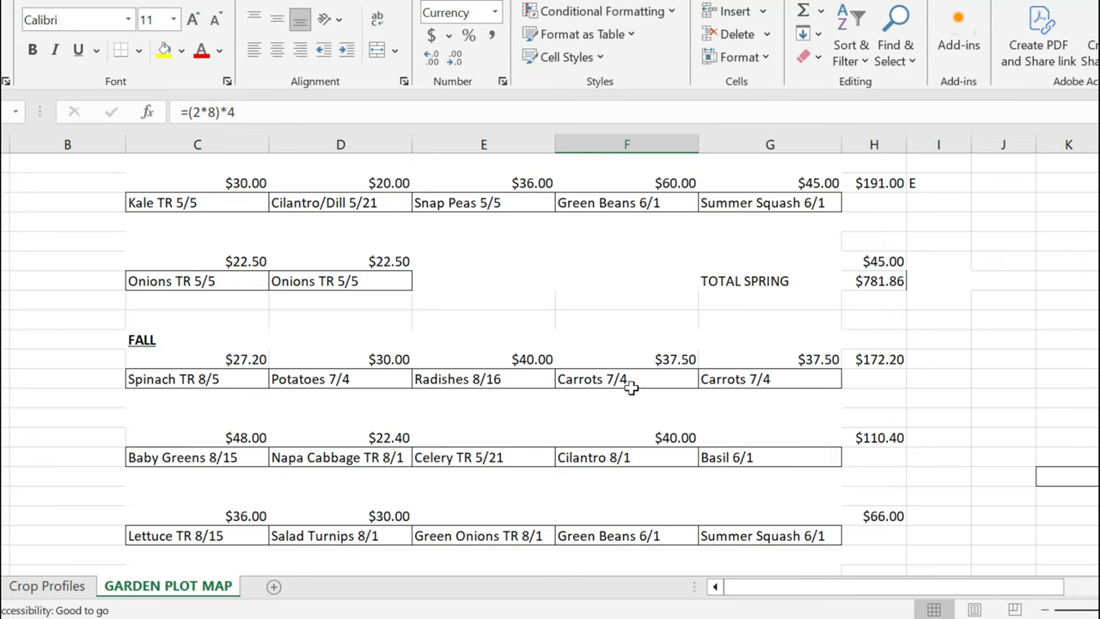
pyautogui.moveTo(641, 382)
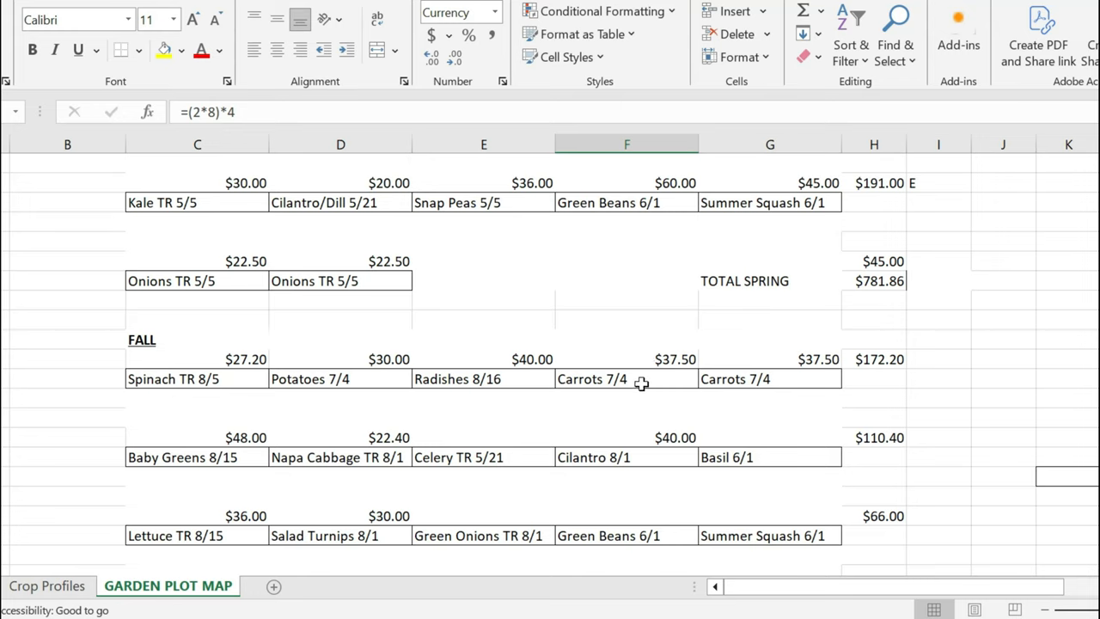
pyautogui.moveTo(660, 378)
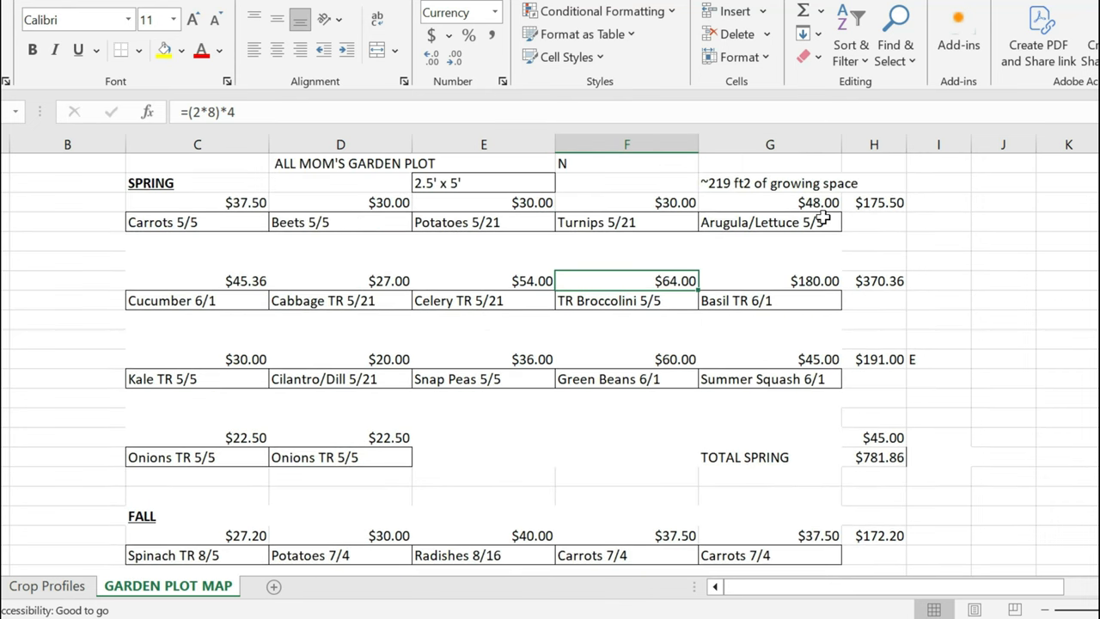
pyautogui.moveTo(617, 237)
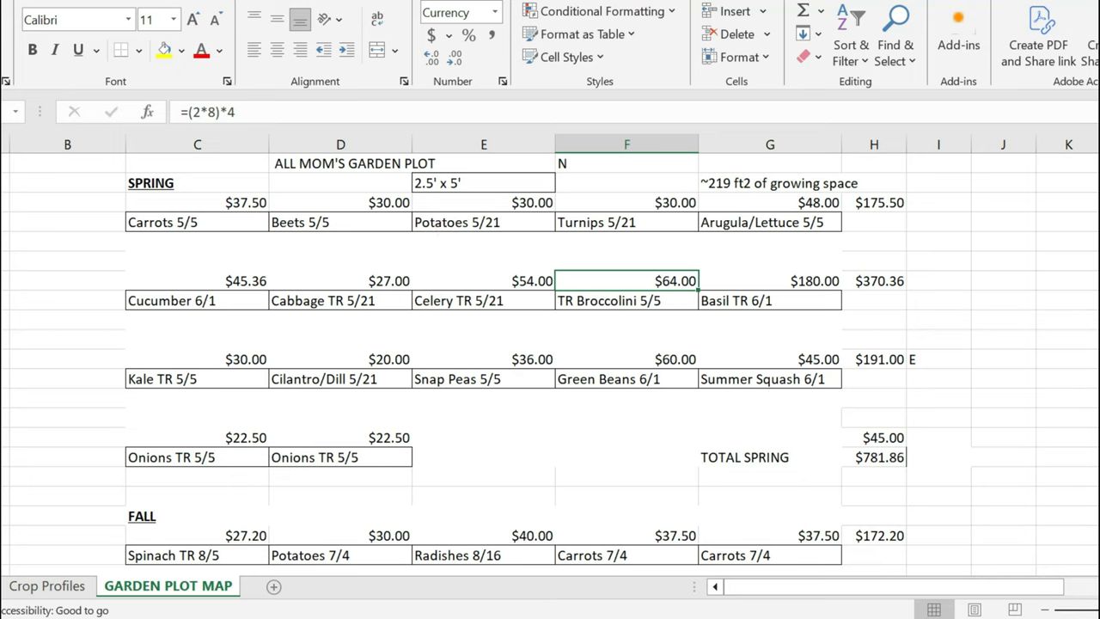
pyautogui.moveTo(530, 230)
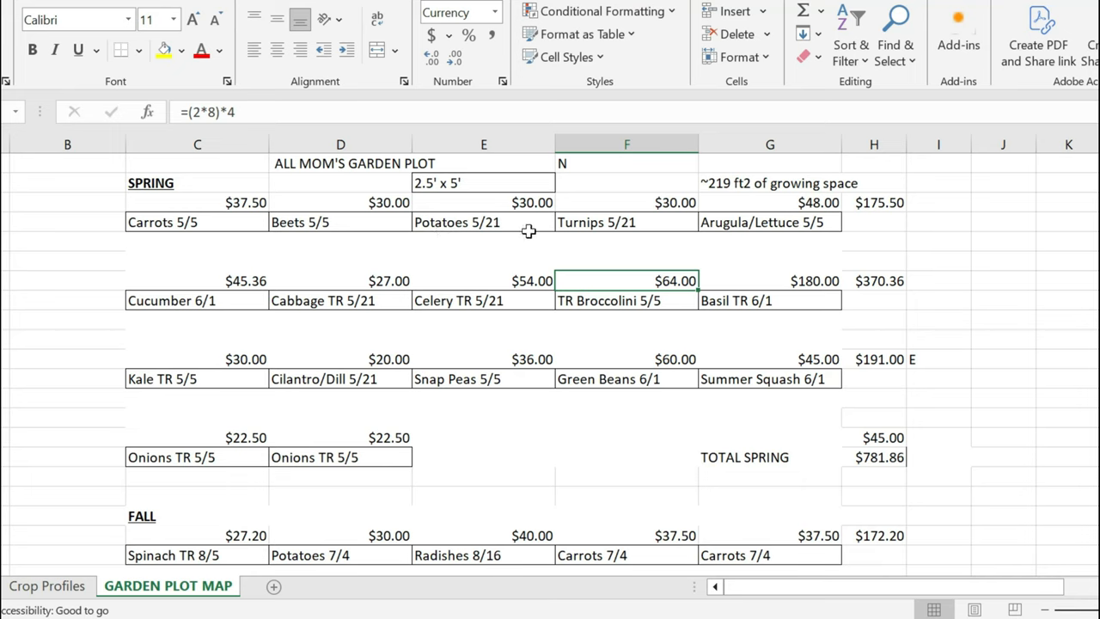
pyautogui.moveTo(770, 226)
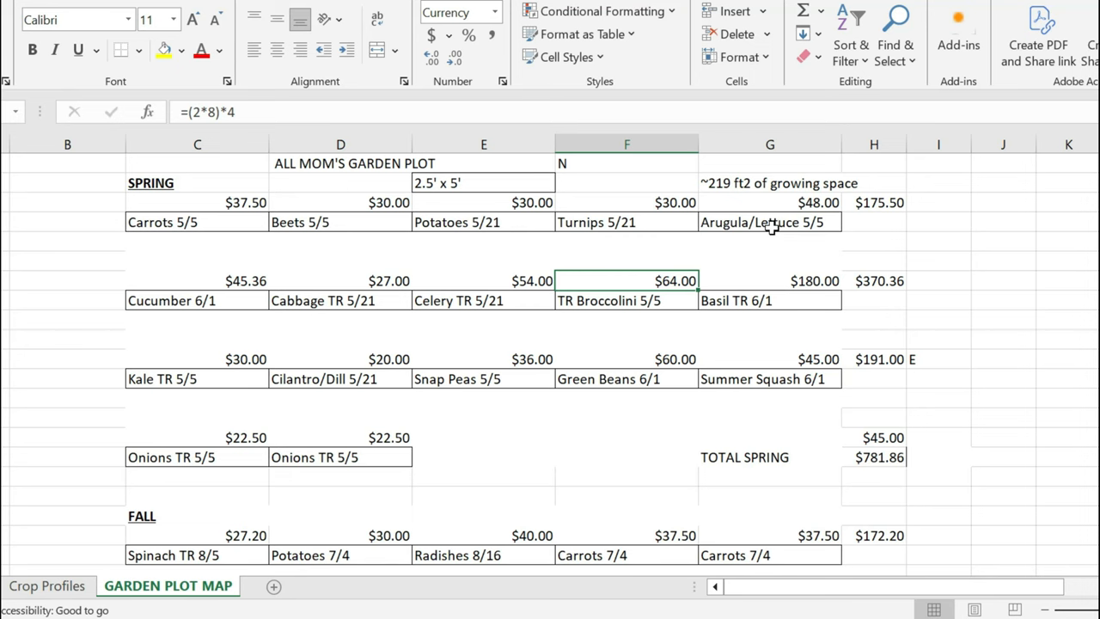
pyautogui.scroll(-3)
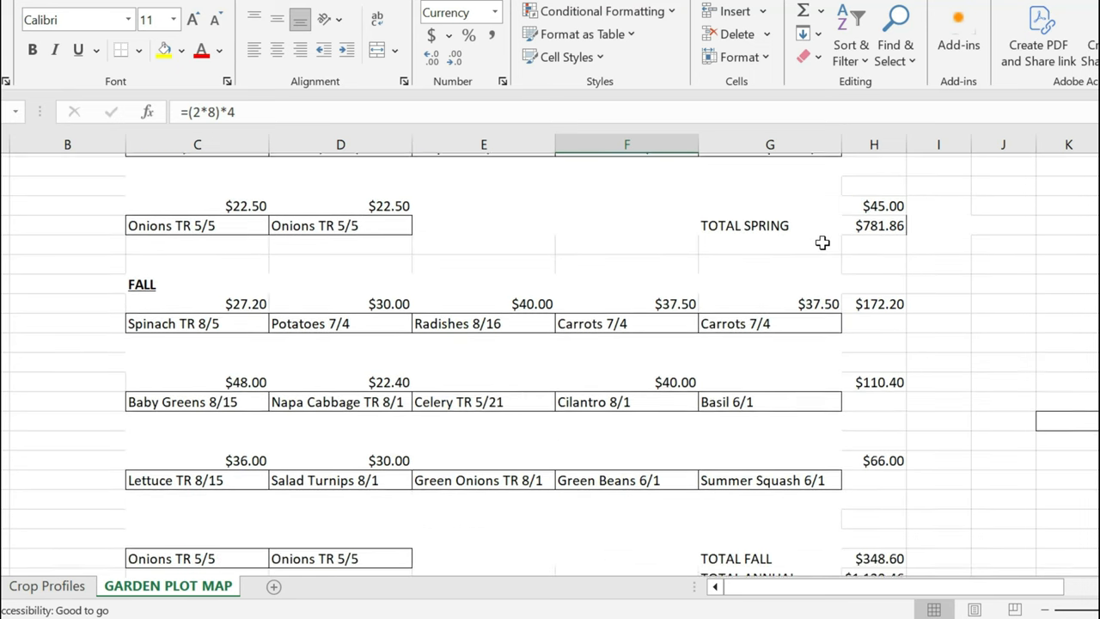
pyautogui.scroll(-3)
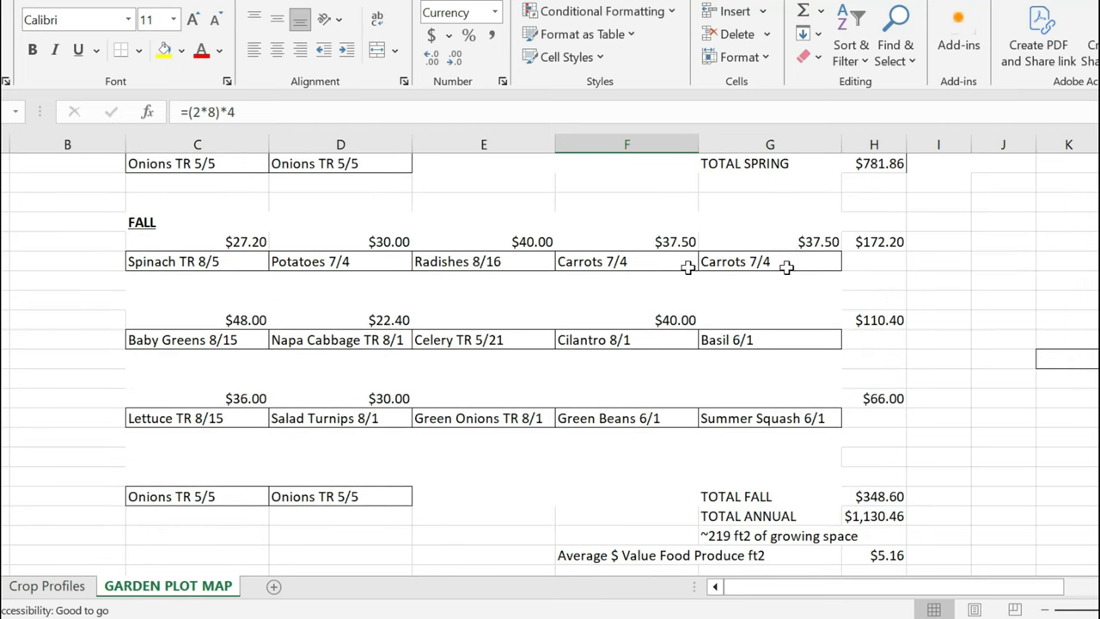
pyautogui.moveTo(319, 268)
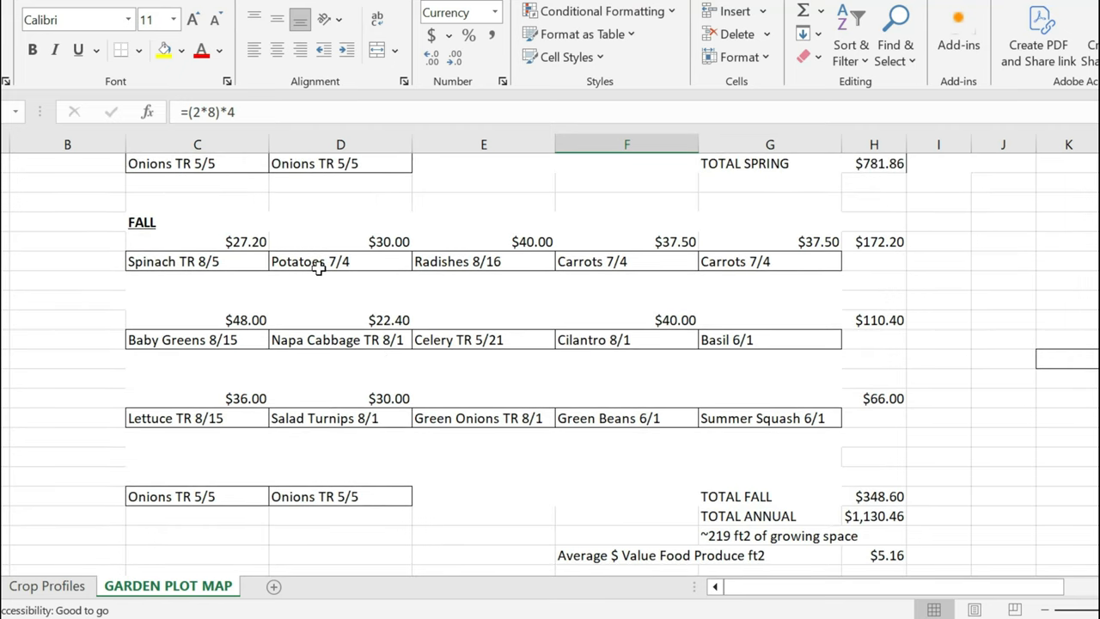
pyautogui.moveTo(590, 268)
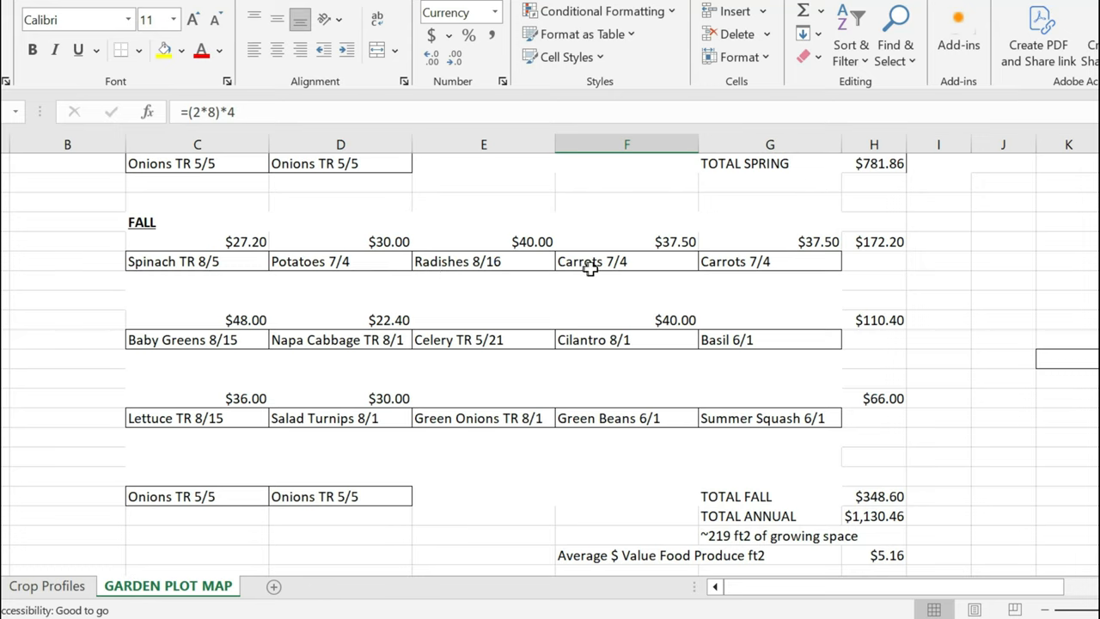
pyautogui.moveTo(771, 475)
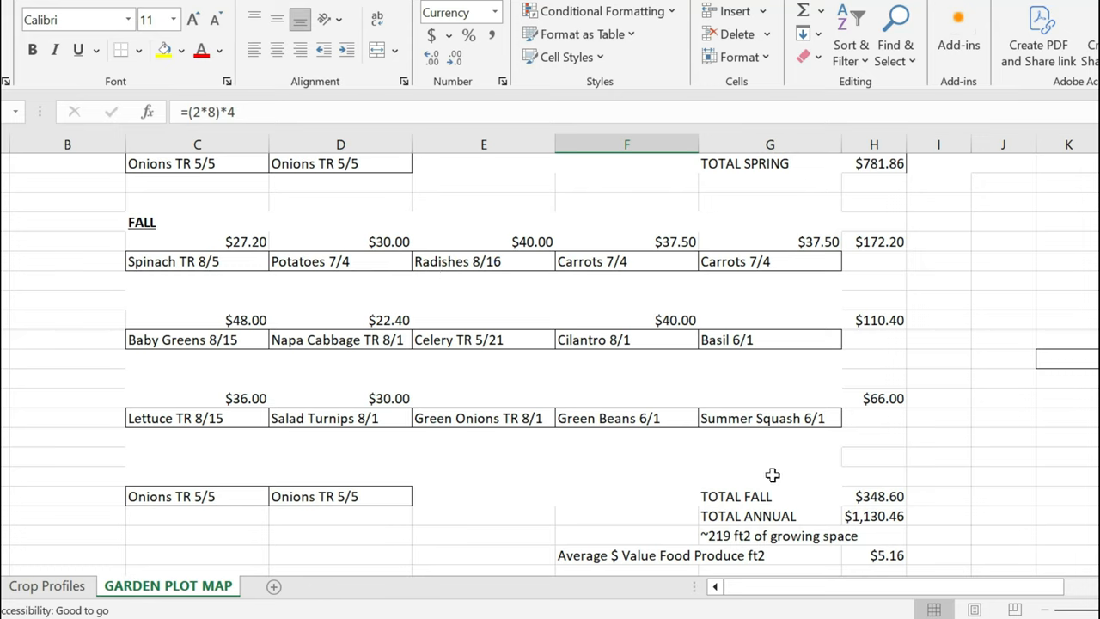
pyautogui.moveTo(676, 282)
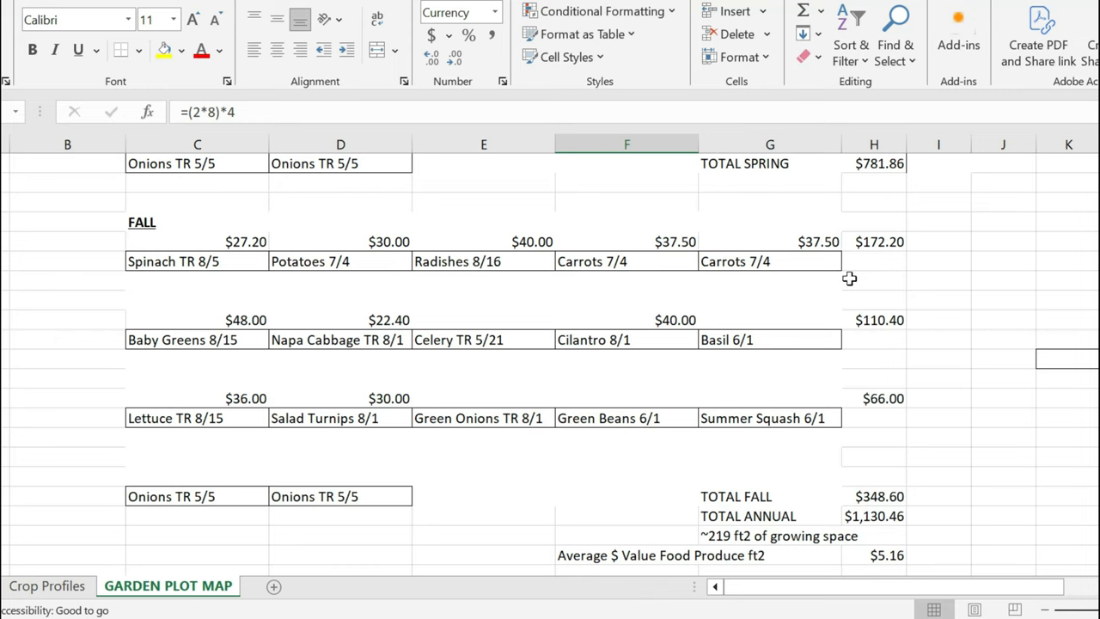
pyautogui.moveTo(895, 206)
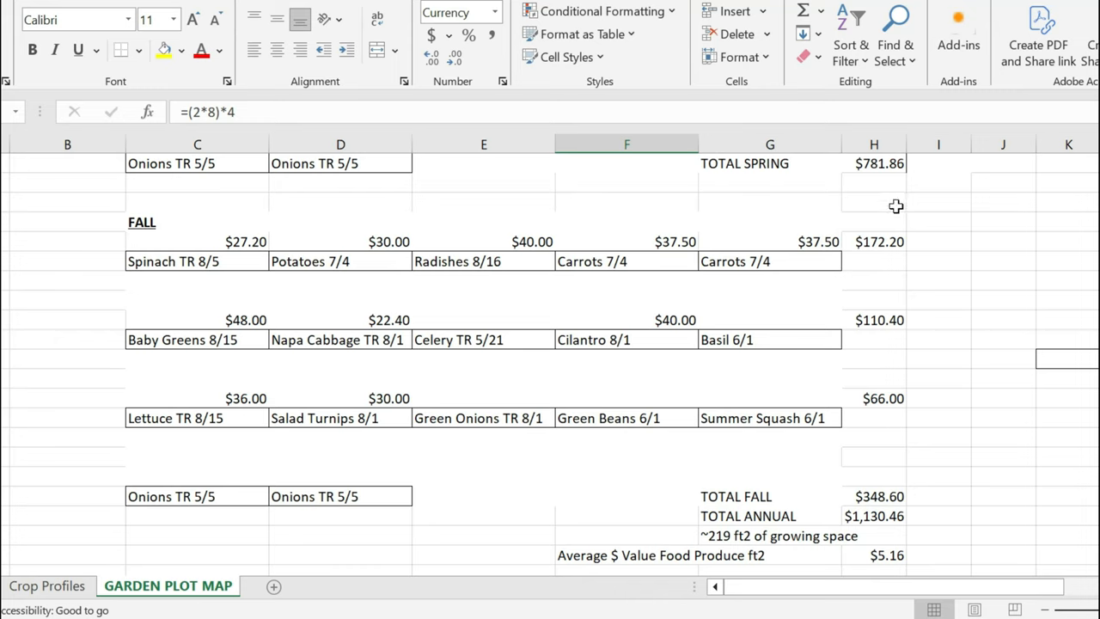
pyautogui.moveTo(928, 308)
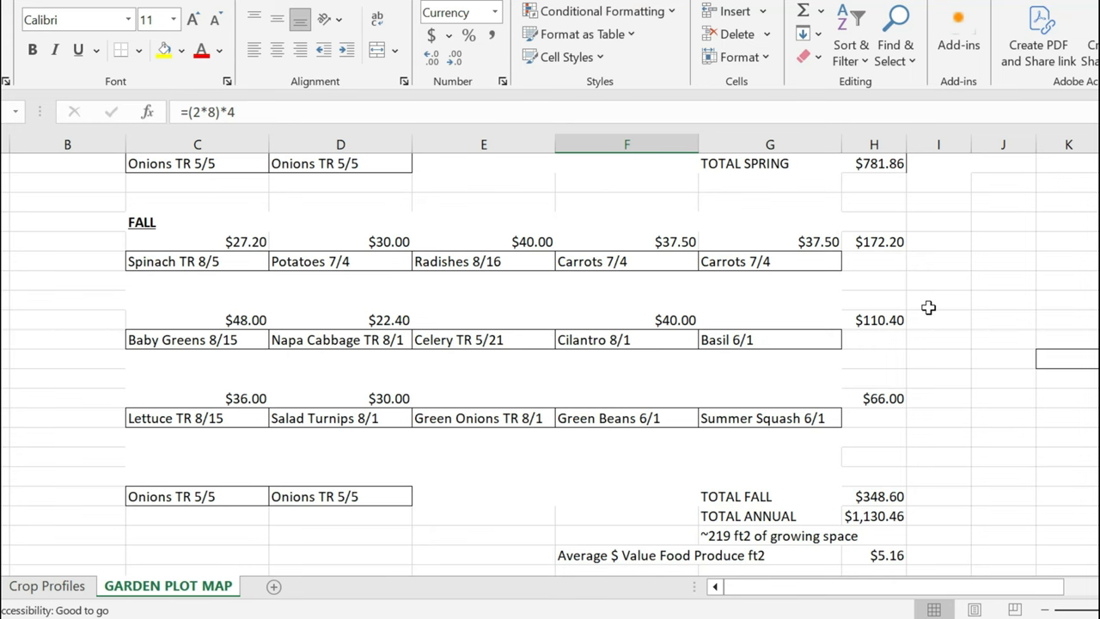
pyautogui.moveTo(223, 254)
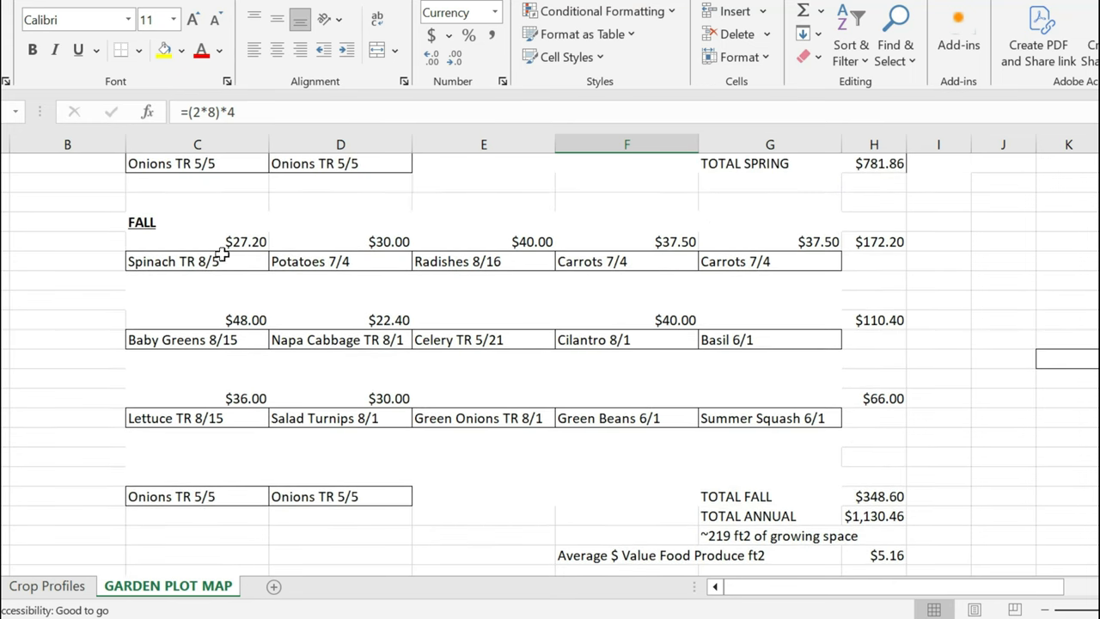
pyautogui.moveTo(630, 471)
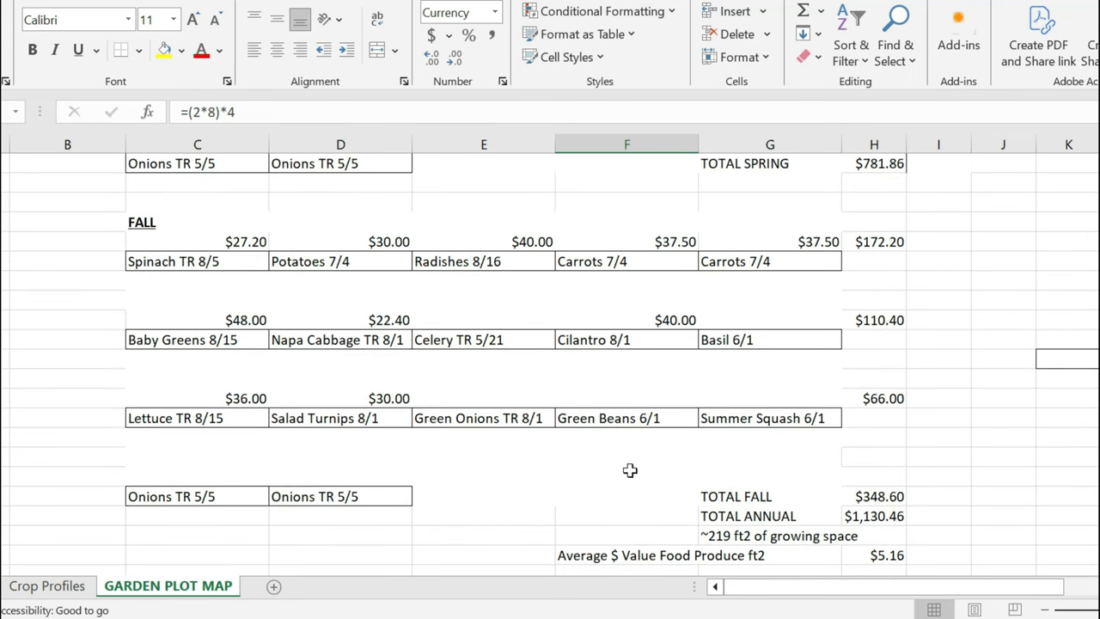
pyautogui.moveTo(1027, 229)
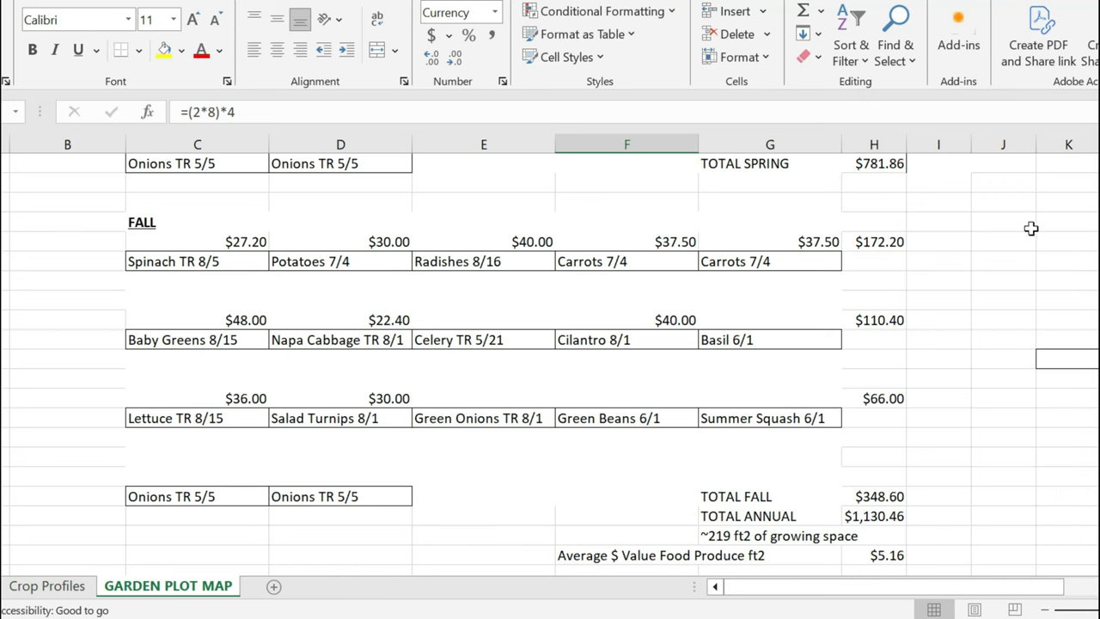
pyautogui.scroll(-3)
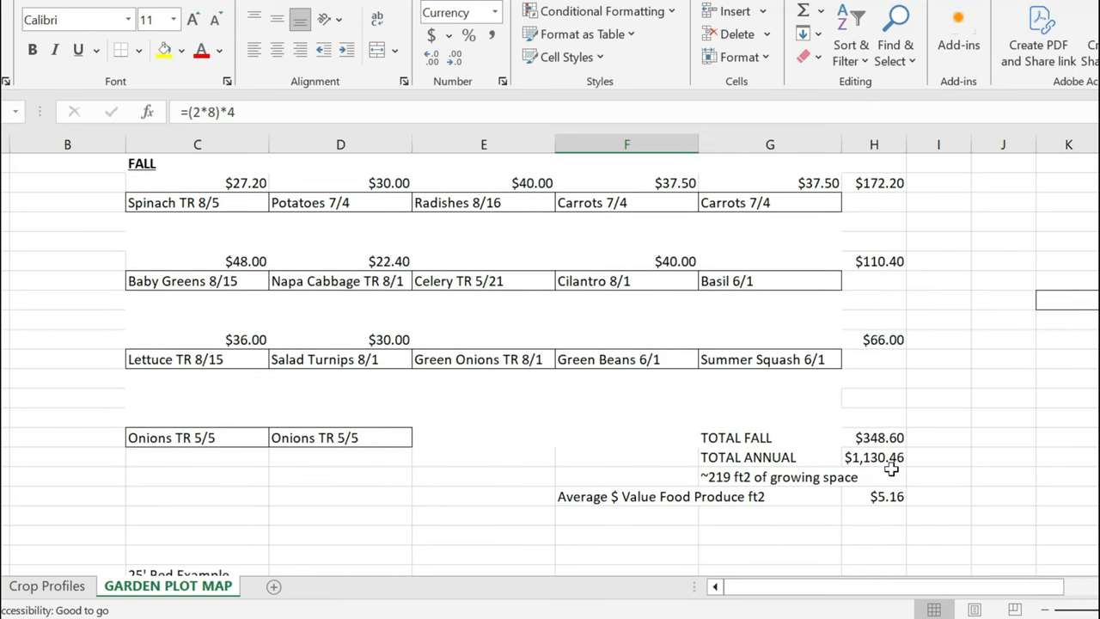
pyautogui.moveTo(885, 474)
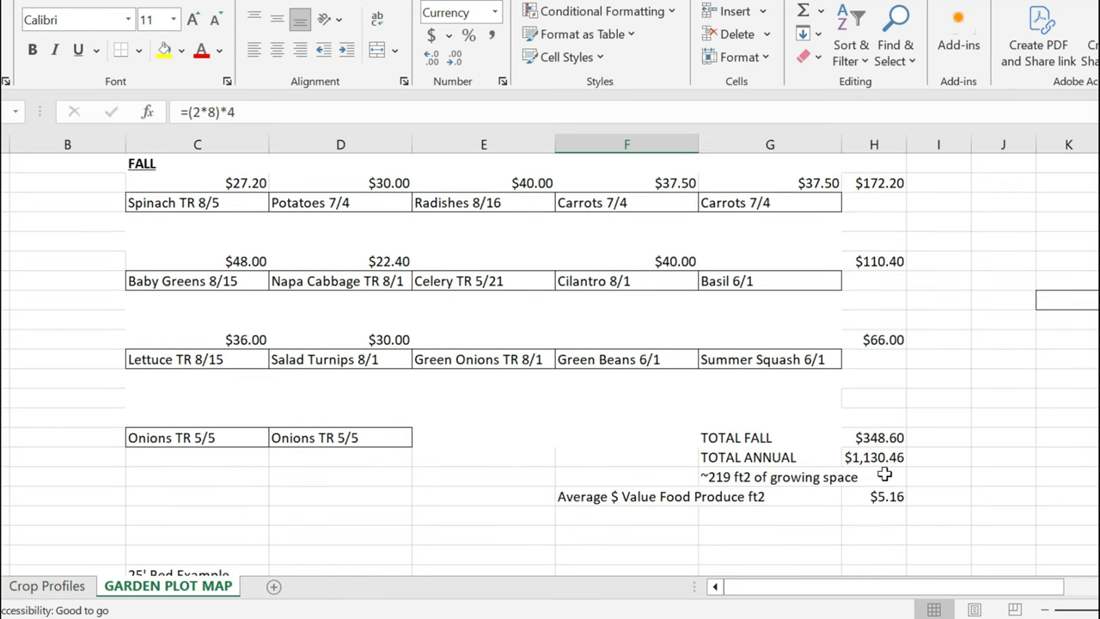
pyautogui.moveTo(915, 476)
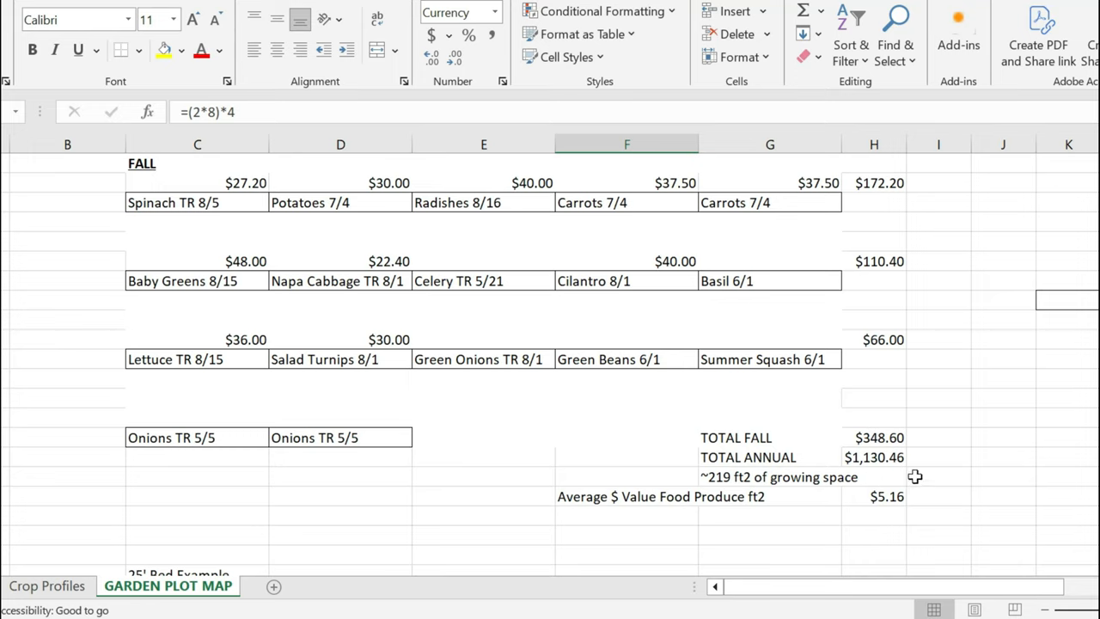
pyautogui.moveTo(907, 476)
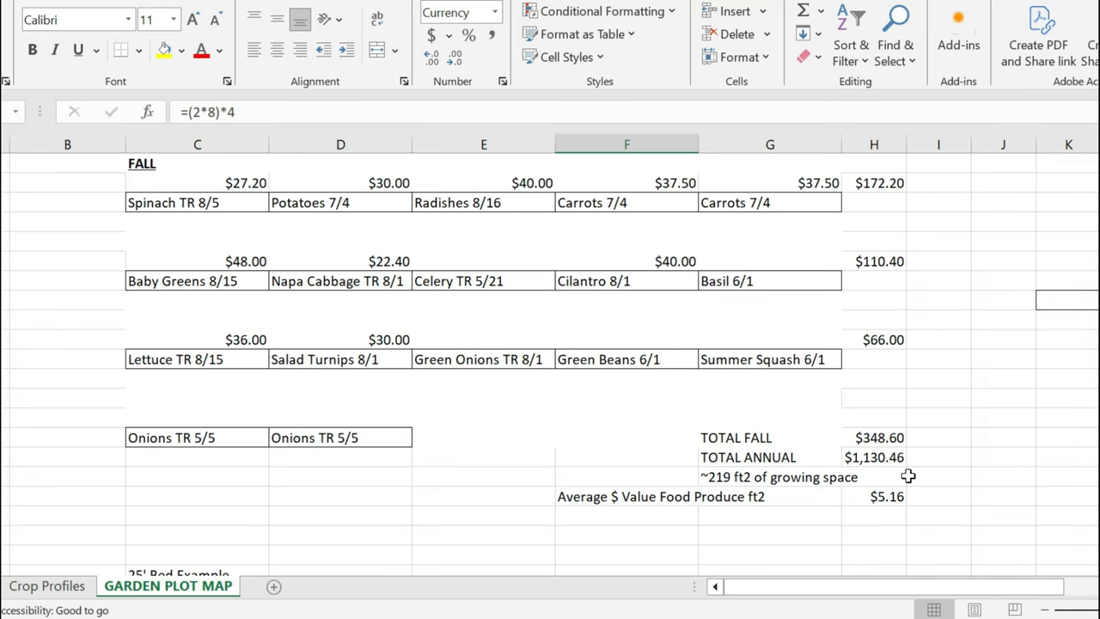
pyautogui.moveTo(907, 475)
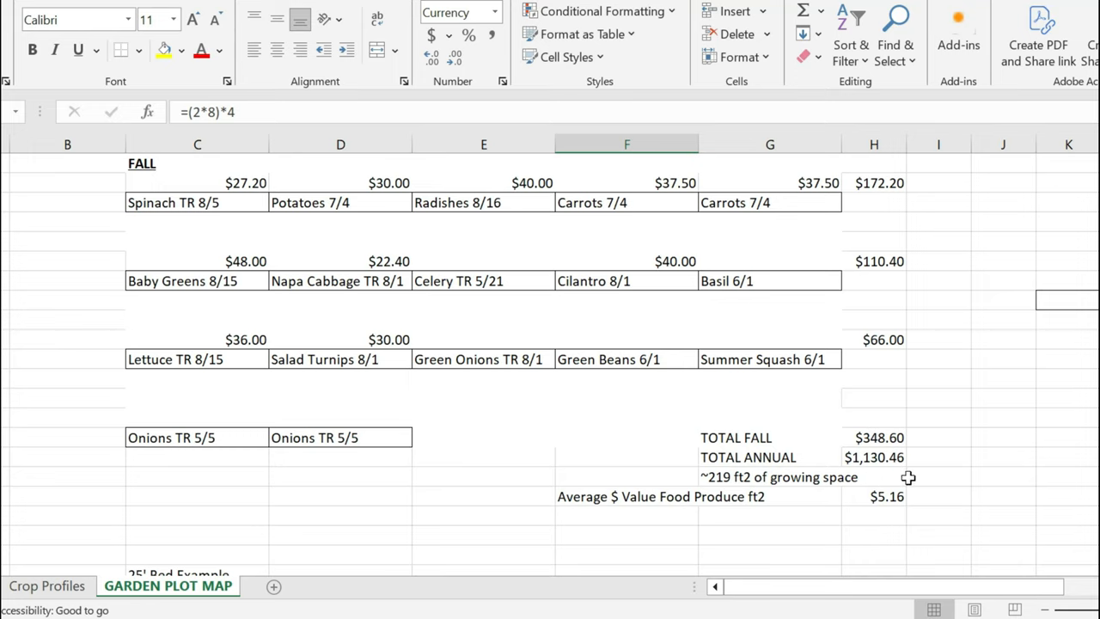
pyautogui.moveTo(888, 550)
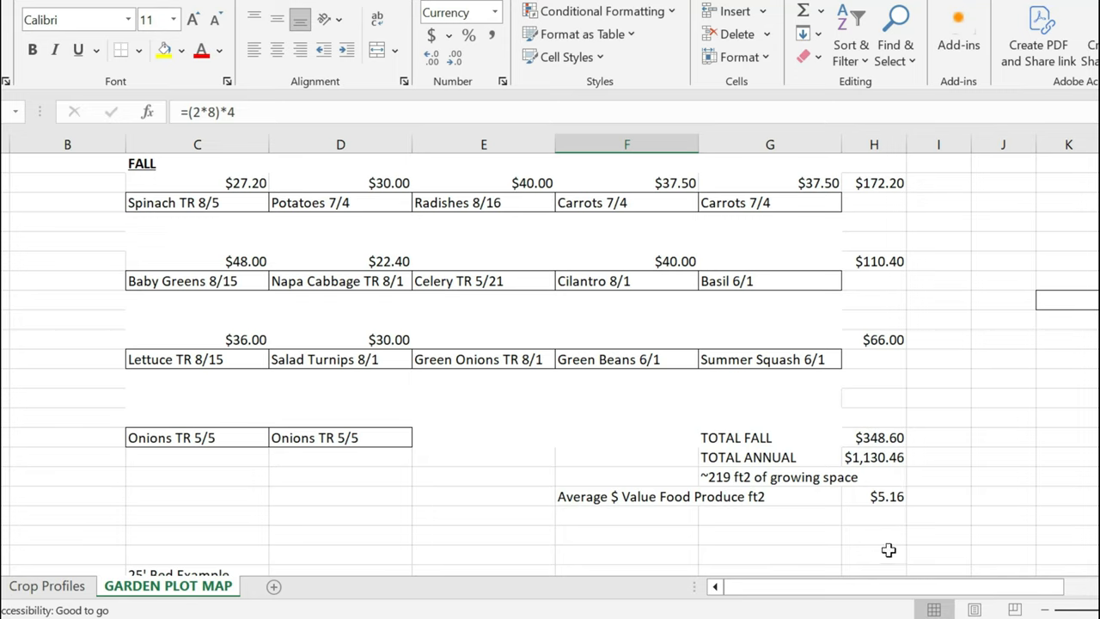
pyautogui.moveTo(901, 550)
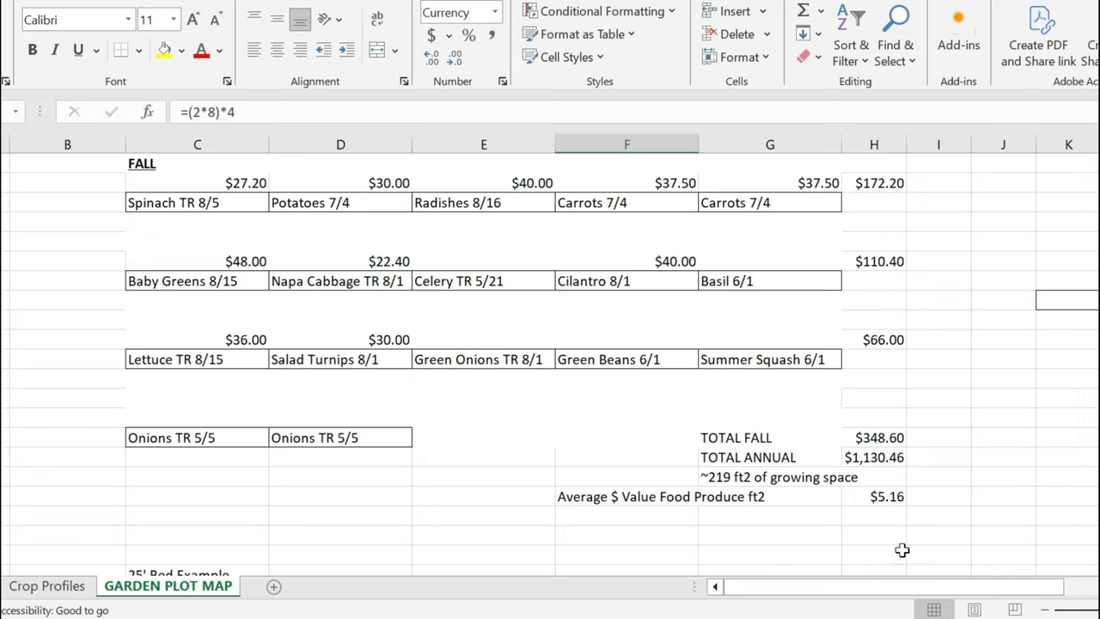
pyautogui.moveTo(1080, 584)
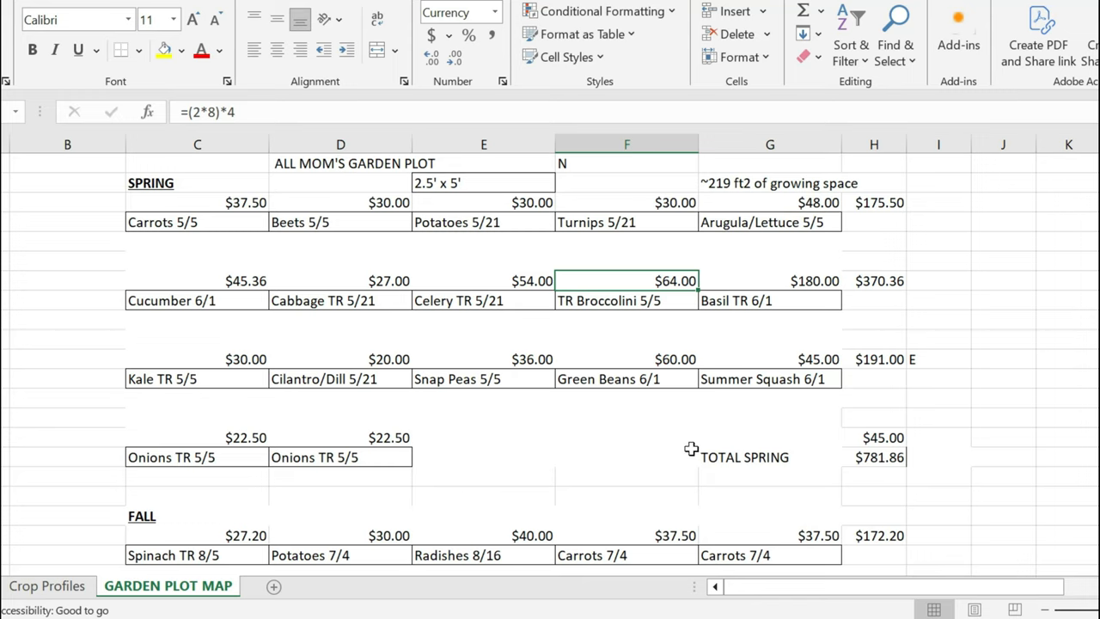
pyautogui.moveTo(675, 440)
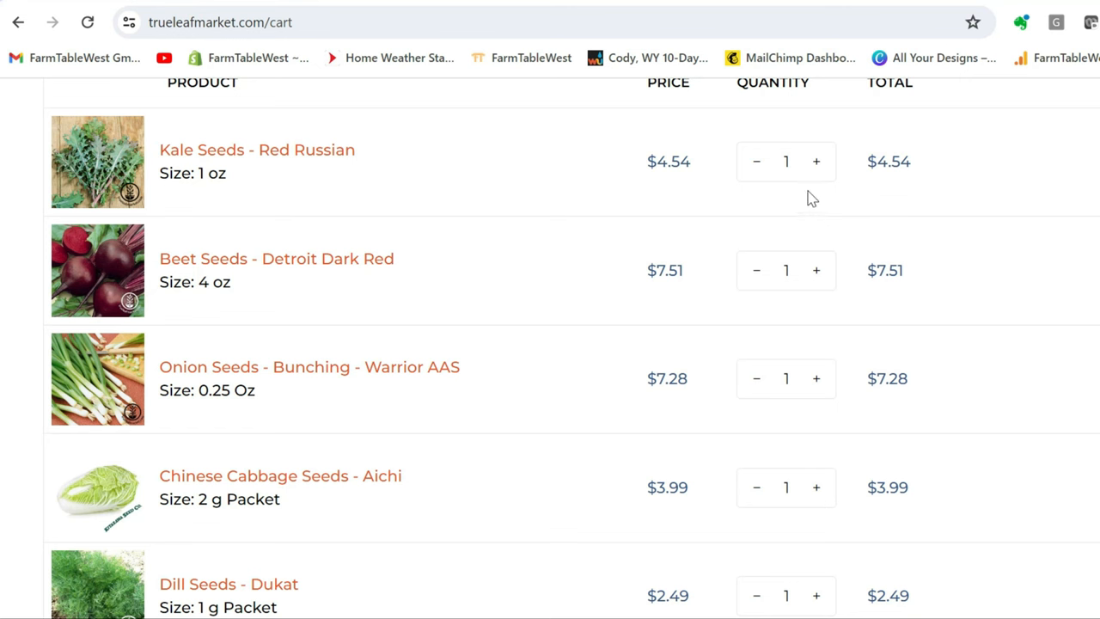
pyautogui.moveTo(461, 199)
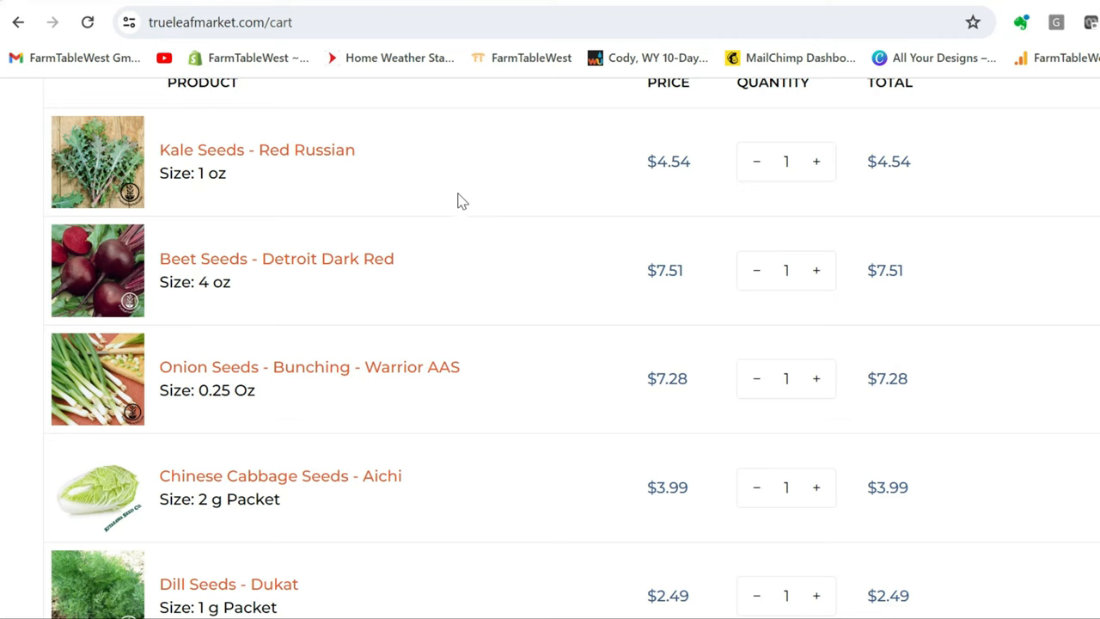
pyautogui.scroll(3)
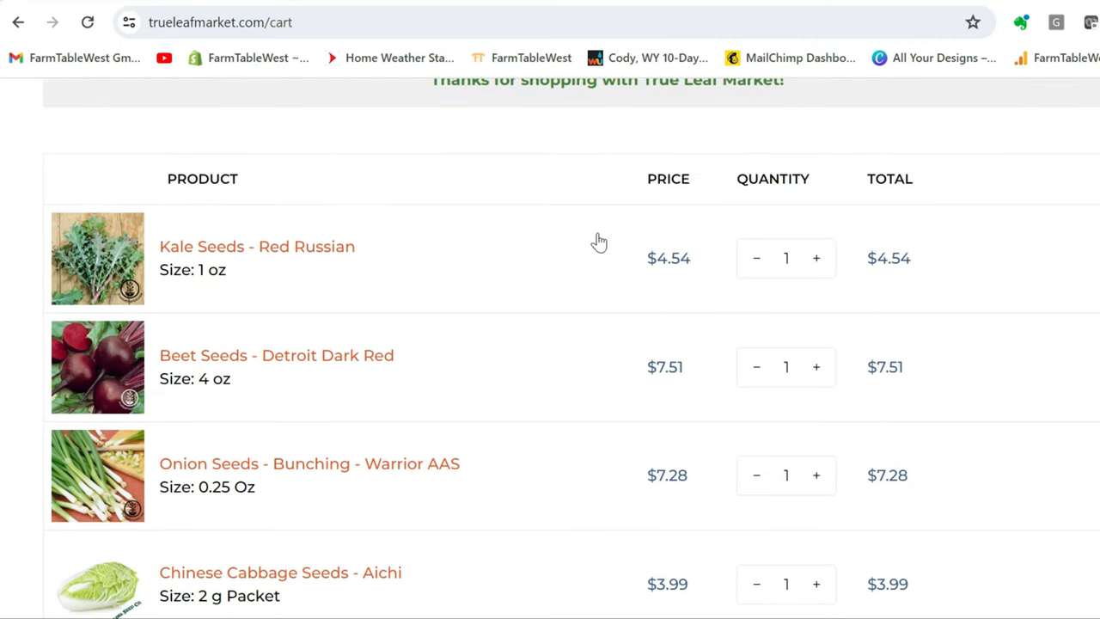
pyautogui.scroll(-3)
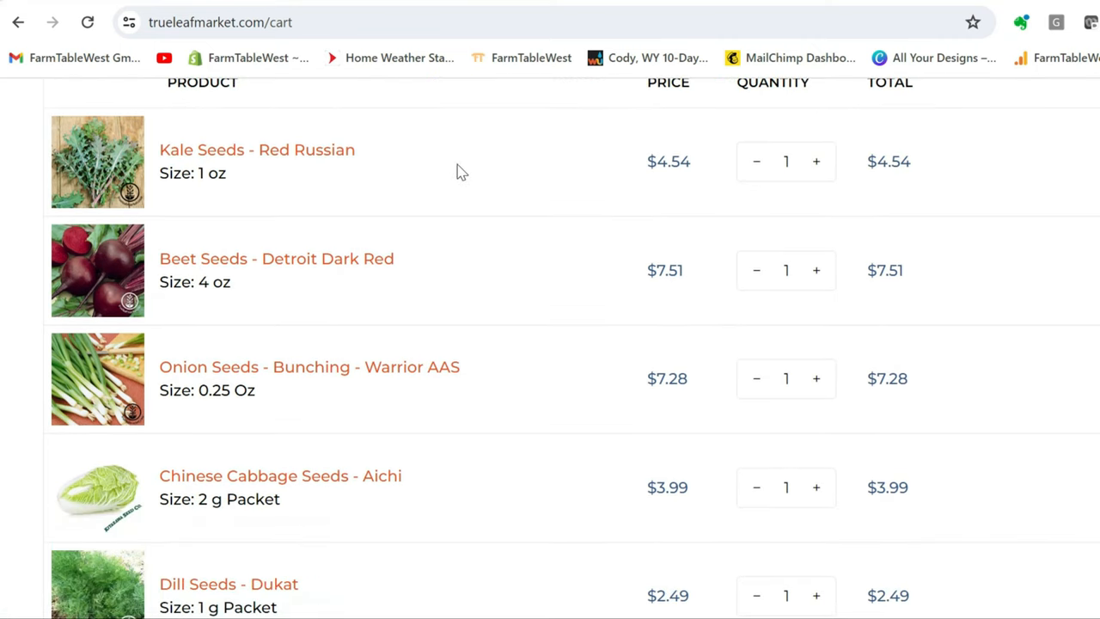
pyautogui.moveTo(522, 170)
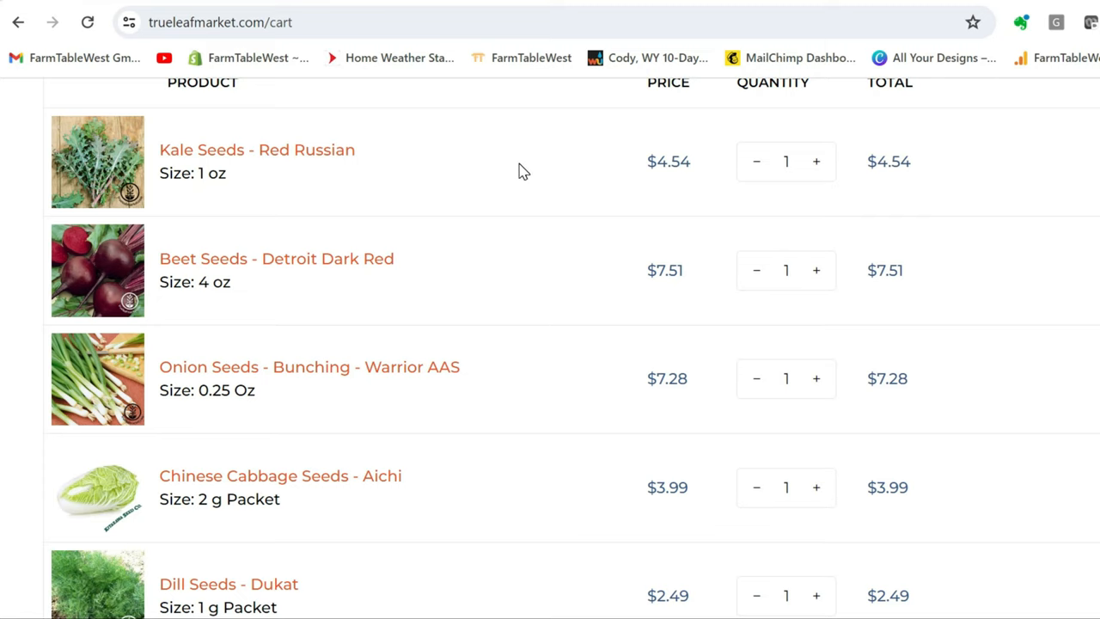
pyautogui.moveTo(552, 177)
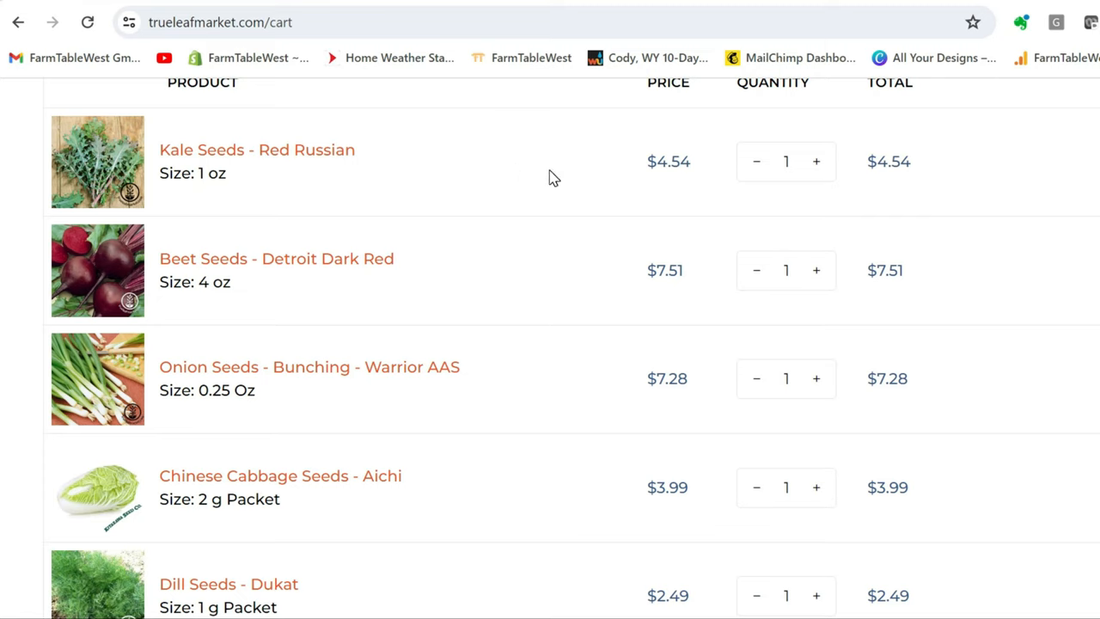
pyautogui.moveTo(563, 167)
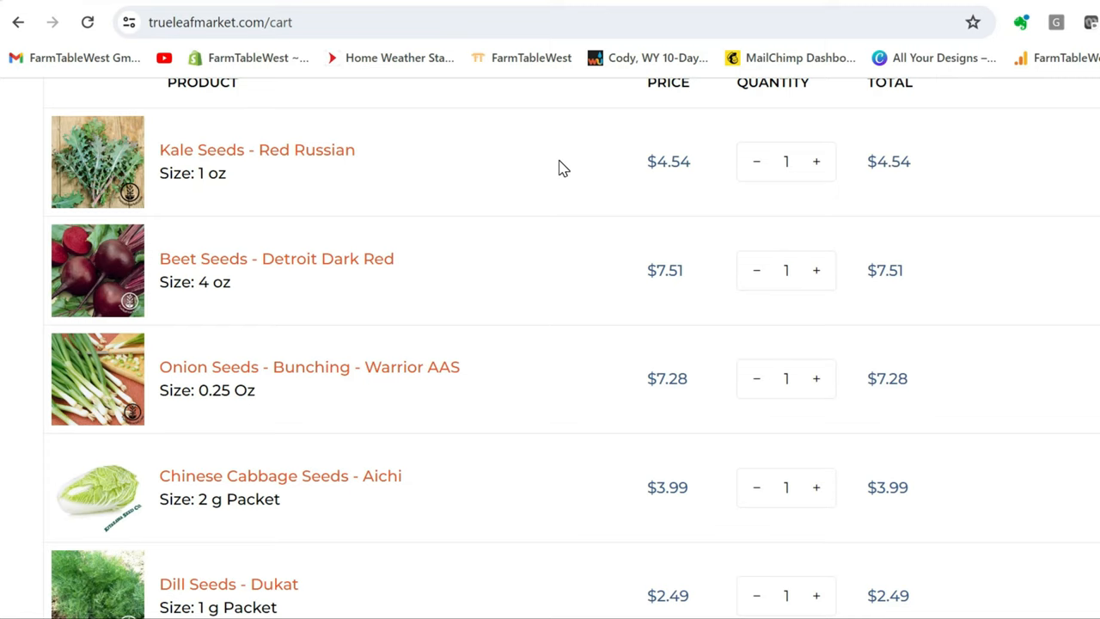
pyautogui.moveTo(598, 222)
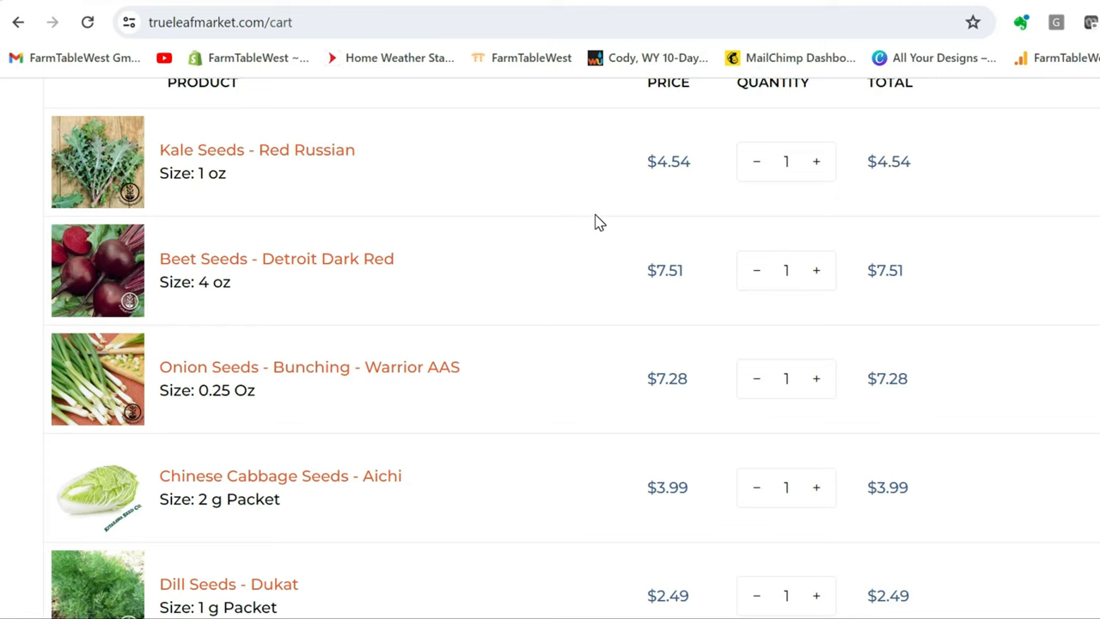
pyautogui.moveTo(619, 224)
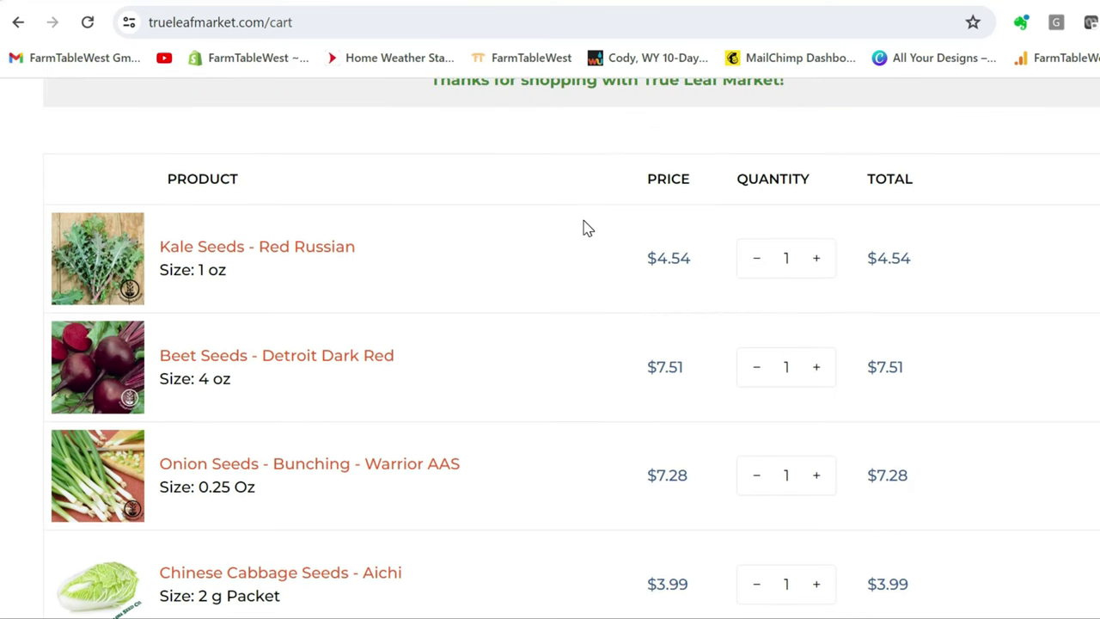
pyautogui.scroll(-3)
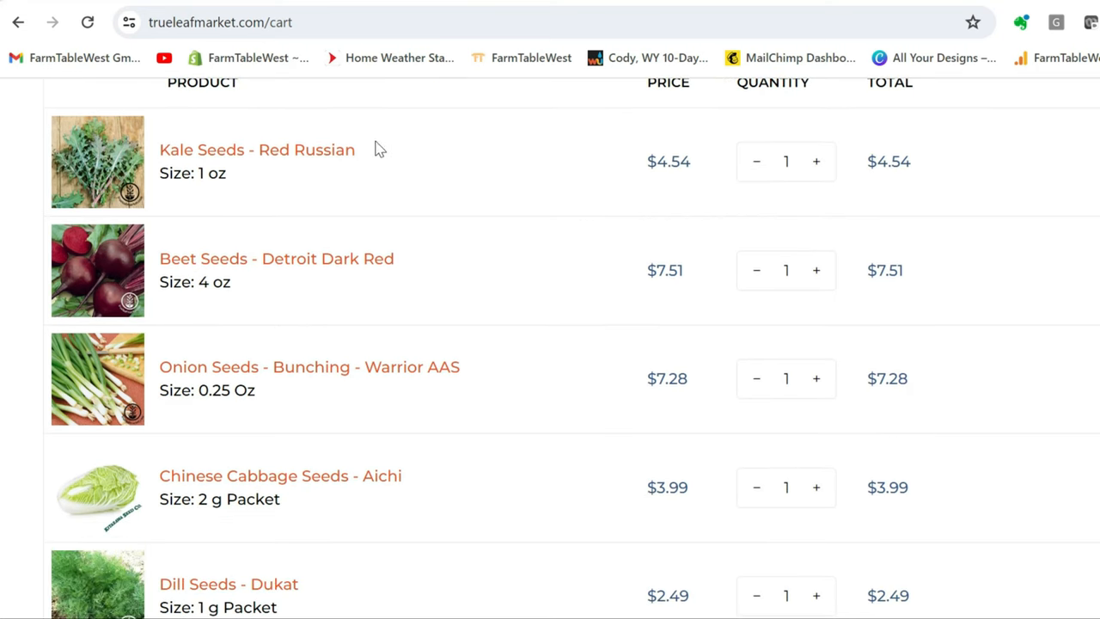
pyautogui.scroll(-3)
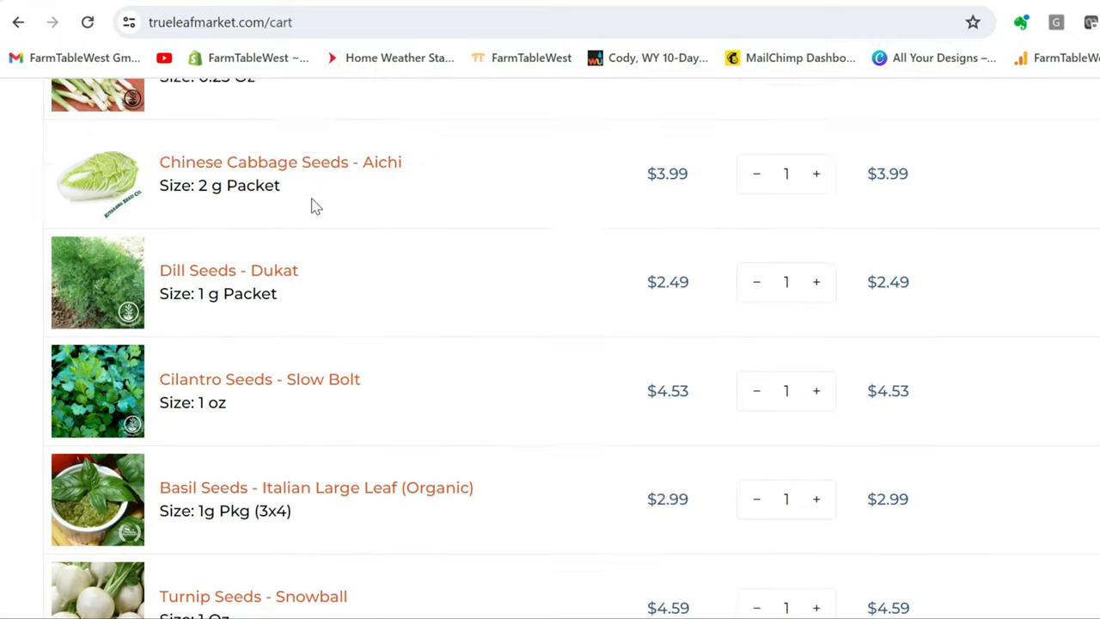
pyautogui.scroll(-3)
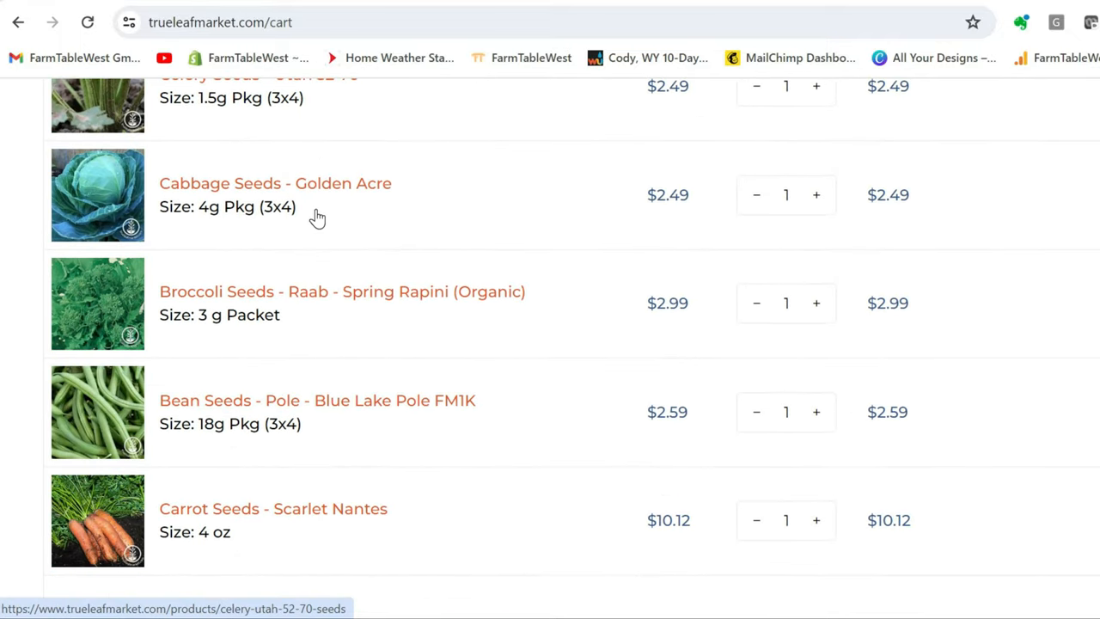
pyautogui.scroll(3)
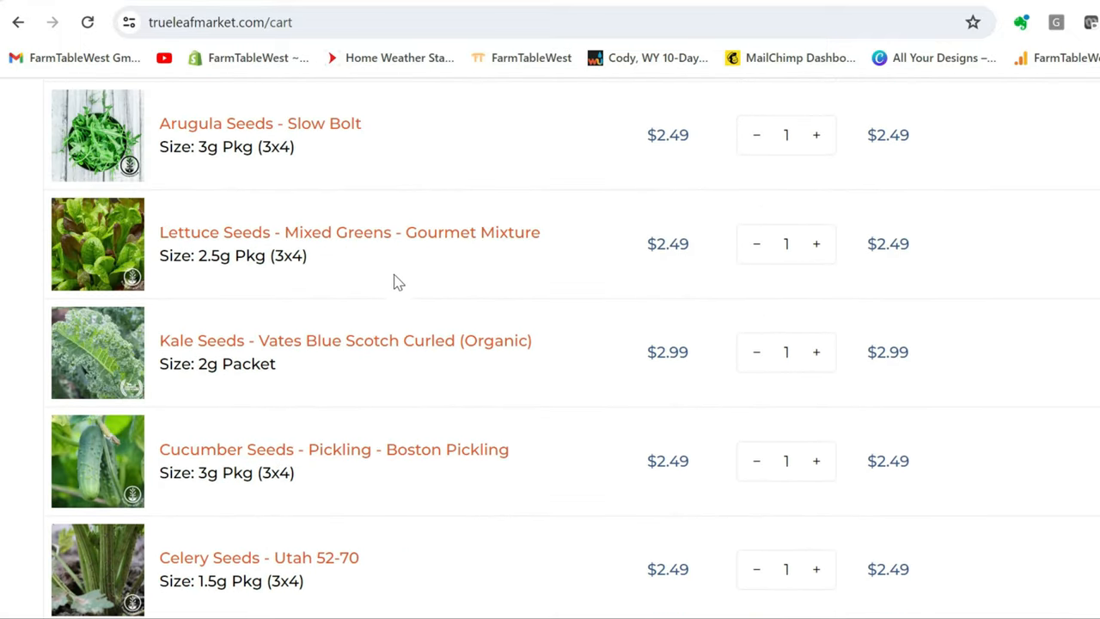
pyautogui.scroll(-3)
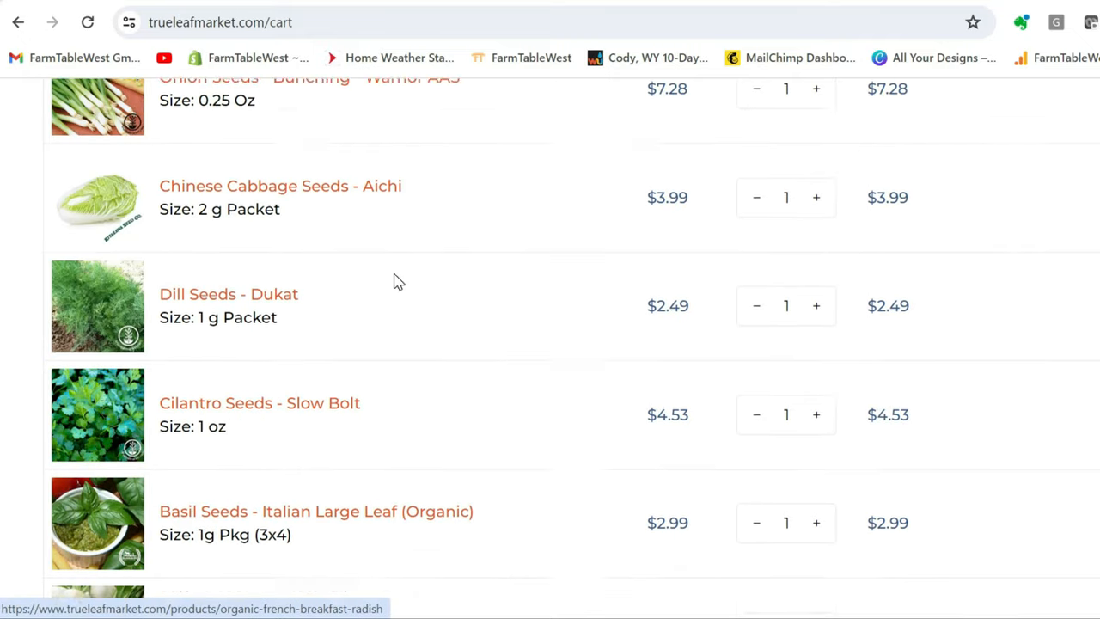
pyautogui.scroll(3)
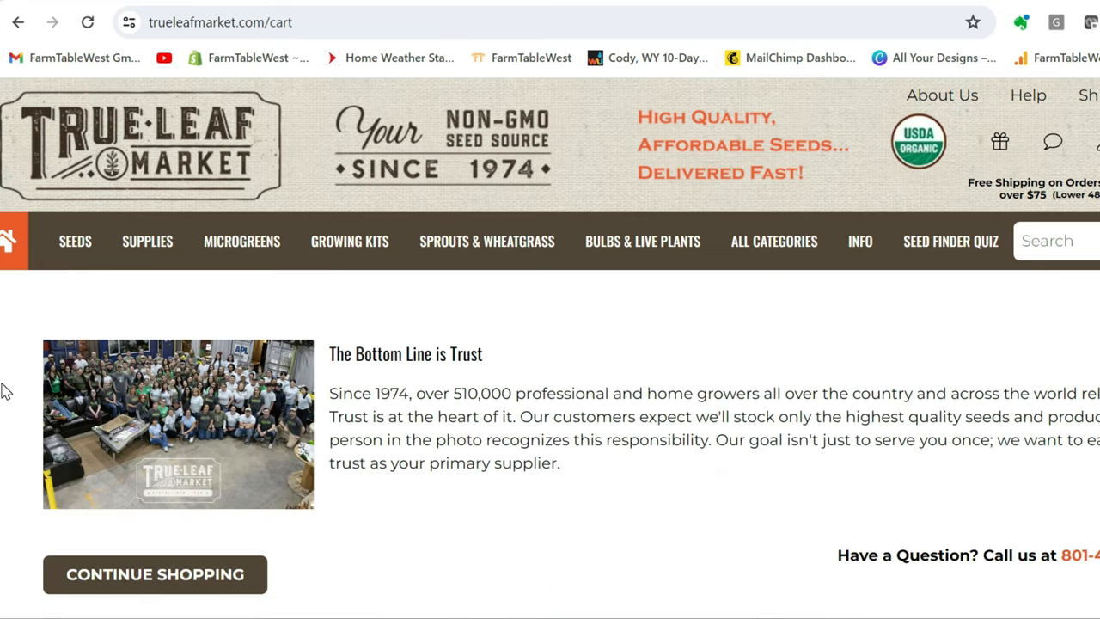
pyautogui.scroll(-3)
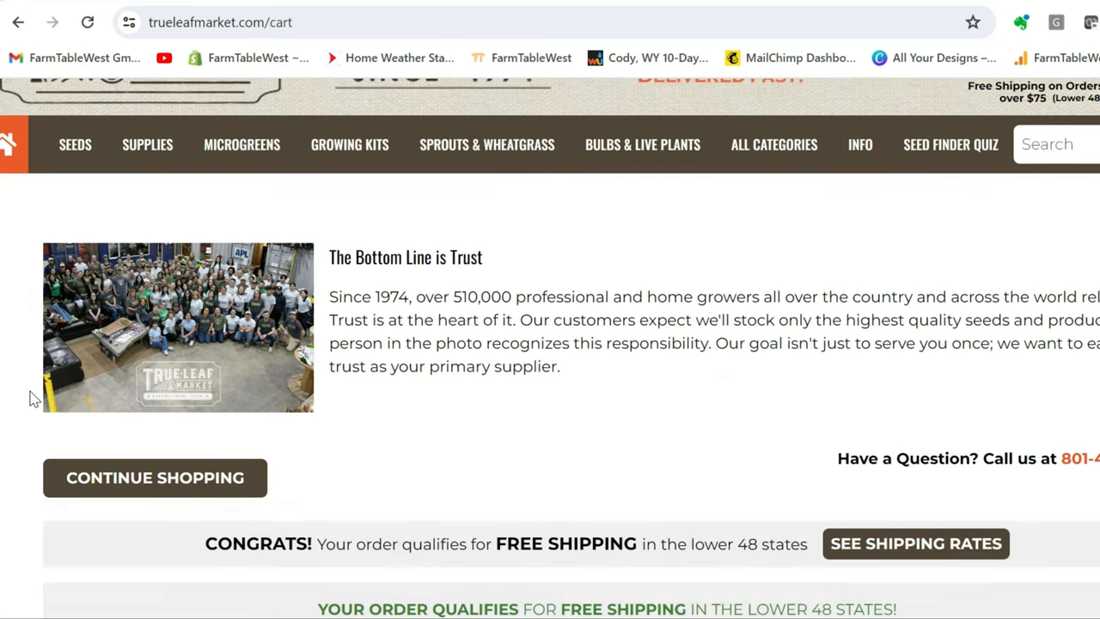
pyautogui.scroll(-3)
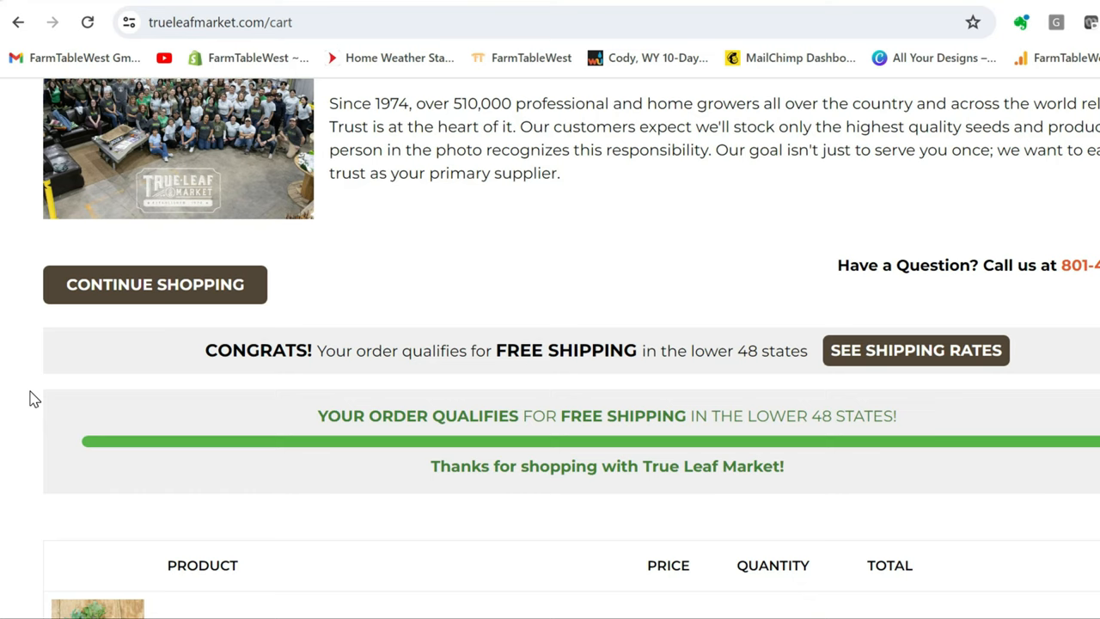
pyautogui.scroll(-3)
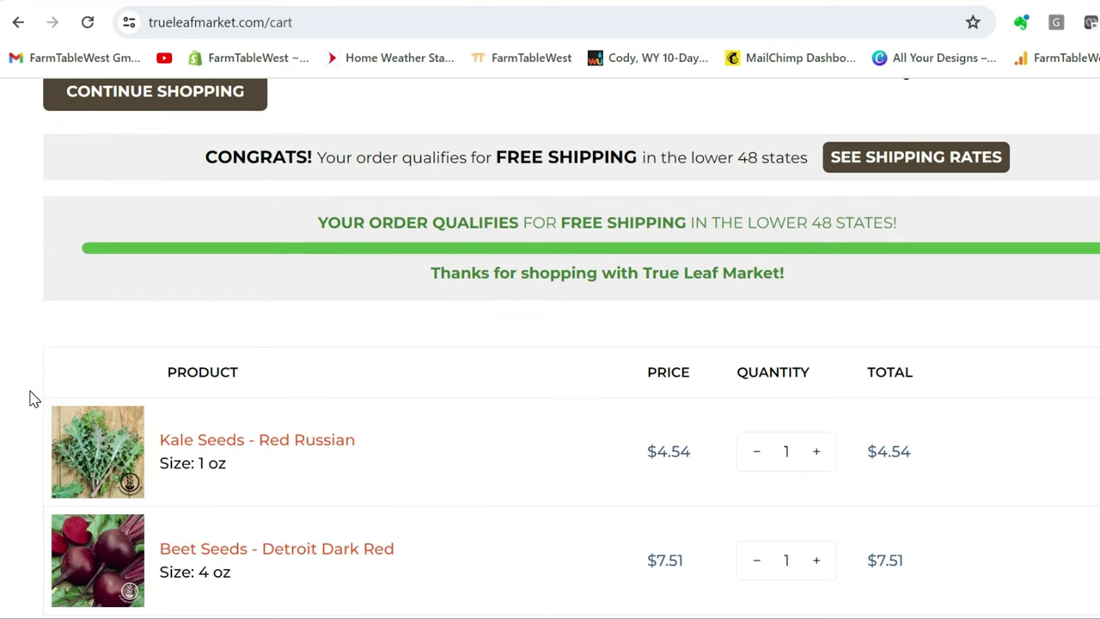
pyautogui.scroll(-3)
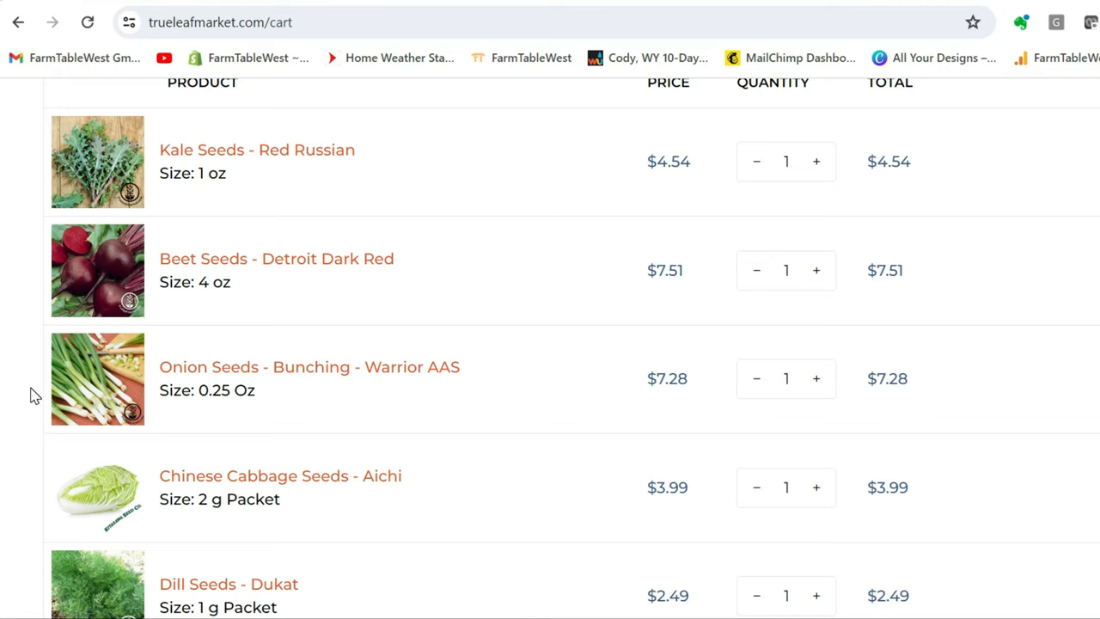
pyautogui.moveTo(323, 158)
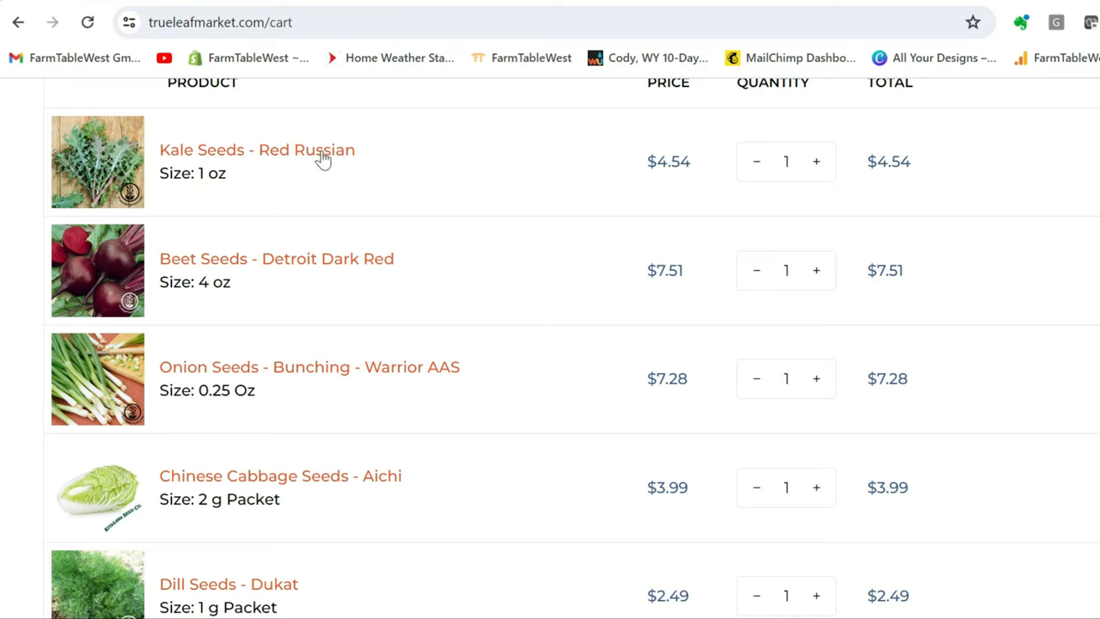
pyautogui.moveTo(354, 207)
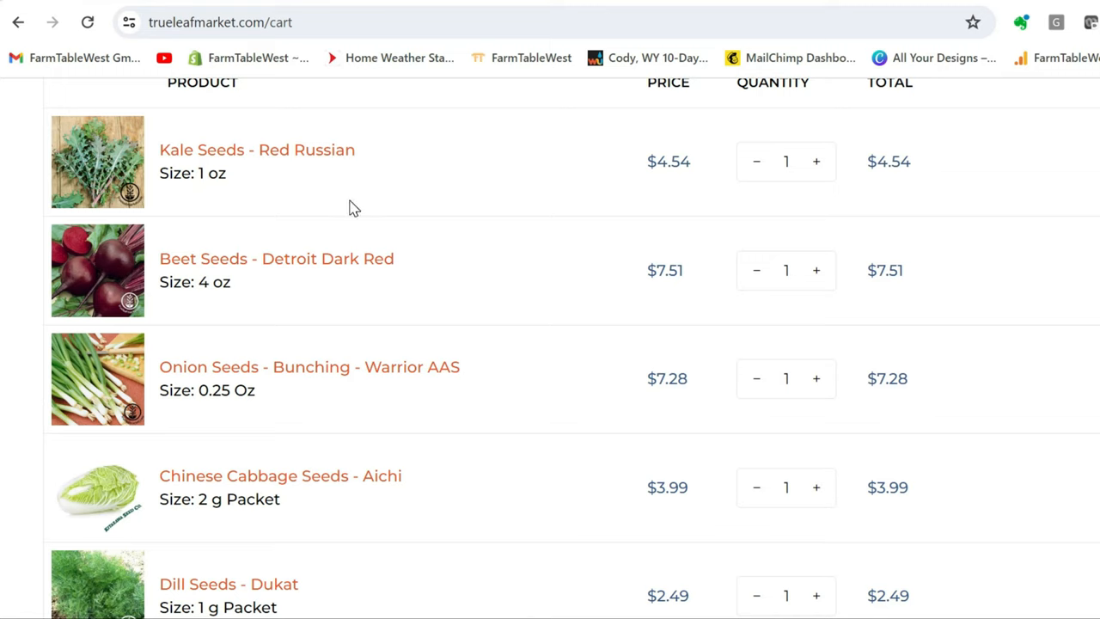
pyautogui.moveTo(412, 213)
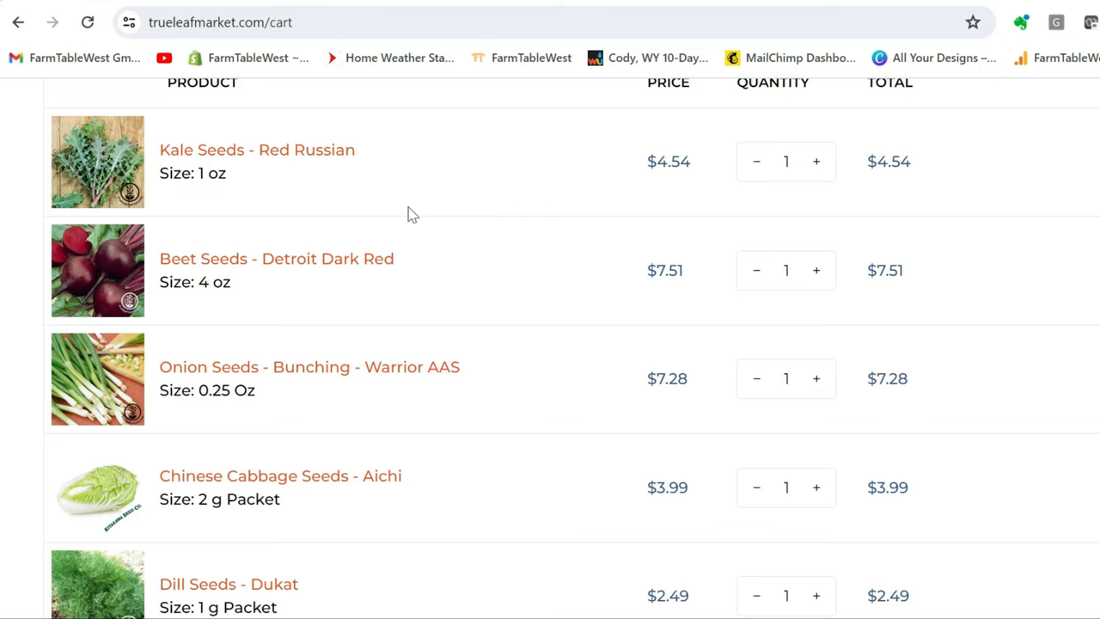
pyautogui.moveTo(72, 278)
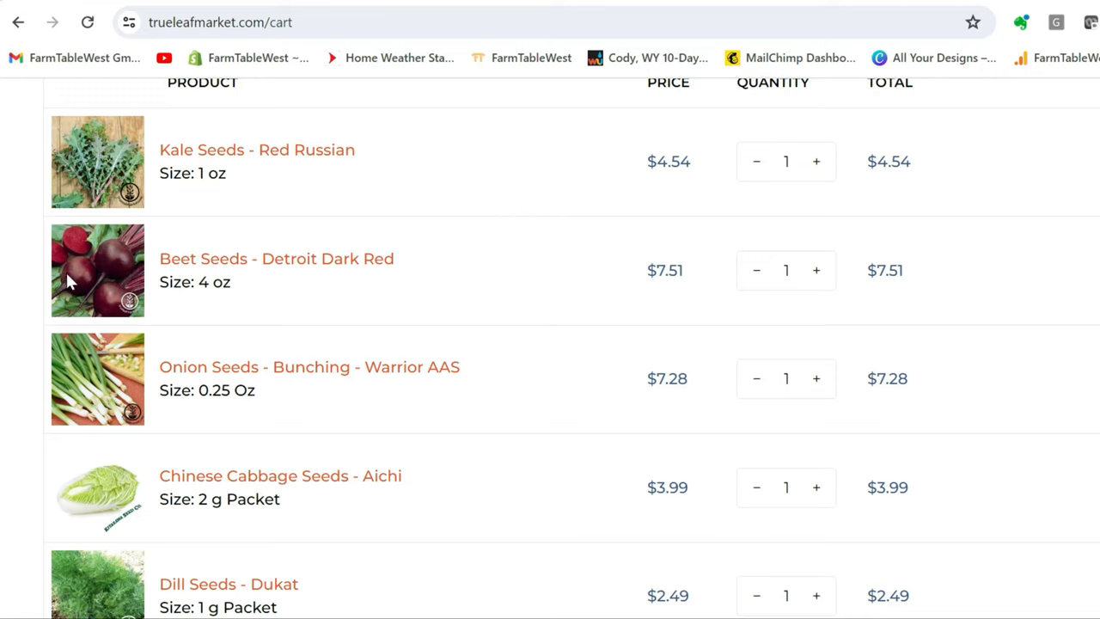
pyautogui.moveTo(256, 224)
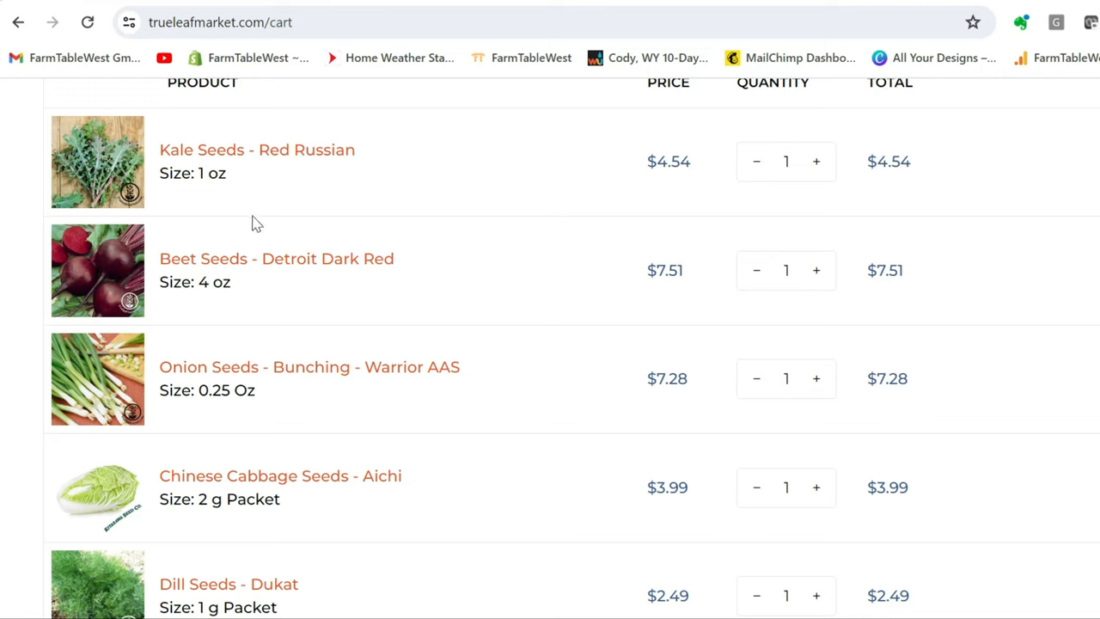
pyautogui.moveTo(271, 237)
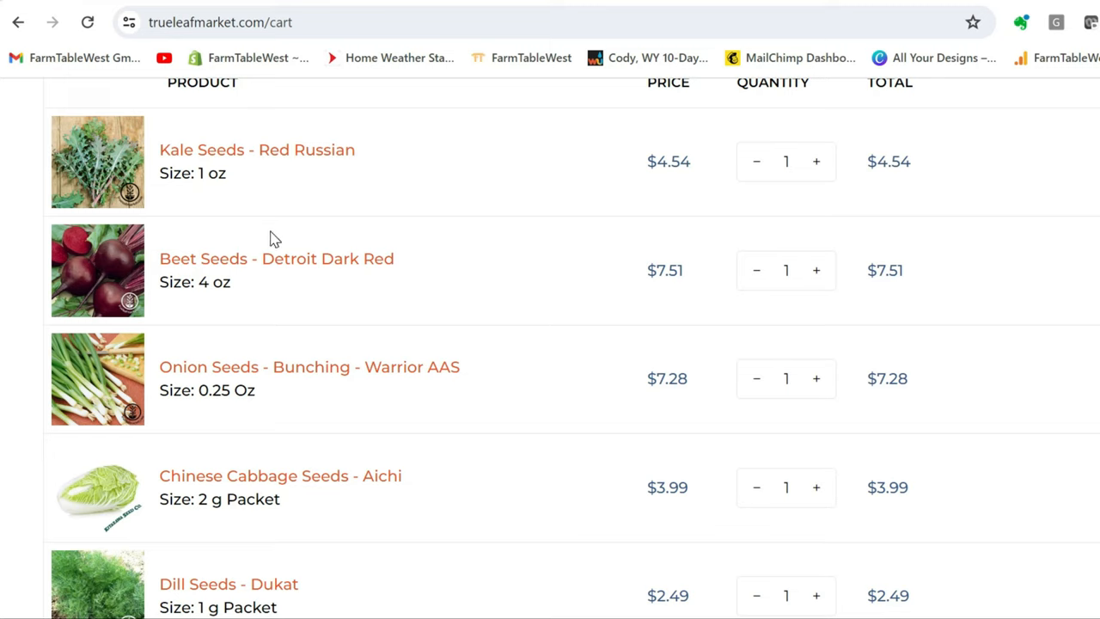
pyautogui.moveTo(773, 196)
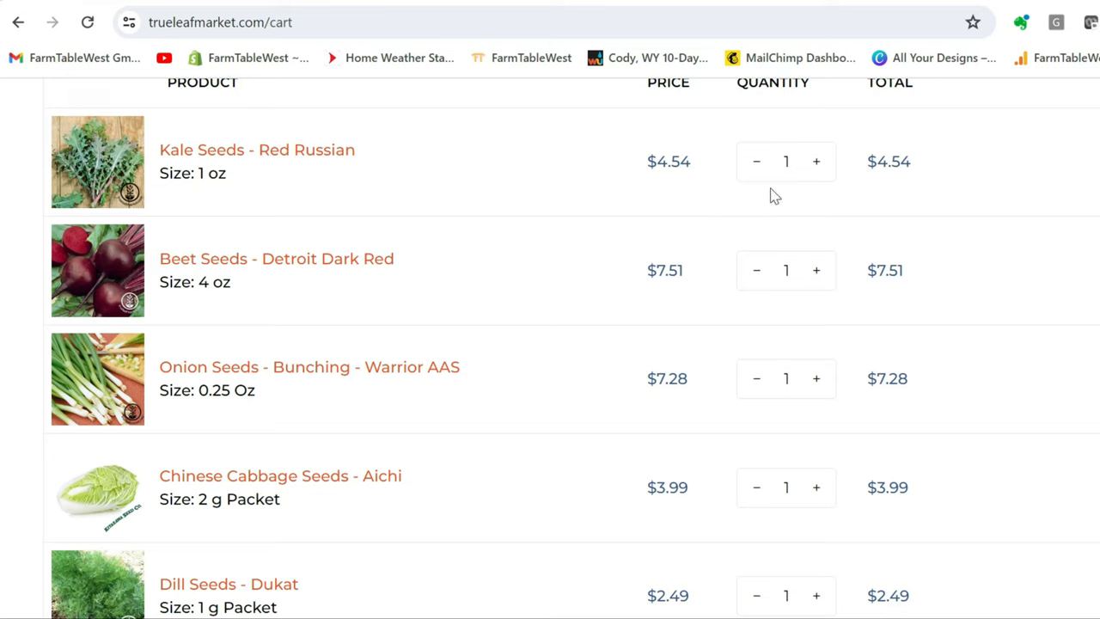
pyautogui.moveTo(729, 182)
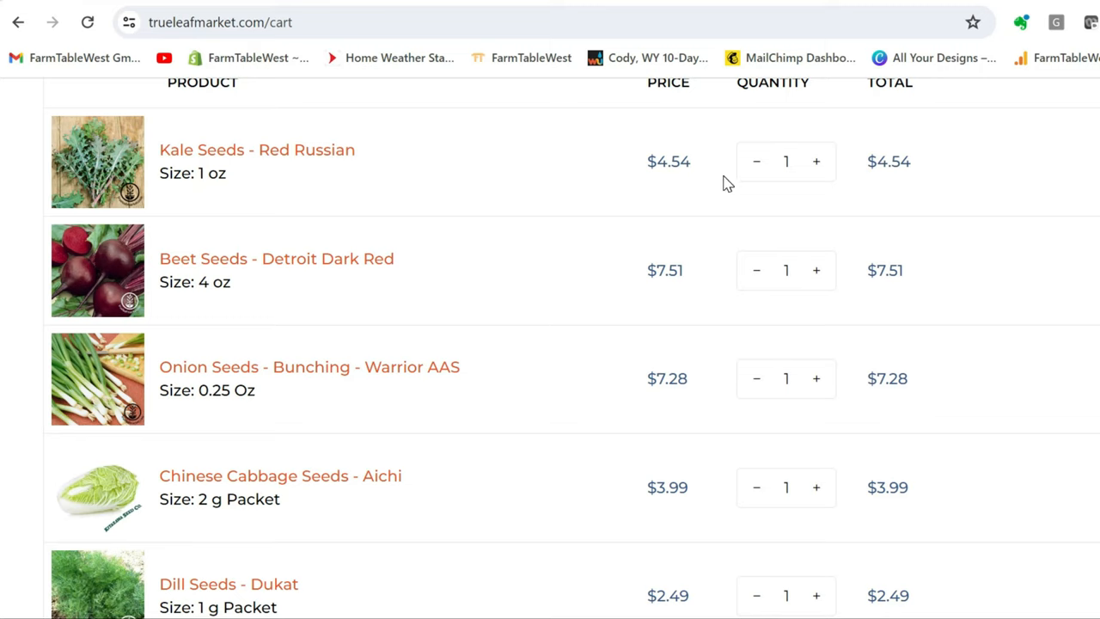
pyautogui.moveTo(215, 204)
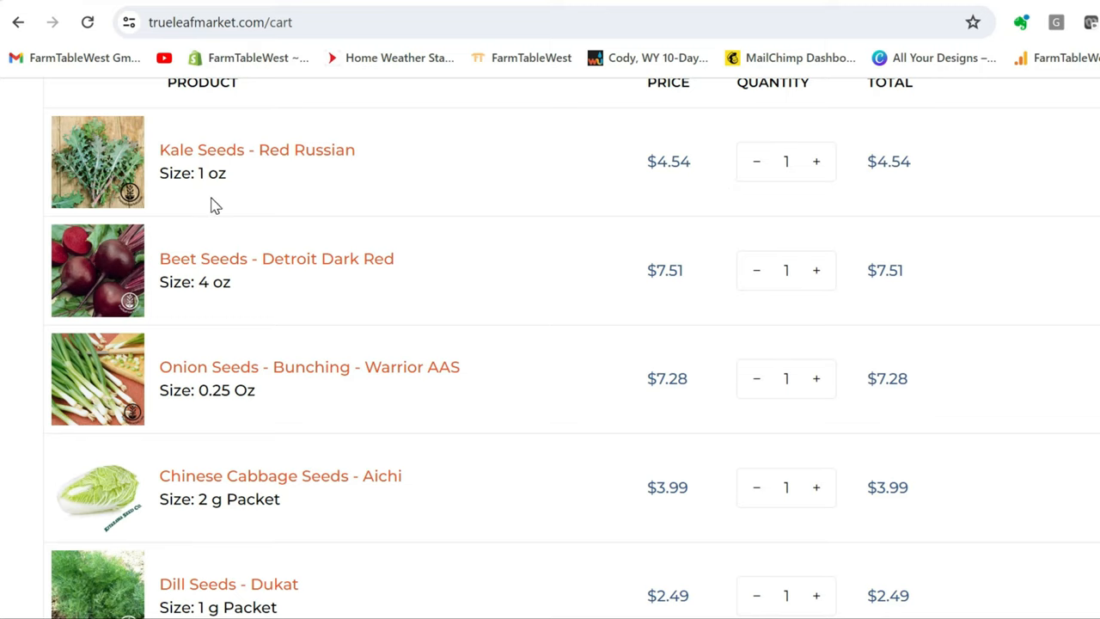
pyautogui.moveTo(216, 187)
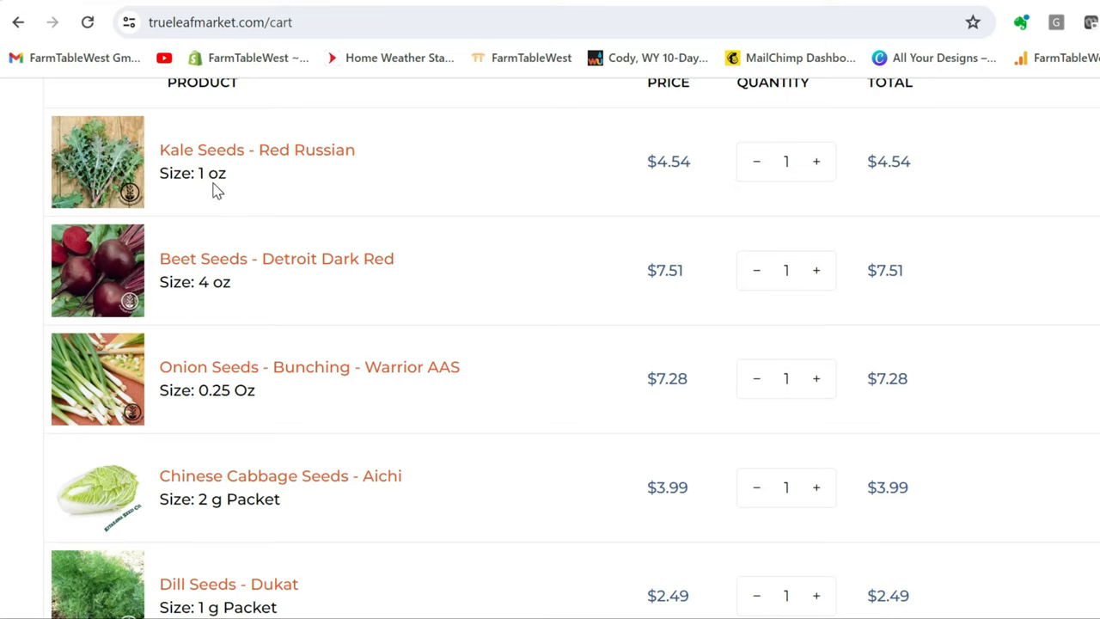
pyautogui.moveTo(227, 196)
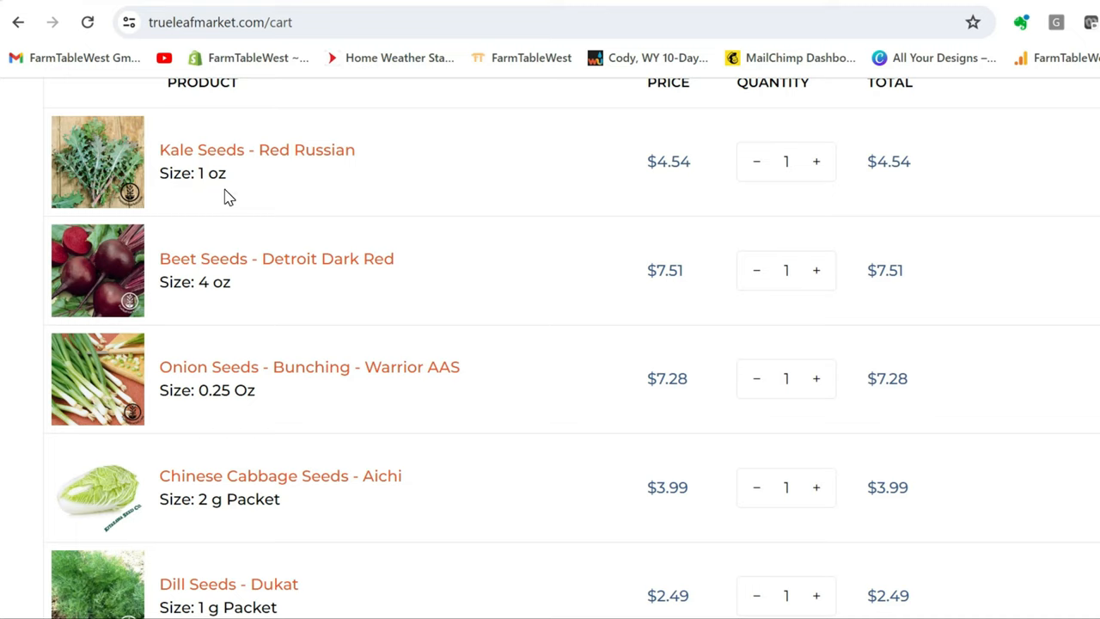
pyautogui.moveTo(264, 193)
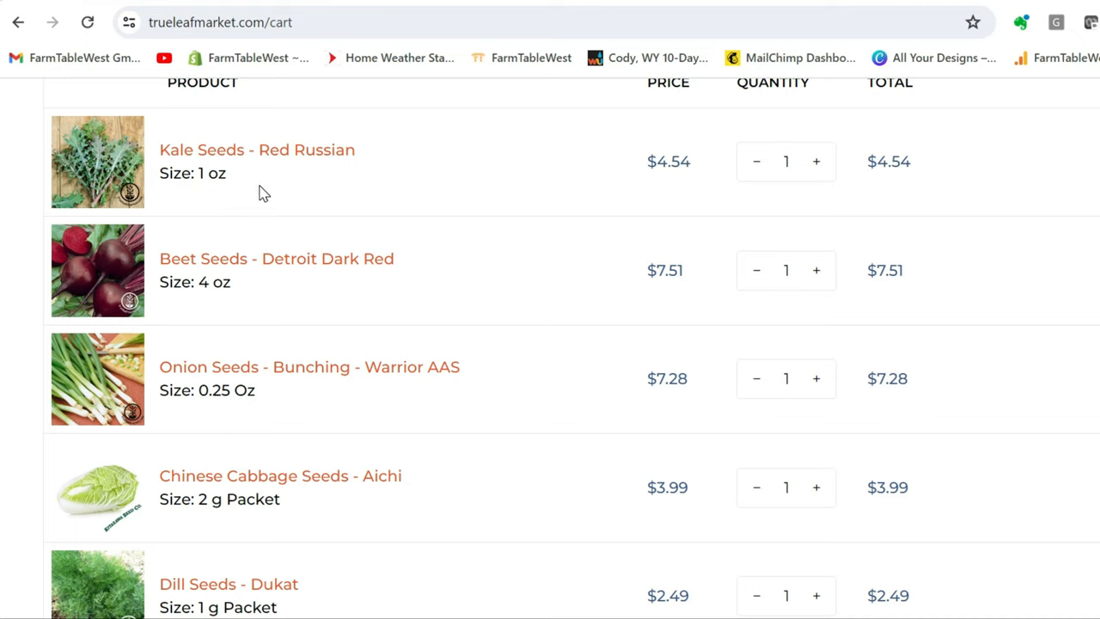
pyautogui.moveTo(512, 220)
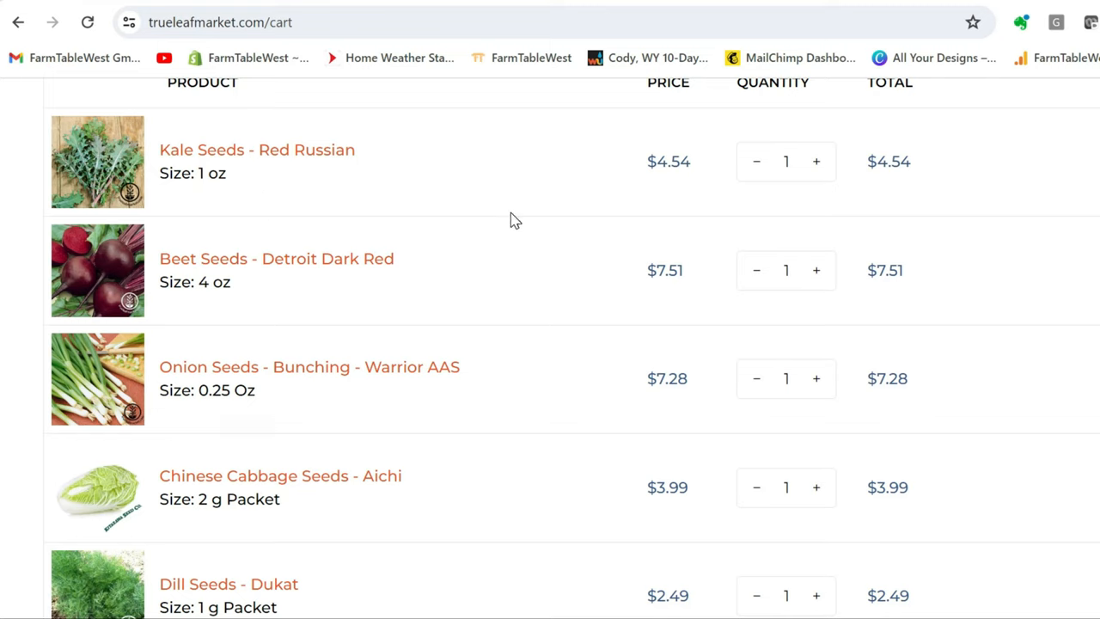
pyautogui.moveTo(379, 321)
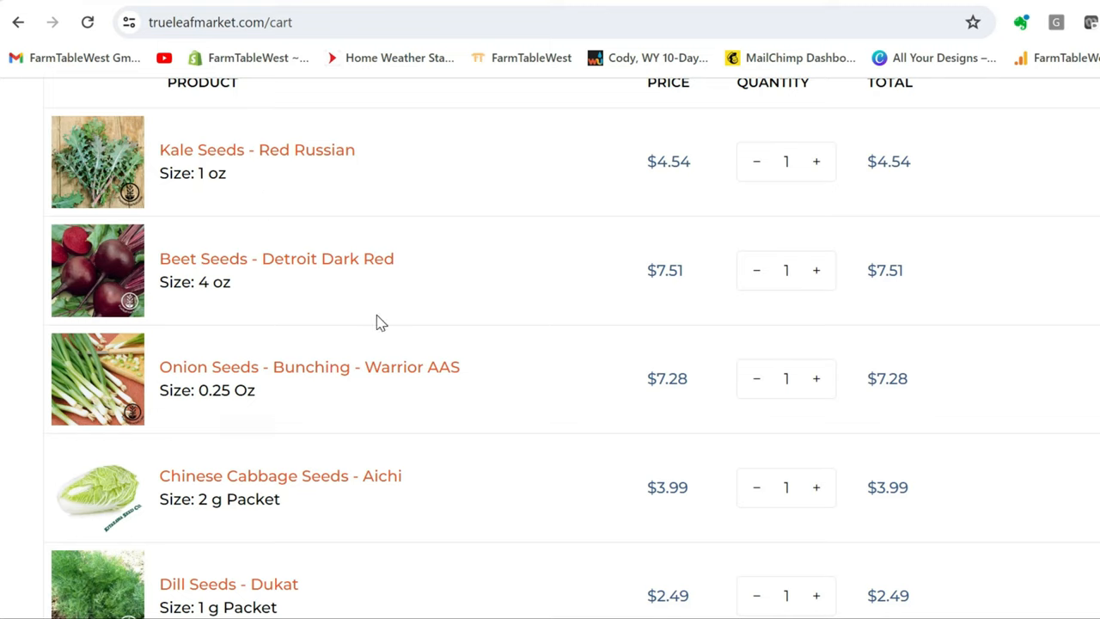
pyautogui.moveTo(289, 269)
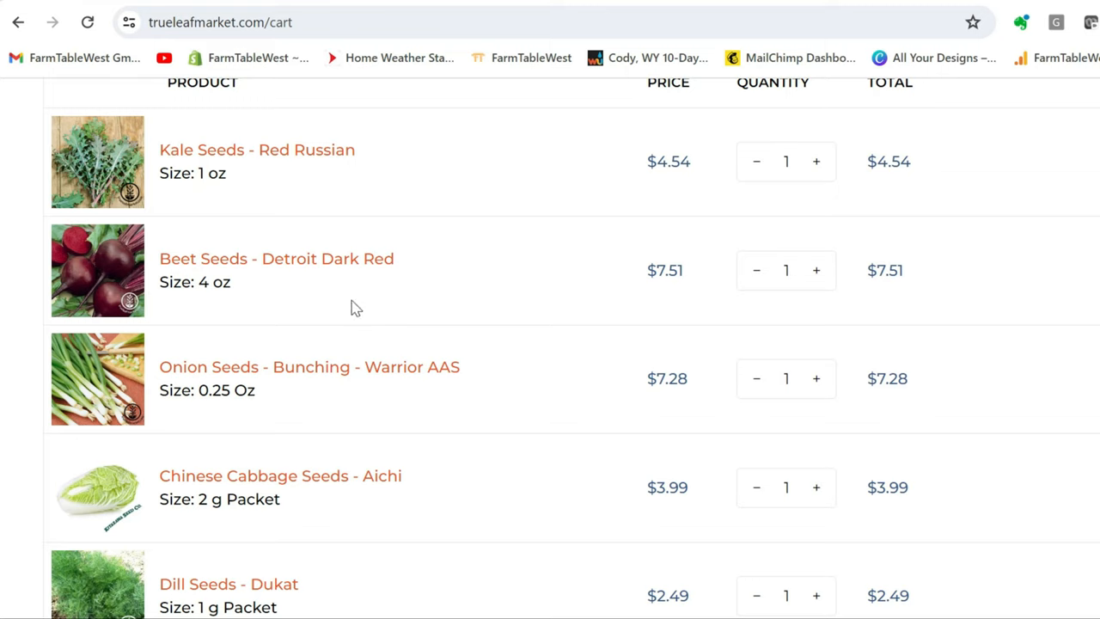
pyautogui.moveTo(350, 314)
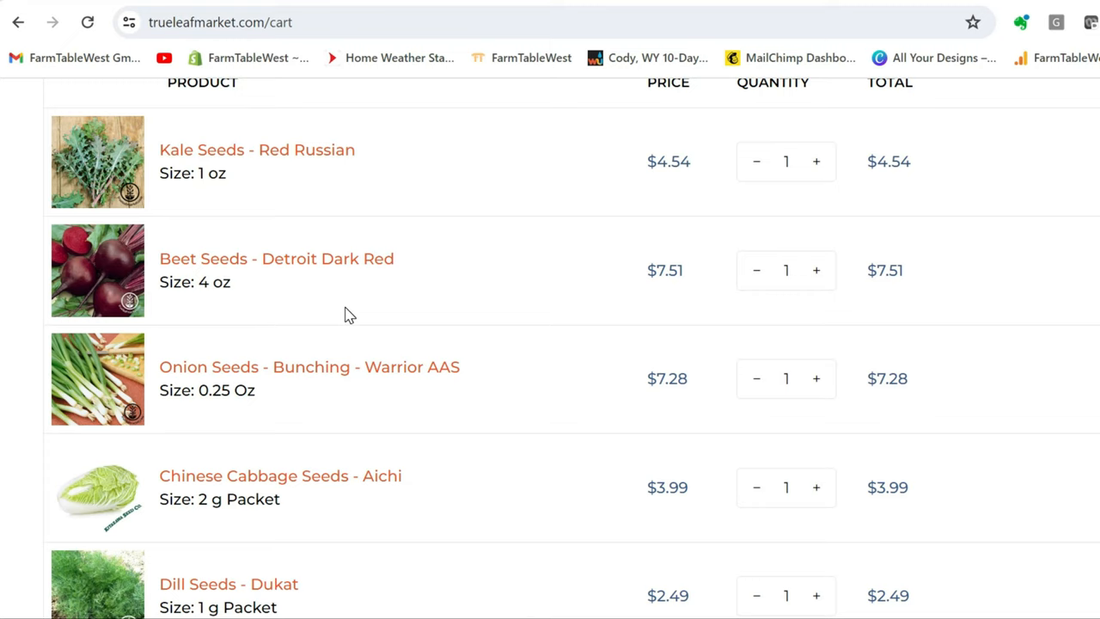
pyautogui.scroll(-3)
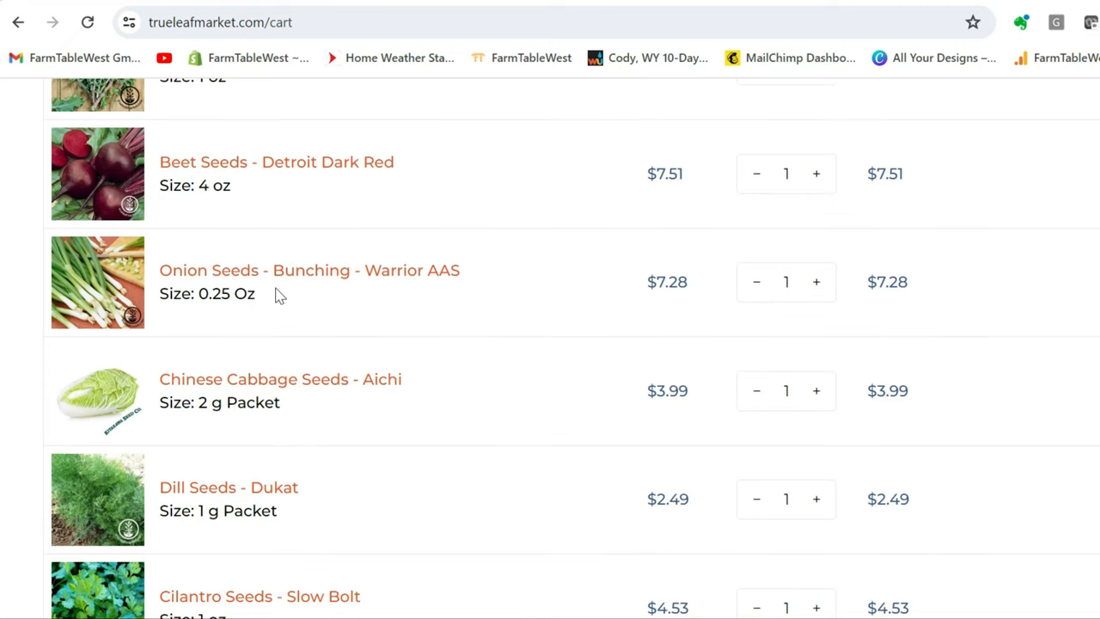
pyautogui.moveTo(734, 360)
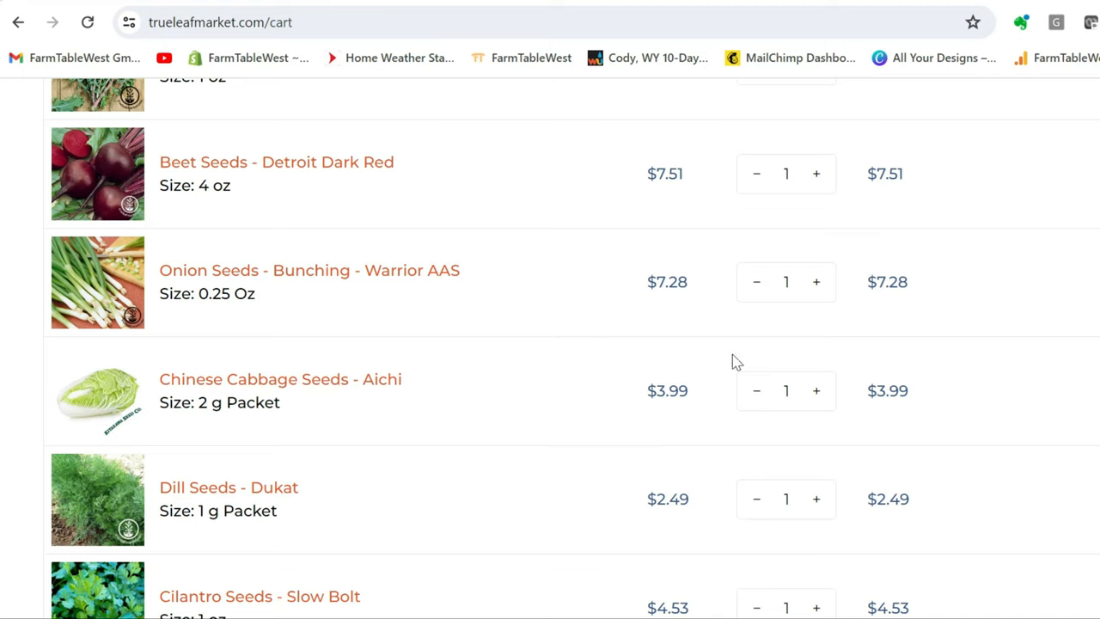
pyautogui.moveTo(546, 318)
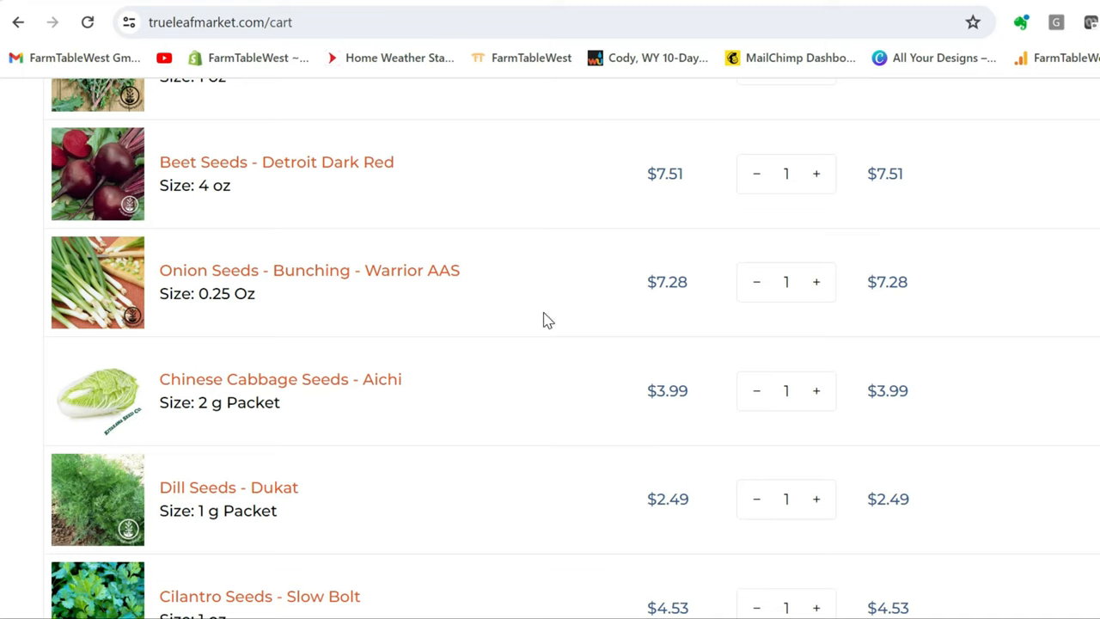
pyautogui.moveTo(545, 318)
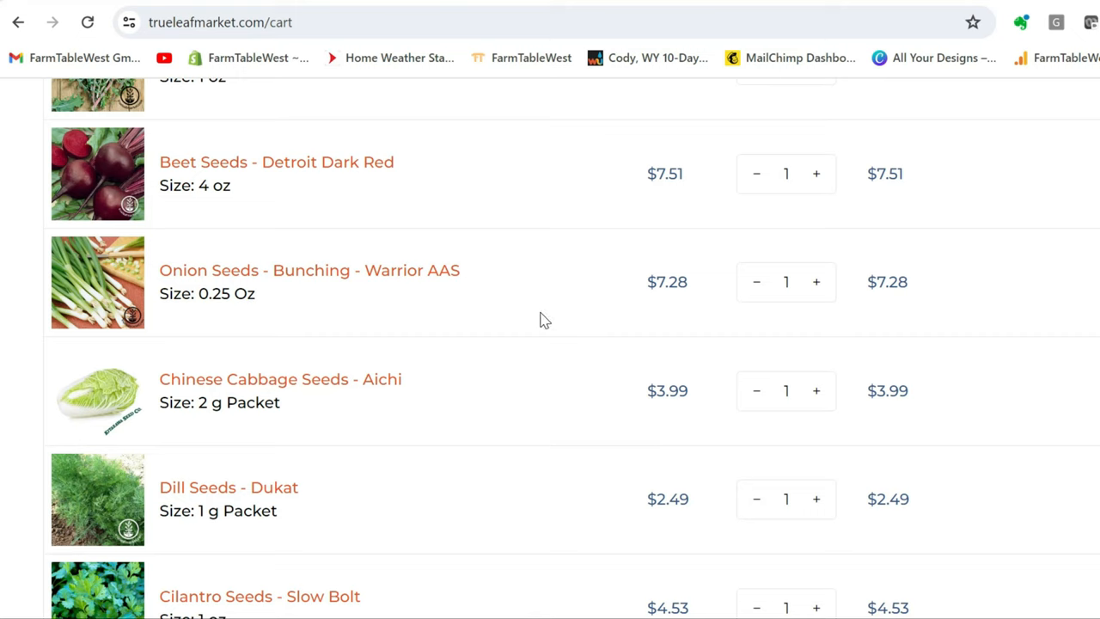
pyautogui.moveTo(389, 323)
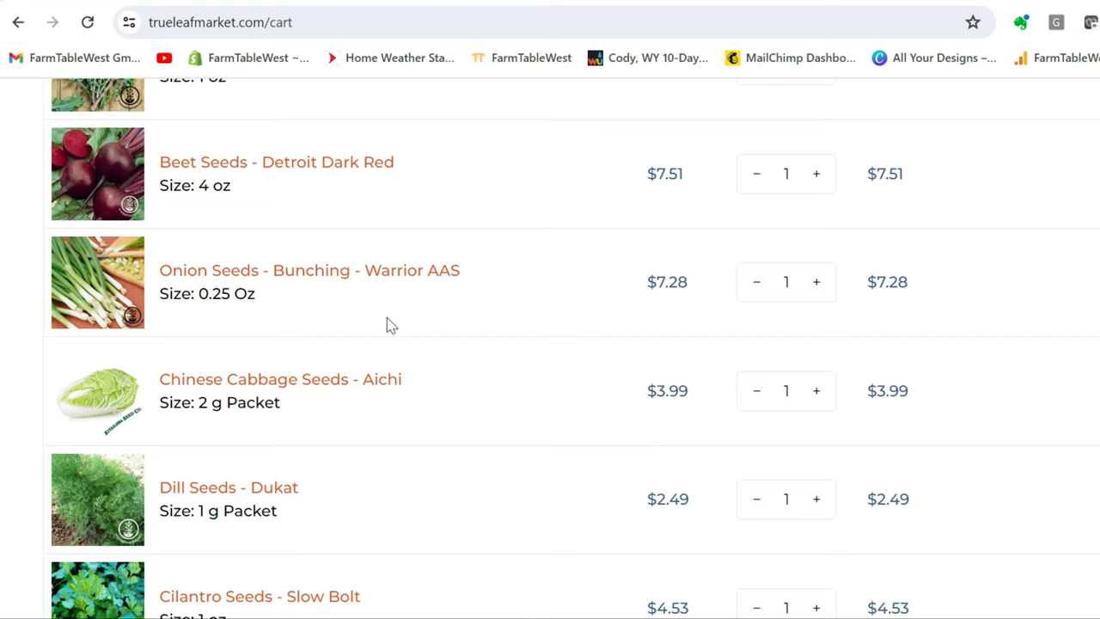
pyautogui.moveTo(445, 305)
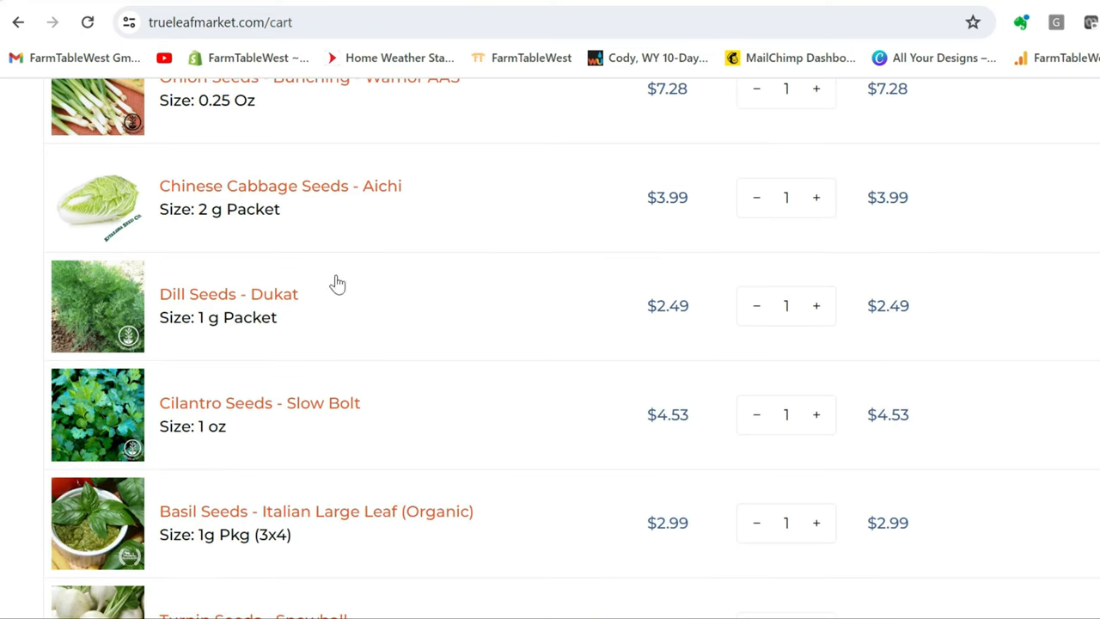
pyautogui.moveTo(323, 277)
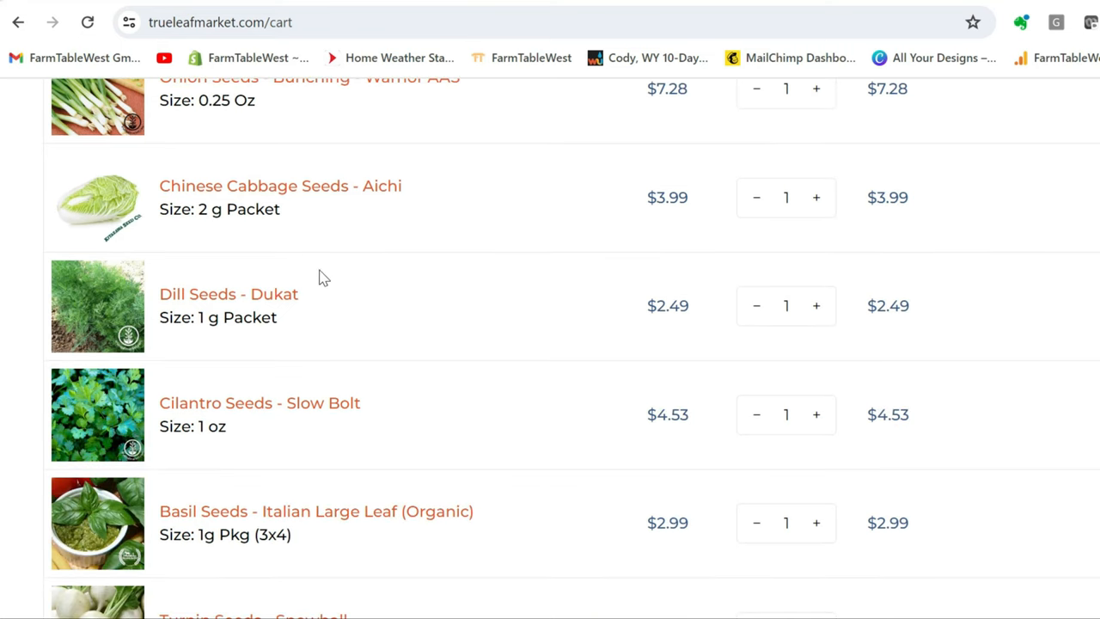
pyautogui.moveTo(715, 285)
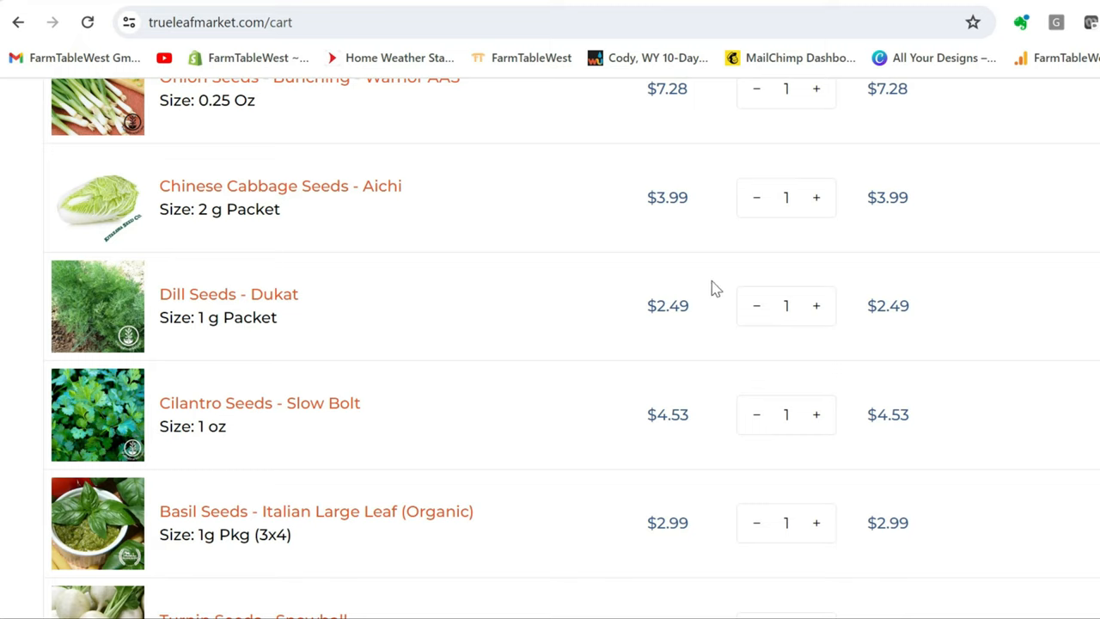
pyautogui.moveTo(612, 251)
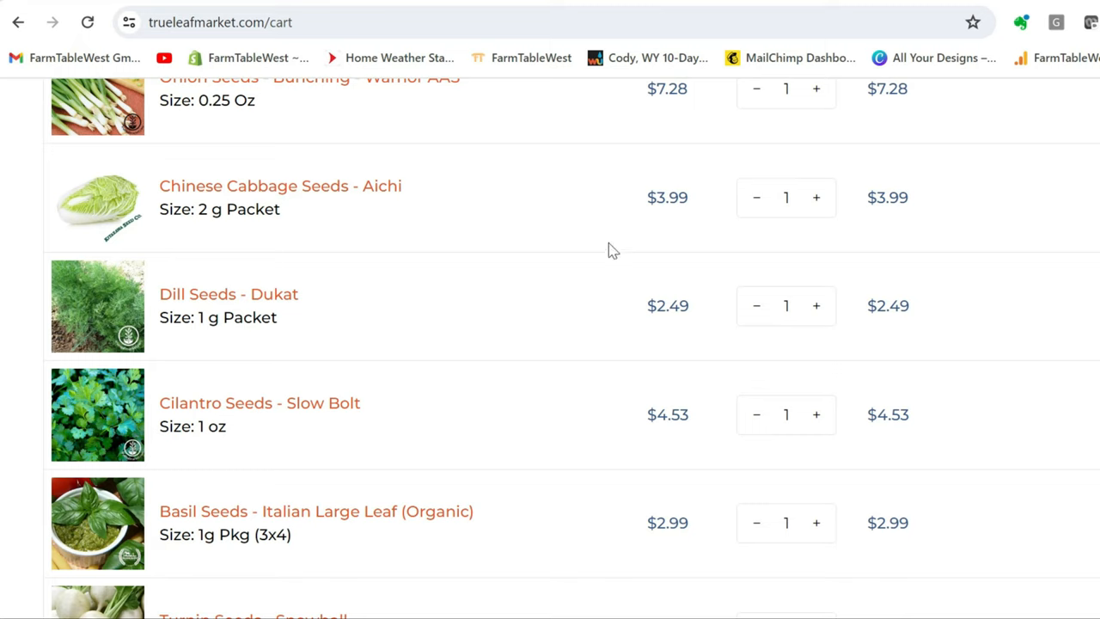
pyautogui.moveTo(462, 198)
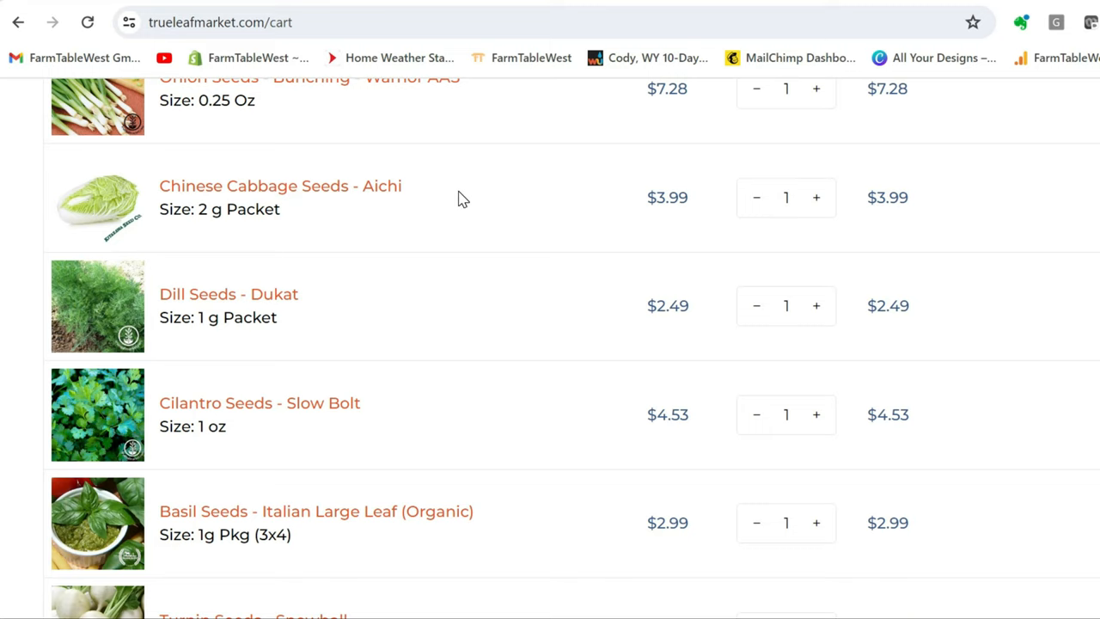
pyautogui.scroll(-3)
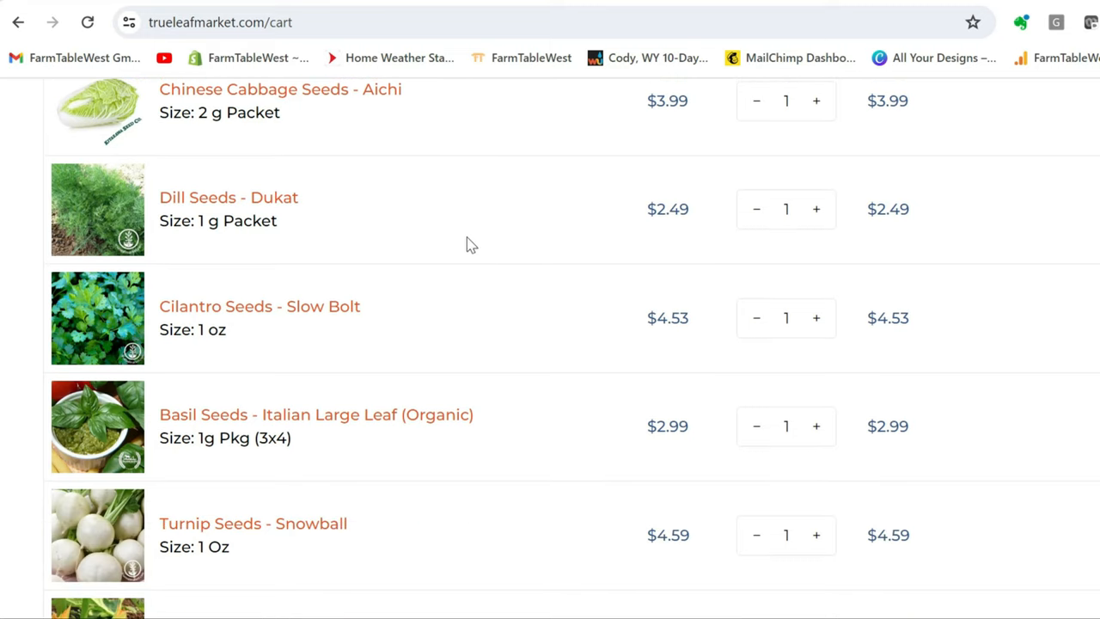
pyautogui.scroll(-3)
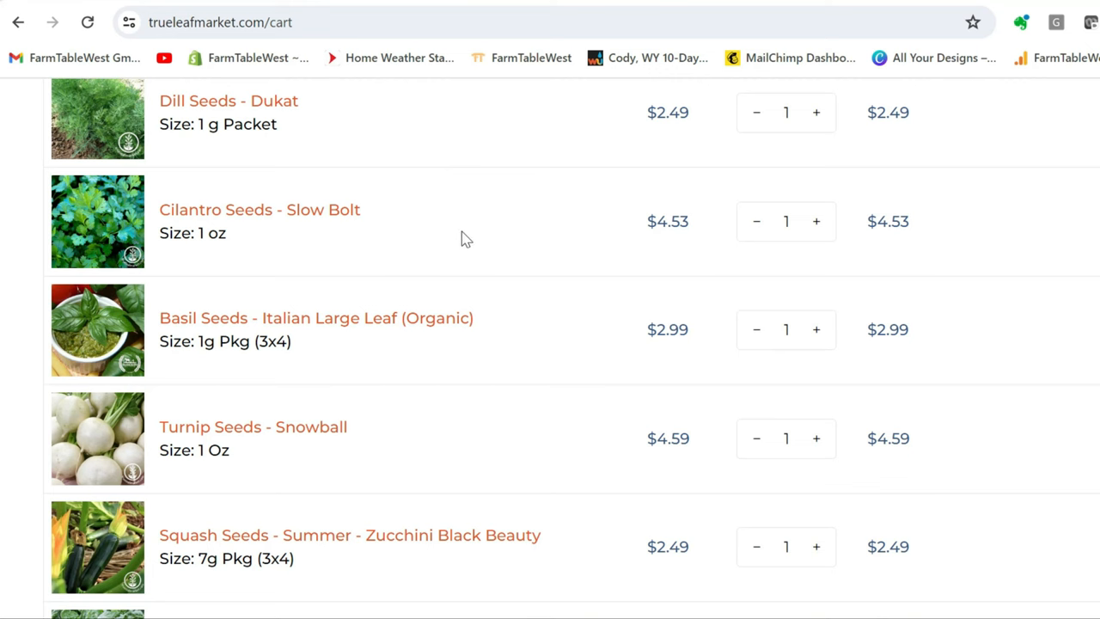
pyautogui.scroll(-3)
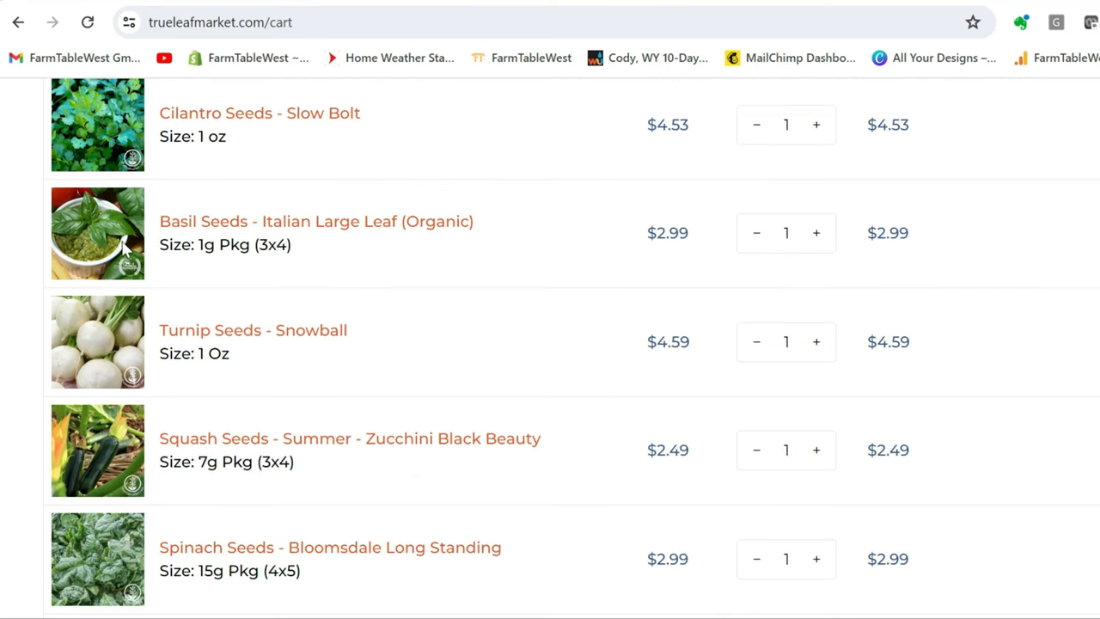
pyautogui.moveTo(296, 233)
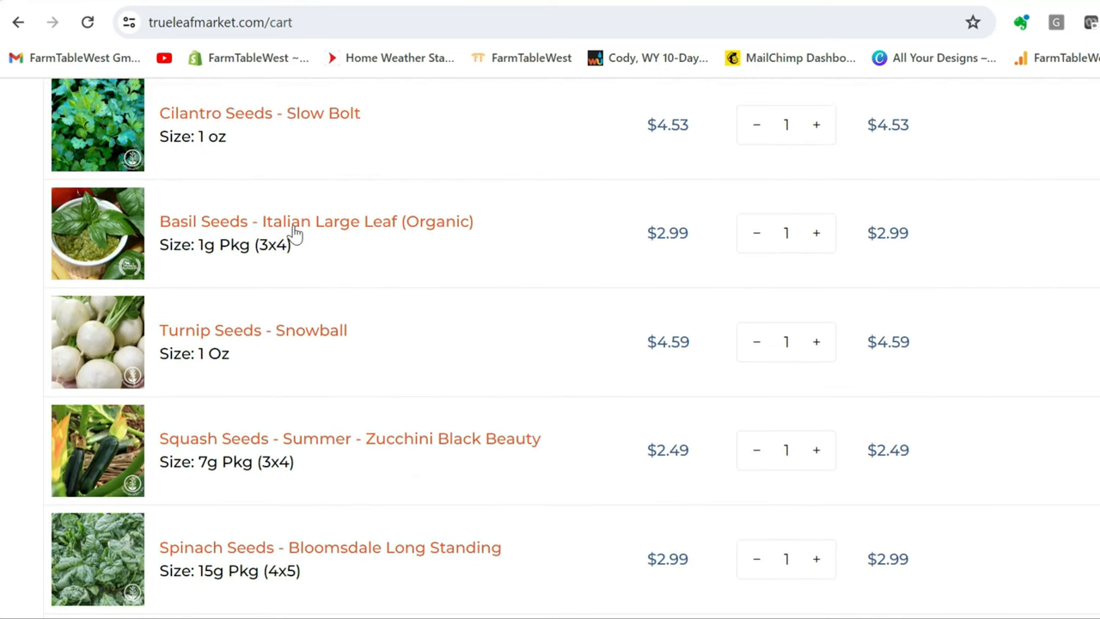
pyautogui.scroll(-3)
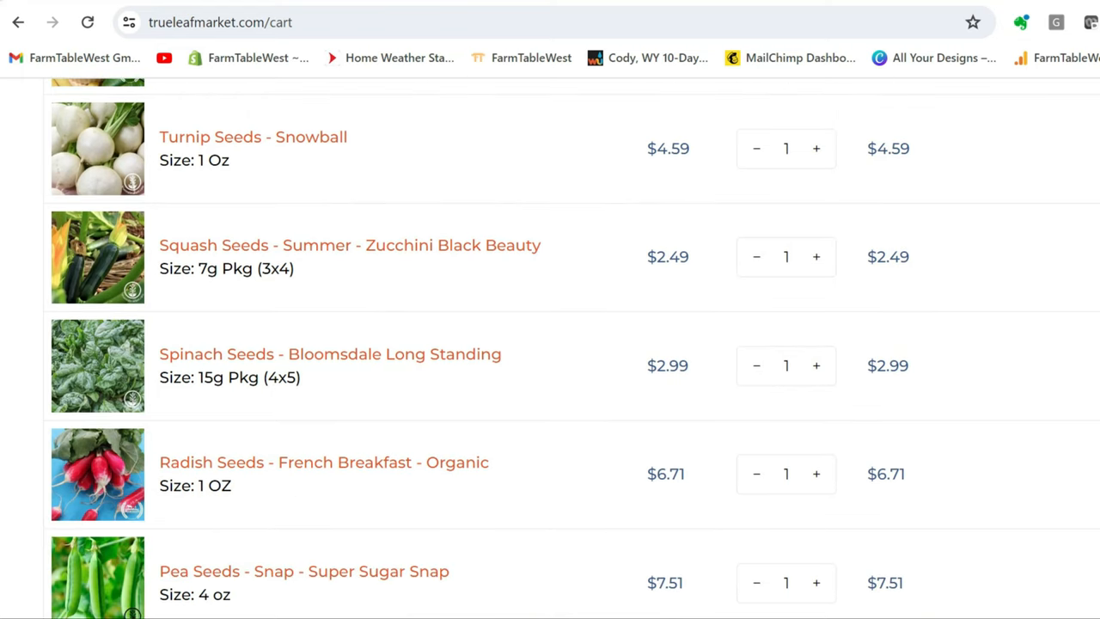
pyautogui.moveTo(503, 278)
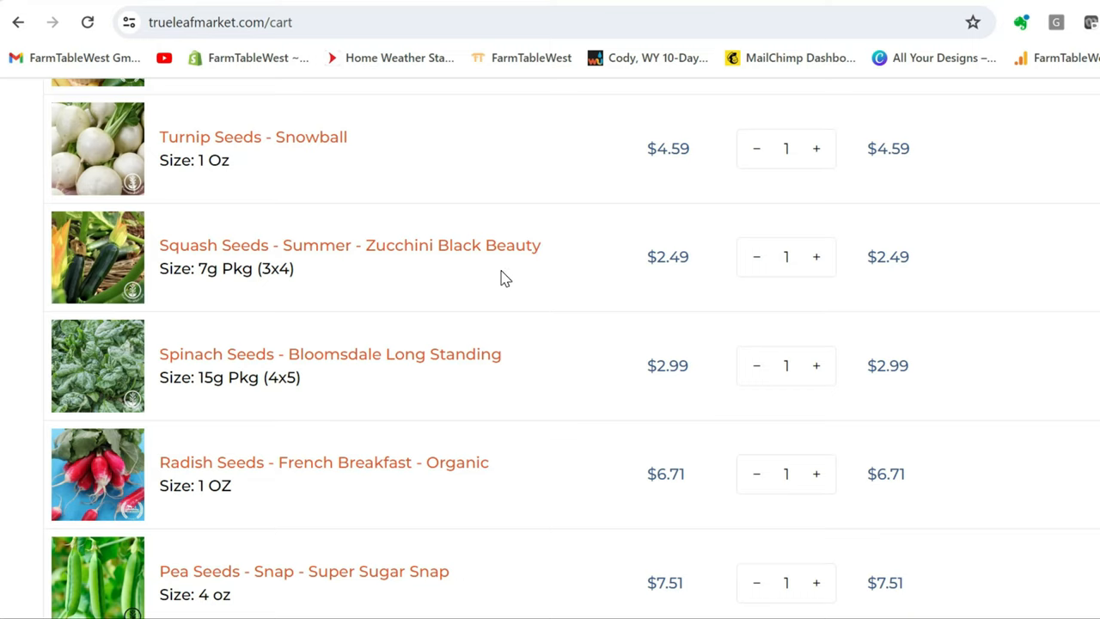
pyautogui.moveTo(601, 226)
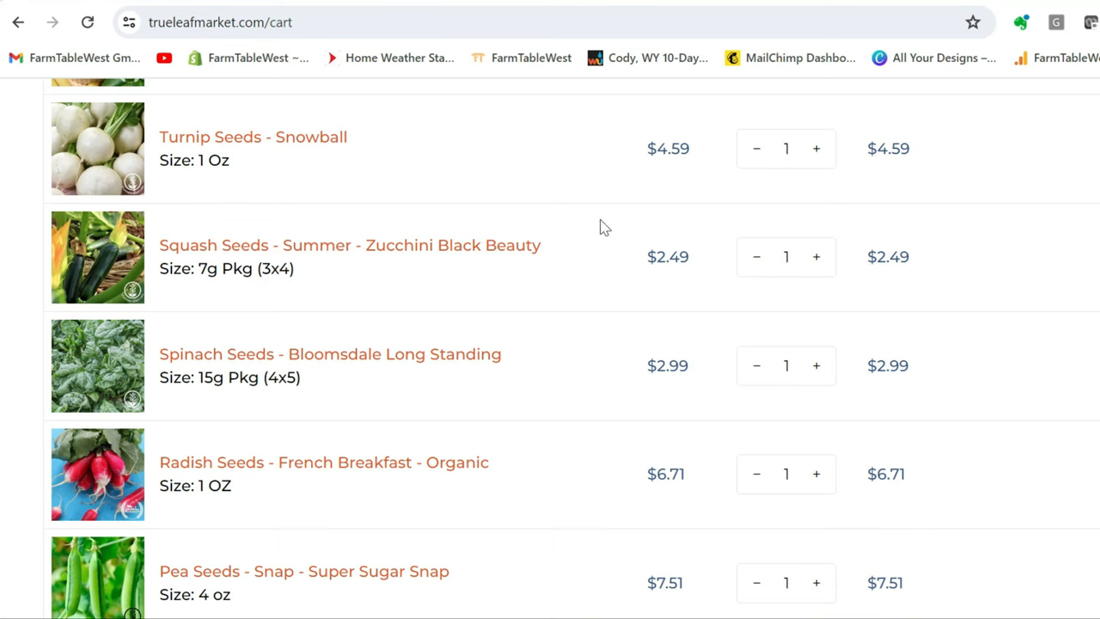
pyautogui.scroll(-3)
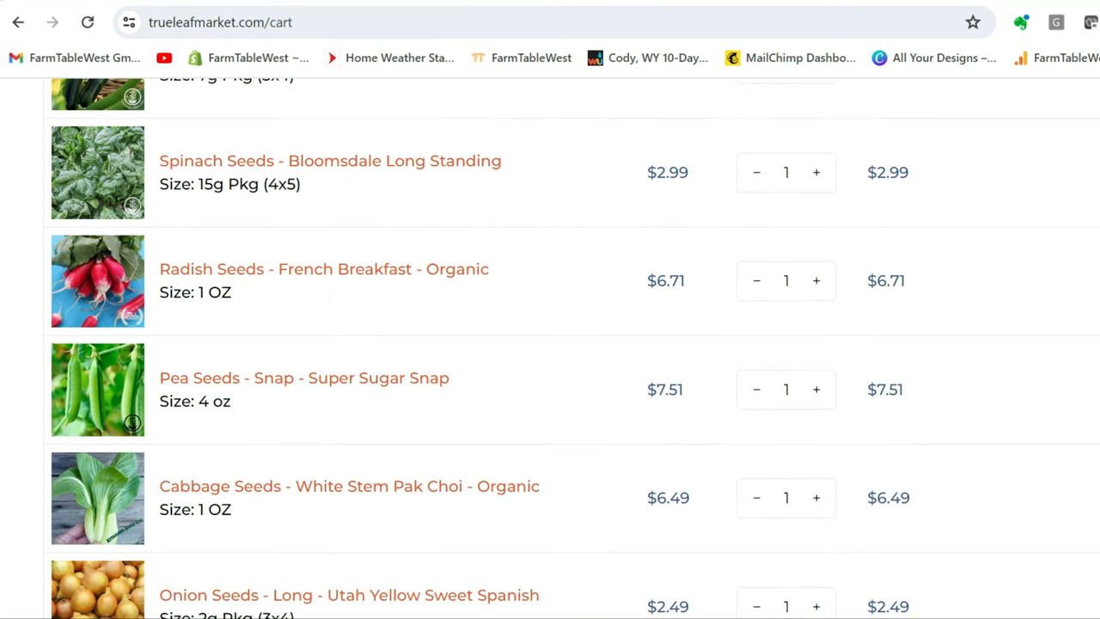
pyautogui.moveTo(364, 195)
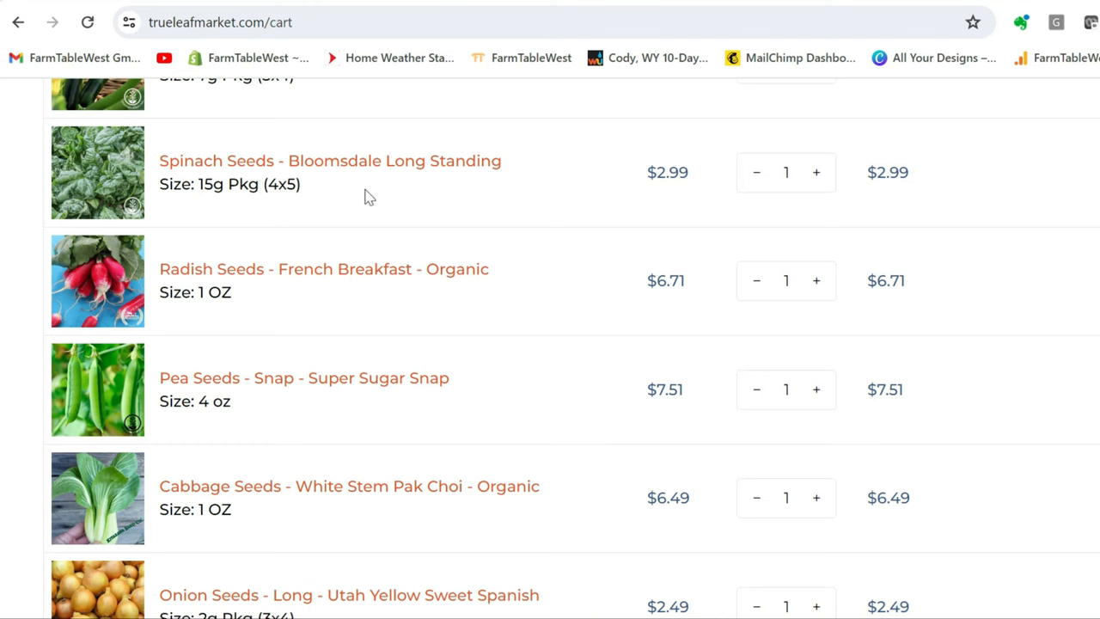
pyautogui.scroll(-3)
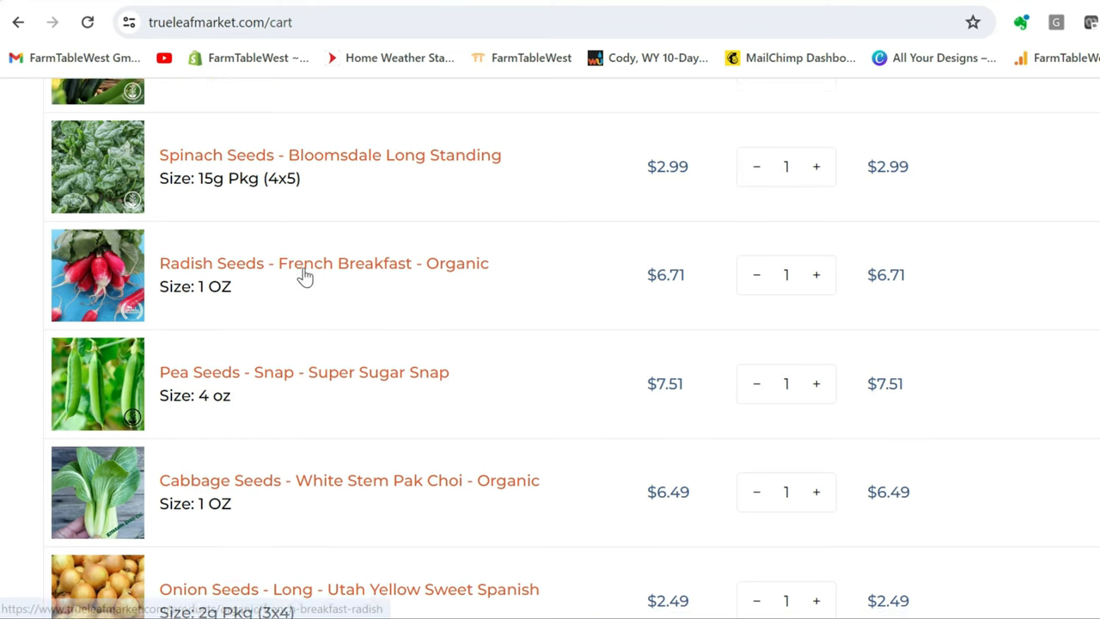
pyautogui.scroll(-3)
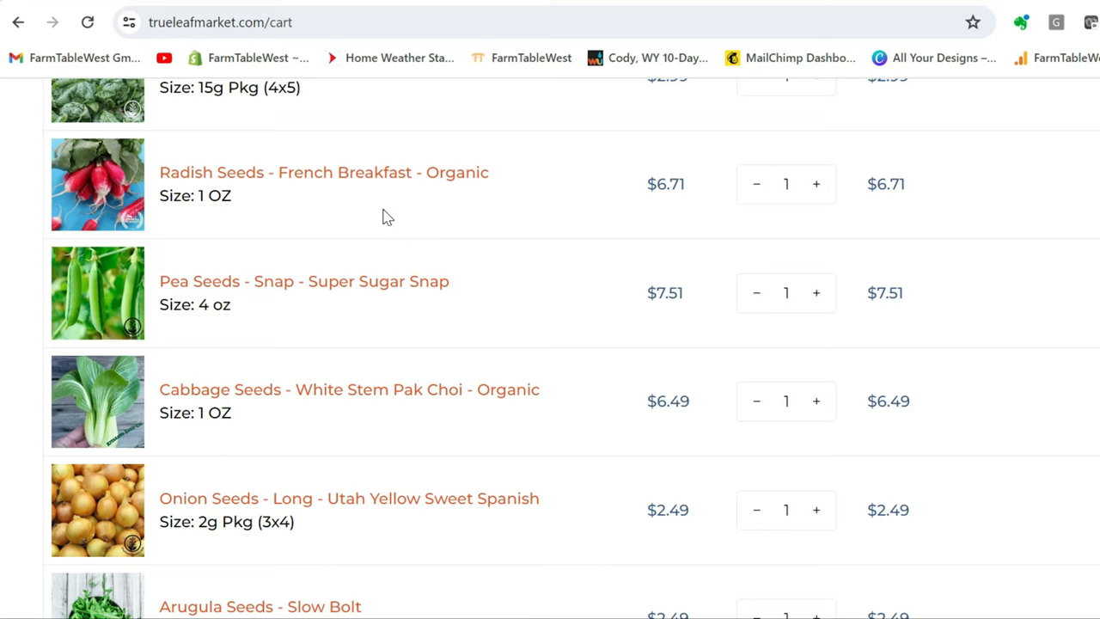
pyautogui.moveTo(670, 227)
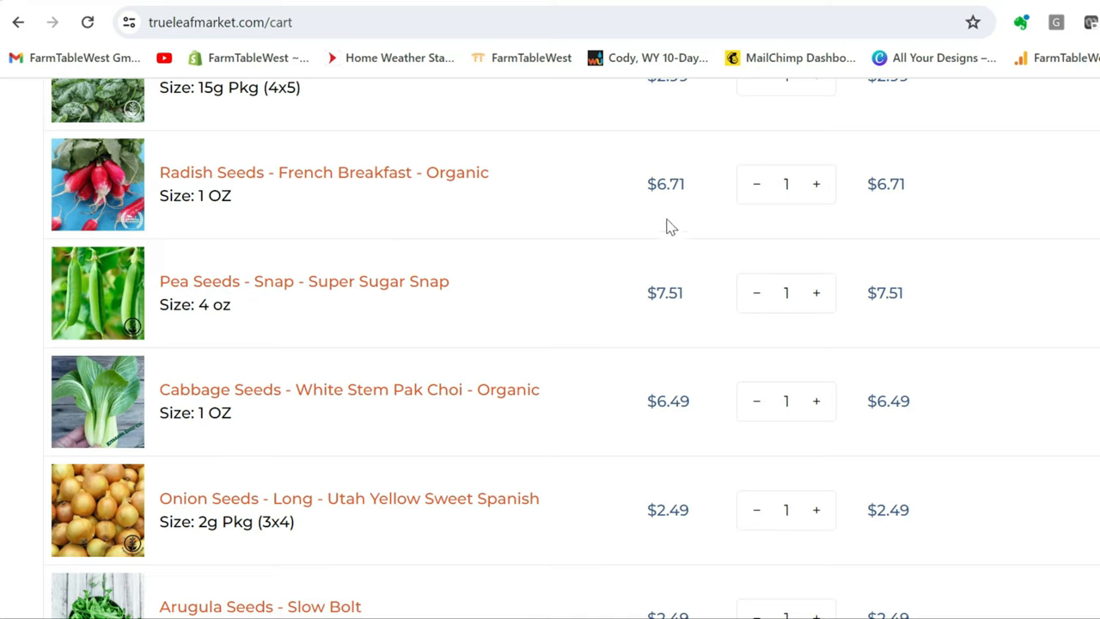
pyautogui.moveTo(227, 216)
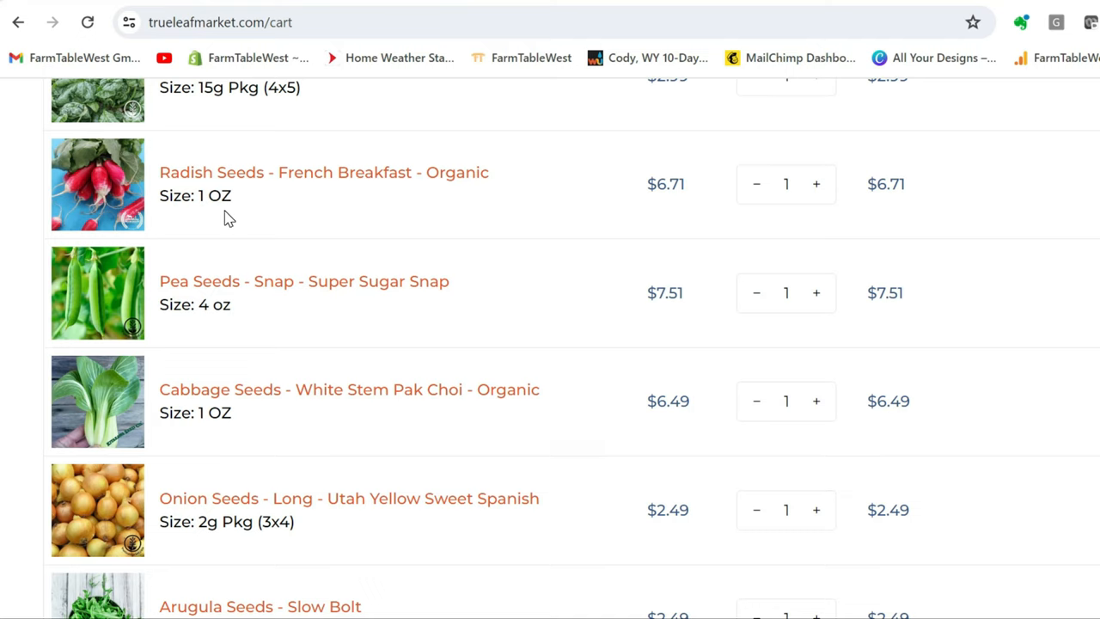
pyautogui.moveTo(239, 213)
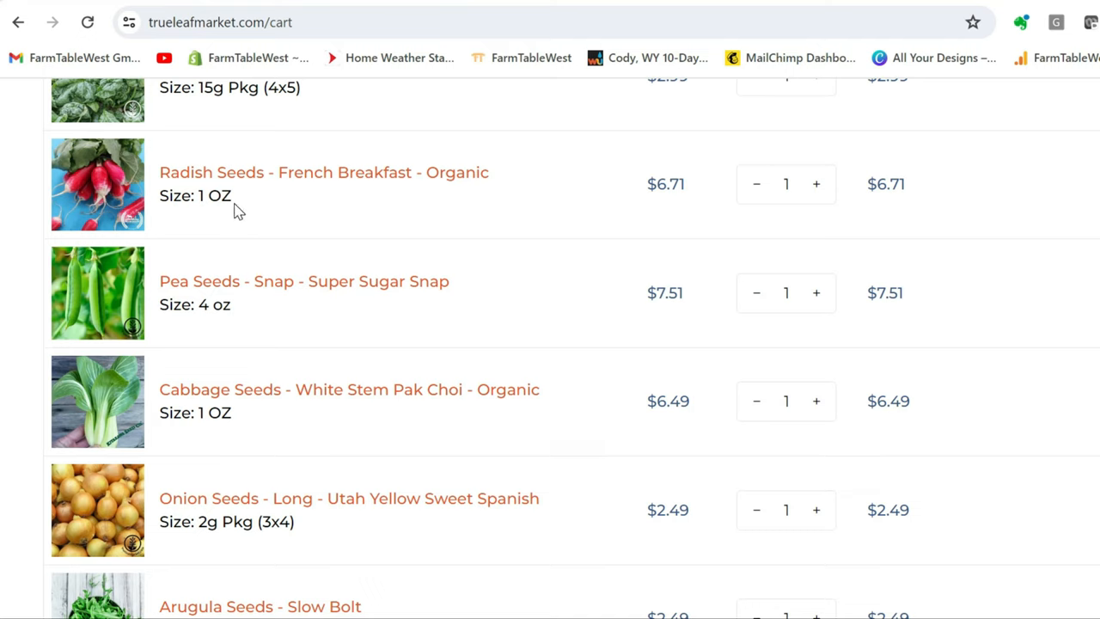
pyautogui.moveTo(622, 200)
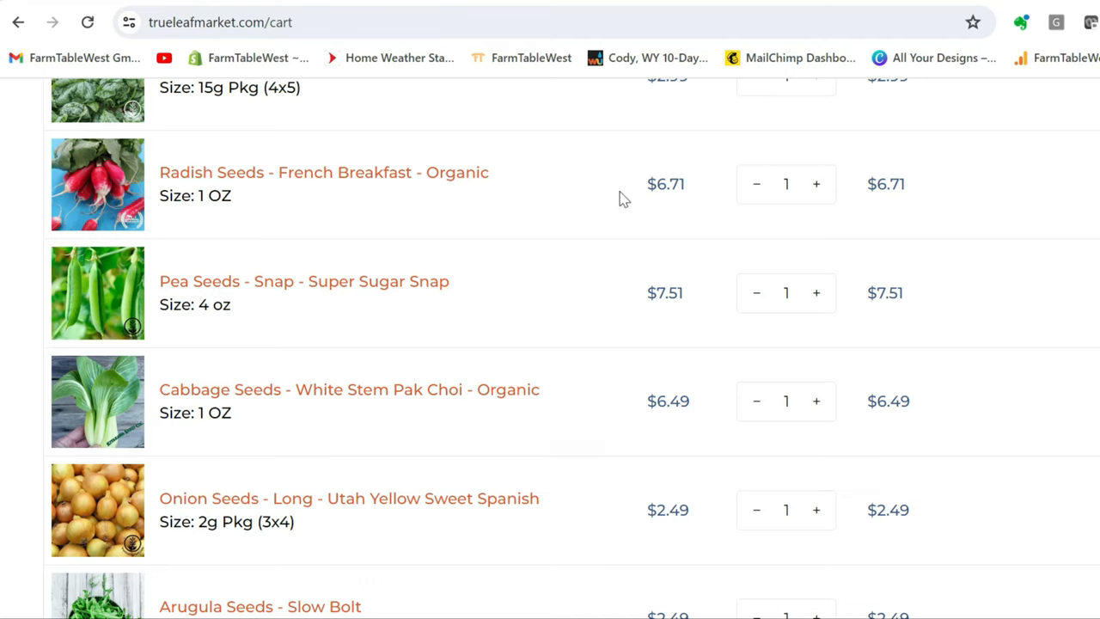
pyautogui.moveTo(354, 210)
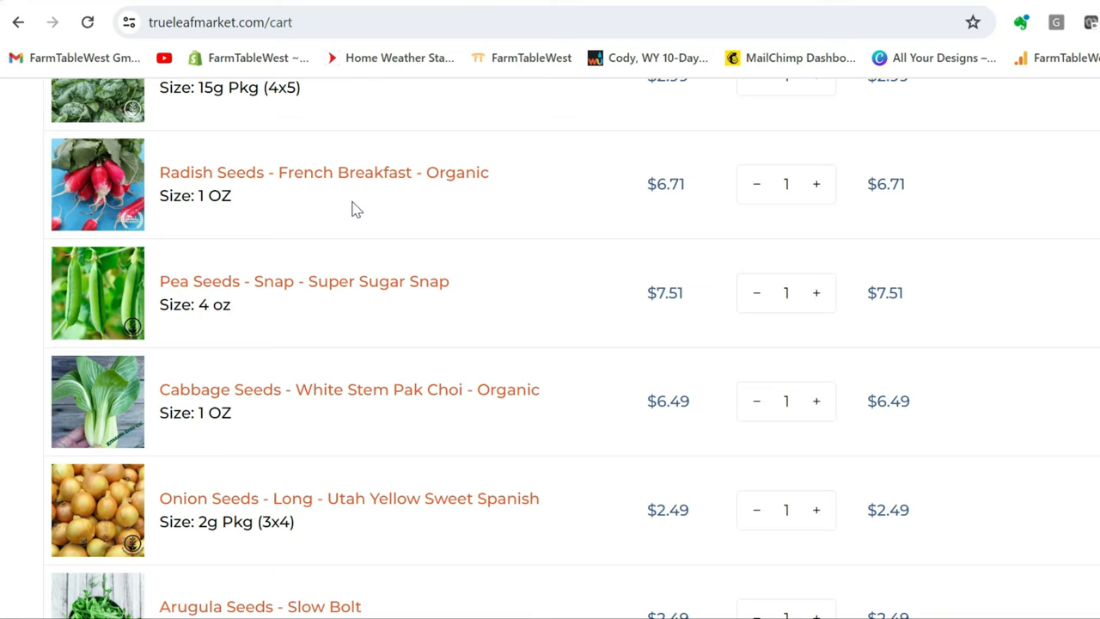
pyautogui.scroll(-3)
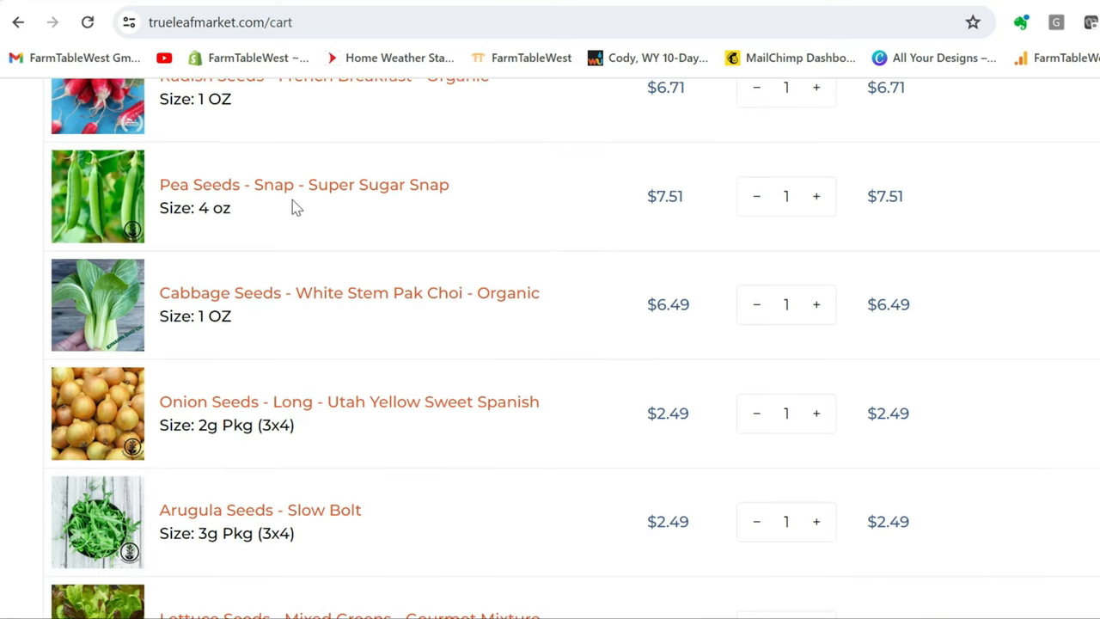
pyautogui.moveTo(639, 182)
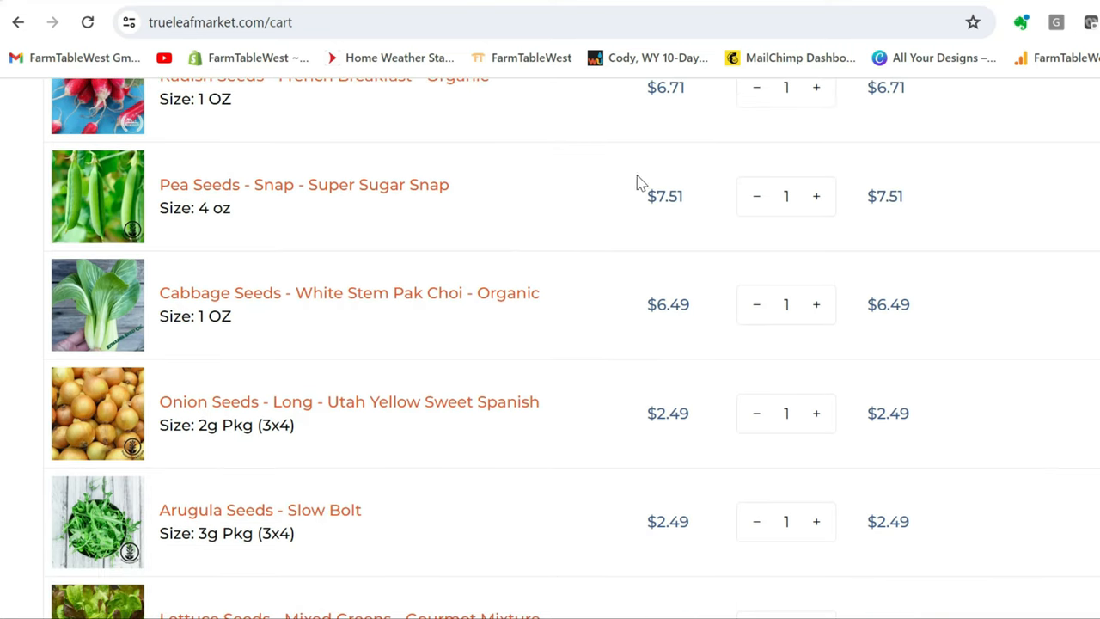
pyautogui.moveTo(338, 261)
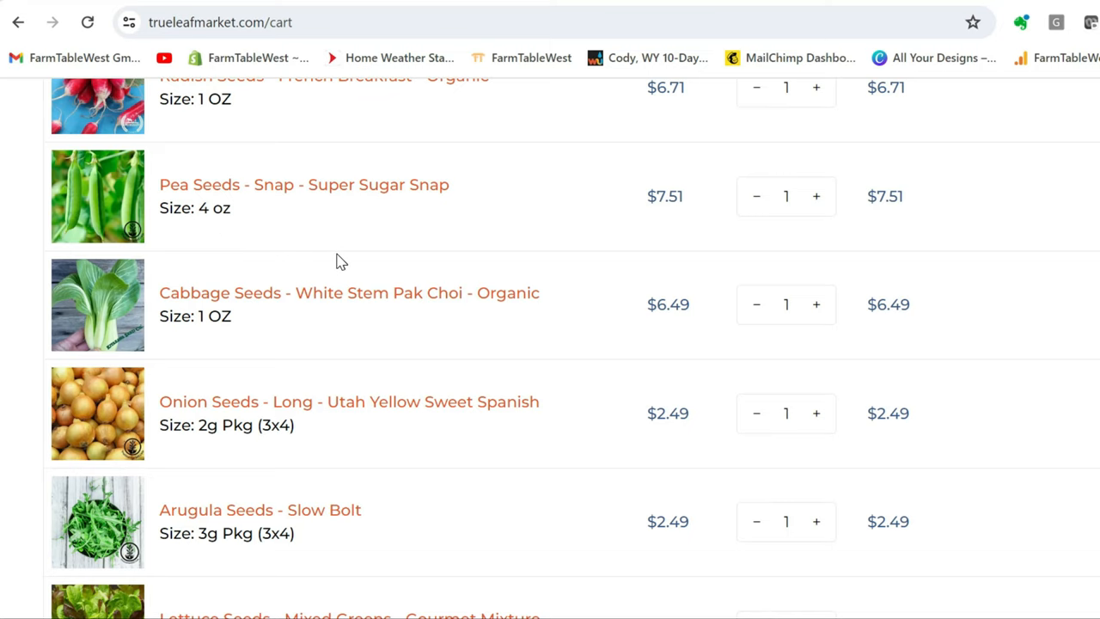
pyautogui.scroll(-3)
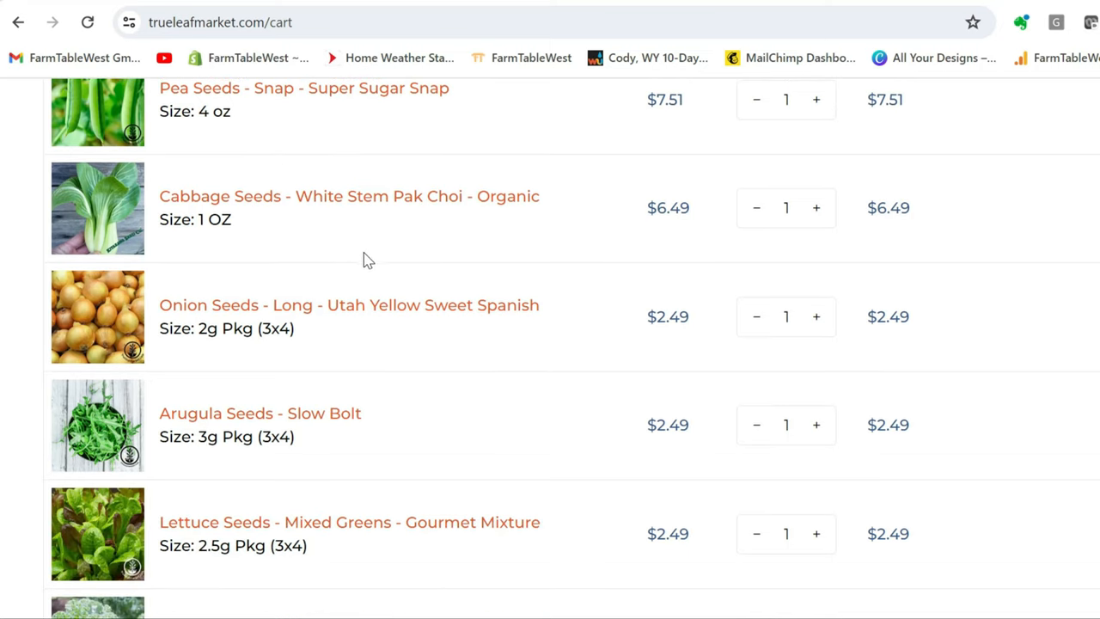
pyautogui.scroll(-3)
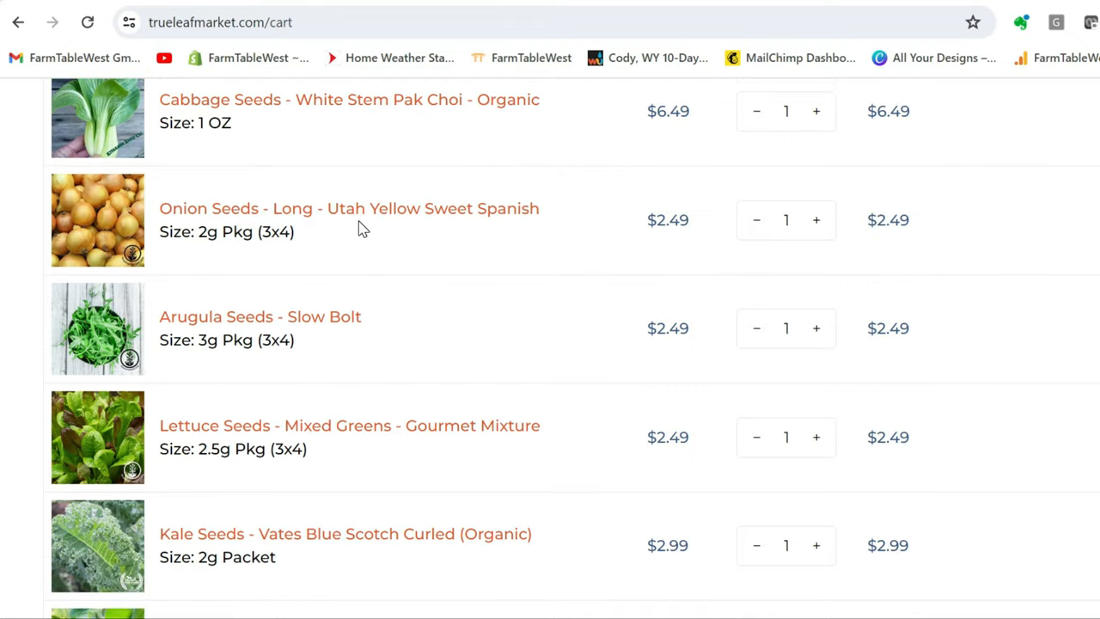
pyautogui.moveTo(244, 158)
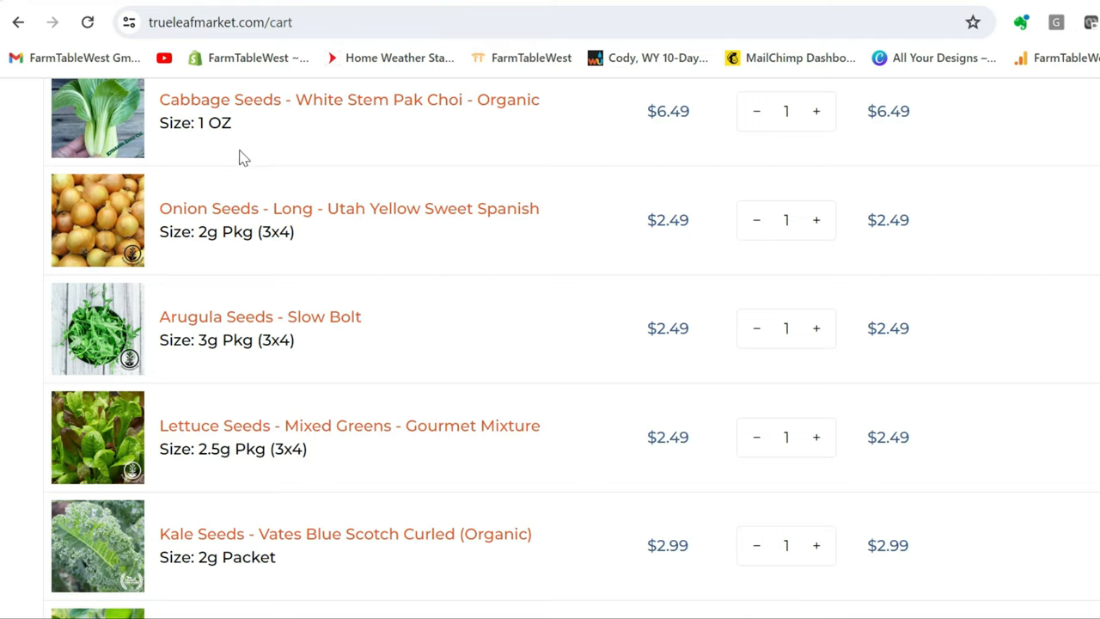
pyautogui.moveTo(567, 160)
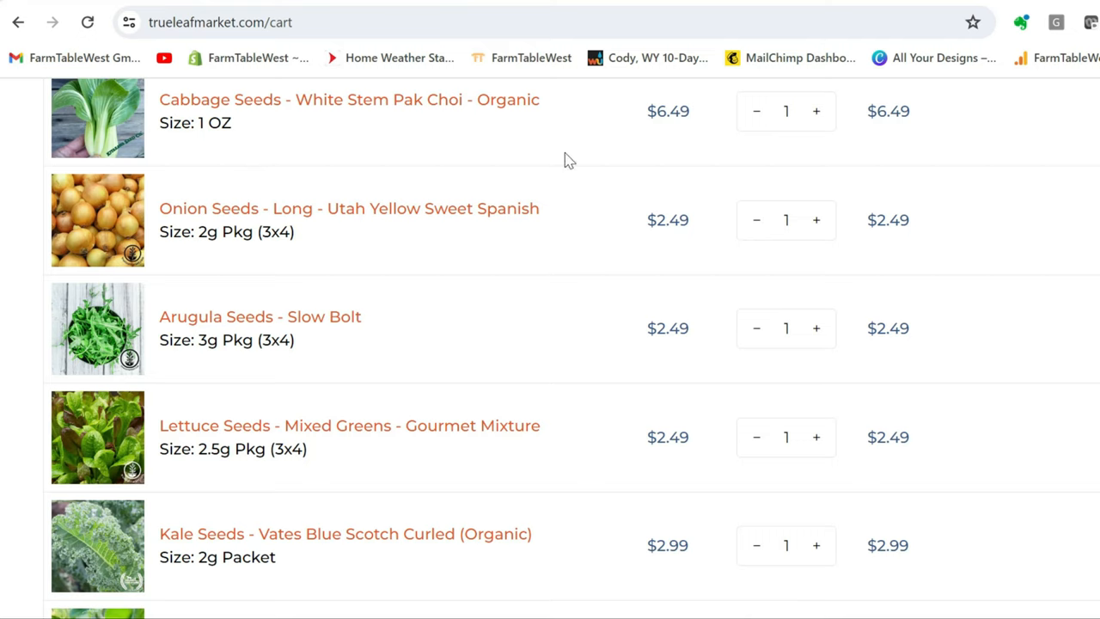
pyautogui.moveTo(601, 134)
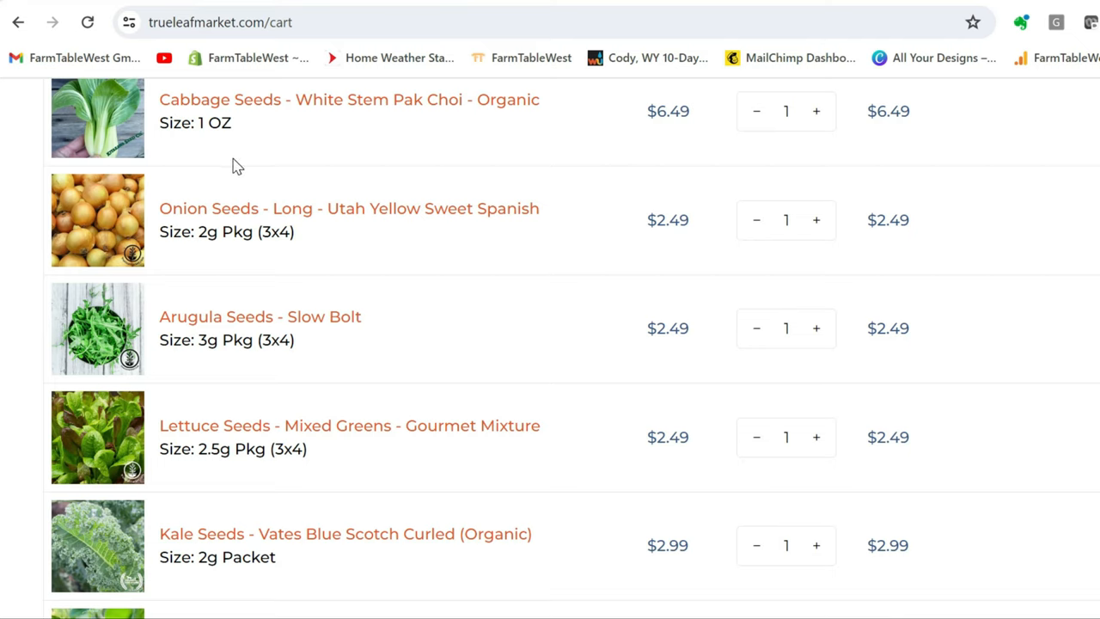
pyautogui.moveTo(406, 236)
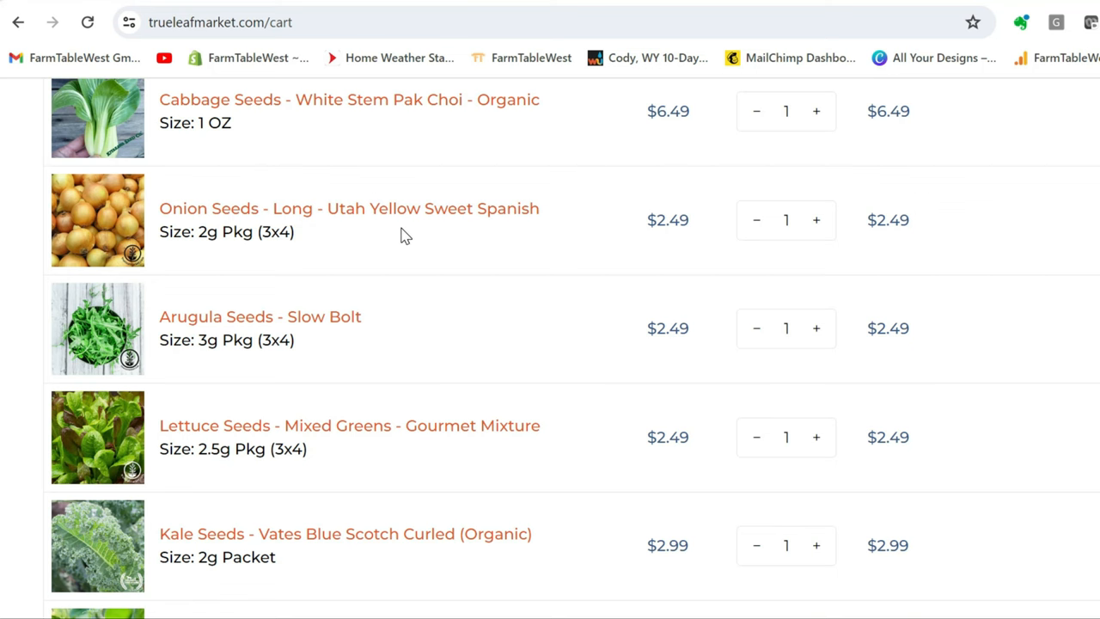
pyautogui.scroll(3)
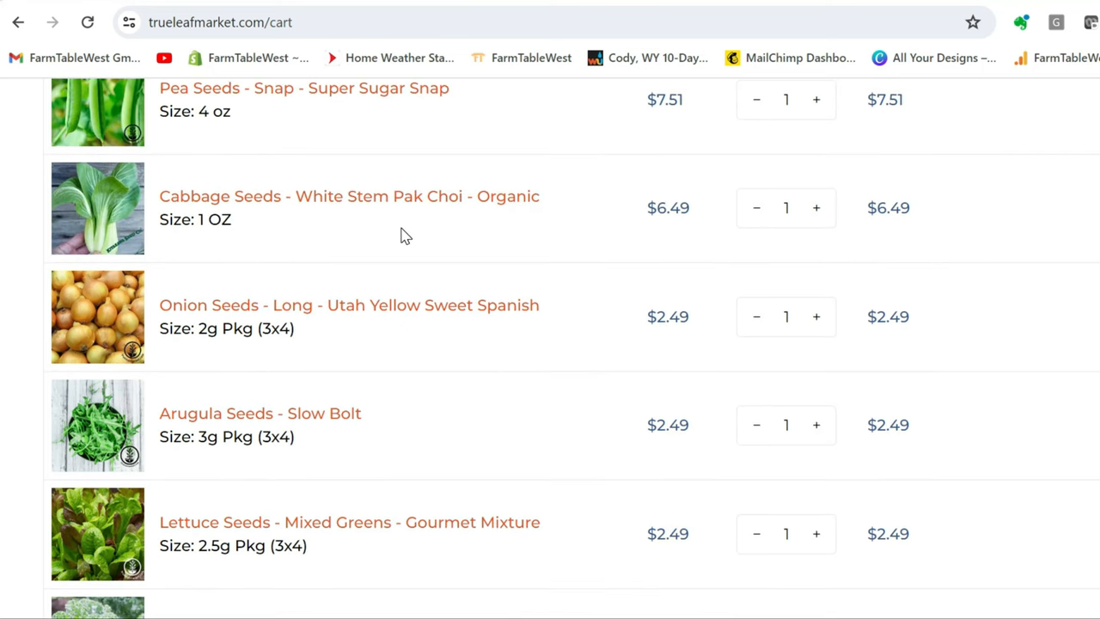
pyautogui.scroll(-3)
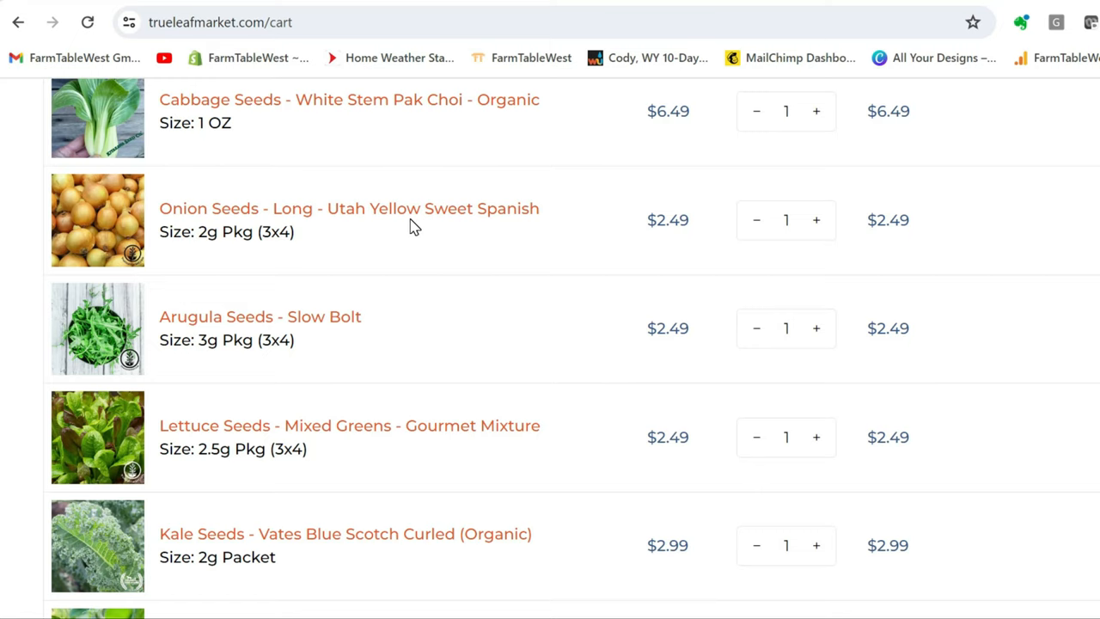
pyautogui.moveTo(471, 281)
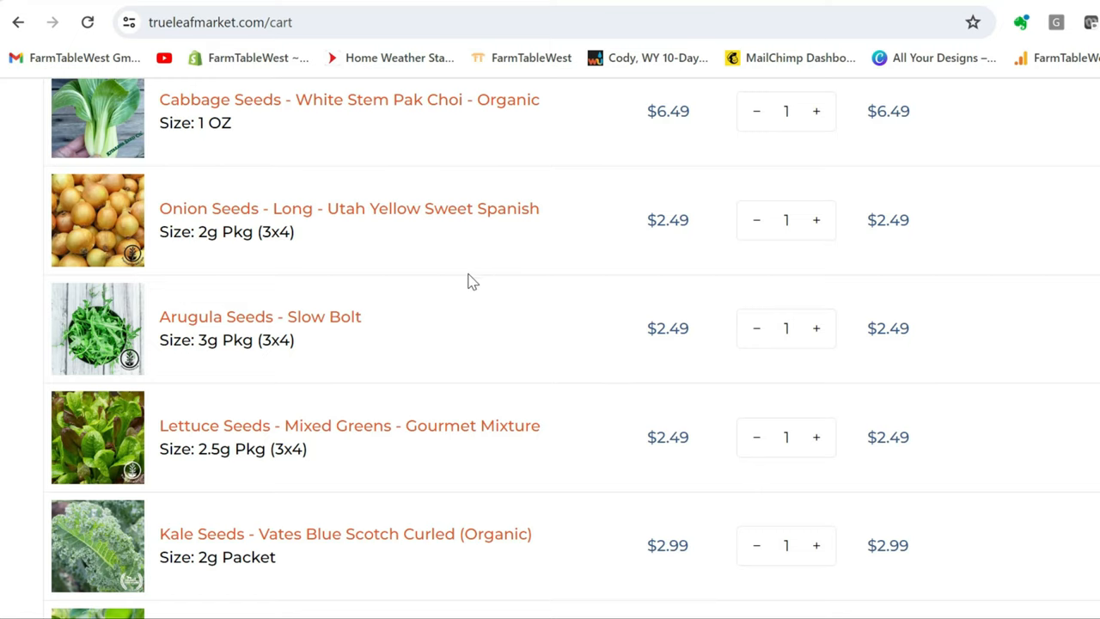
pyautogui.scroll(-3)
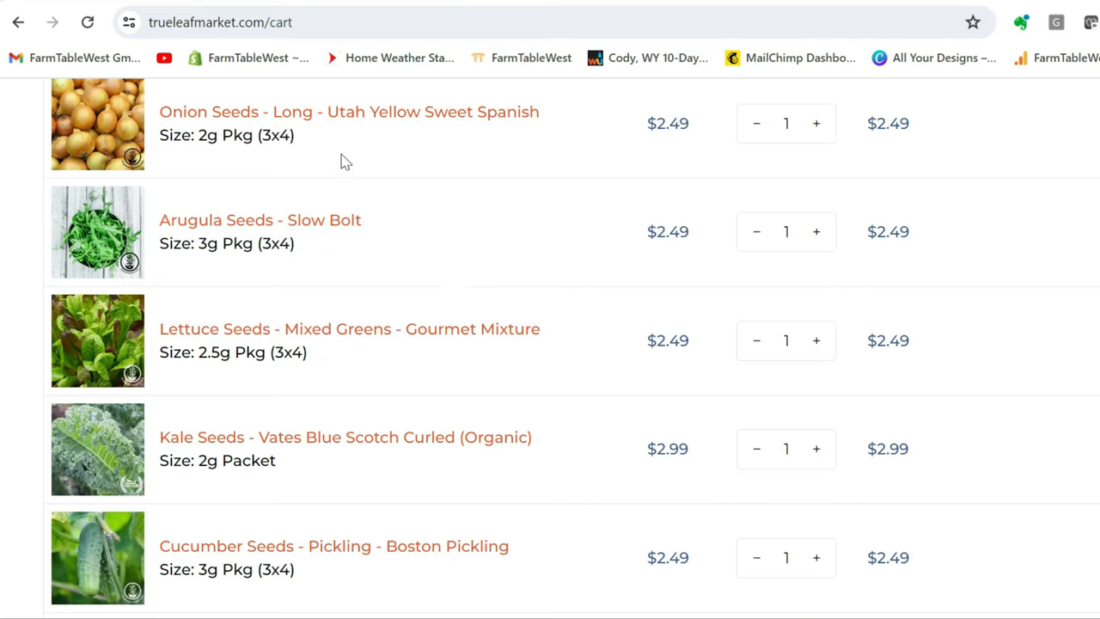
pyautogui.moveTo(305, 141)
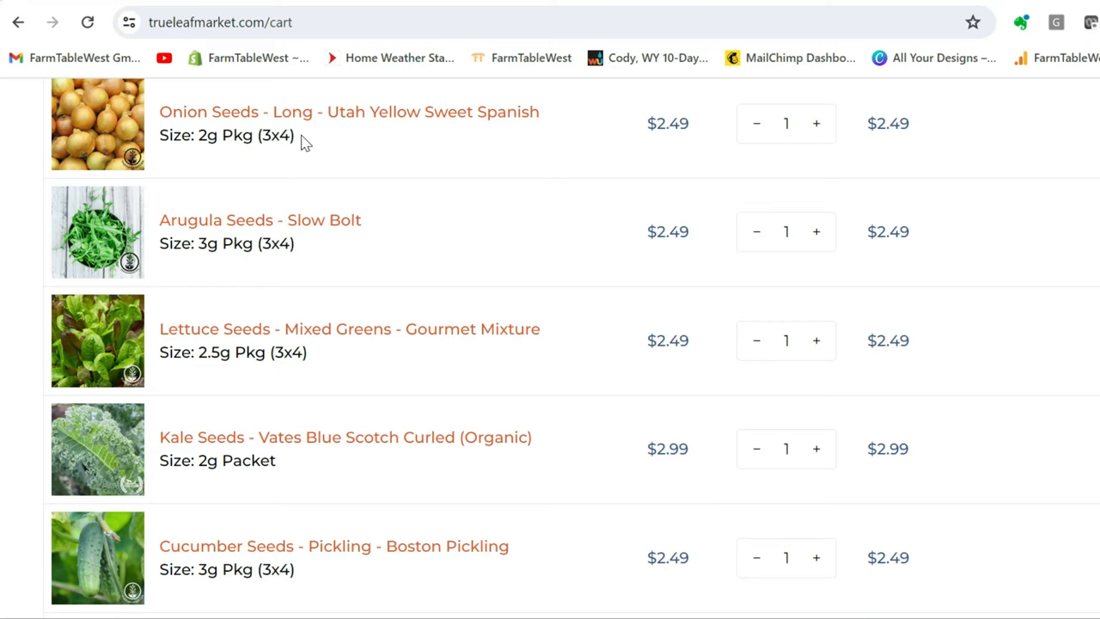
pyautogui.moveTo(562, 148)
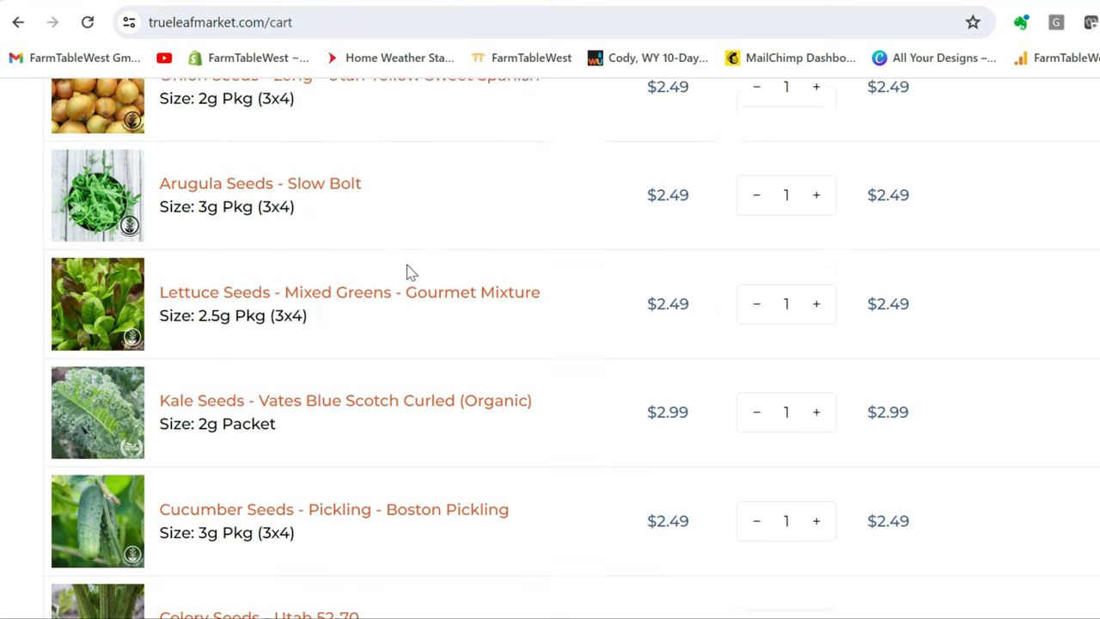
pyautogui.scroll(-3)
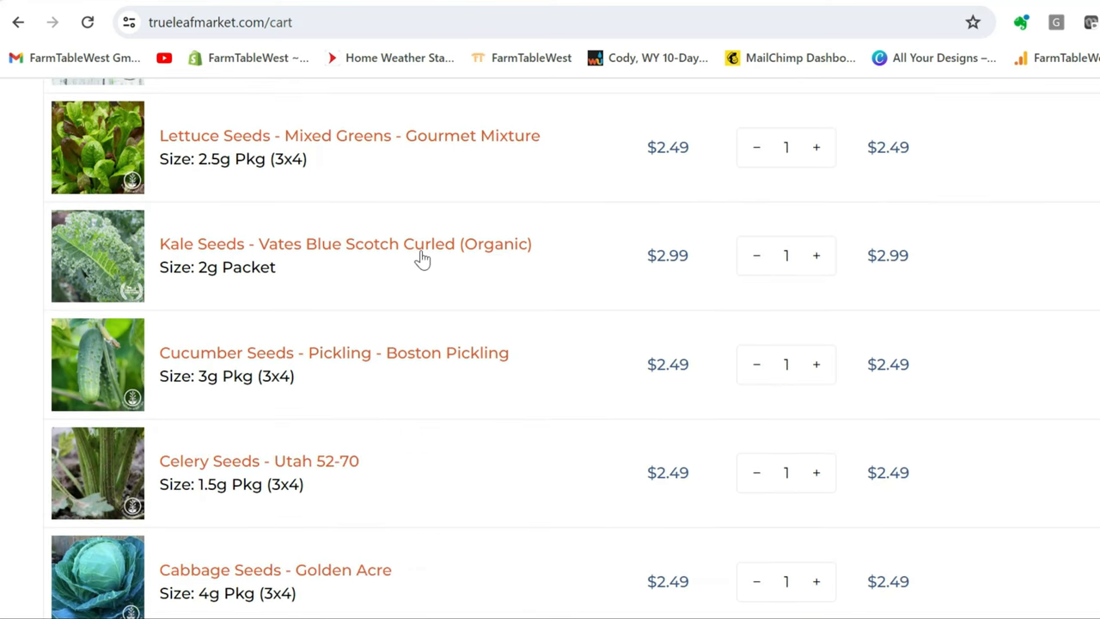
pyautogui.moveTo(663, 192)
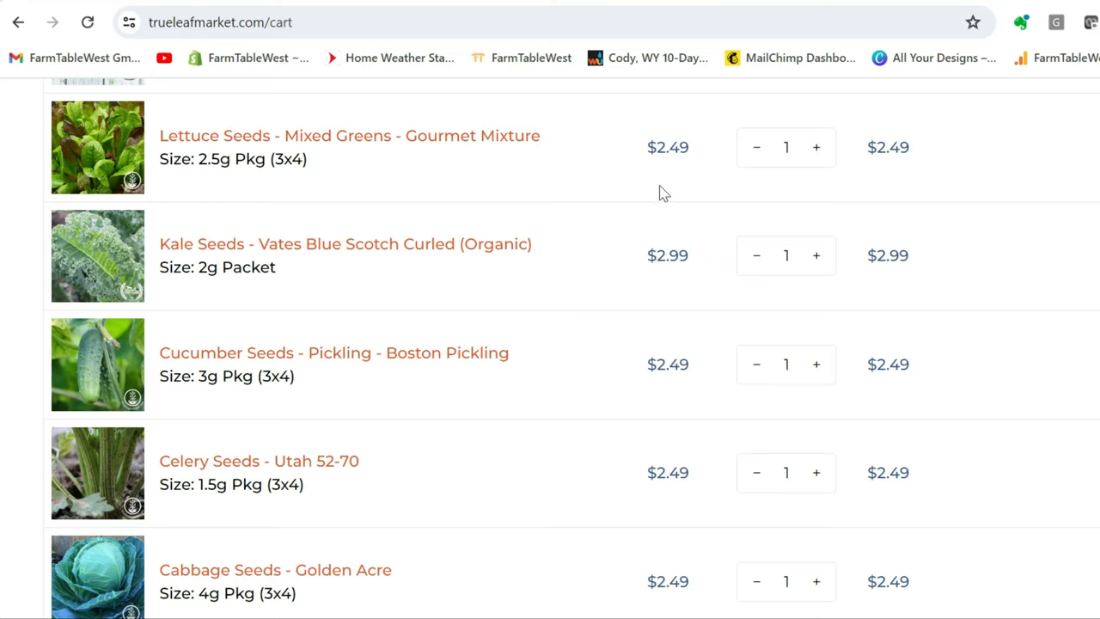
pyautogui.moveTo(591, 175)
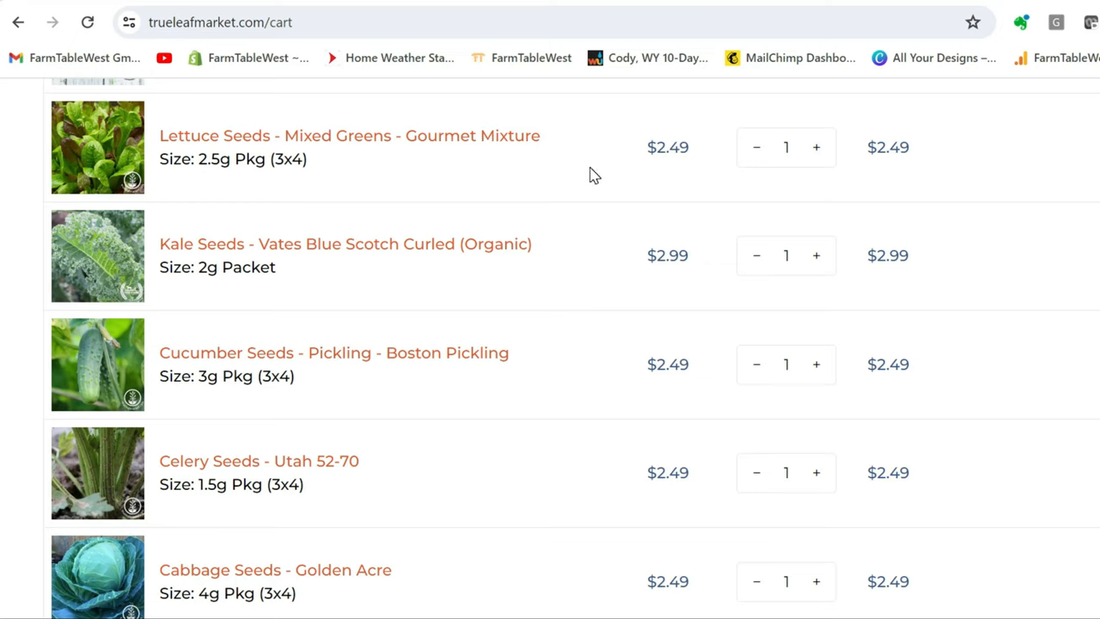
pyautogui.moveTo(495, 282)
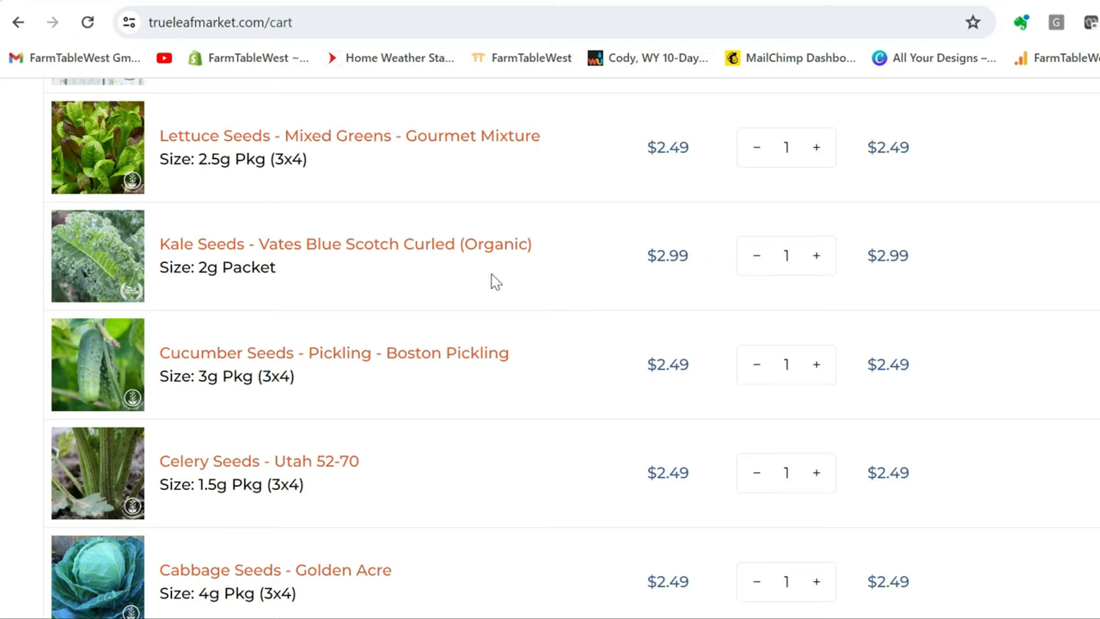
pyautogui.moveTo(413, 313)
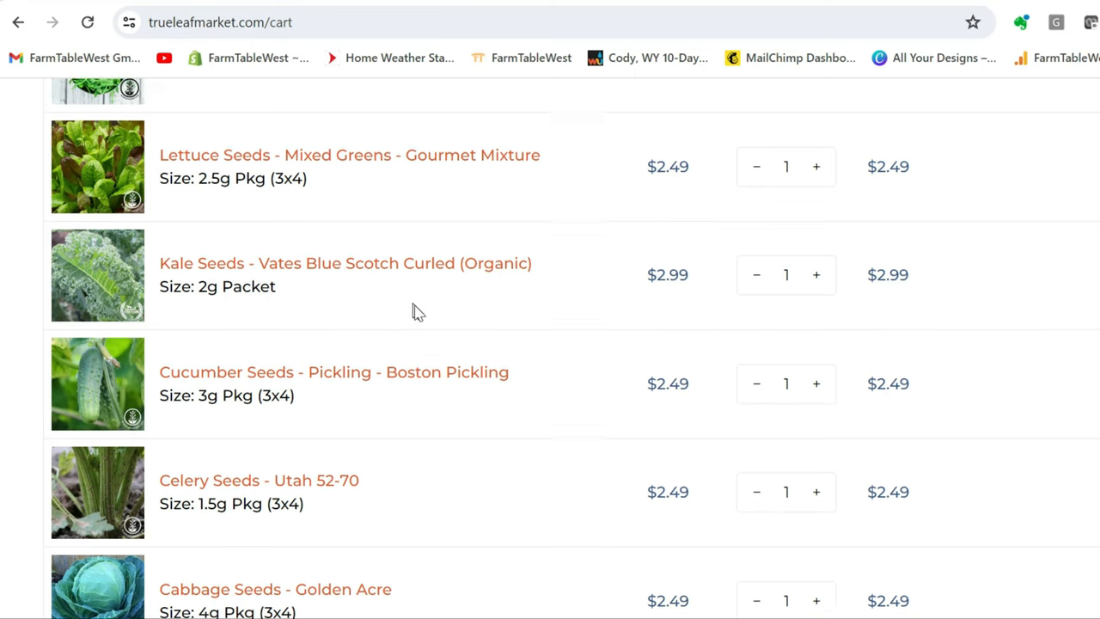
pyautogui.scroll(-3)
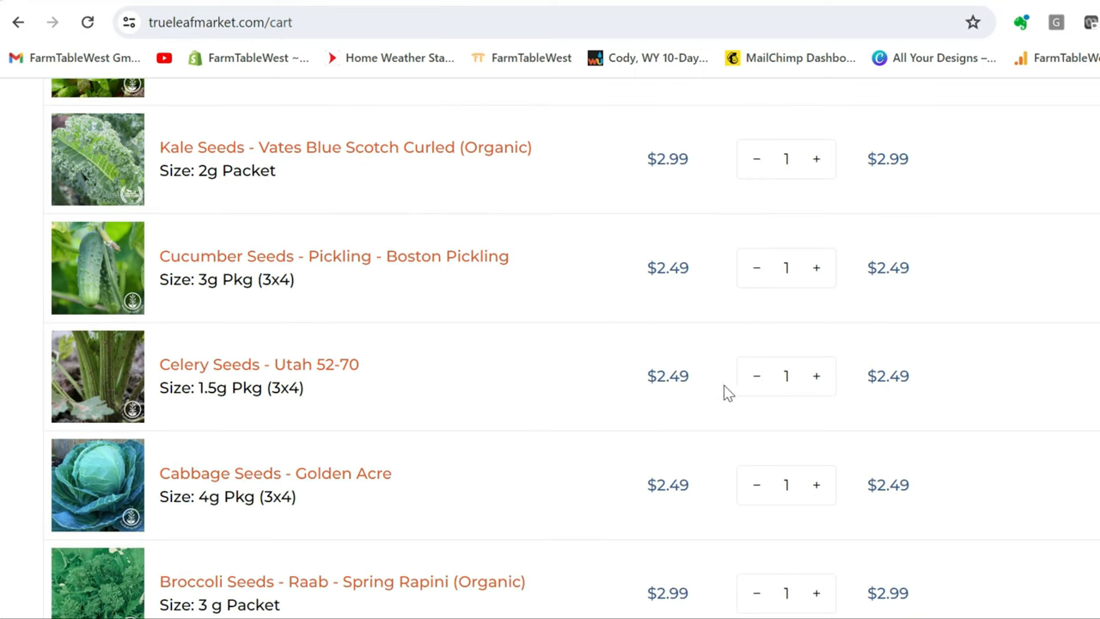
pyautogui.moveTo(677, 378)
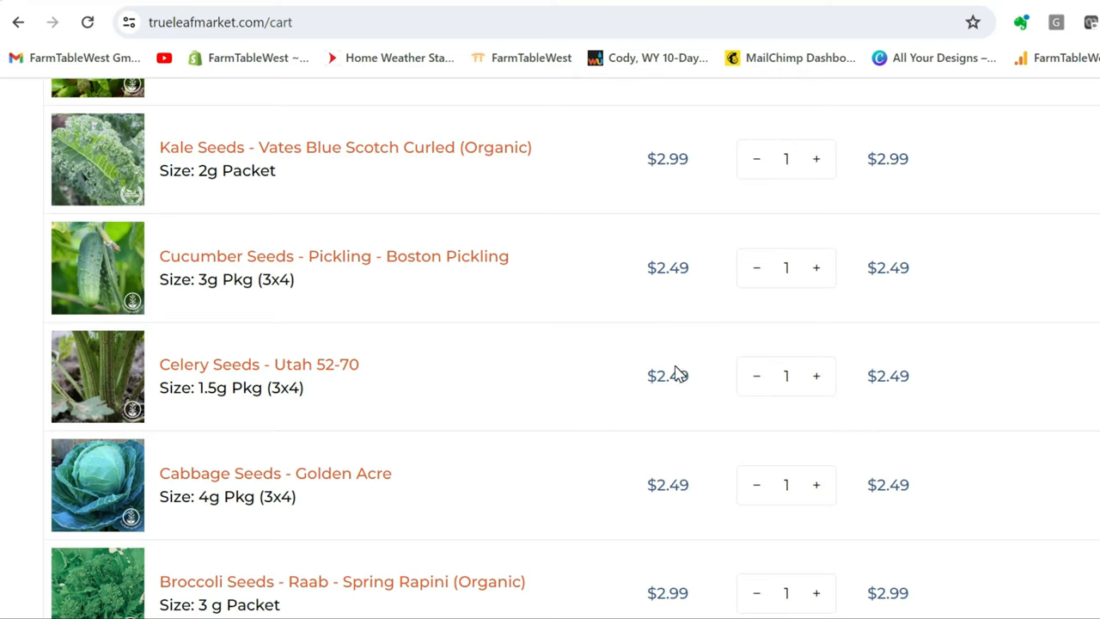
pyautogui.moveTo(311, 429)
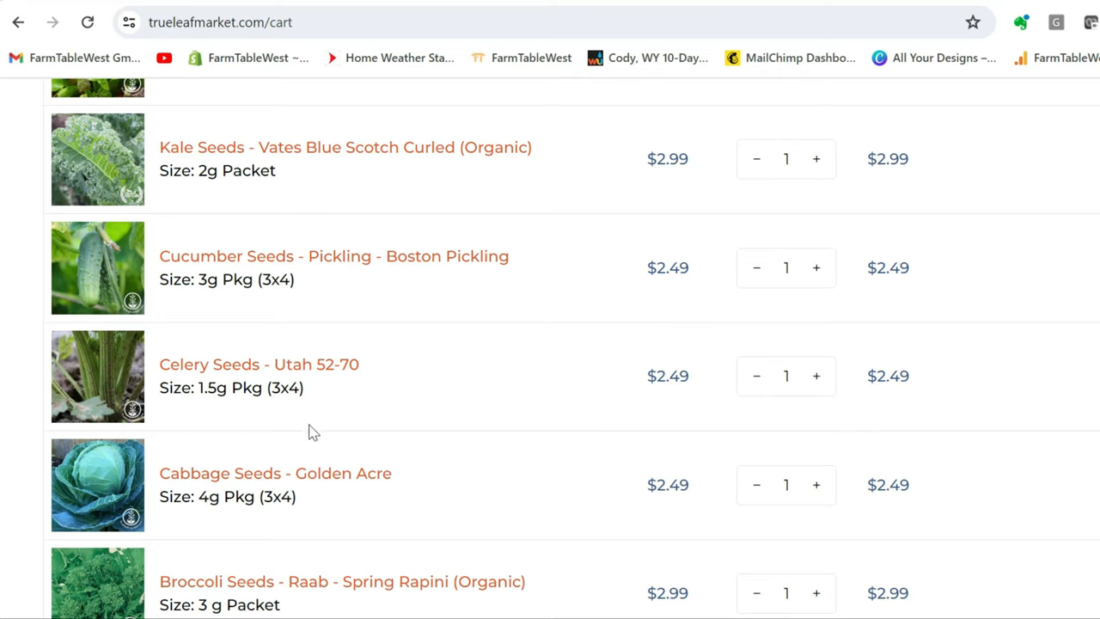
pyautogui.moveTo(416, 400)
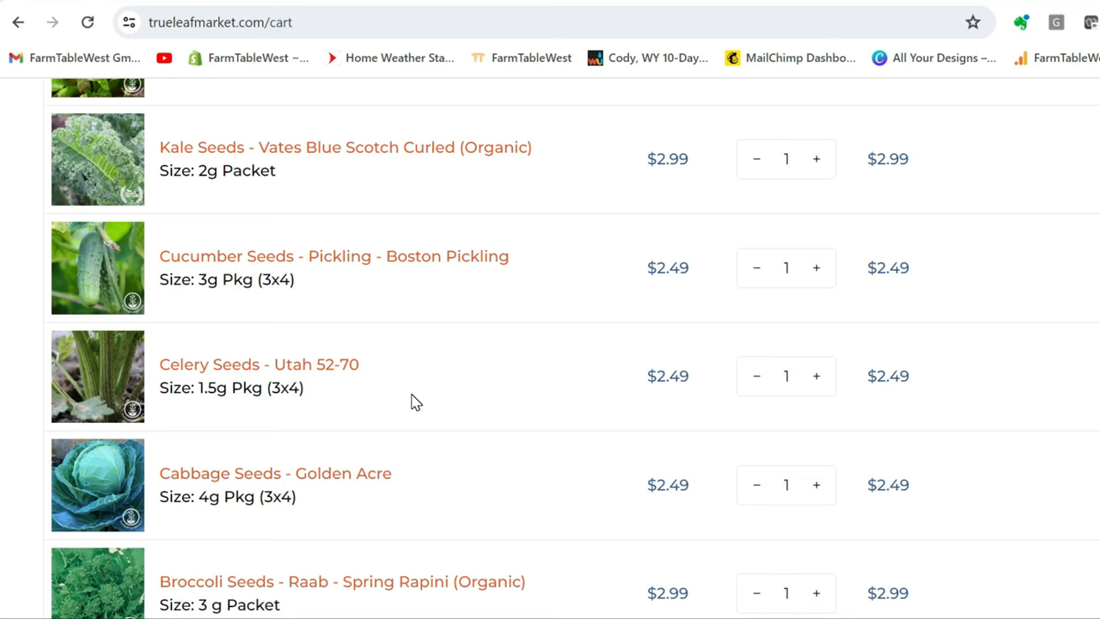
pyautogui.scroll(-3)
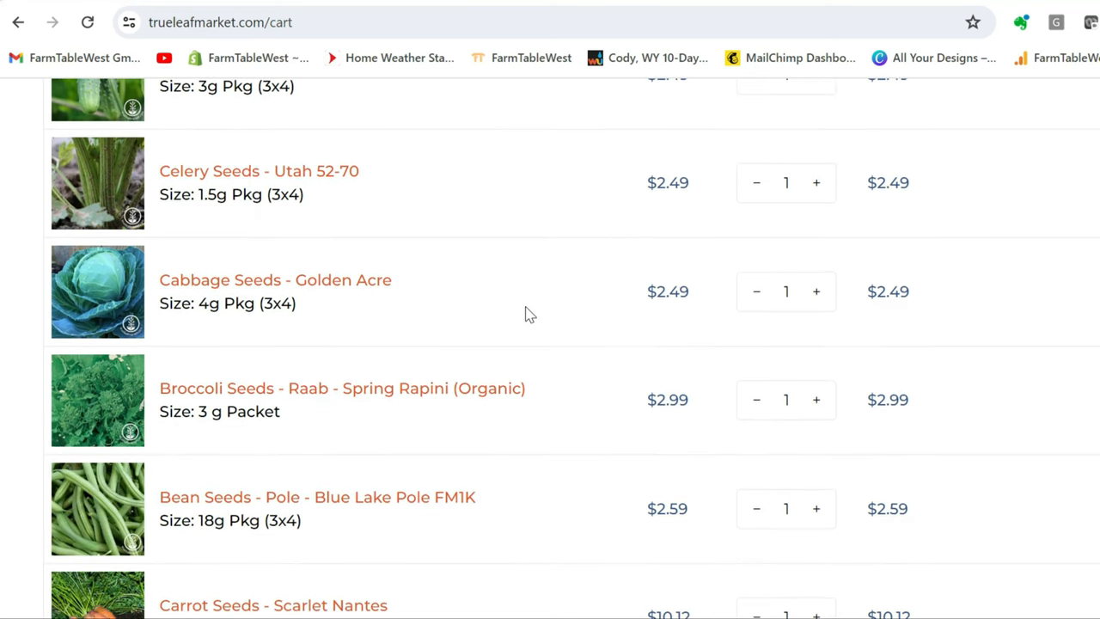
pyautogui.scroll(-3)
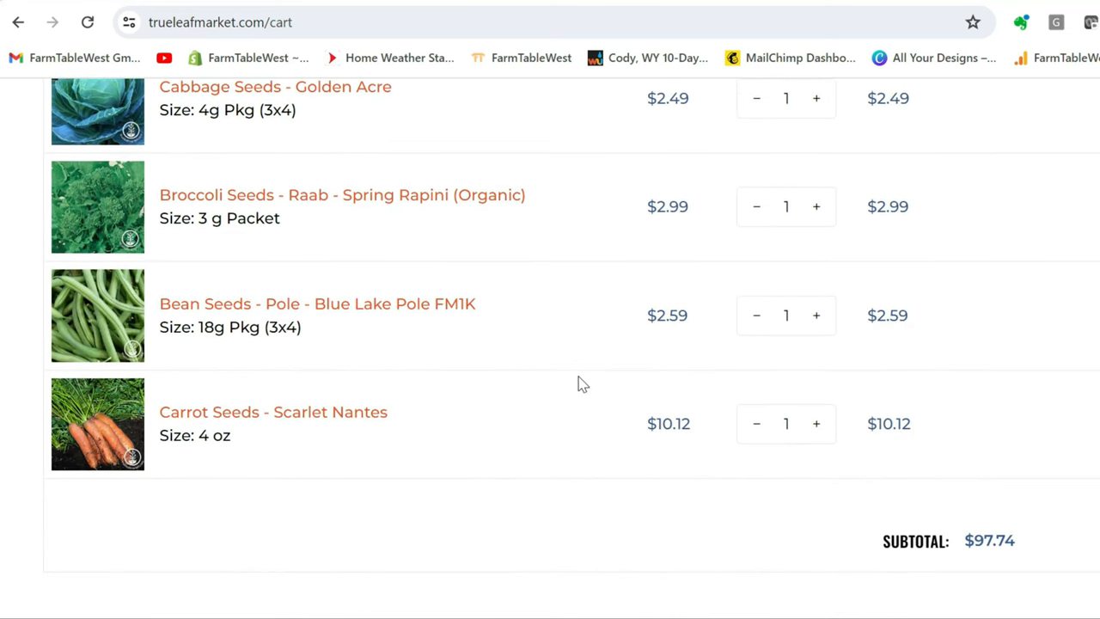
pyautogui.moveTo(433, 497)
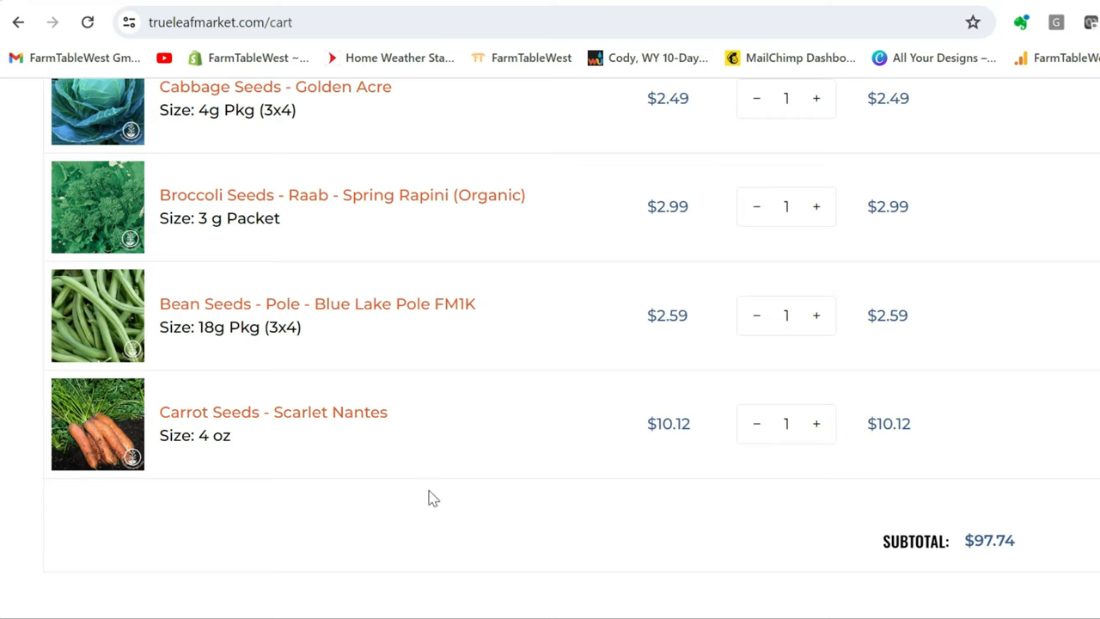
pyautogui.moveTo(594, 481)
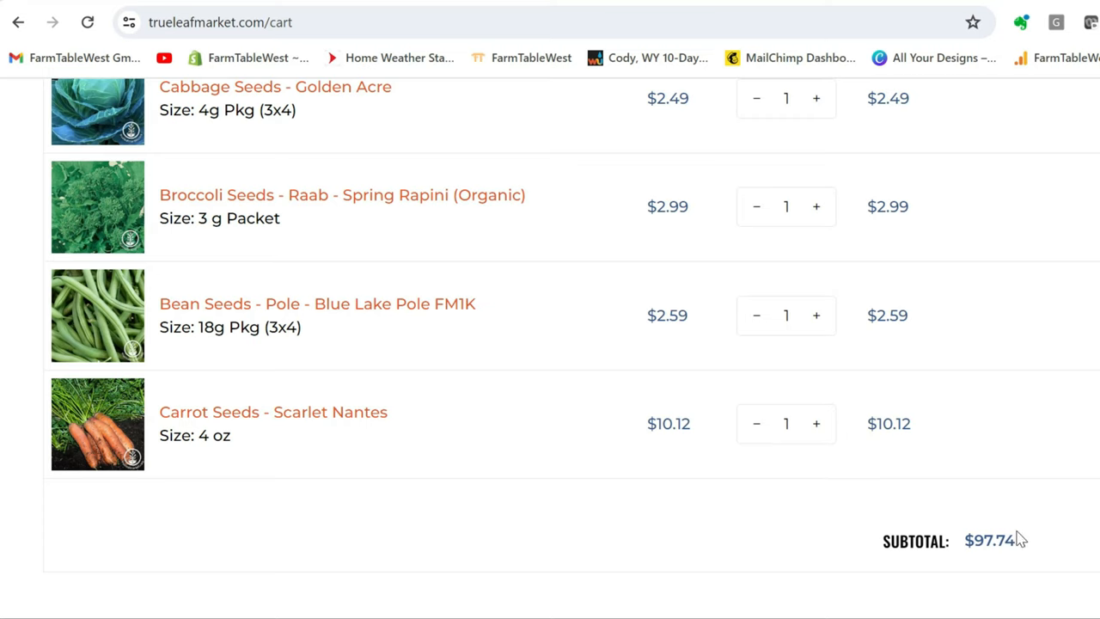
pyautogui.moveTo(896, 498)
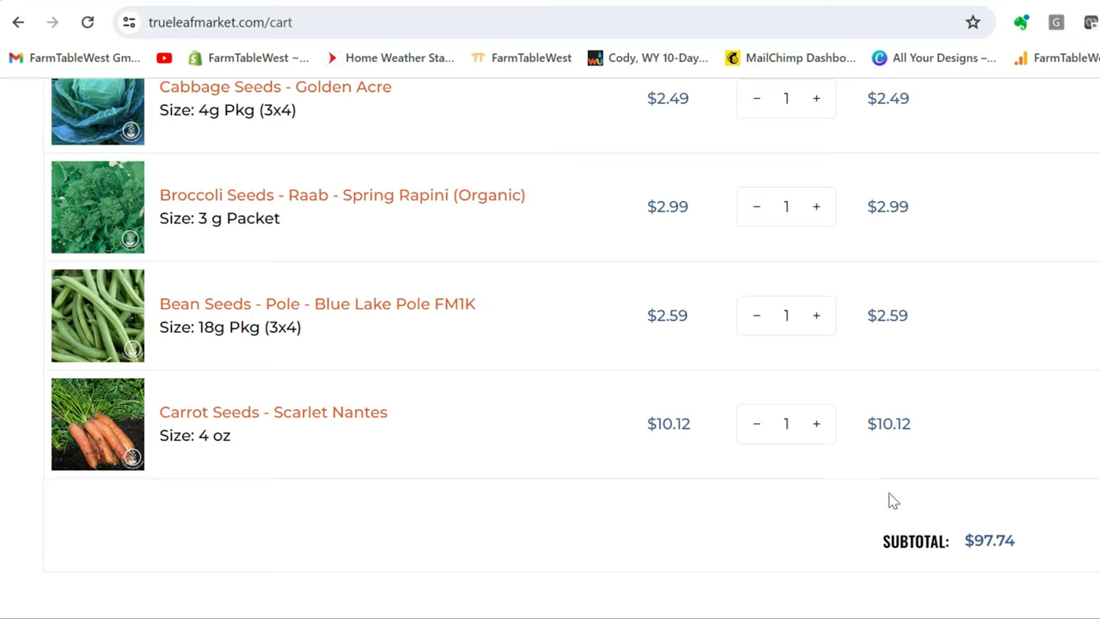
pyautogui.moveTo(668, 474)
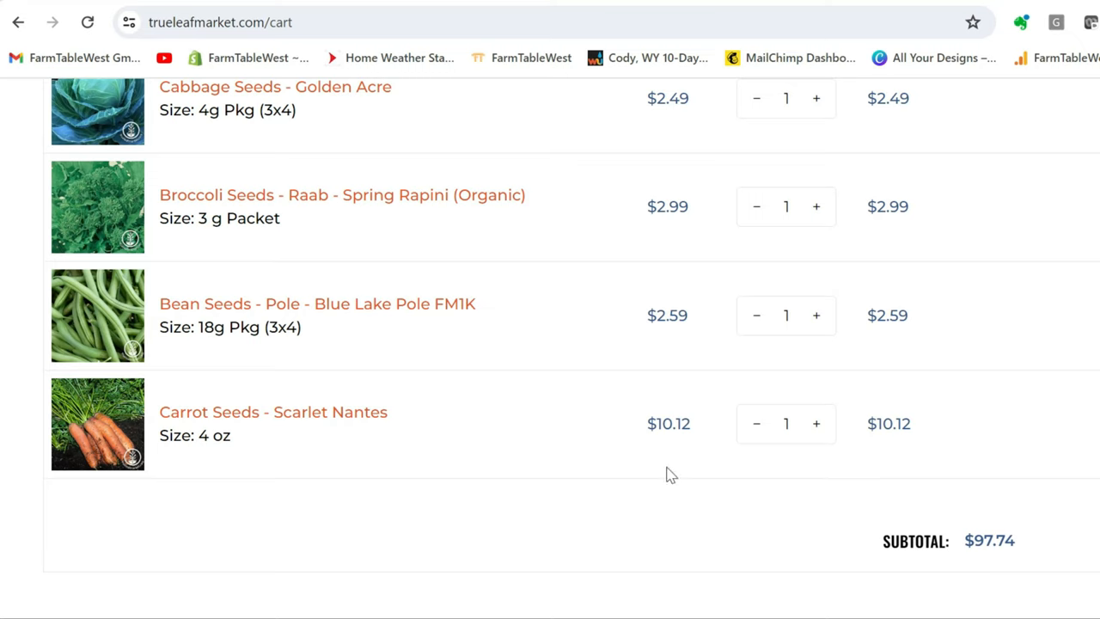
pyautogui.moveTo(794, 361)
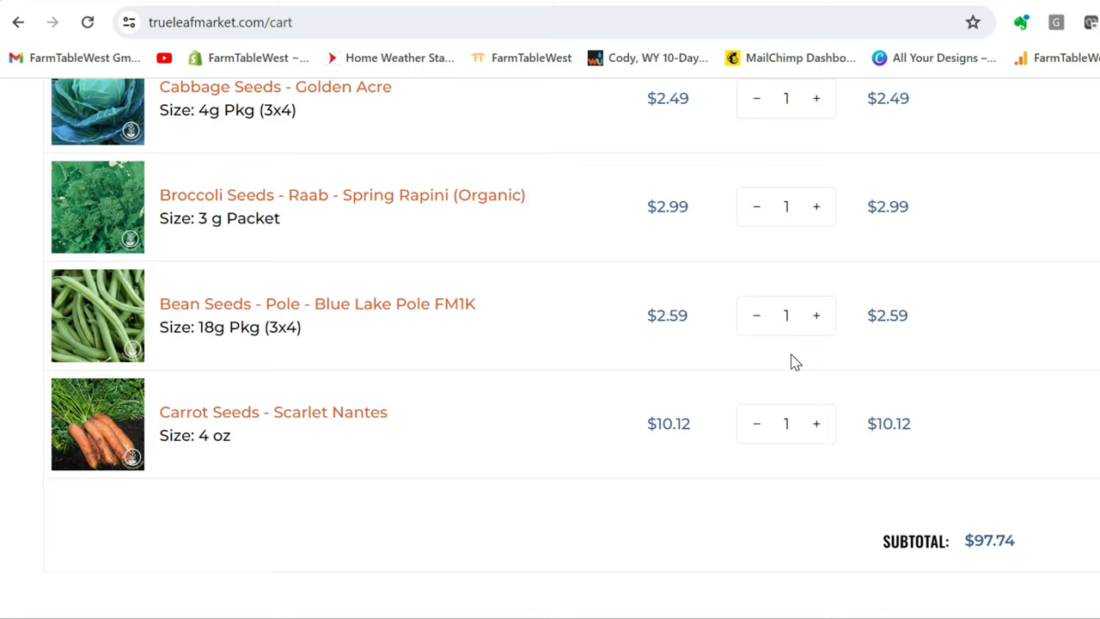
pyautogui.scroll(-3)
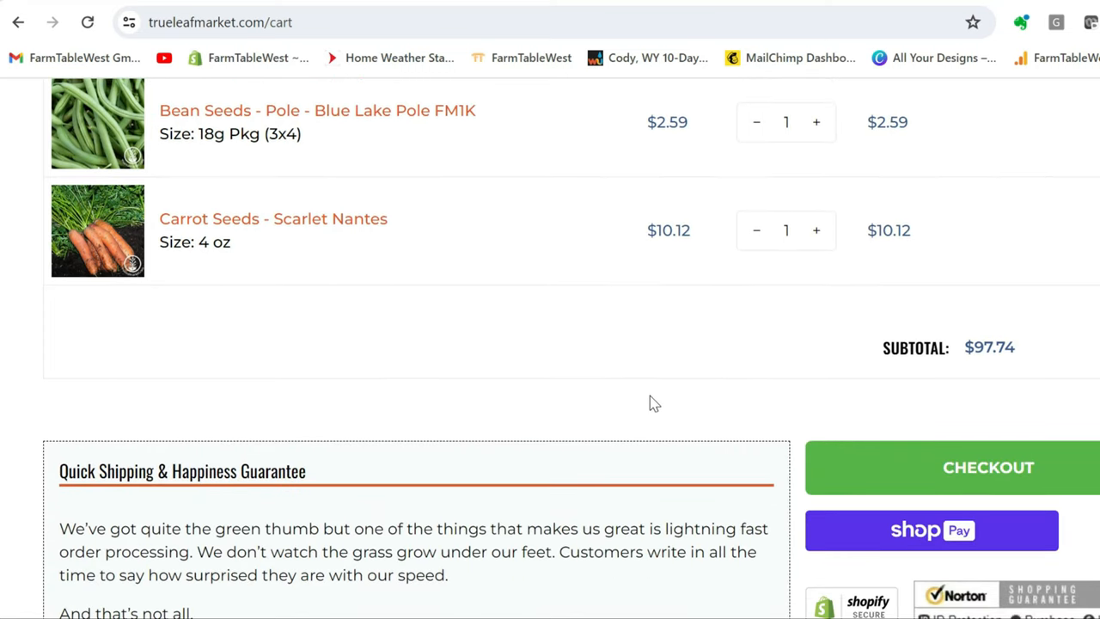
pyautogui.scroll(3)
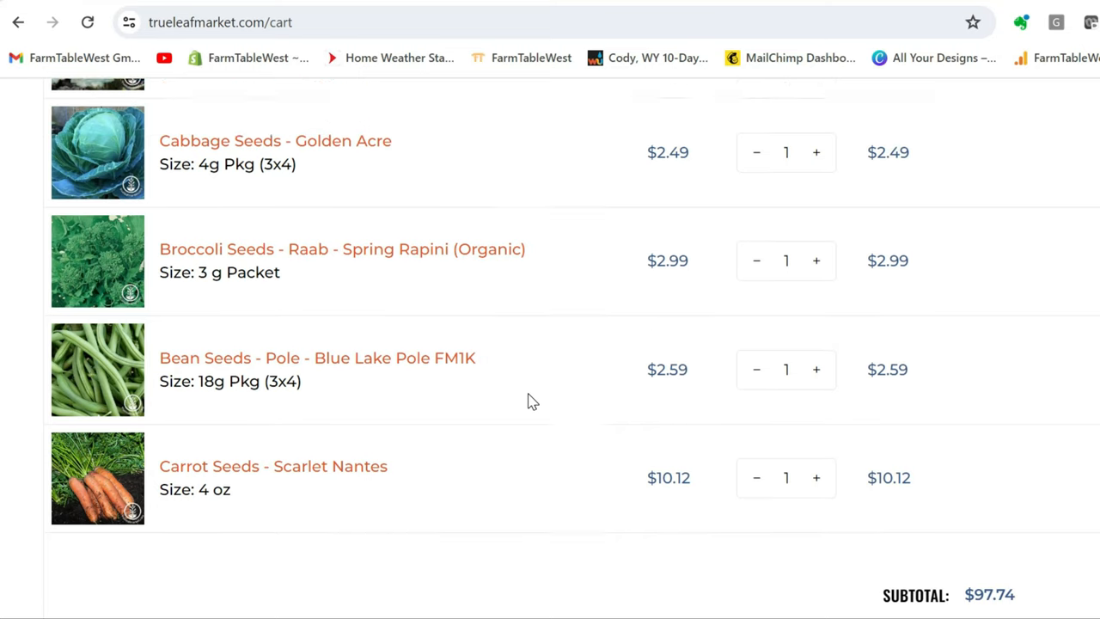
pyautogui.scroll(-3)
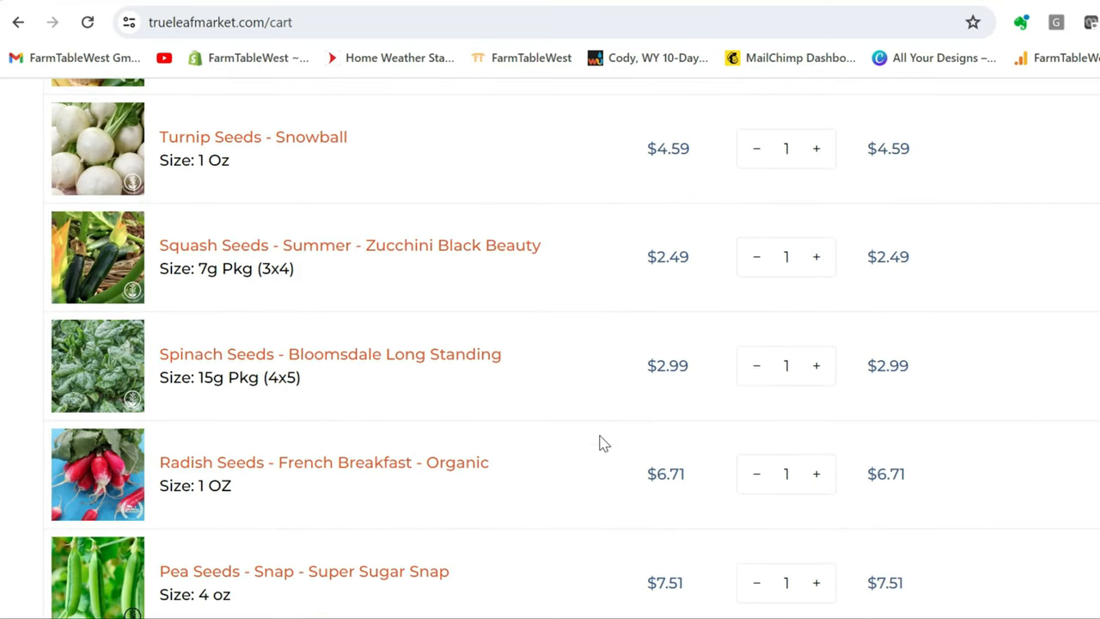
pyautogui.scroll(3)
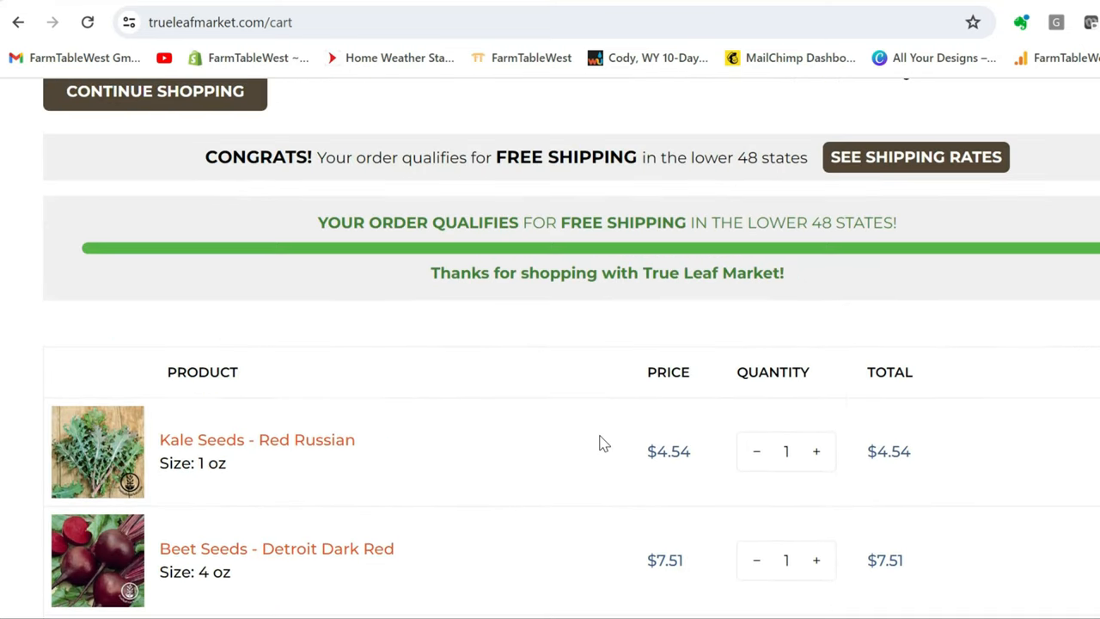
pyautogui.scroll(-3)
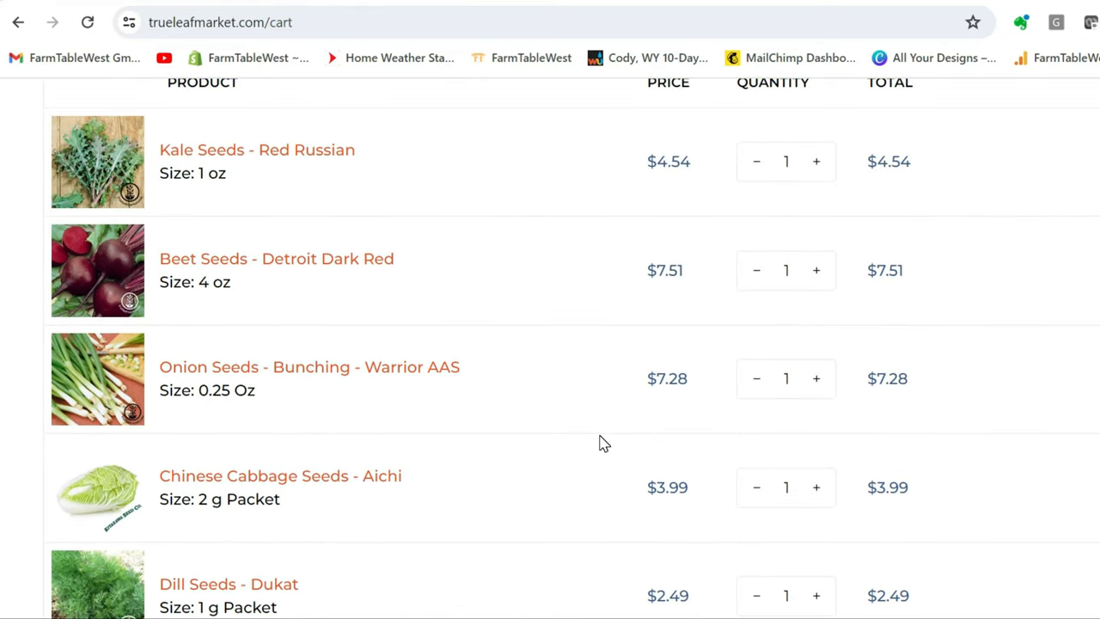
pyautogui.scroll(-3)
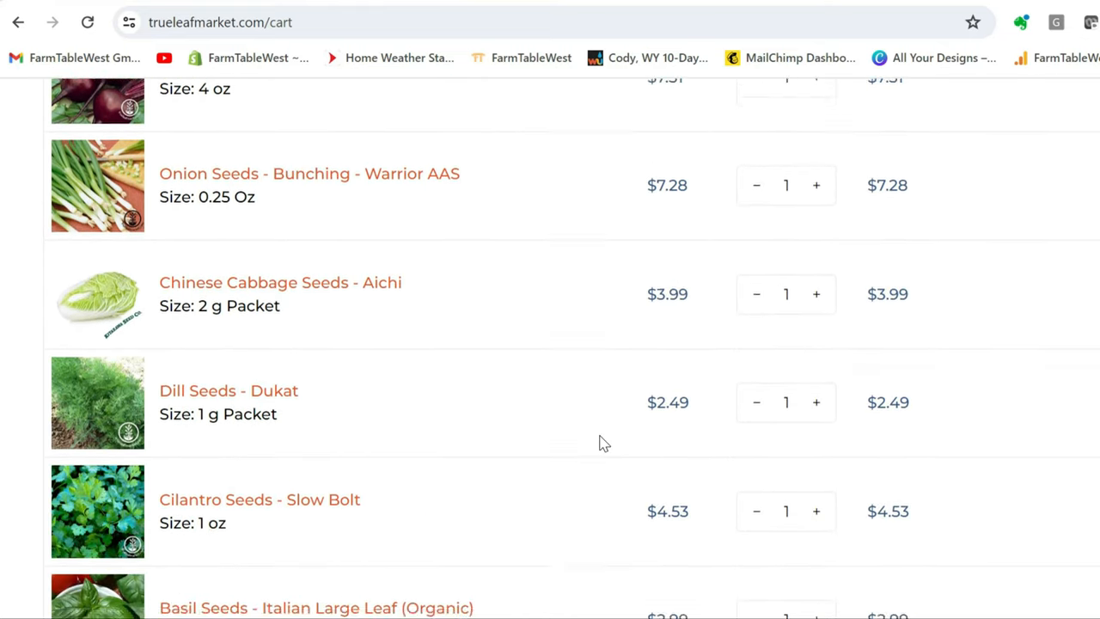
pyautogui.scroll(-3)
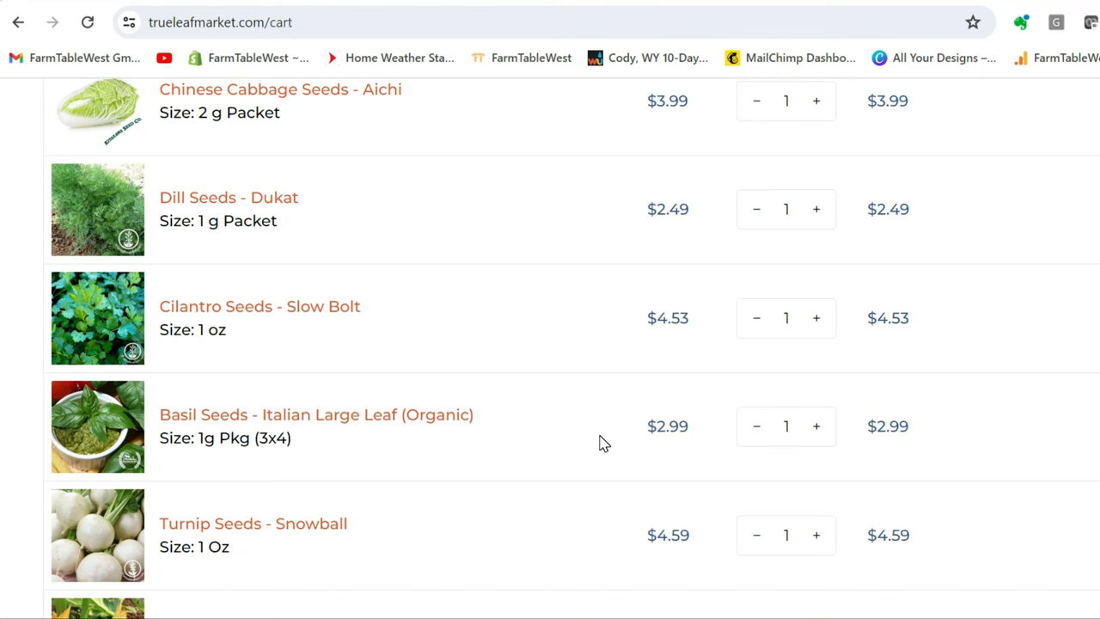
pyautogui.scroll(-3)
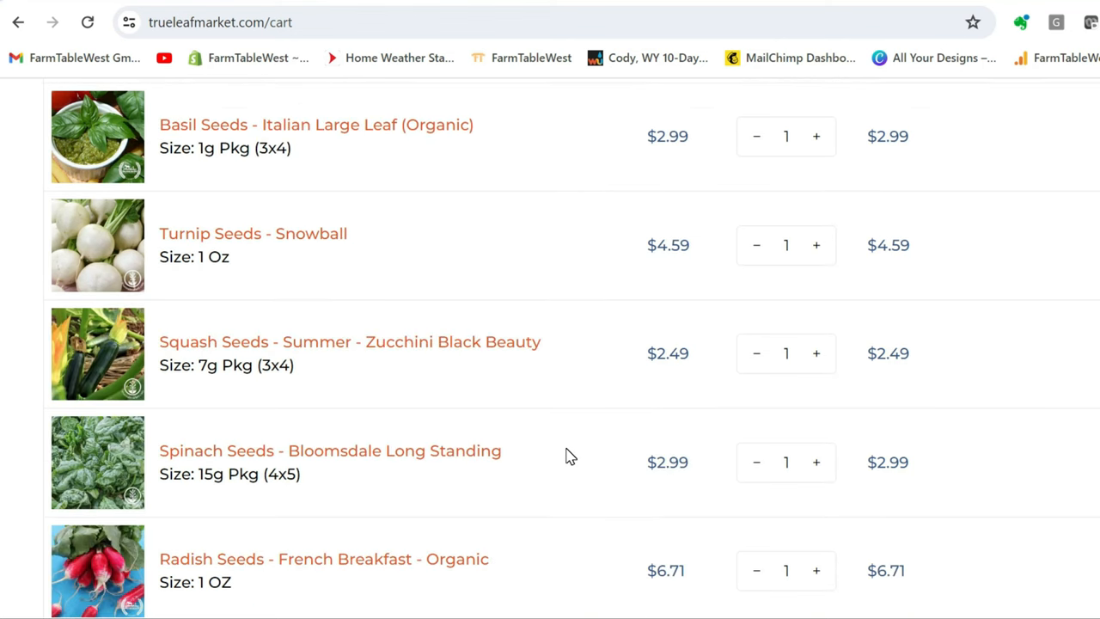
pyautogui.moveTo(571, 464)
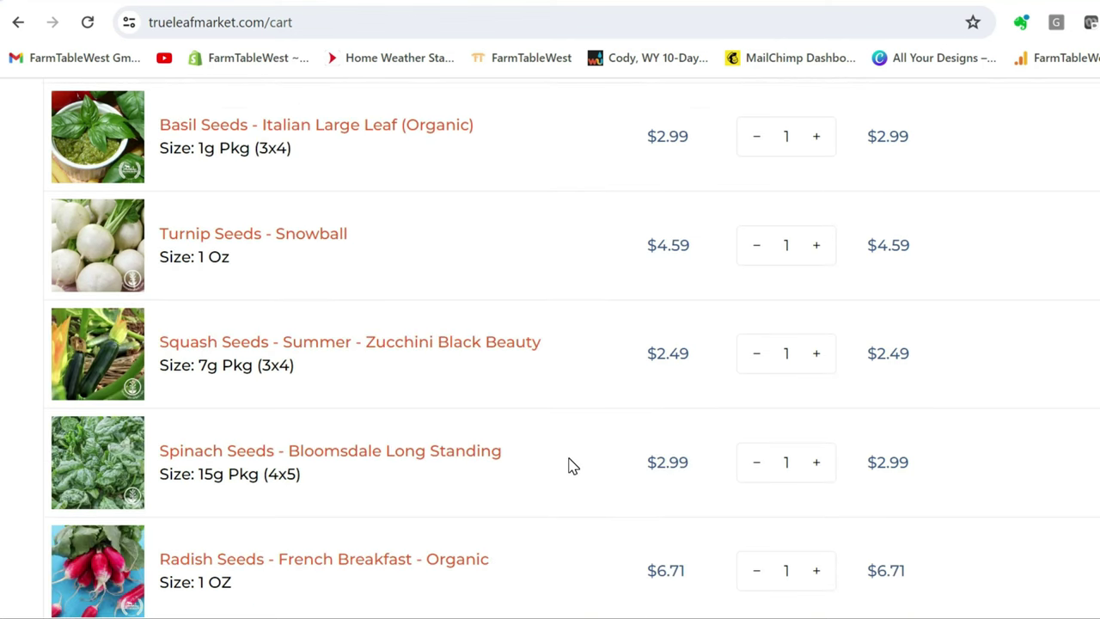
pyautogui.scroll(-3)
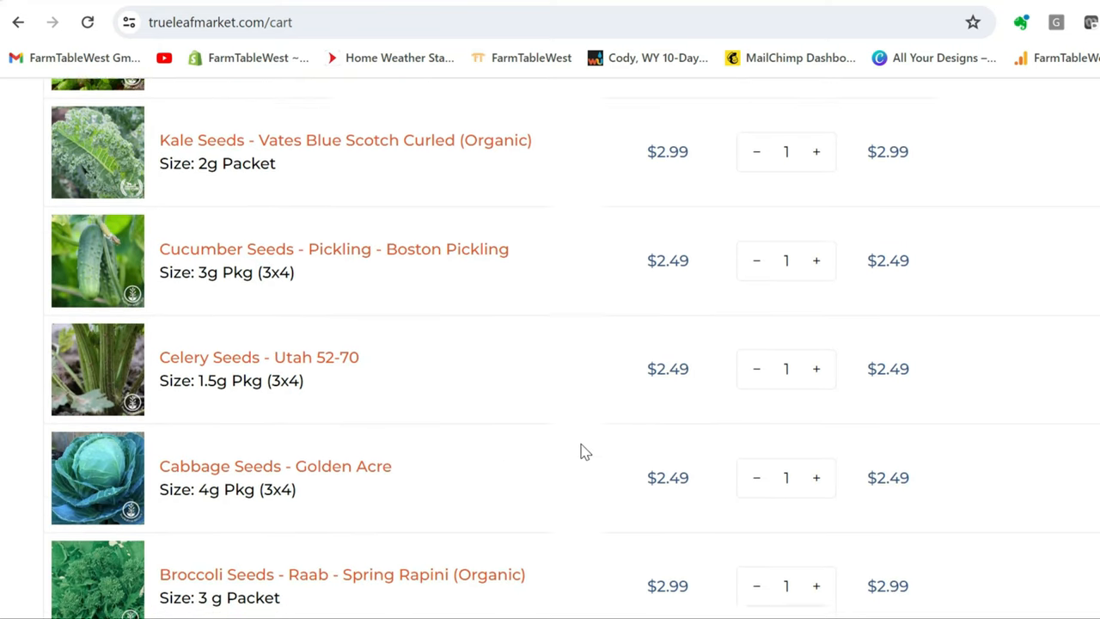
pyautogui.scroll(-3)
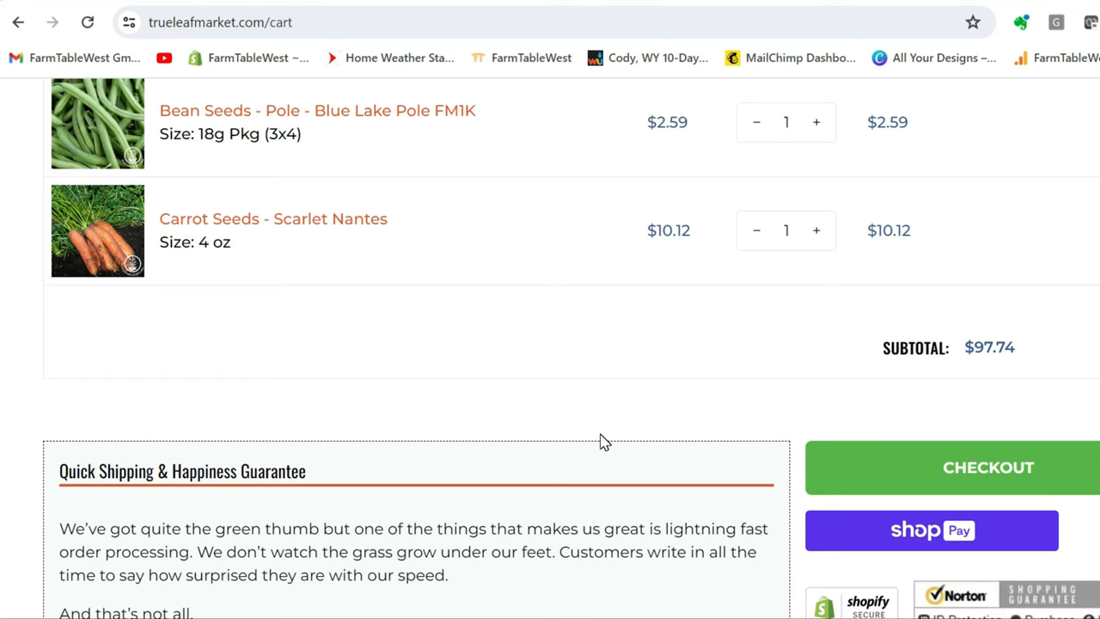
pyautogui.scroll(3)
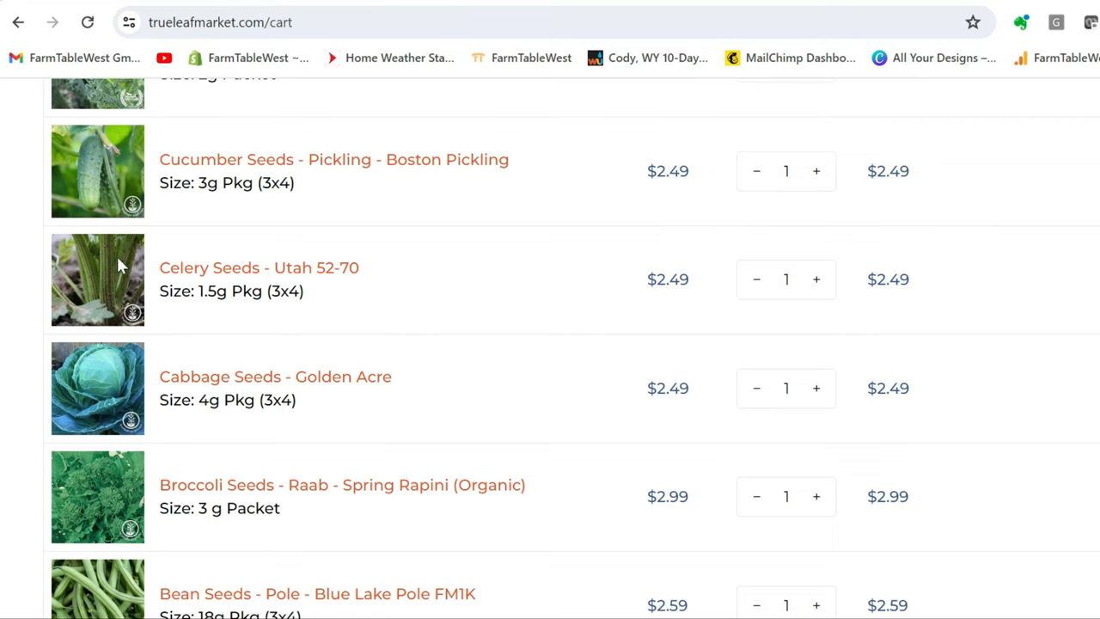
pyautogui.scroll(3)
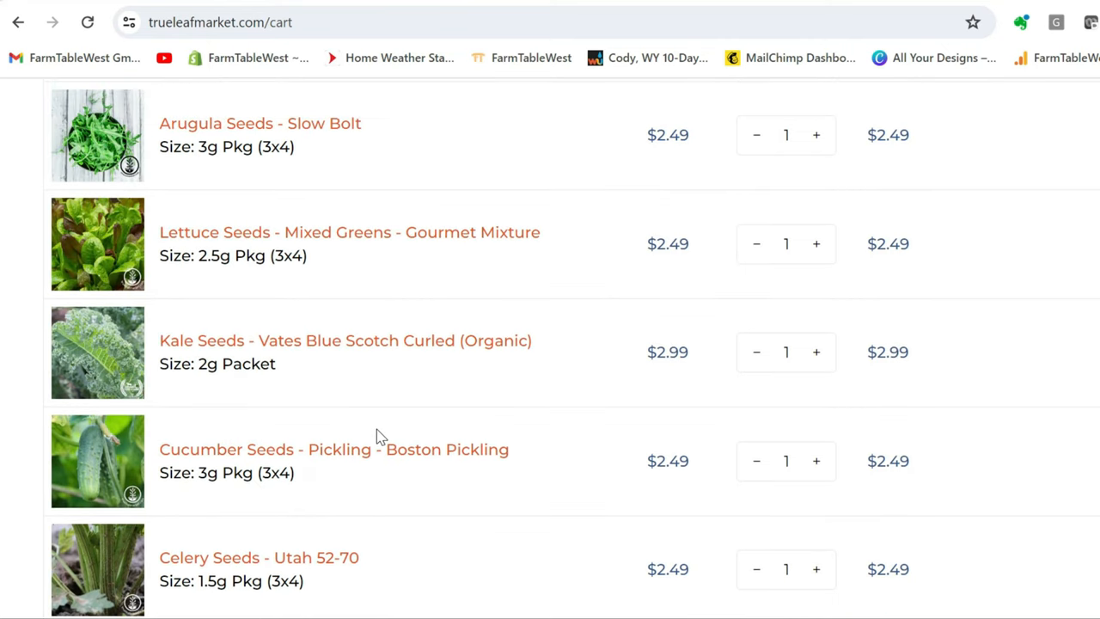
pyautogui.scroll(-3)
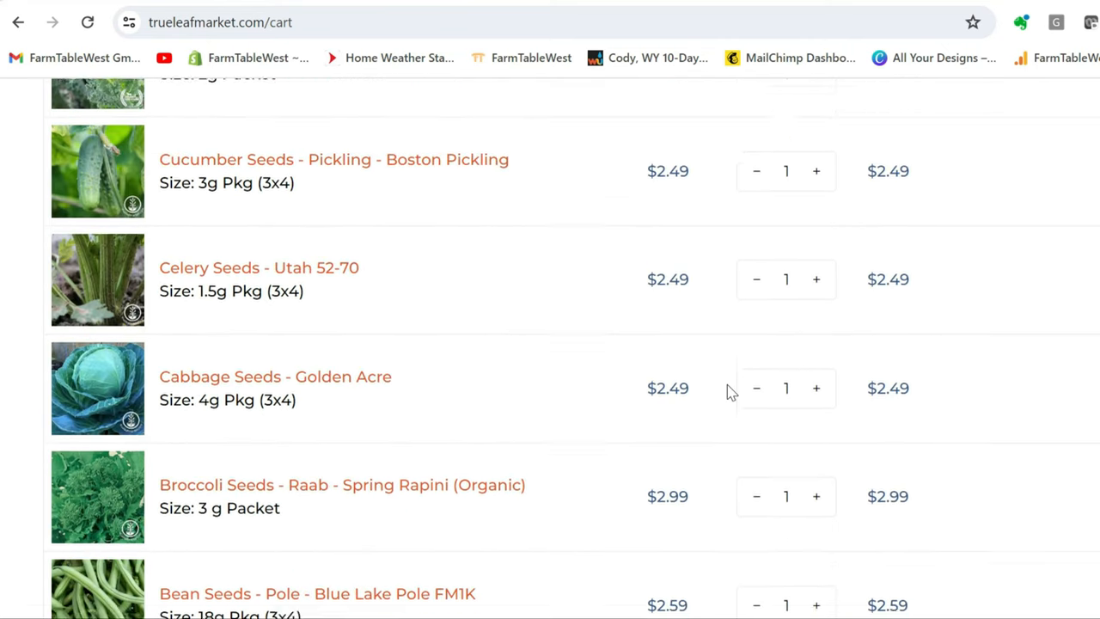
pyautogui.scroll(-3)
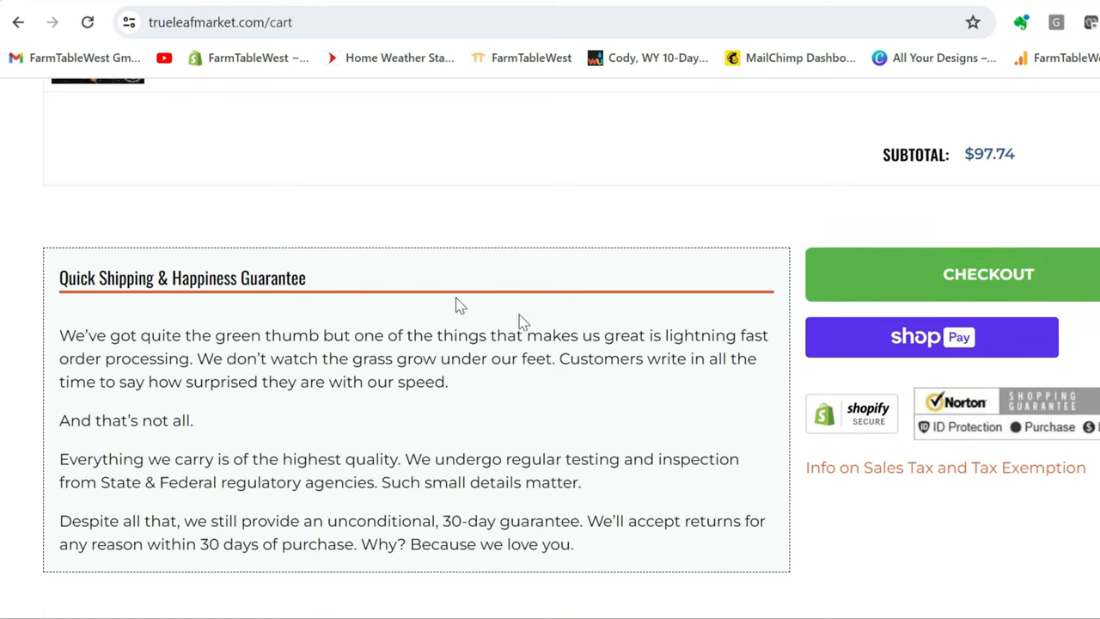
pyautogui.scroll(3)
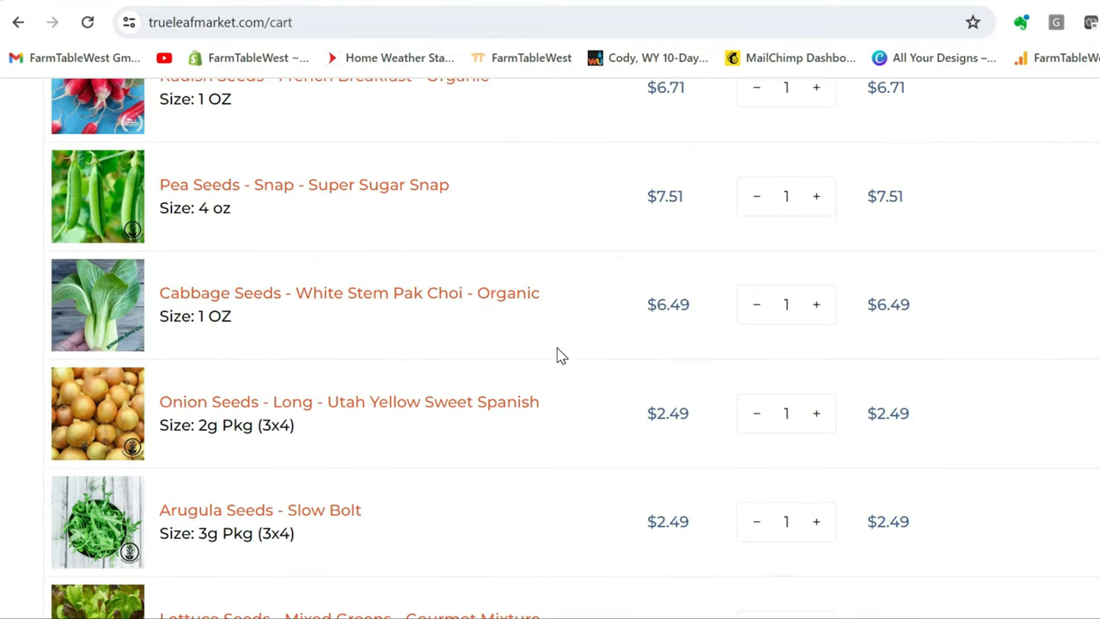
pyautogui.scroll(-3)
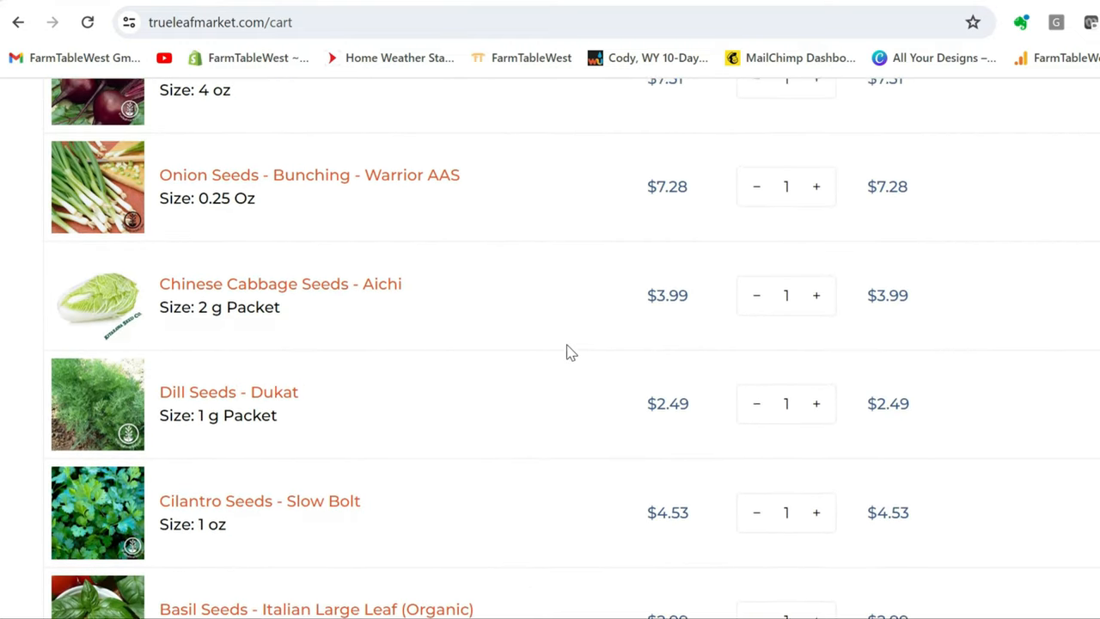
pyautogui.scroll(3)
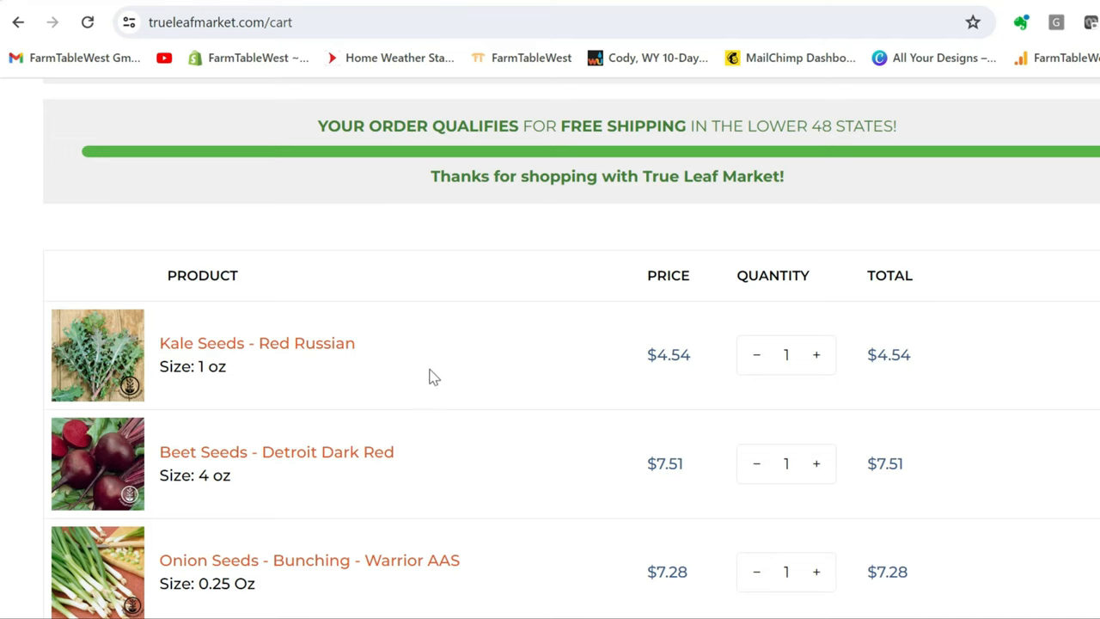
pyautogui.scroll(3)
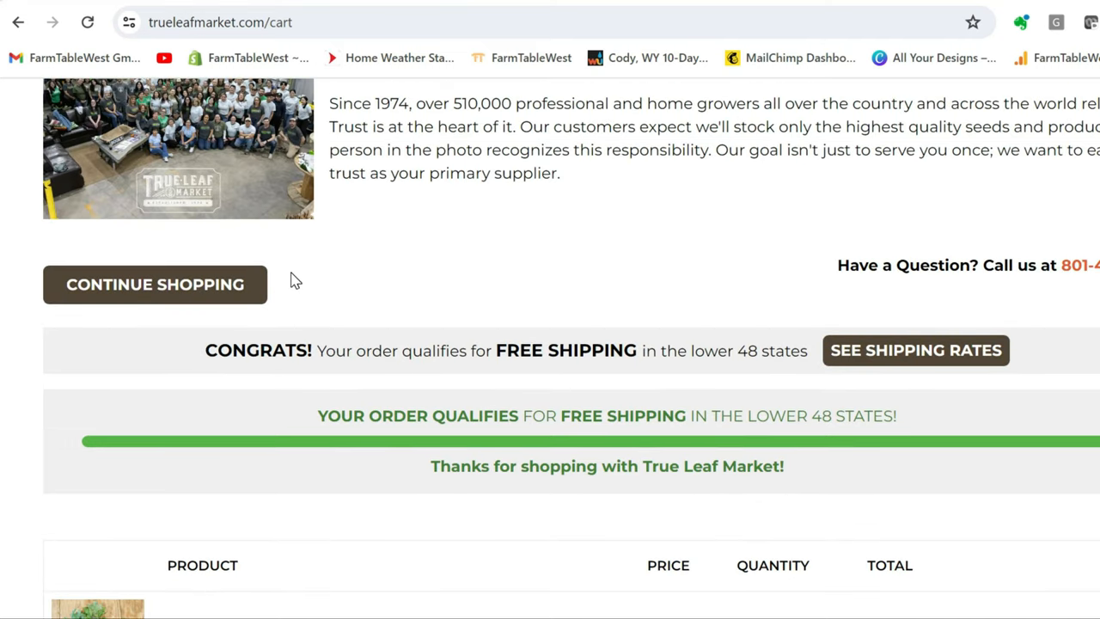
pyautogui.scroll(3)
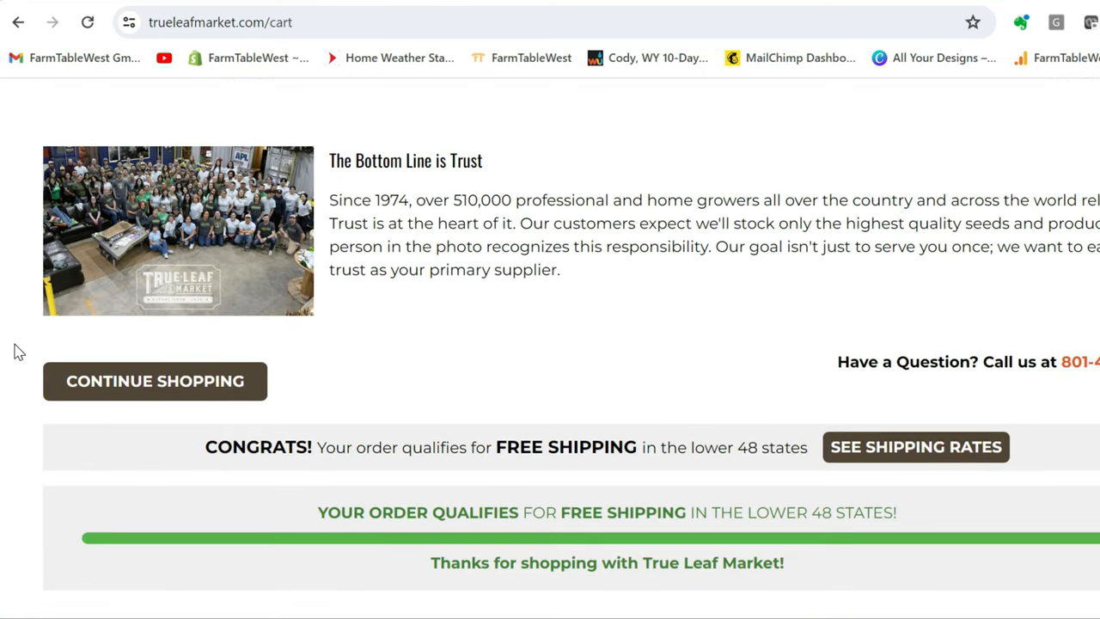
pyautogui.scroll(-3)
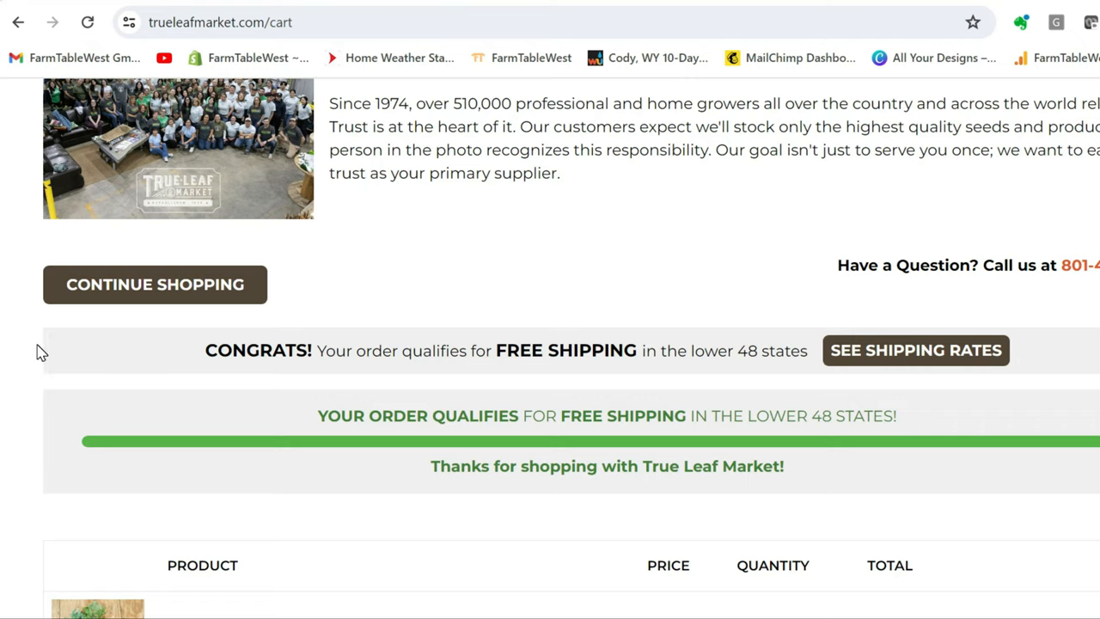
pyautogui.moveTo(35, 356)
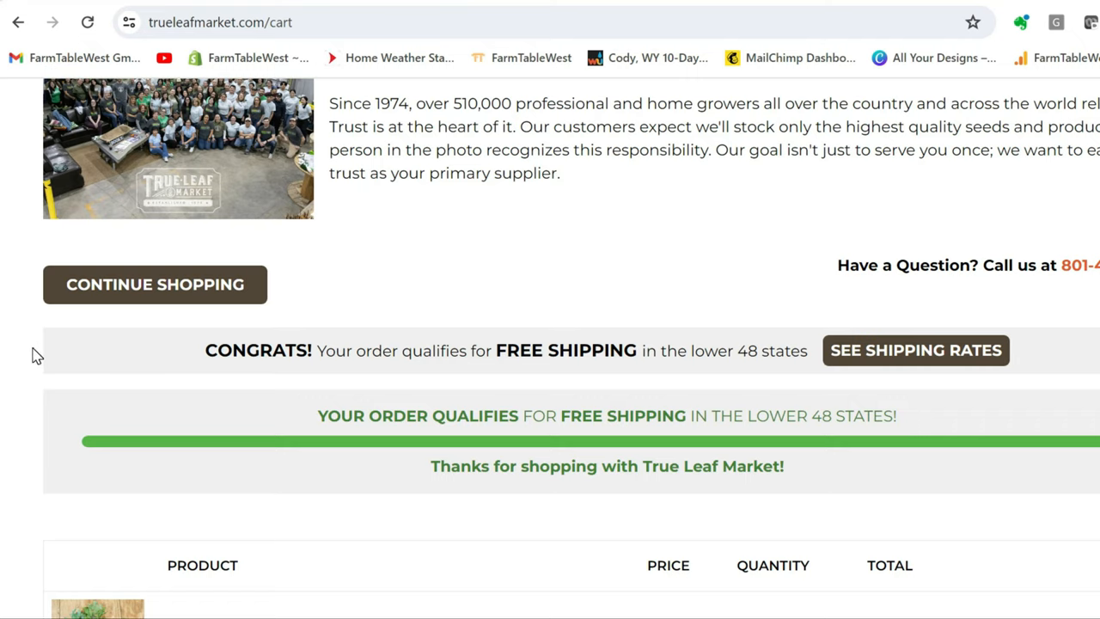